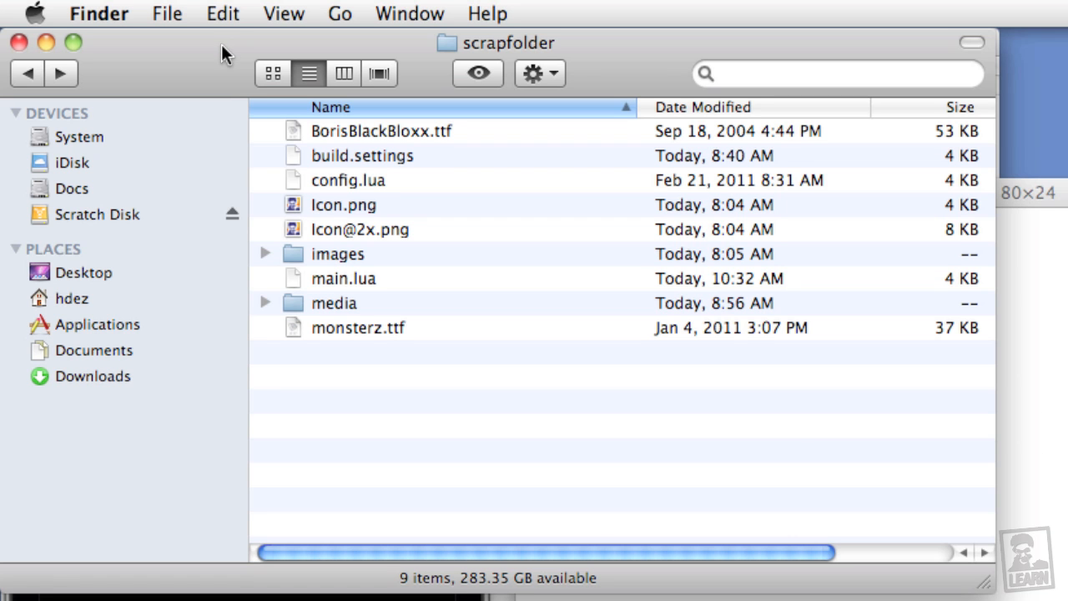
mouse_move(404, 135)
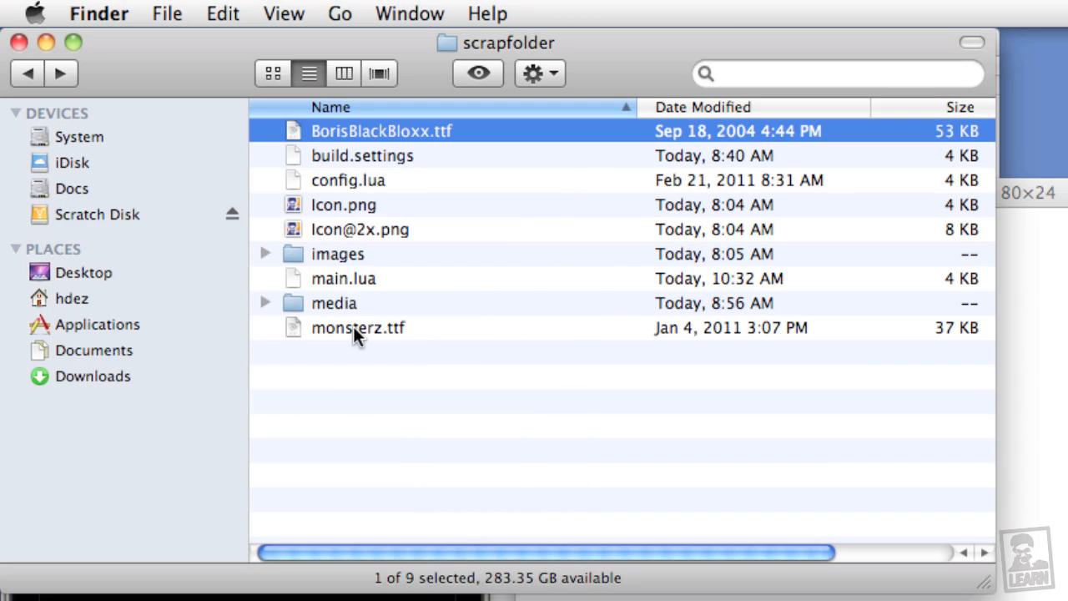
Preview monsterz.ttf in Font Book, then return to main.lua in Xcode.
double_click(357, 327)
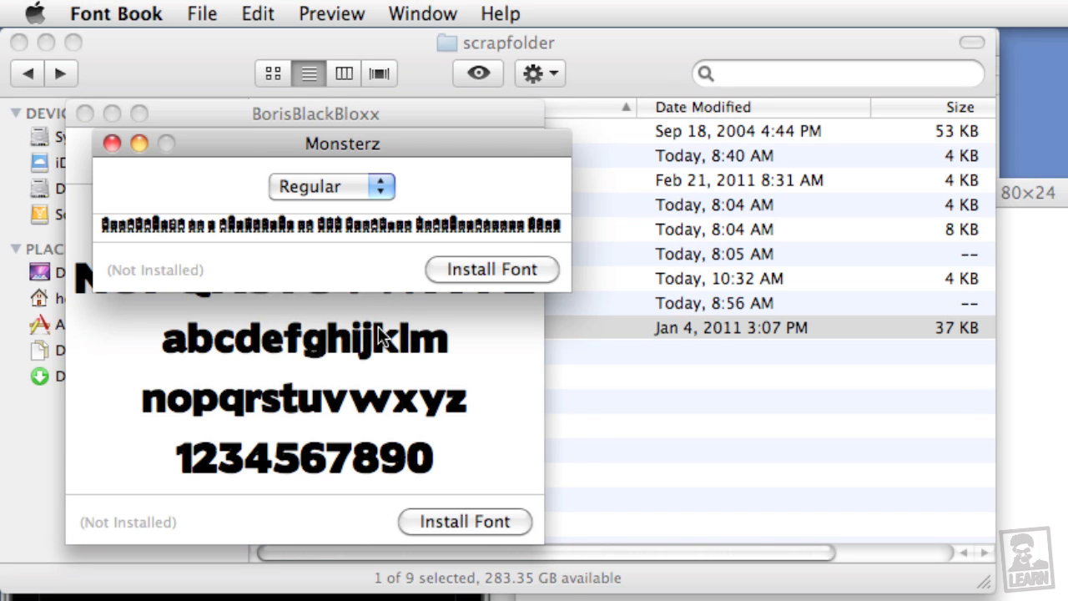
mouse_move(130, 200)
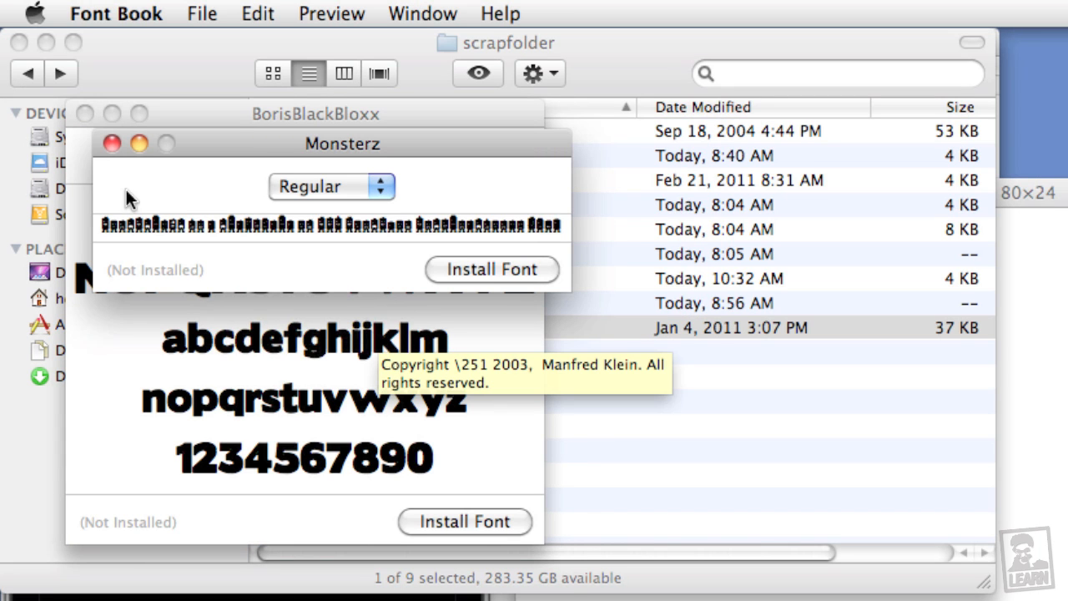
left_click(111, 144)
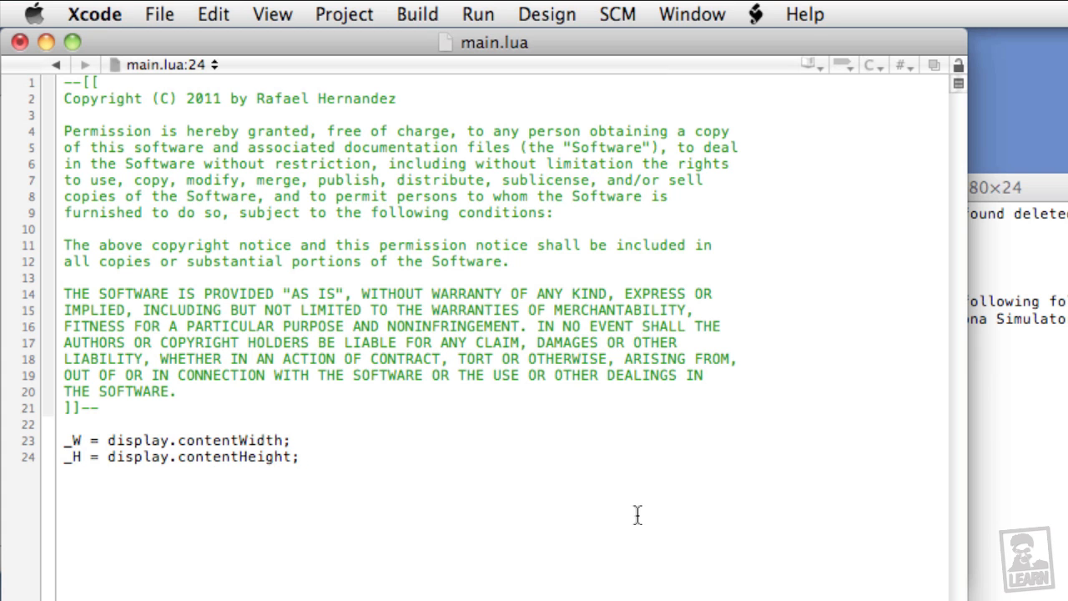
Start a new Empty File named build.settings from the Other templates.
left_click(158, 14)
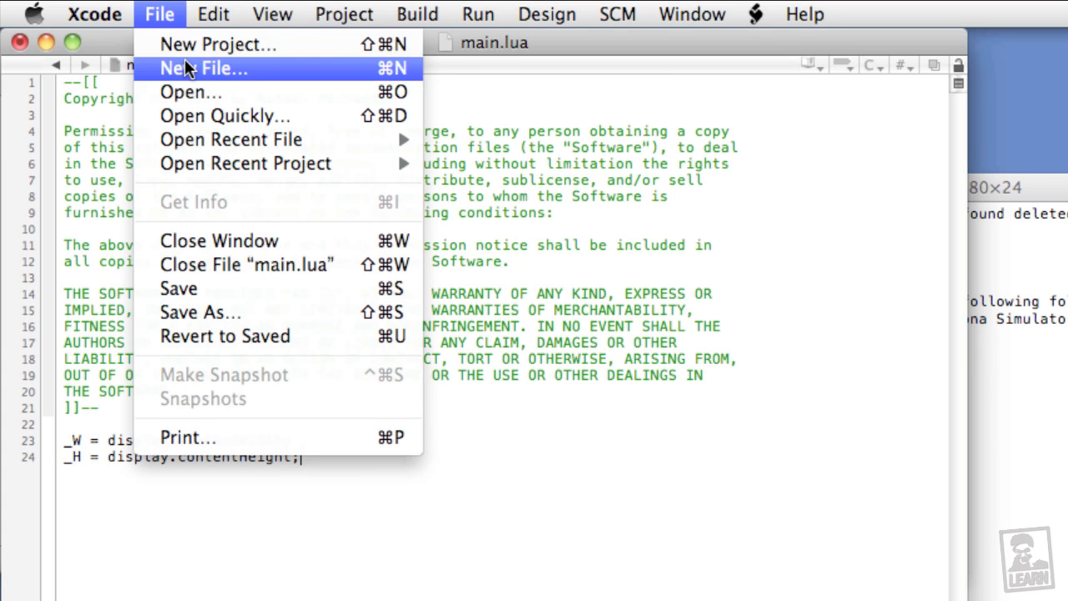
left_click(204, 68)
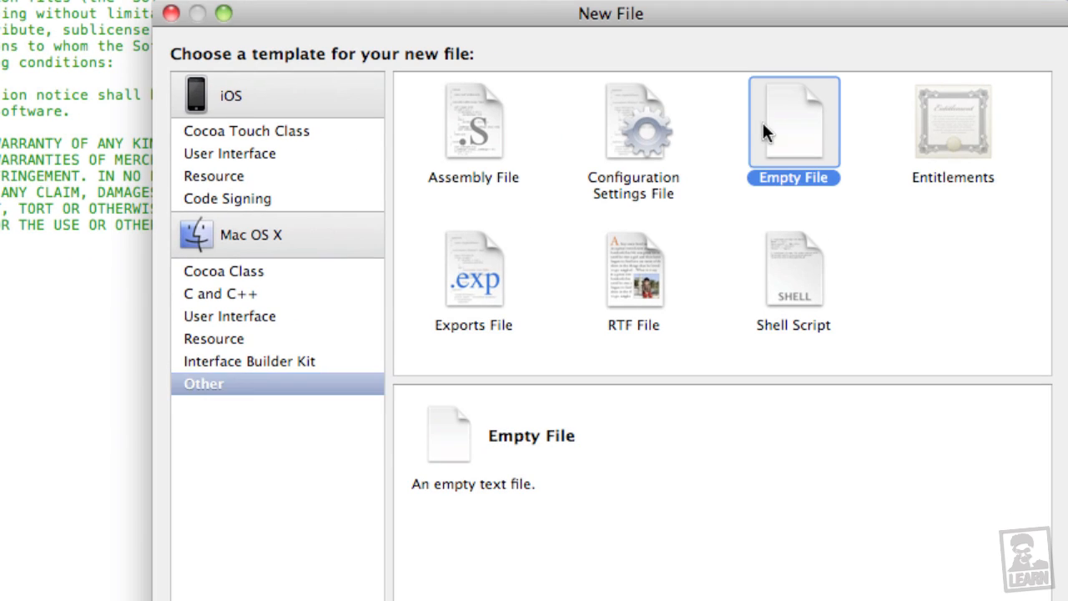
left_click(795, 123)
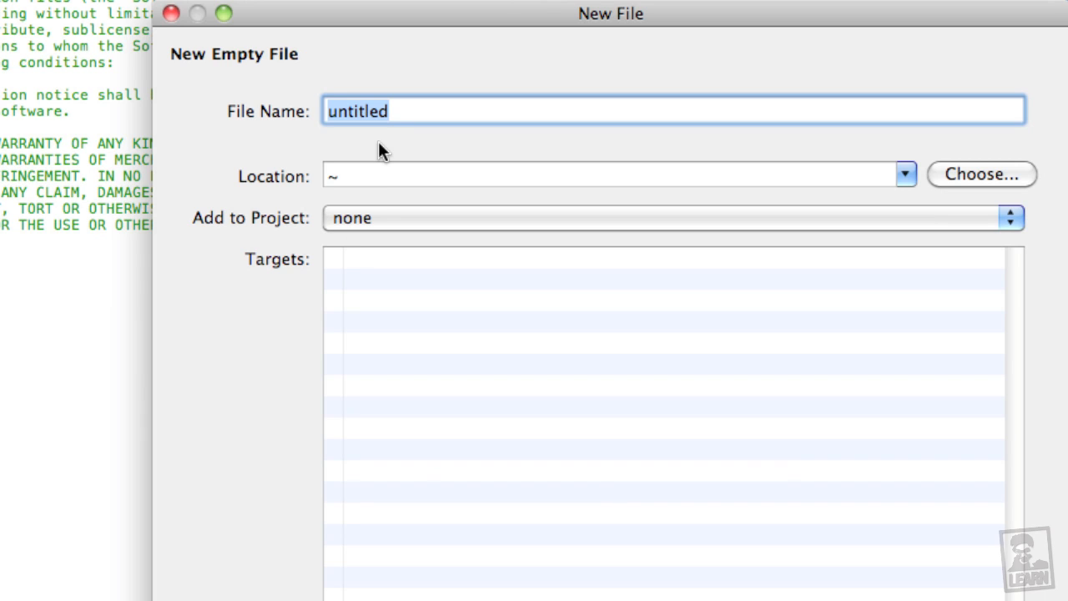
type("build.setti")
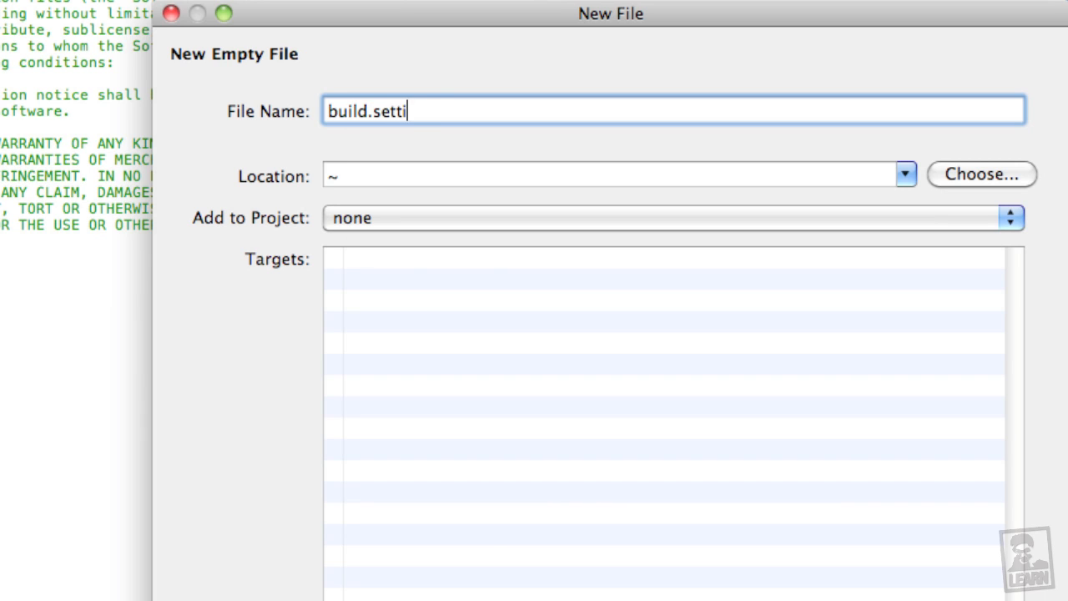
type("ngs")
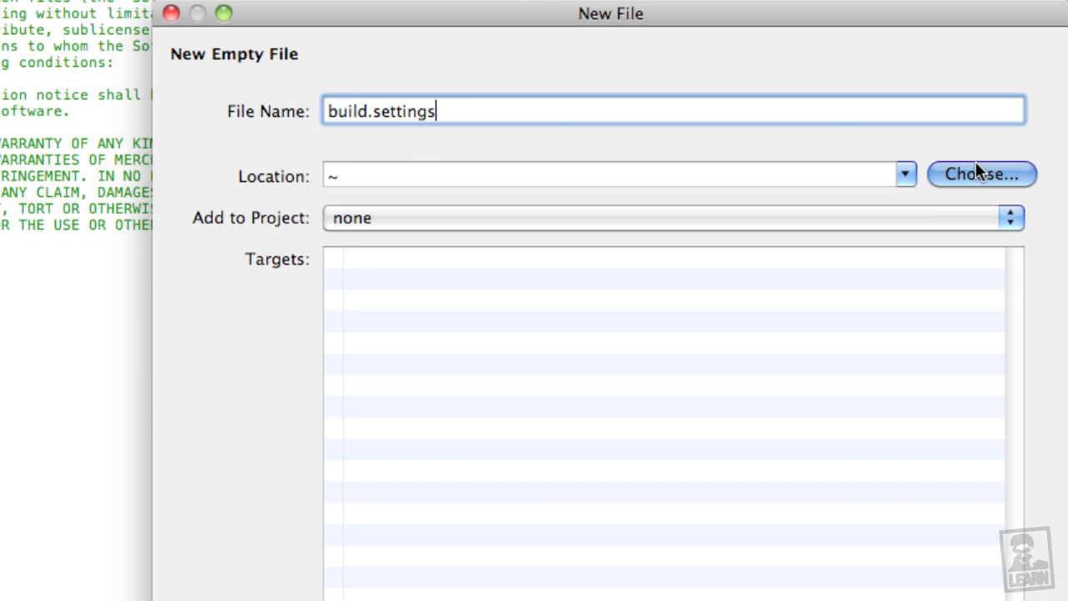
Save the new file into the scrapfolder on the Desktop and finish creating it.
left_click(981, 174)
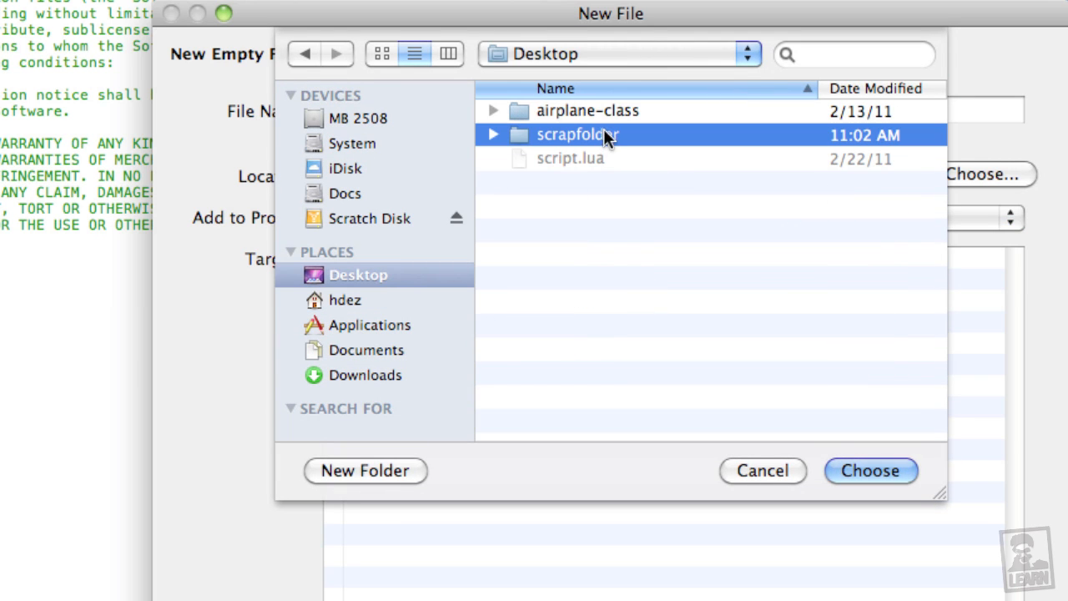
double_click(577, 134)
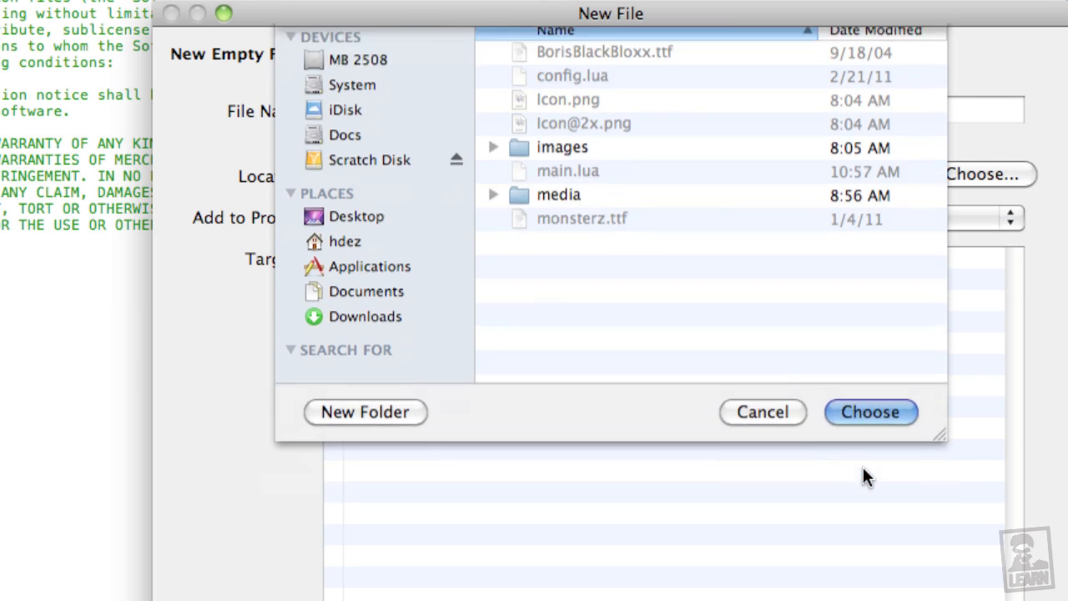
left_click(871, 411)
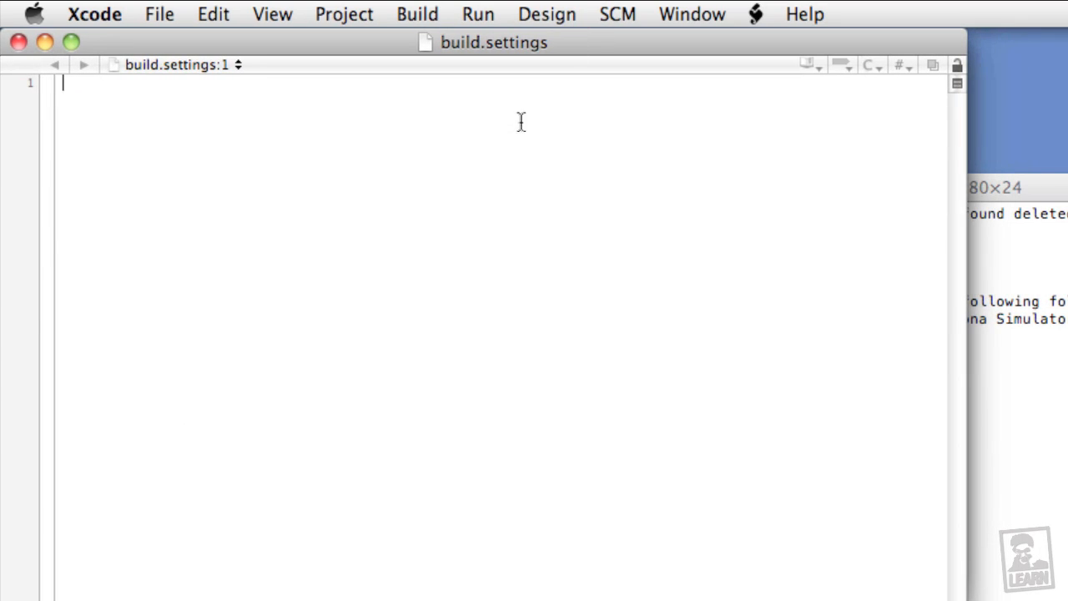
Write the nested settings > iphone > plist > UIAppFonts table structure in build.settings.
type("settings = {")
type("}")
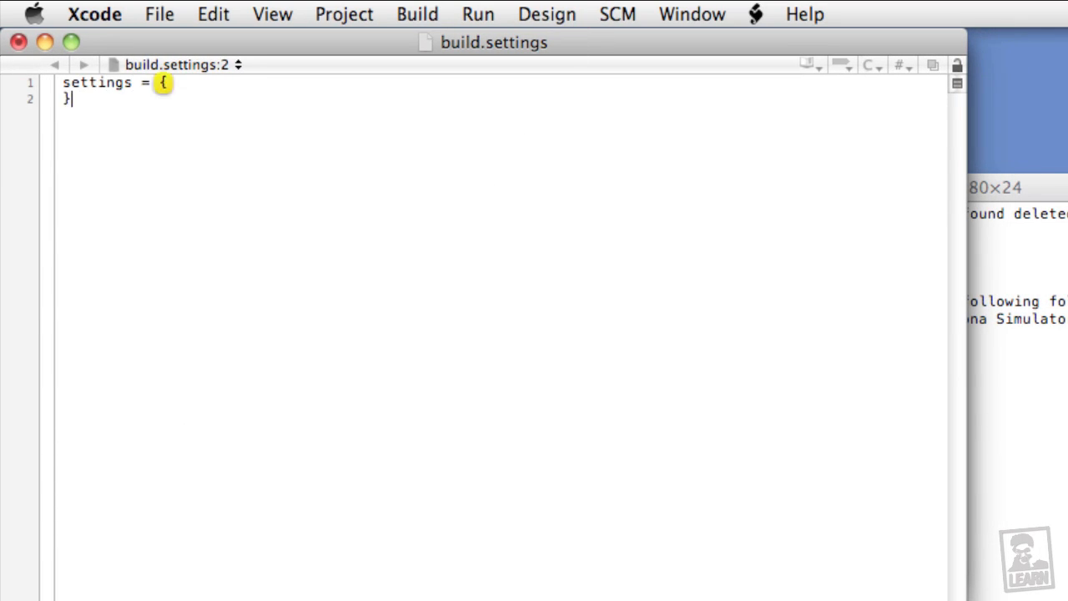
key("Return")
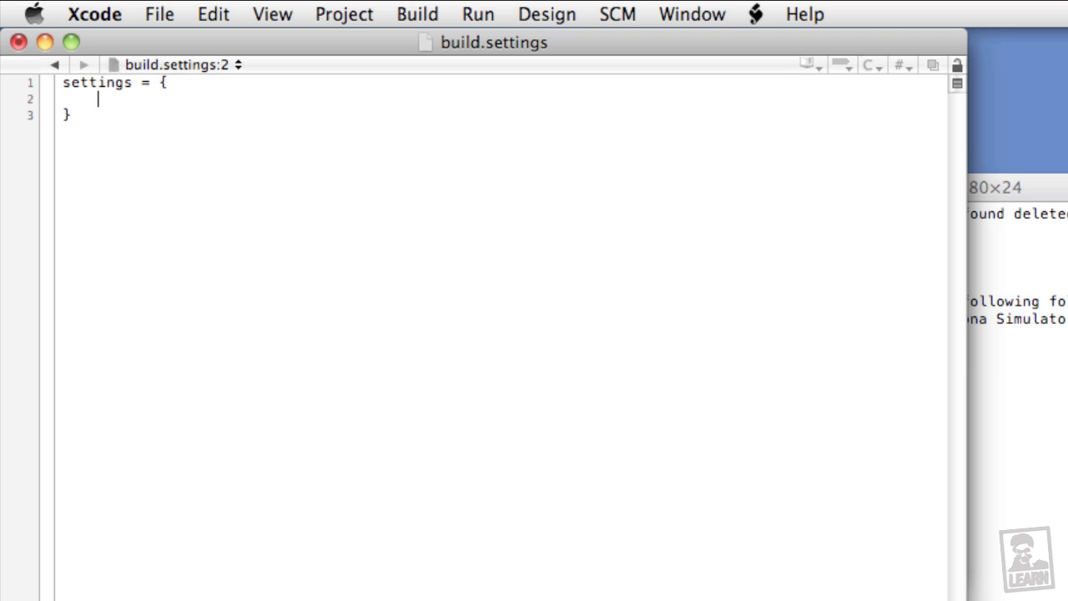
type("iphone = {")
type("},")
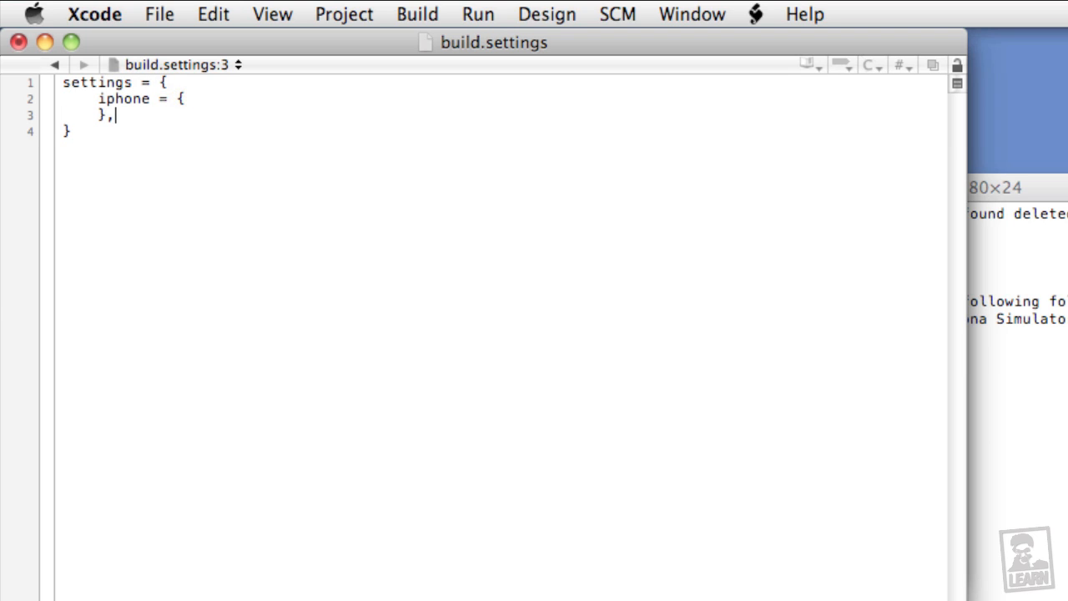
key("Return")
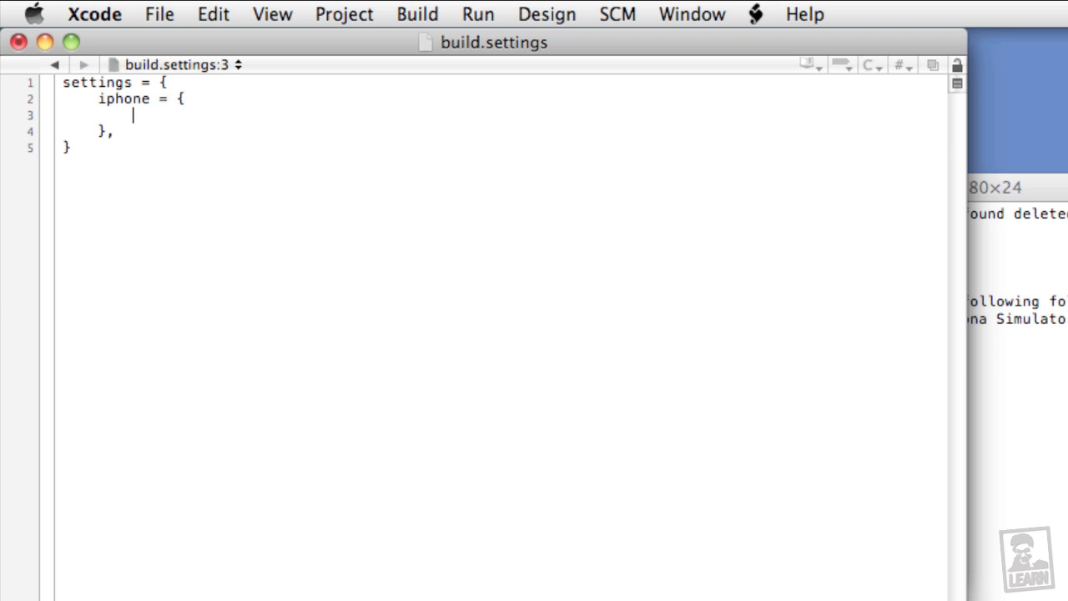
type("plist =")
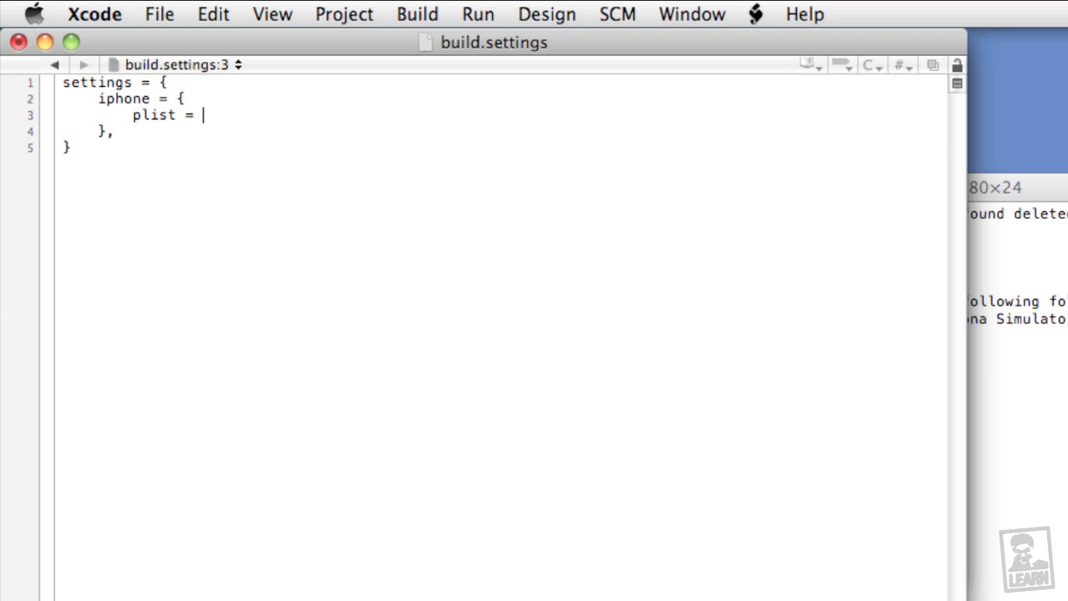
type("{")
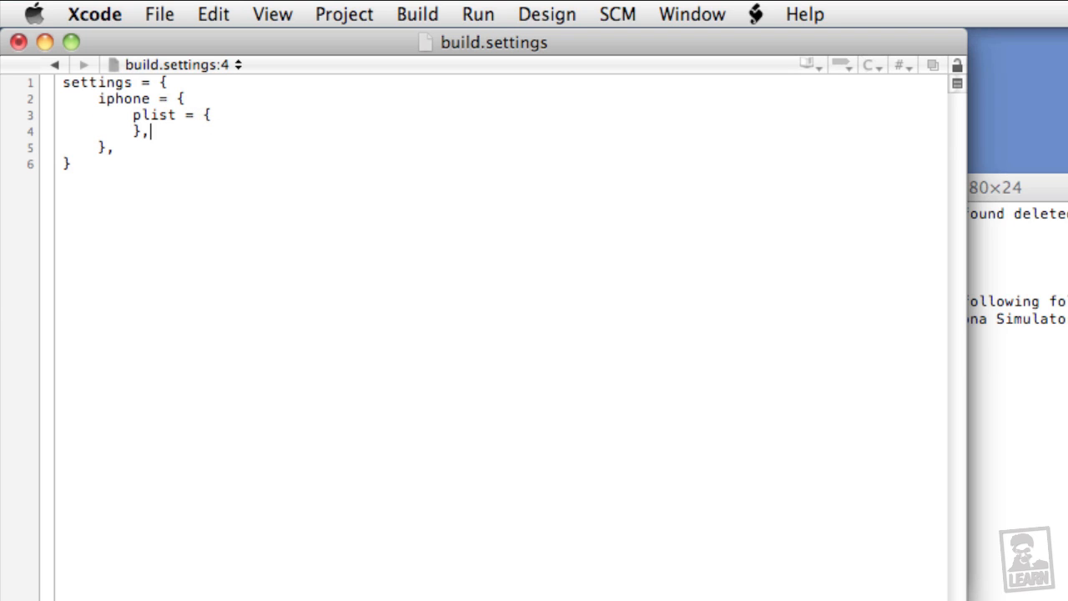
key("Return")
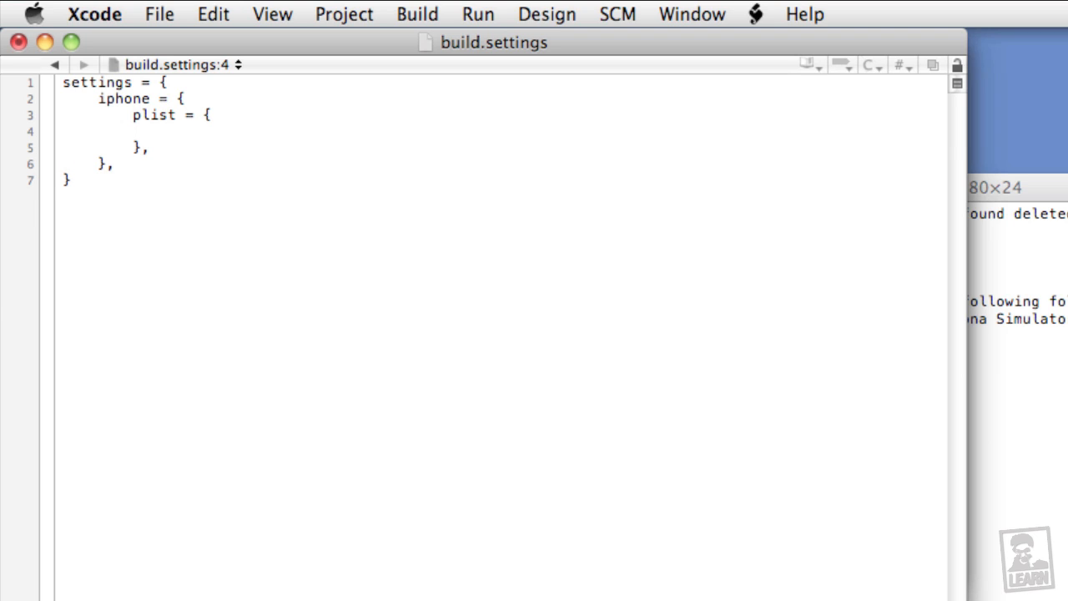
type("U")
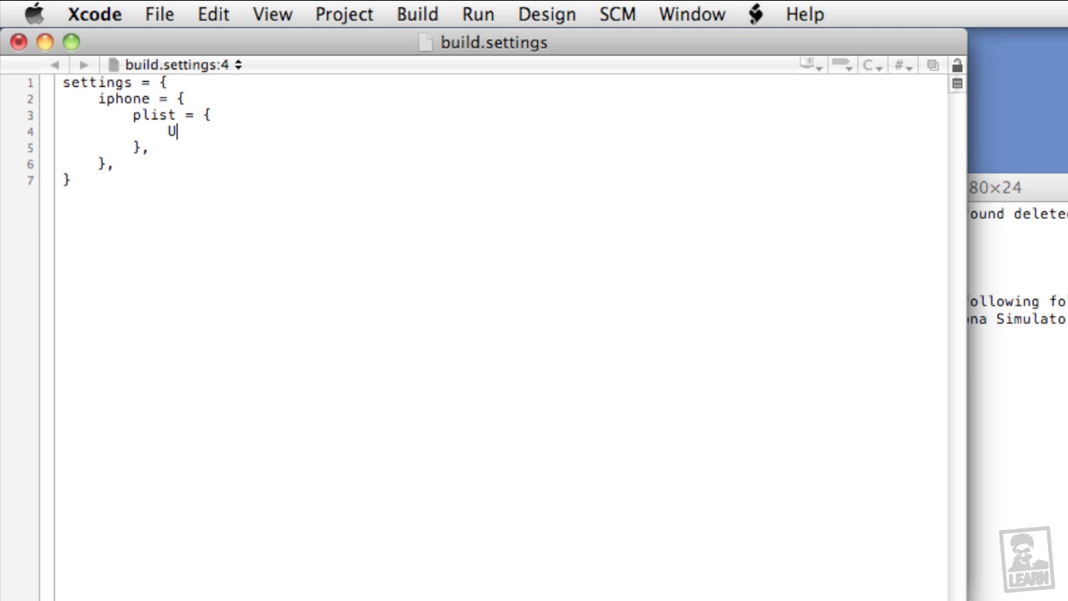
type("IAppFon")
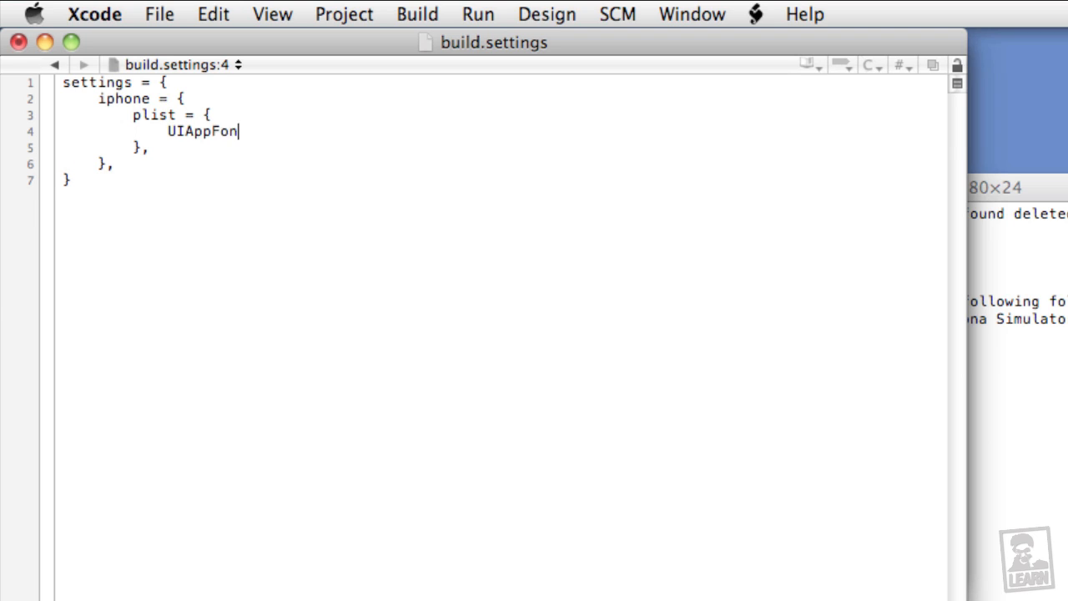
type("ts =")
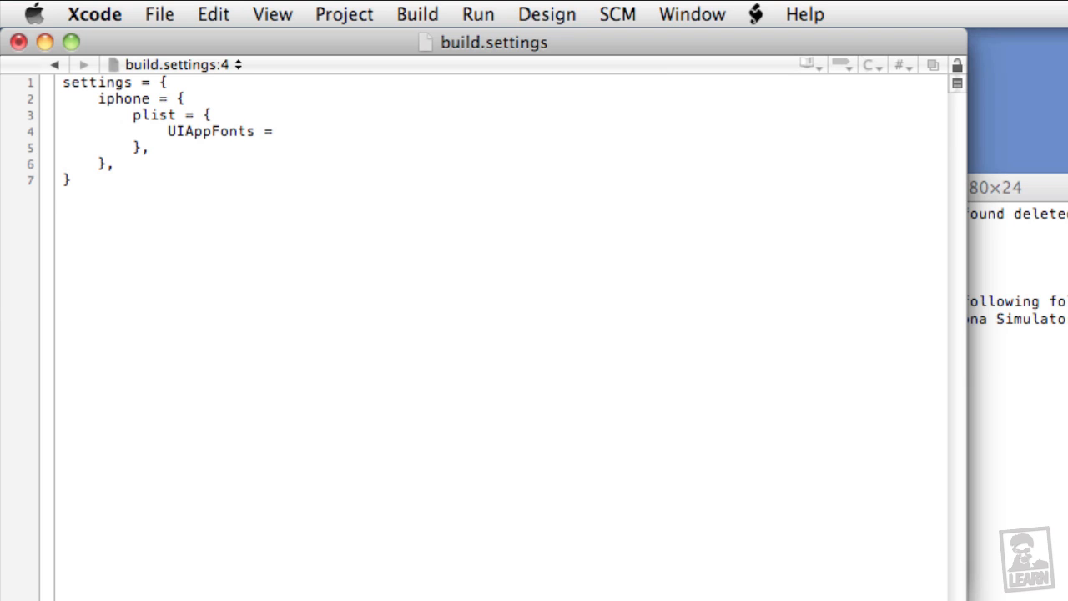
type("{")
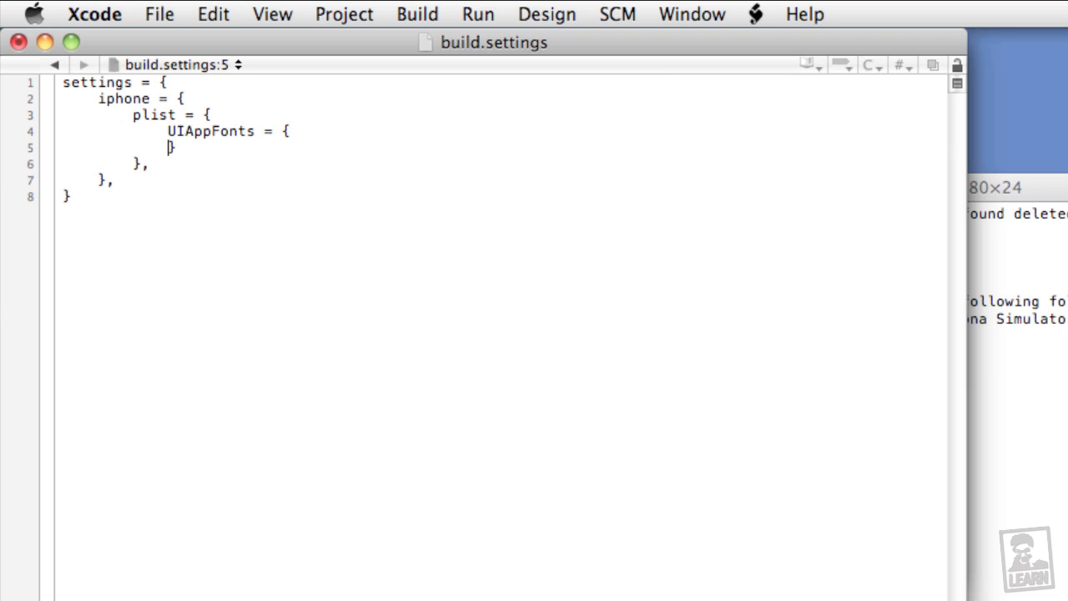
key("return")
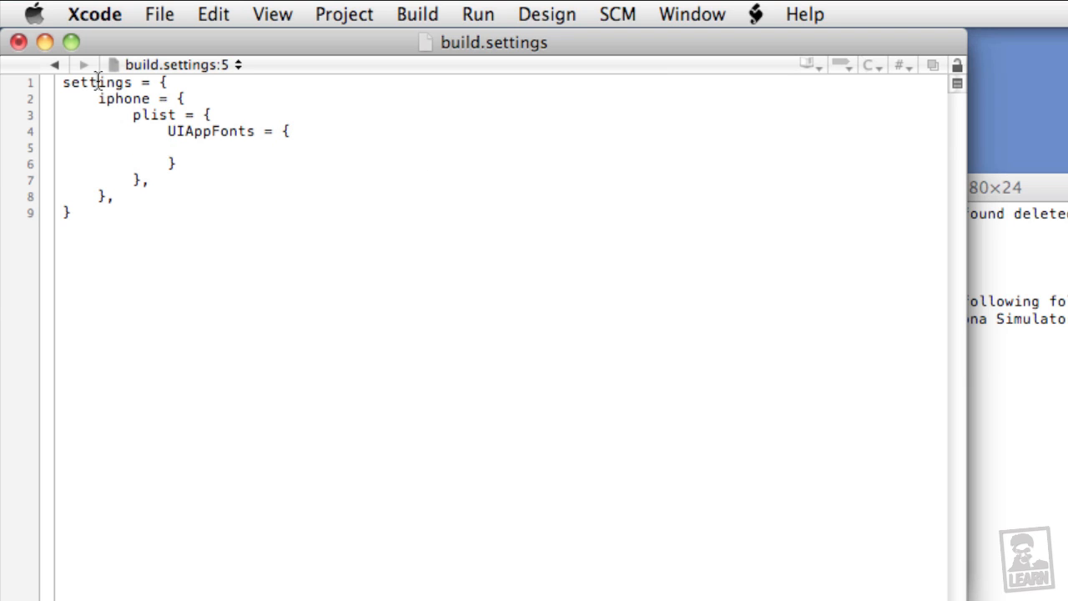
left_click(167, 147)
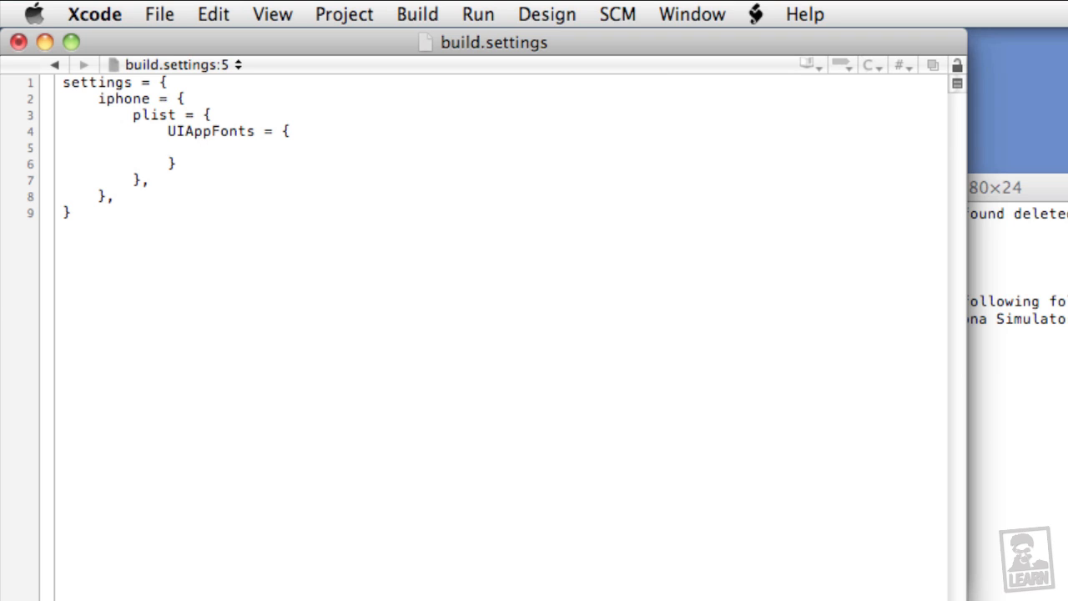
List "monsterz.ttf" and "BorisBlackBloxx.ttf" inside the UIAppFonts table.
type("\"m")
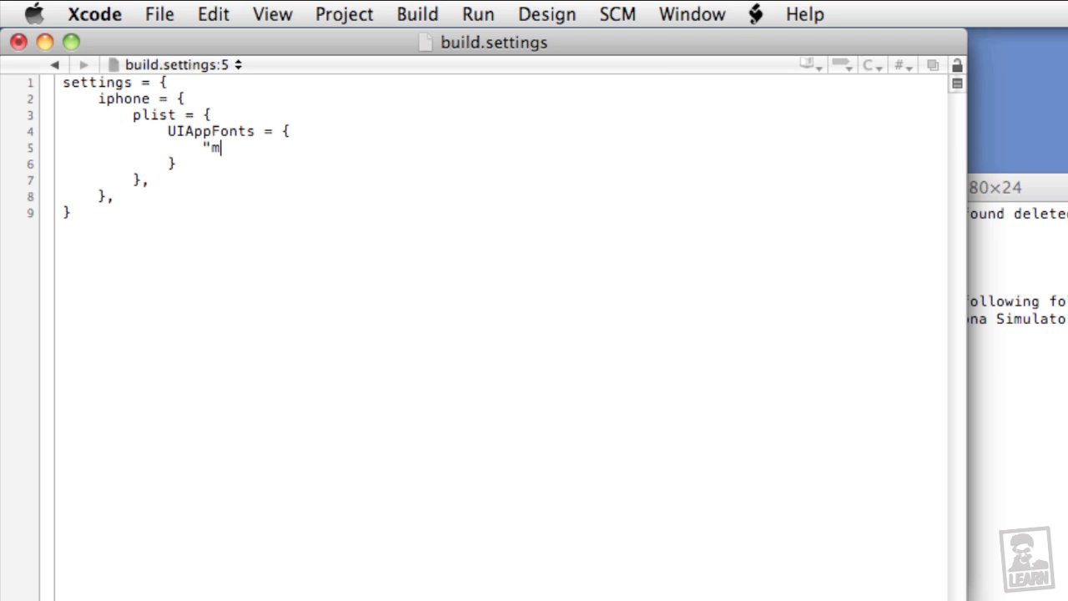
type("onsterz.")
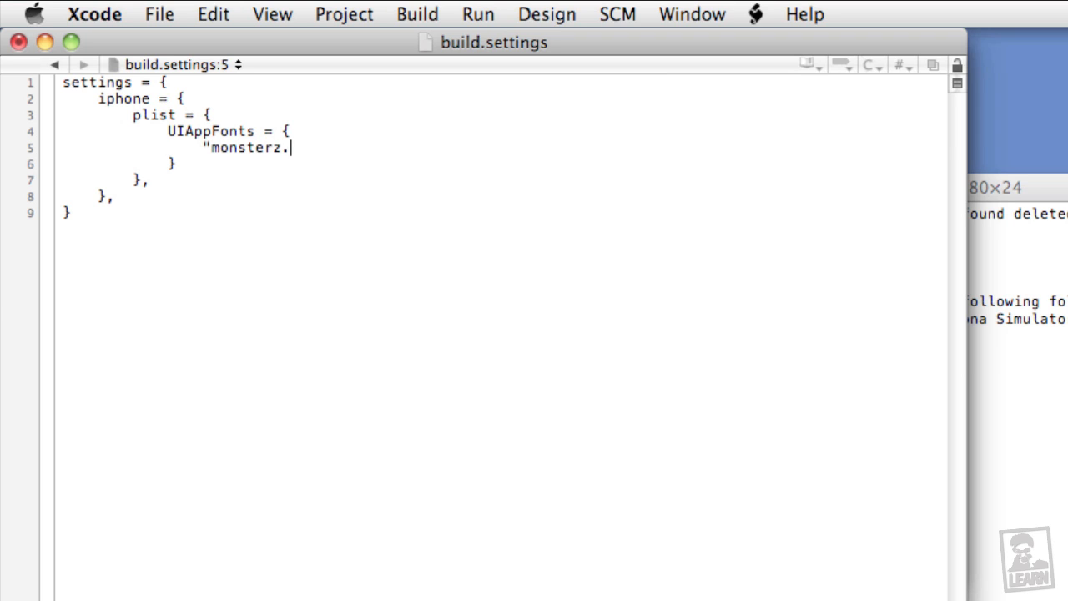
type("ttf\",")
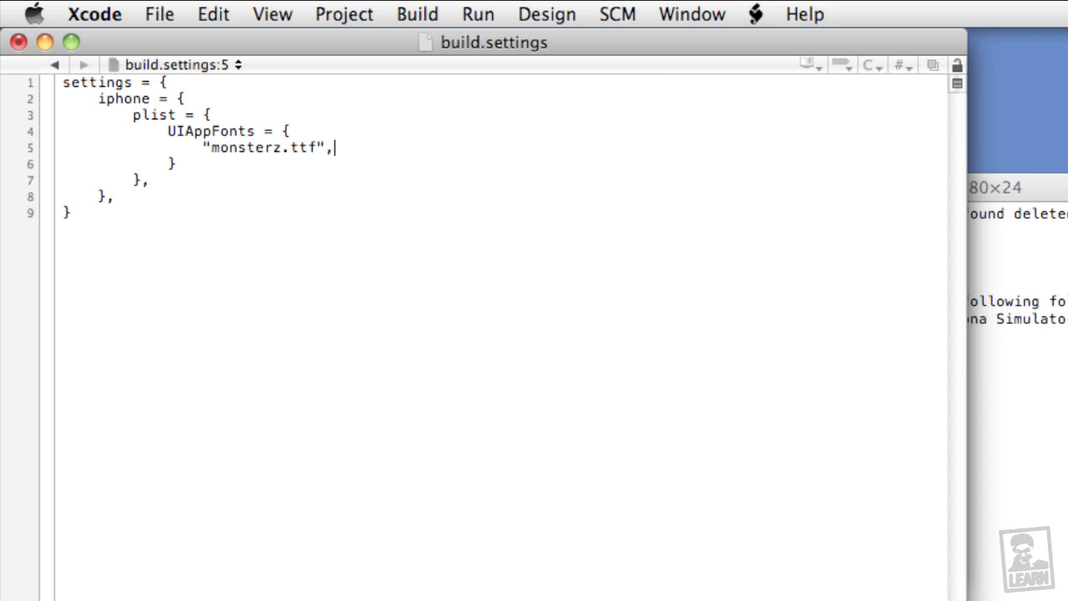
type("\"")
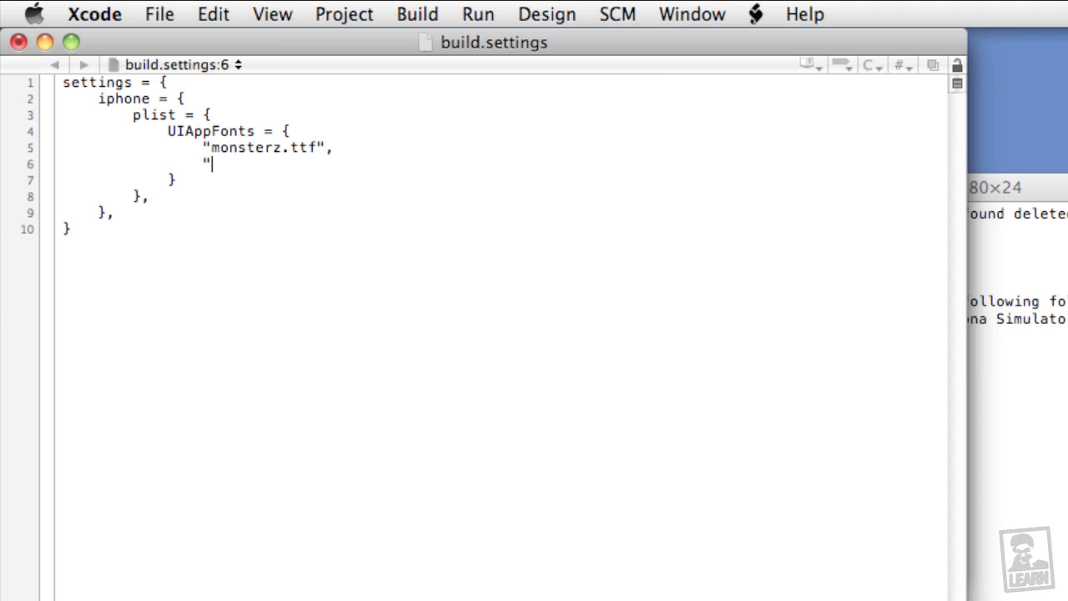
type("BorisBl")
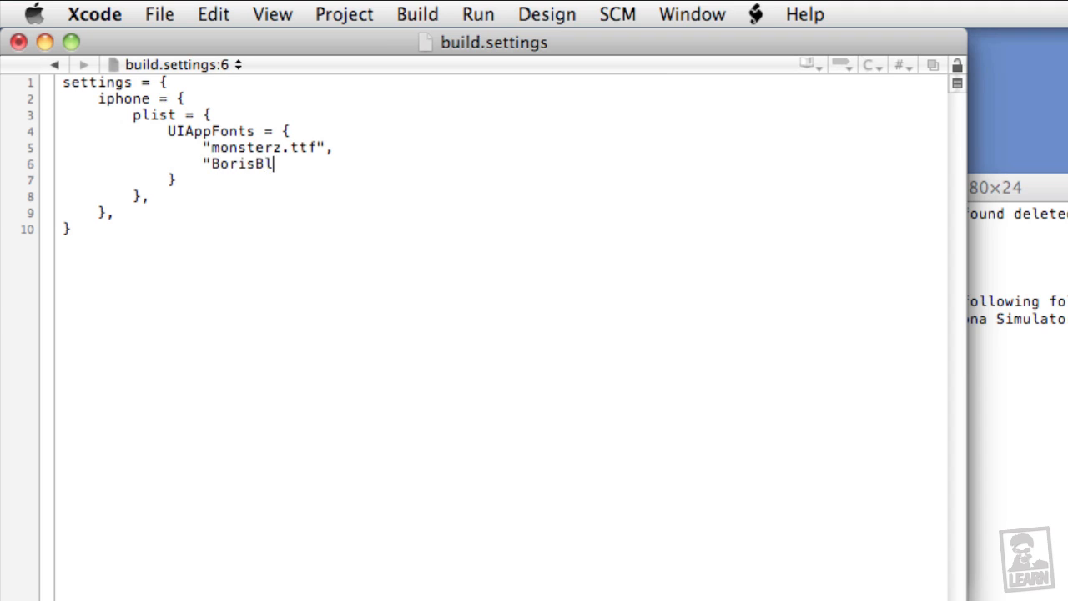
type("ackBloz")
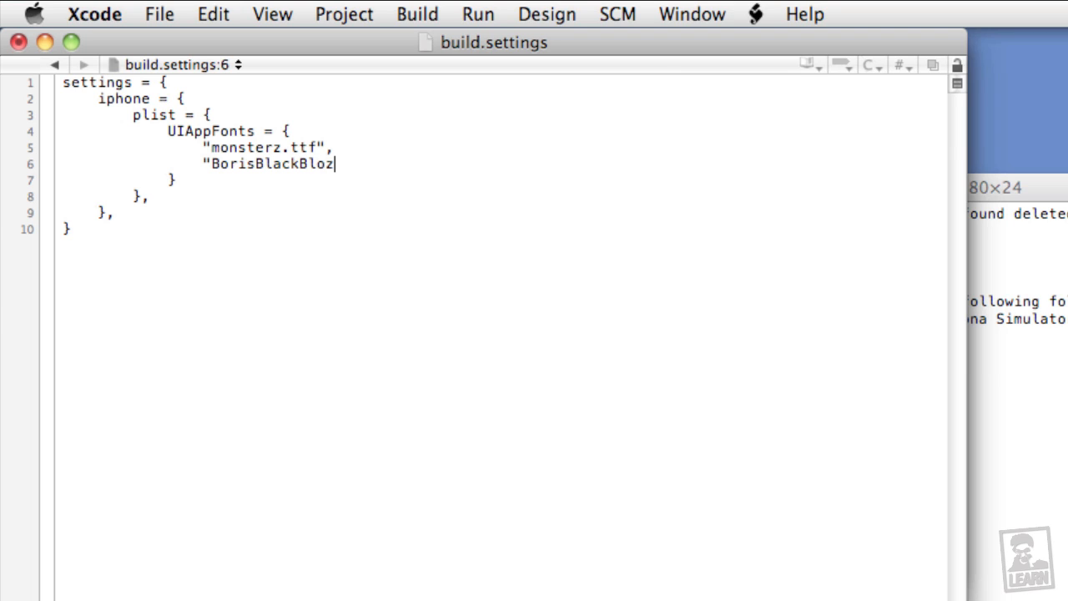
type("x.ttf\"")
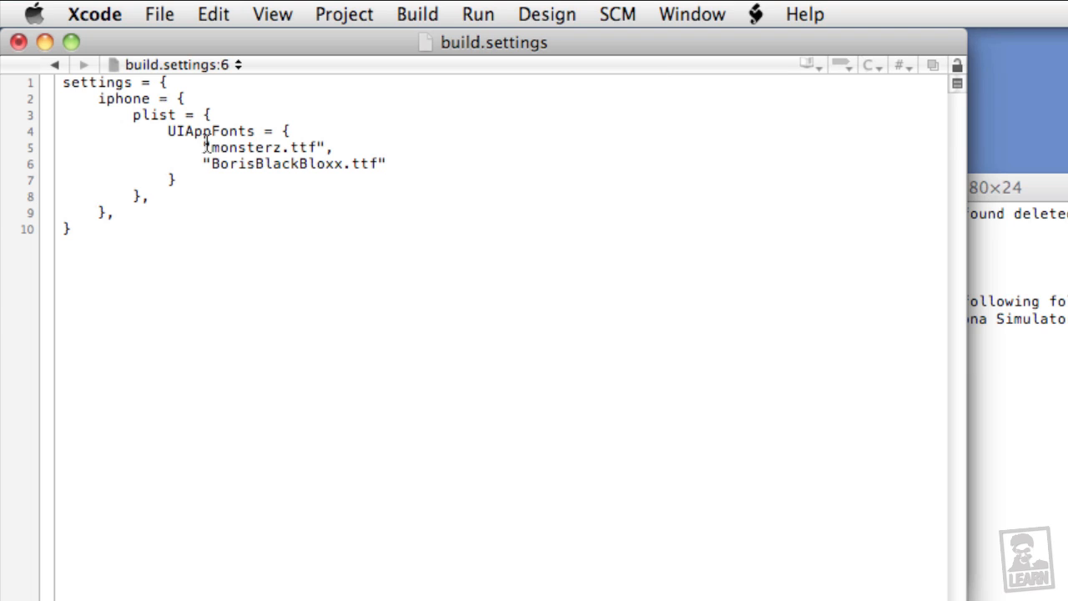
left_click(387, 164)
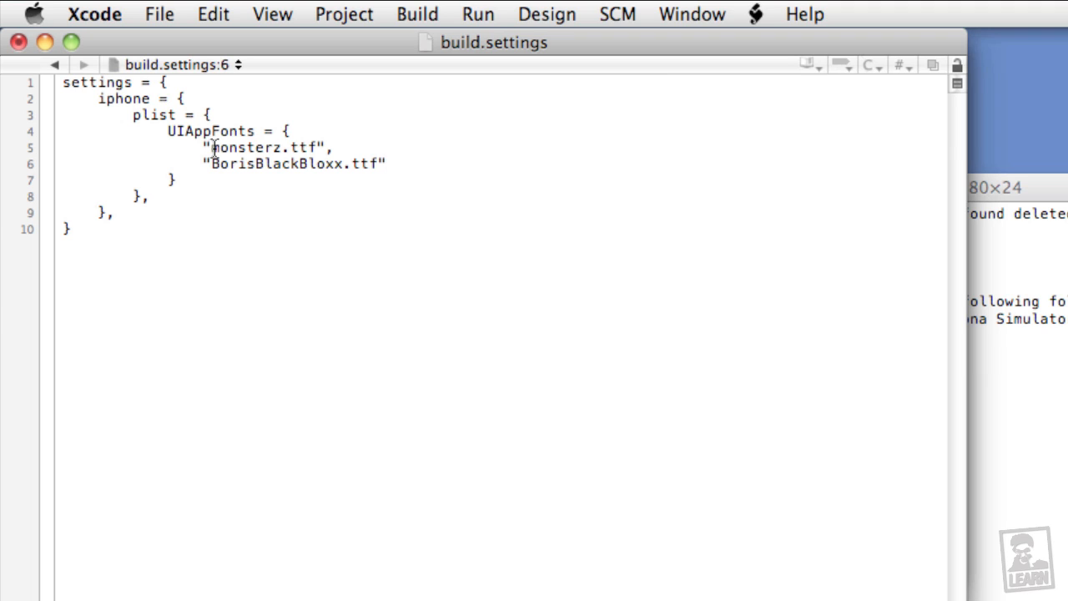
left_click(387, 164)
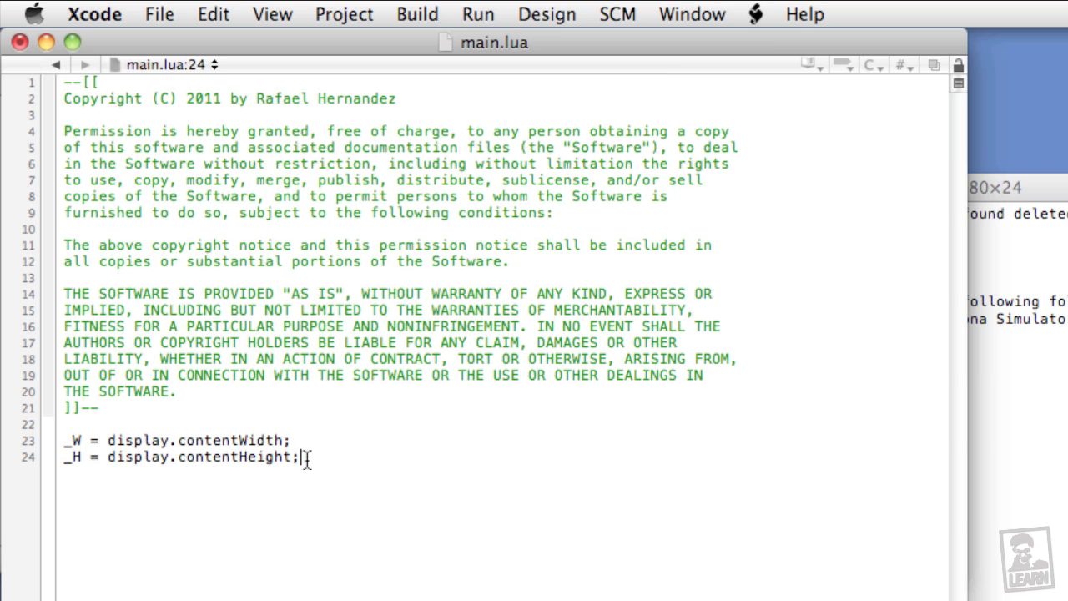
Add local monster = display.newText("a", 0, 0); below the screen-size variables.
key("Return")
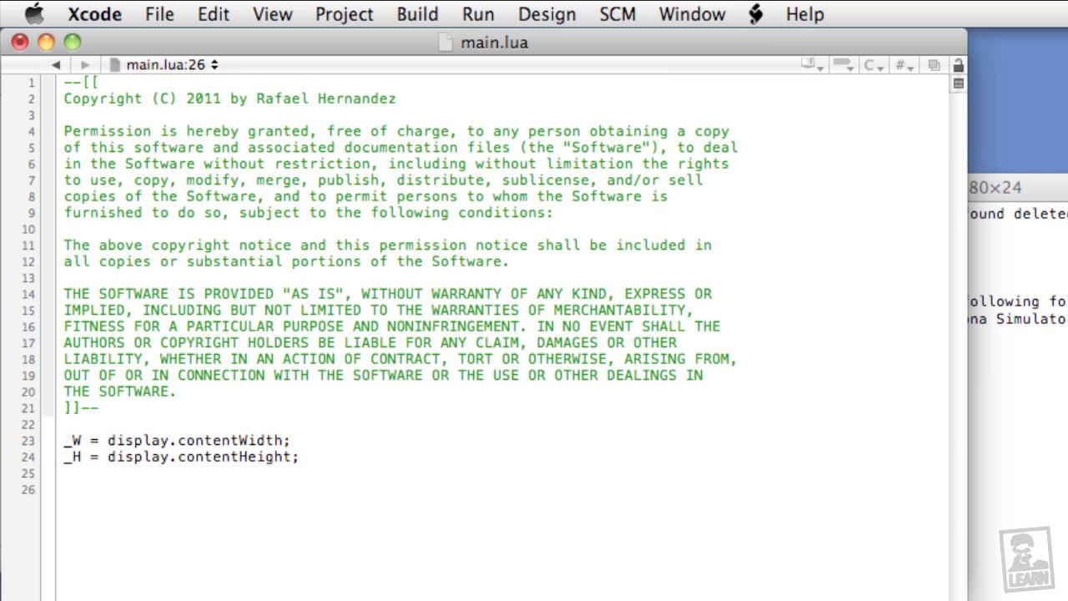
type("local monster")
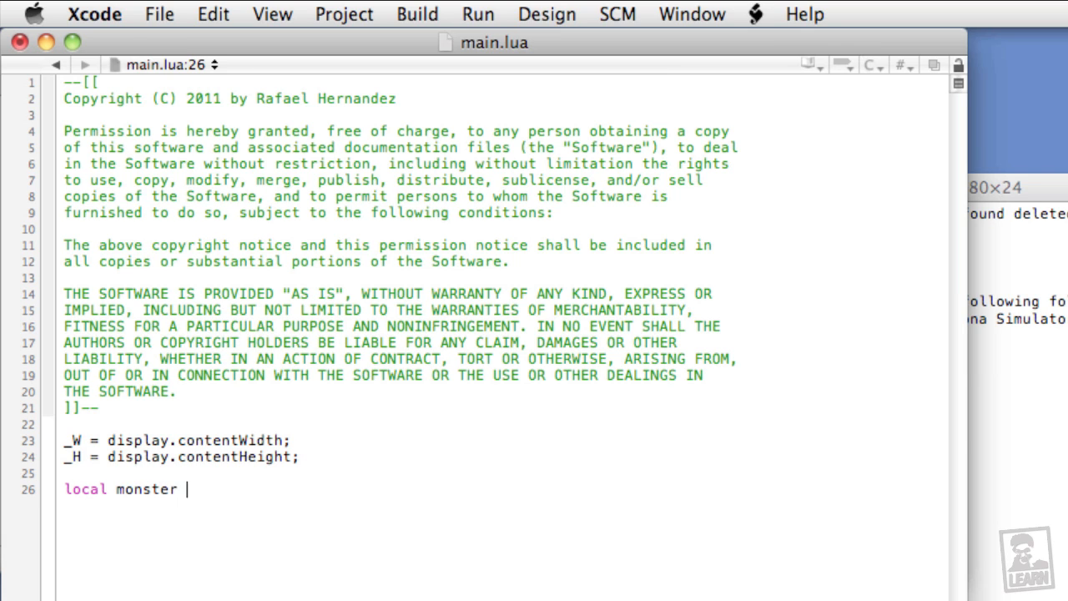
type("= display.")
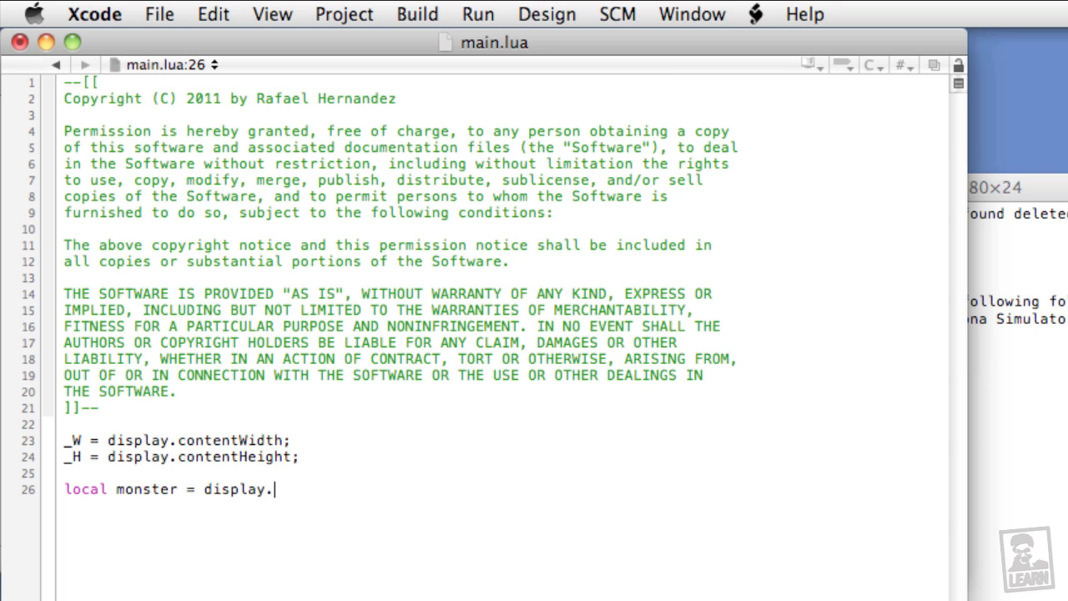
type("newText(")
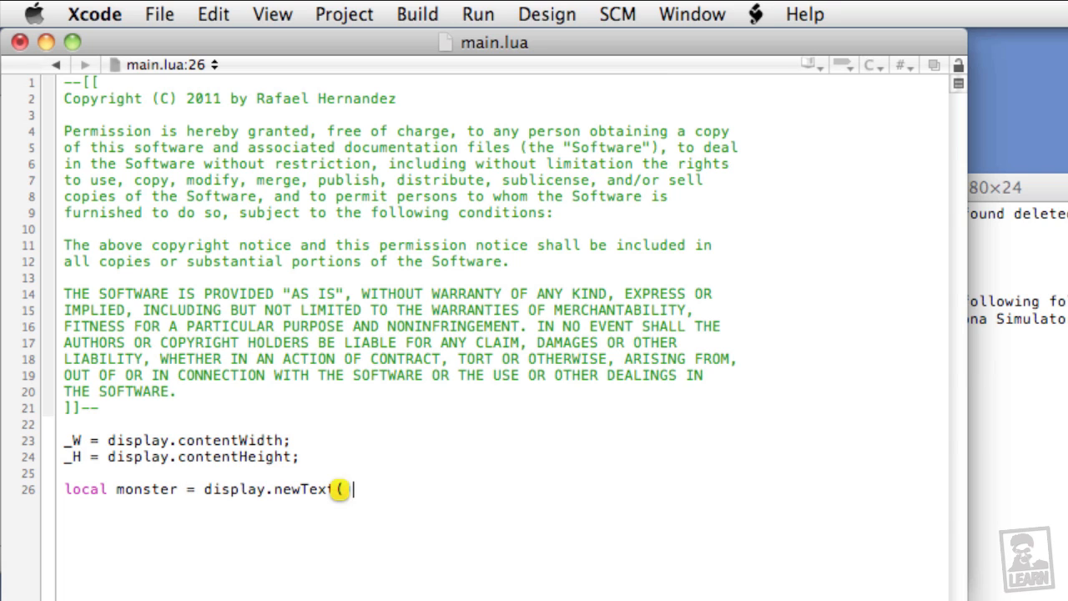
type(");")
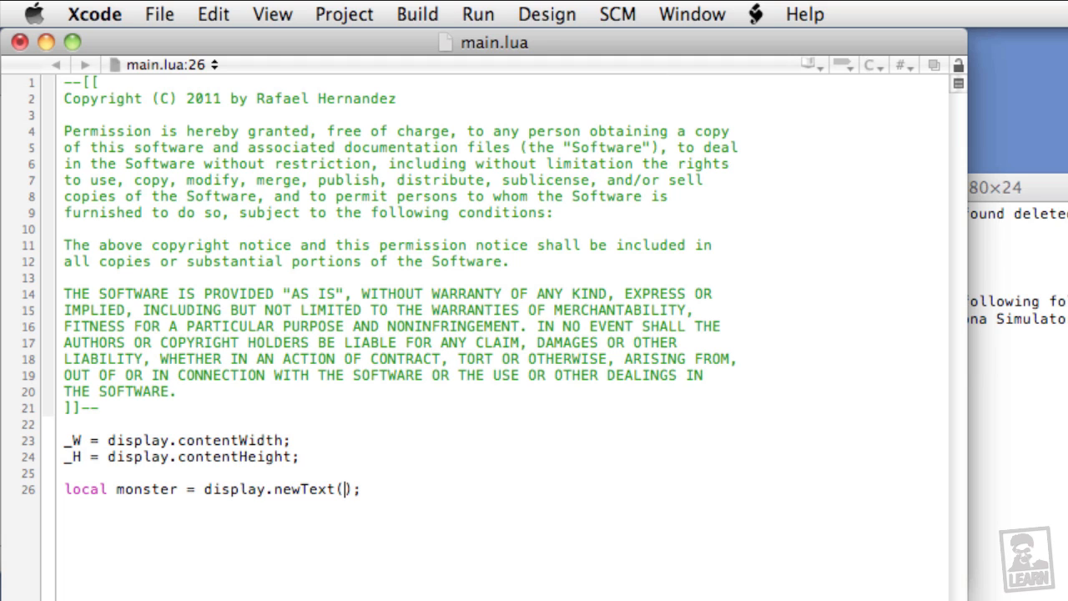
type("\"a\",")
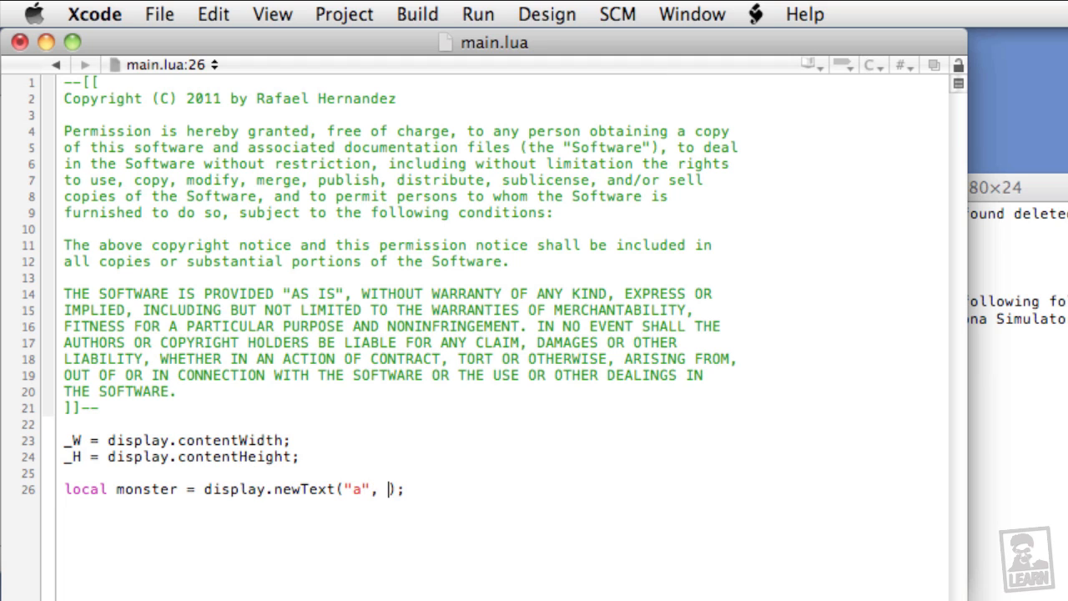
type("0,")
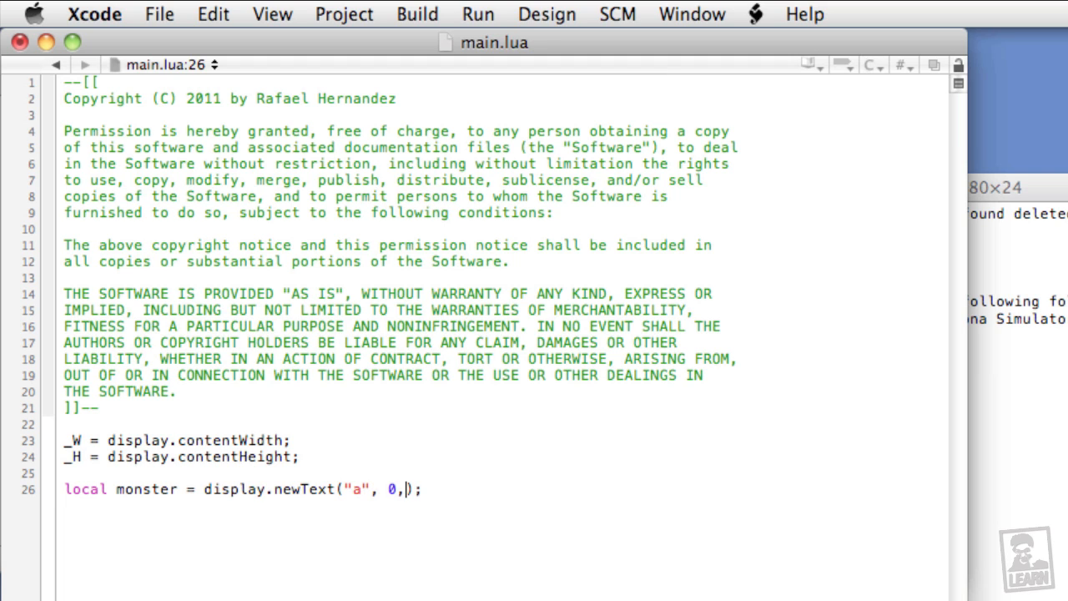
type("0")
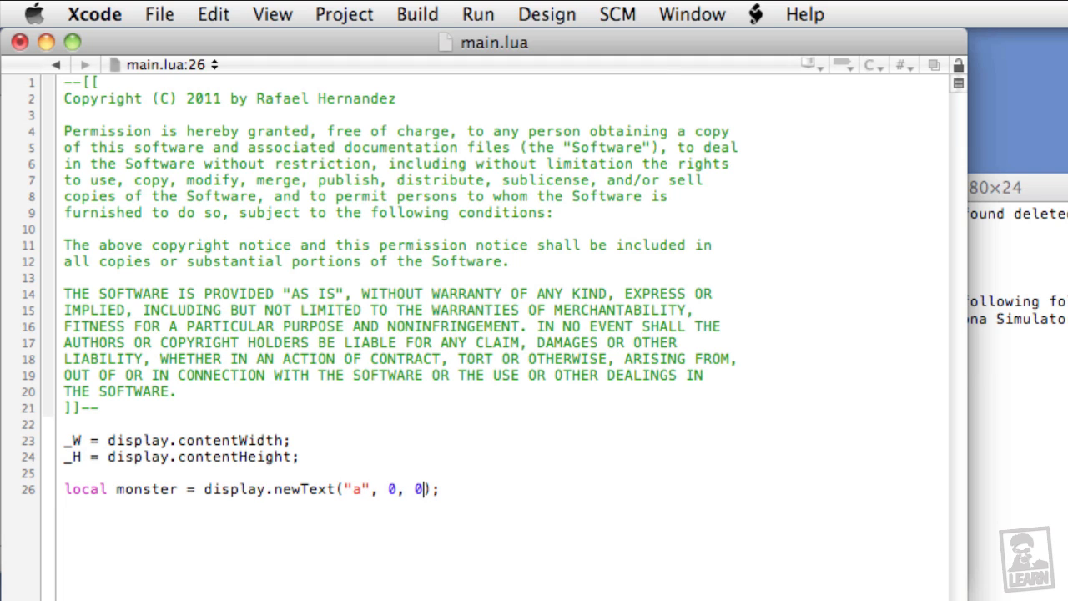
Add a comma after 0, 0, check the monsterz.ttf font name in Font Book, and return to Xcode.
type(",")
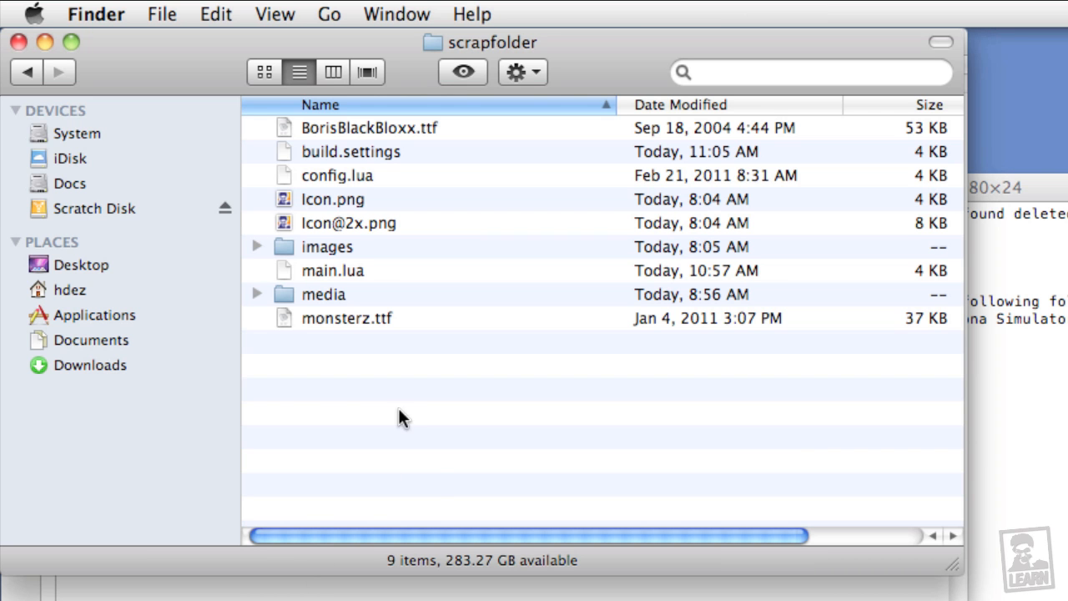
left_click(347, 317)
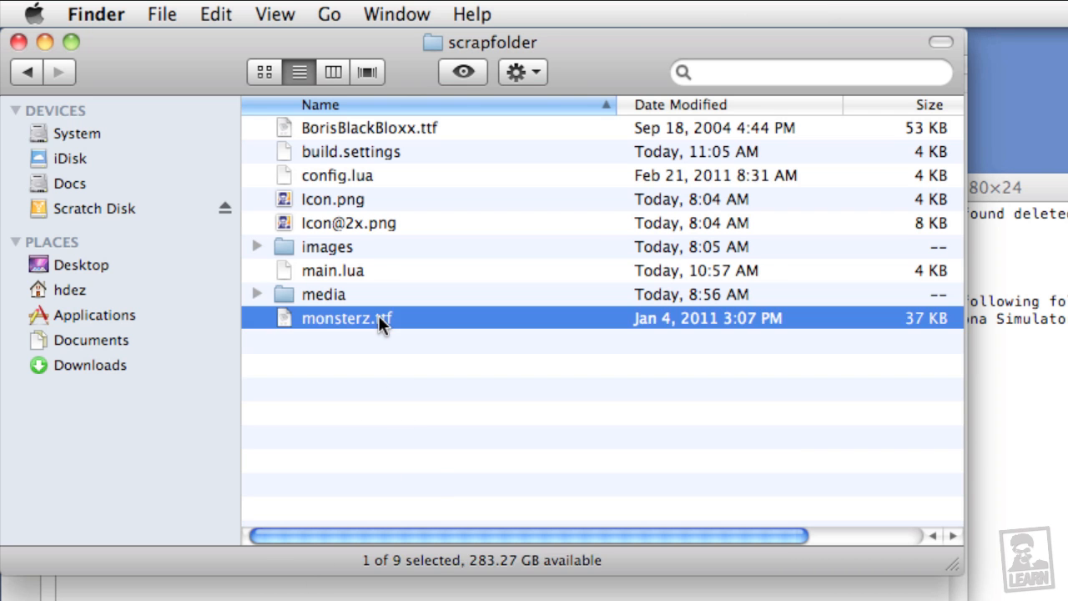
double_click(347, 317)
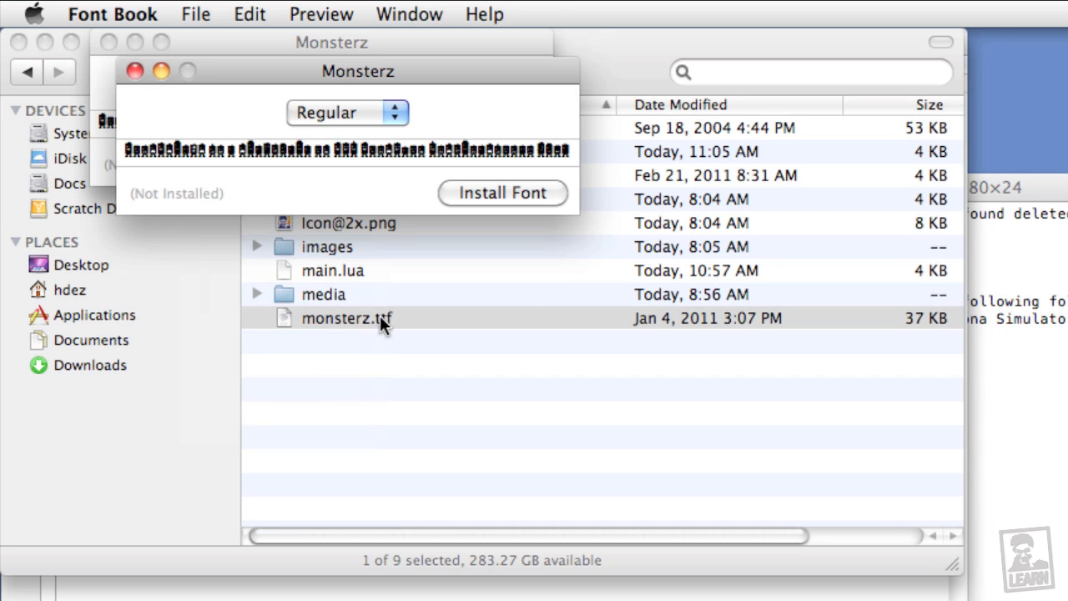
mouse_move(331, 84)
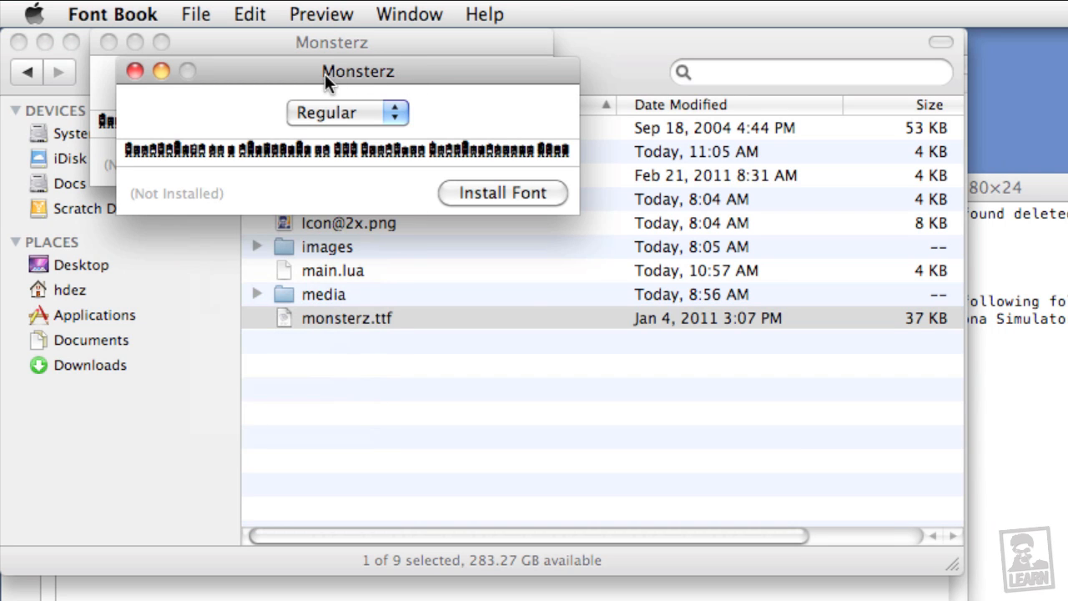
mouse_move(426, 80)
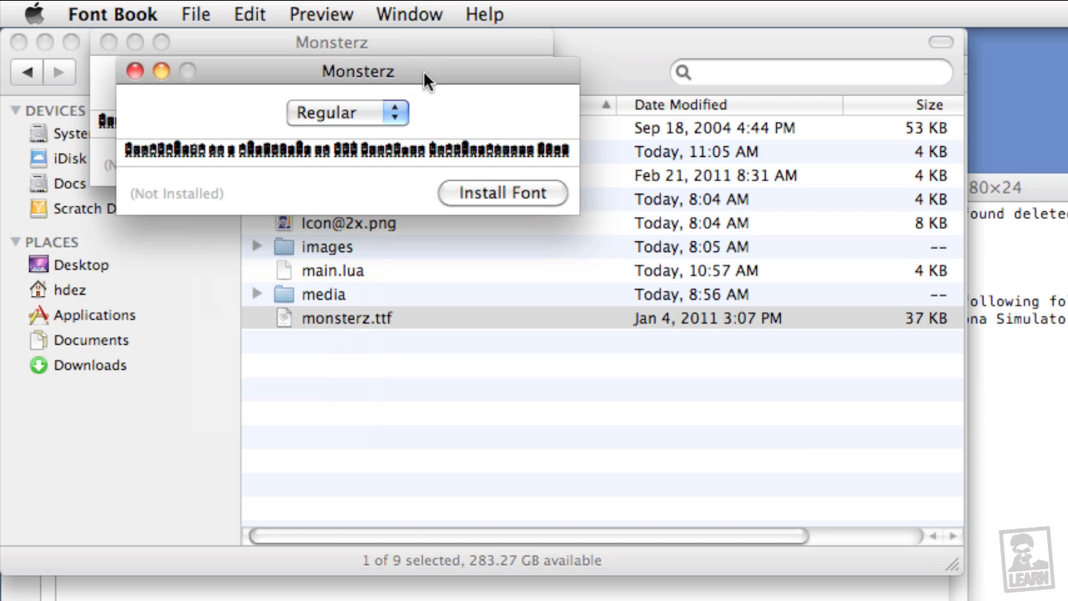
left_click(137, 70)
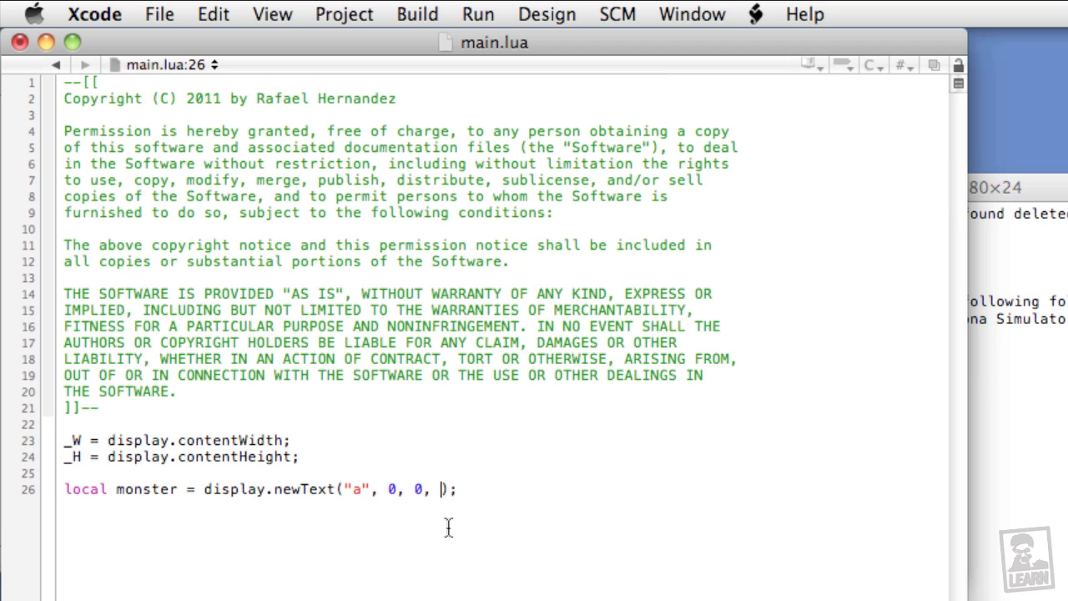
Finish the newText call with font "Monsterz" and size 120.
key("Backspace")
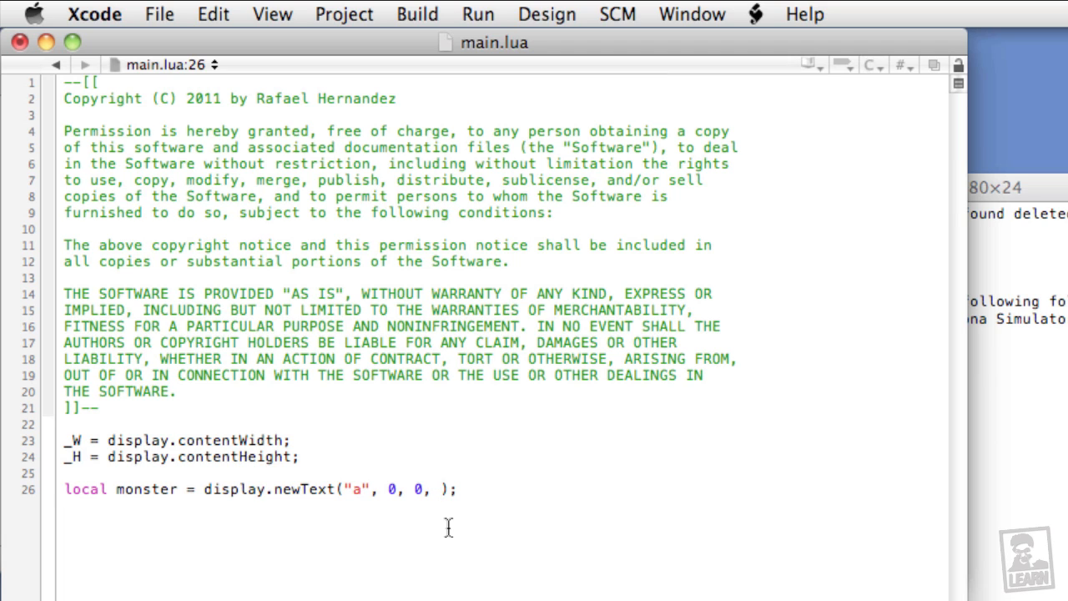
type("\"")
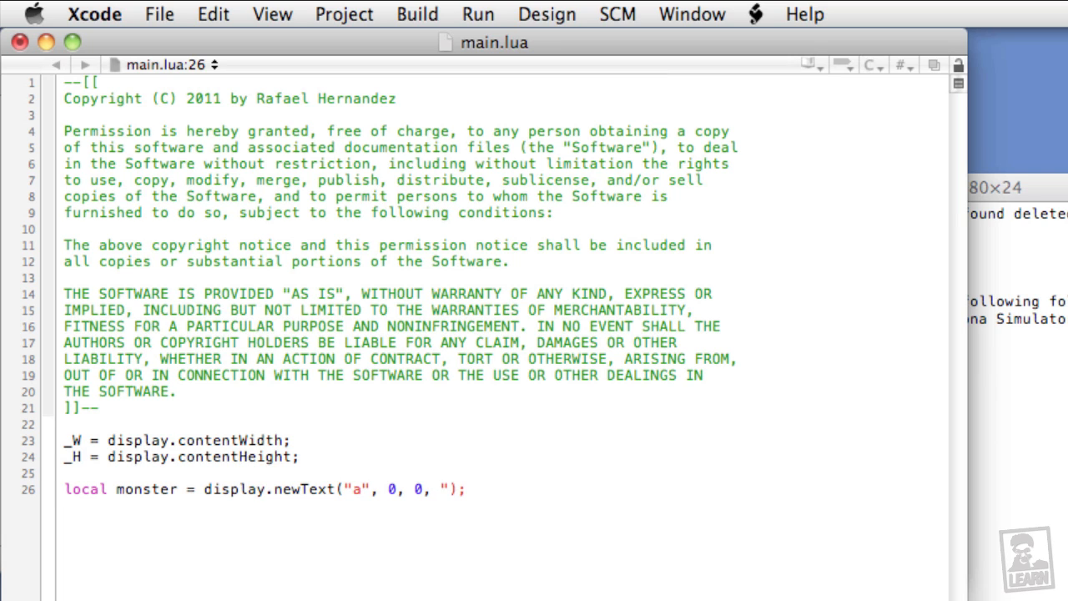
type("Monsterz")
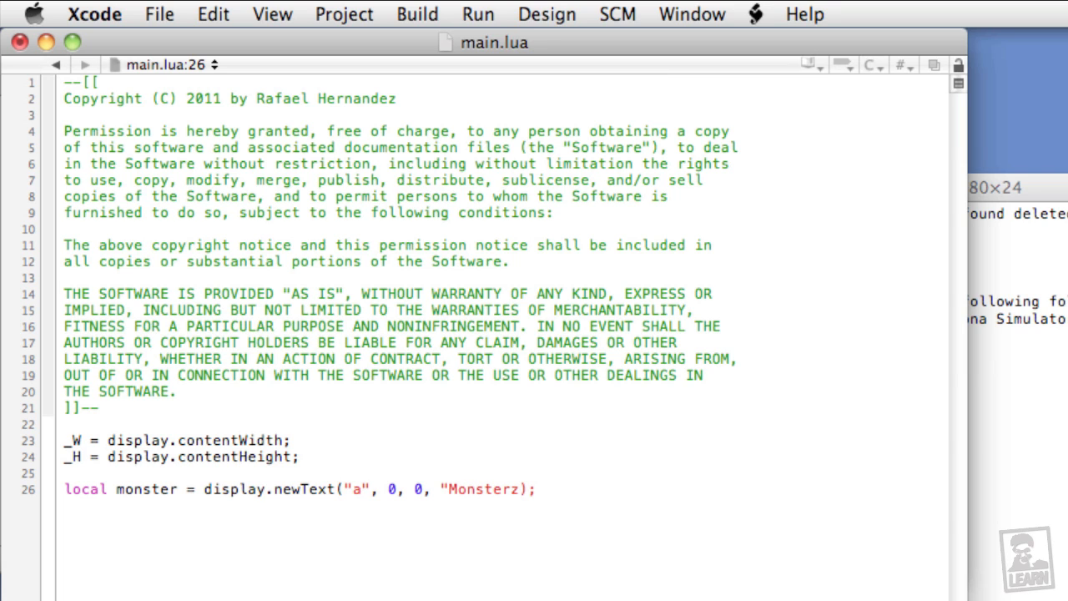
type(".")
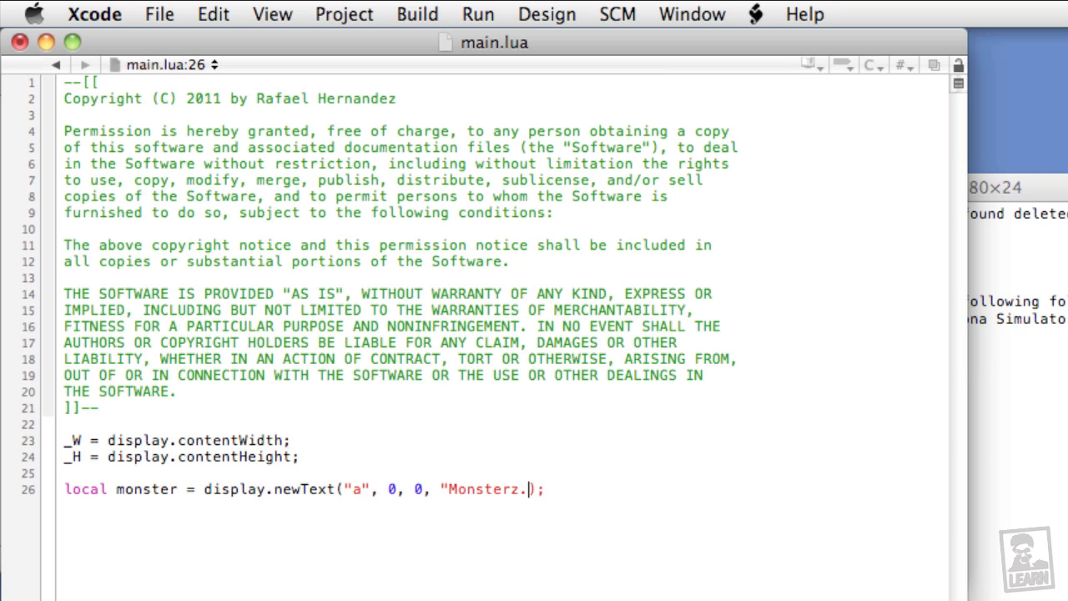
key("Backspace")
type("\"")
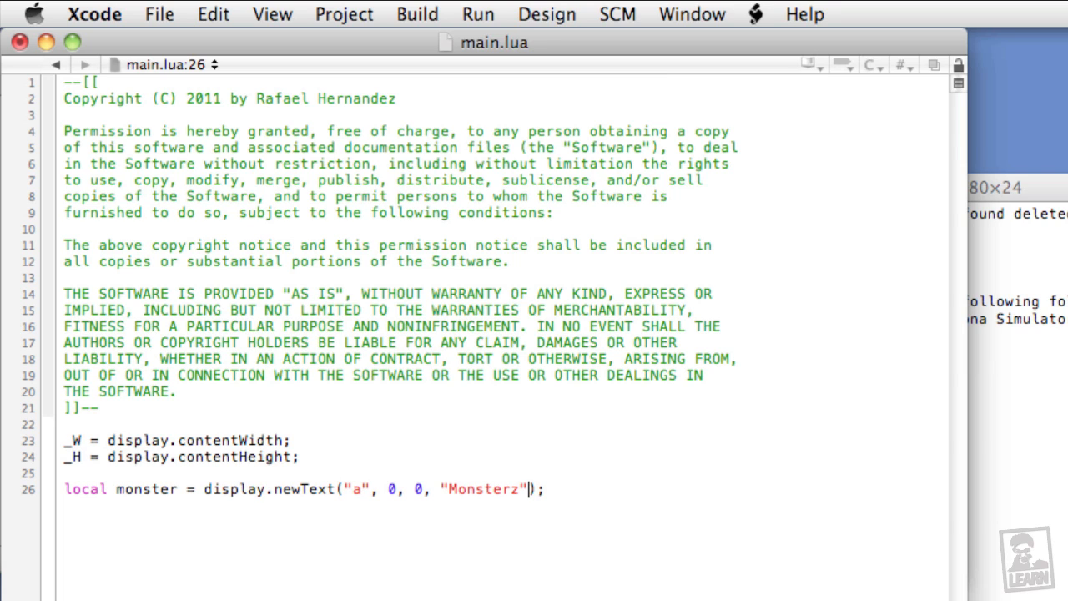
type(", 120")
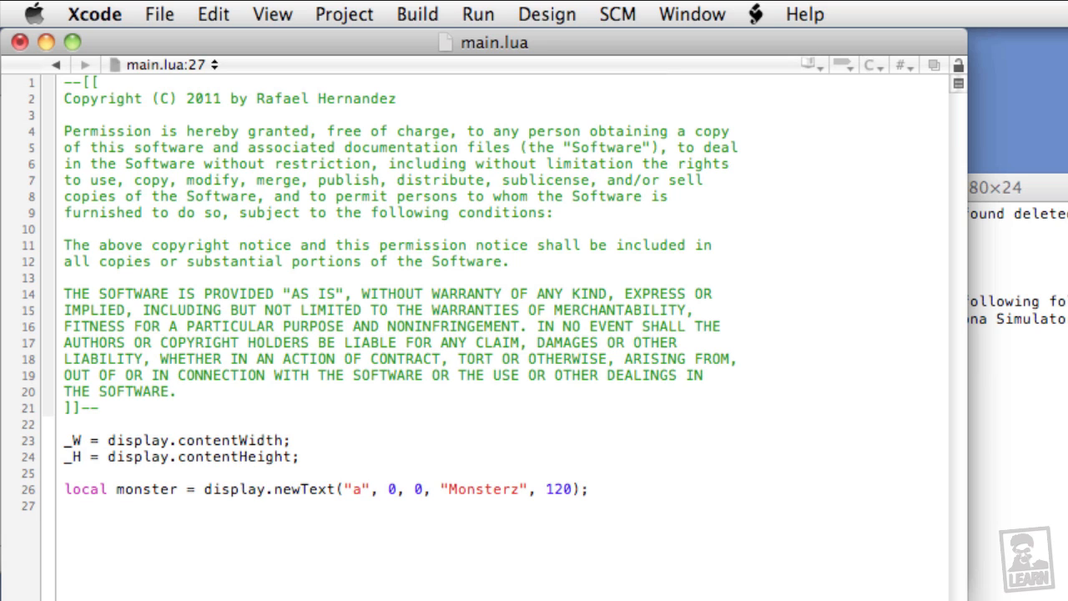
Centre the monster with monster.x = _W * 0.5 and monster.y = _H * 0.5.
type("monster.x")
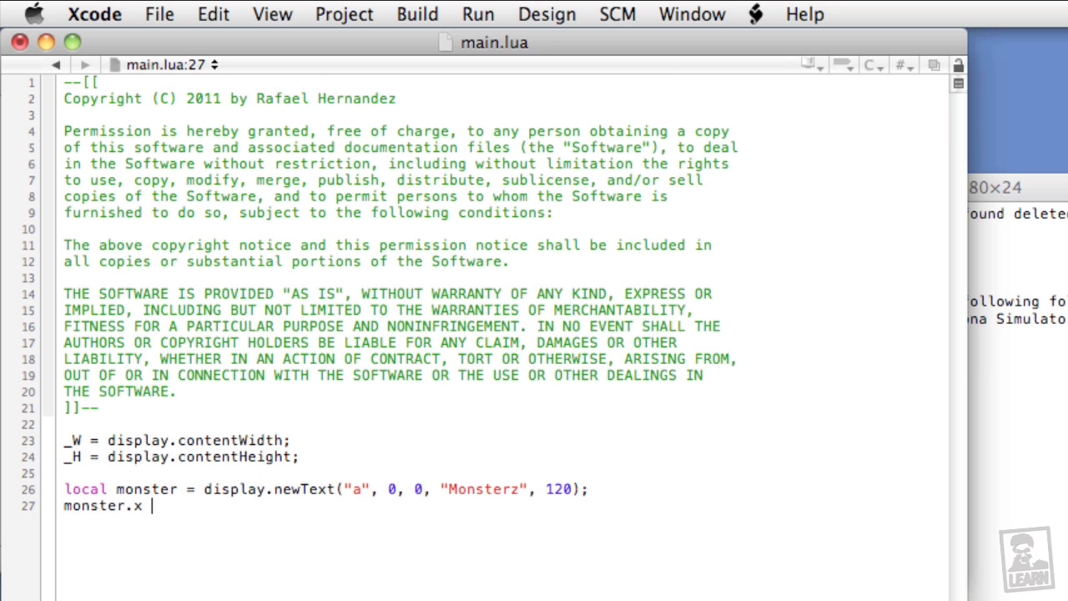
type("= _W")
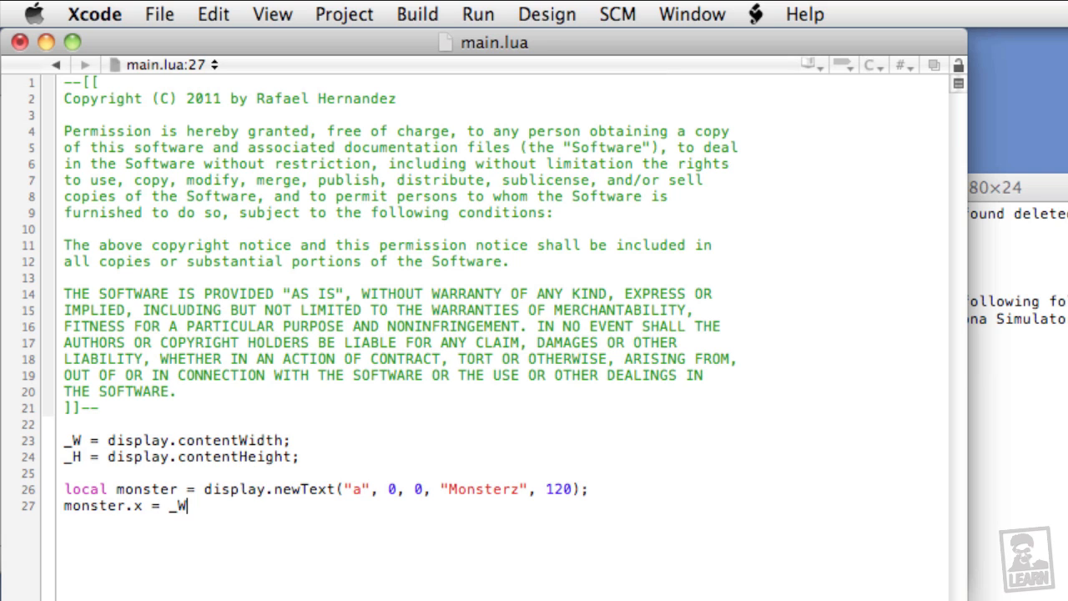
type("* 0.5")
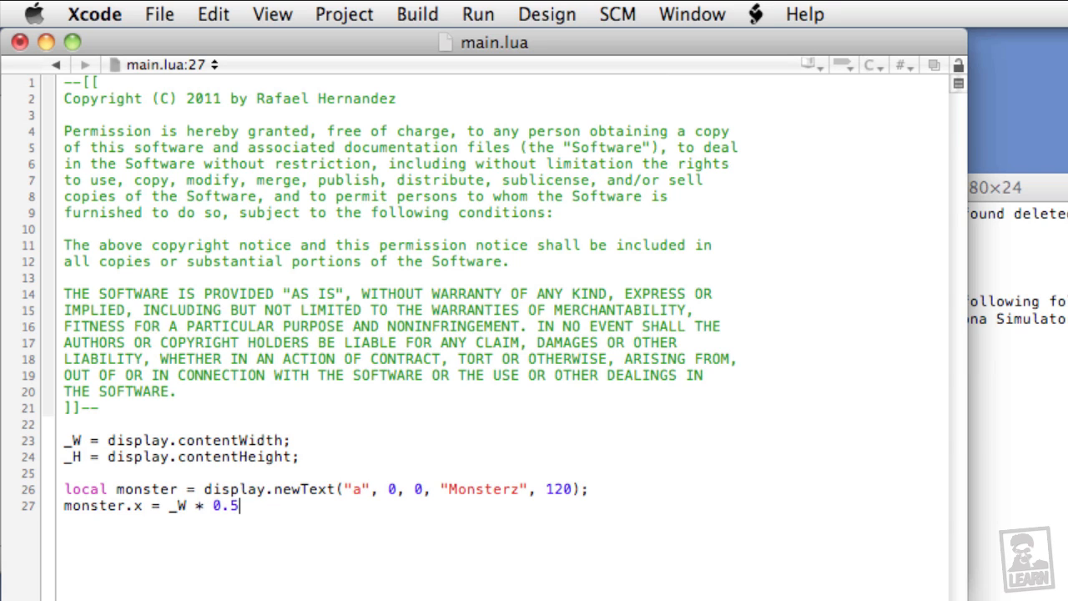
type("; monster")
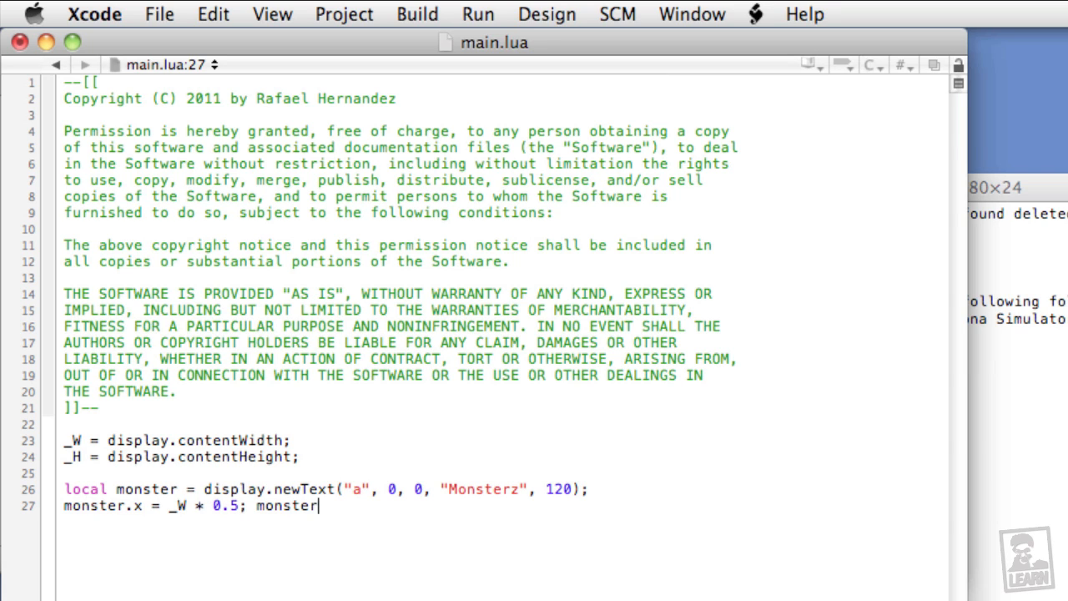
type(".y =")
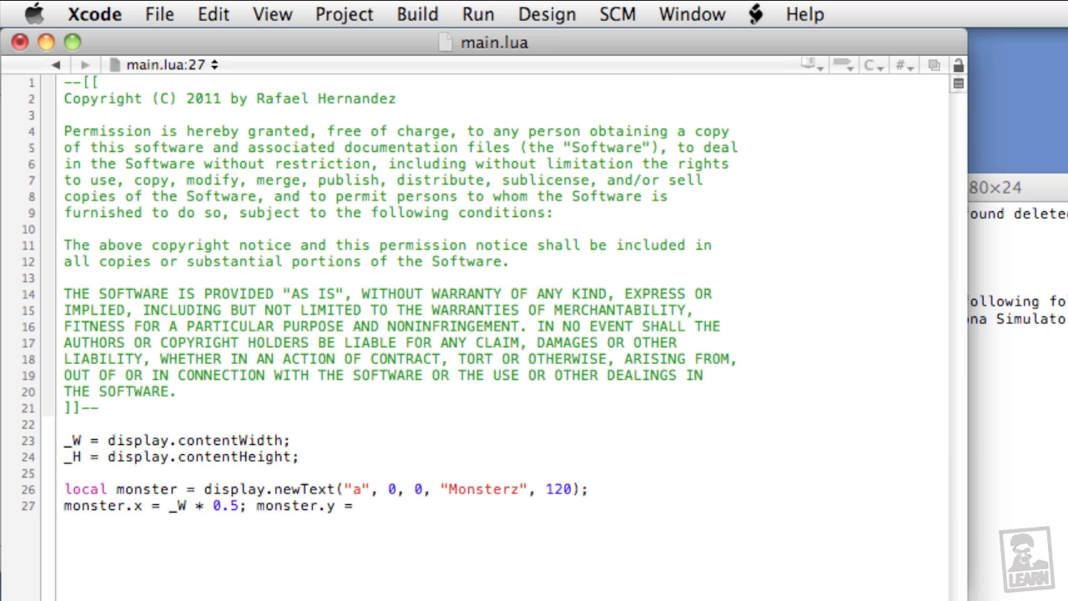
type("_H *")
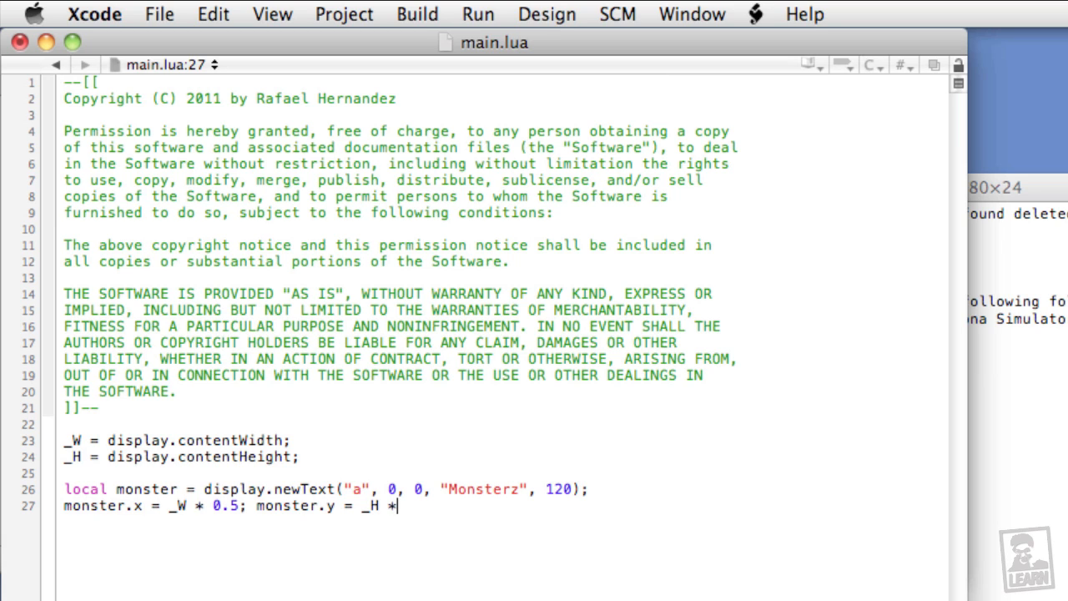
type("0.5;")
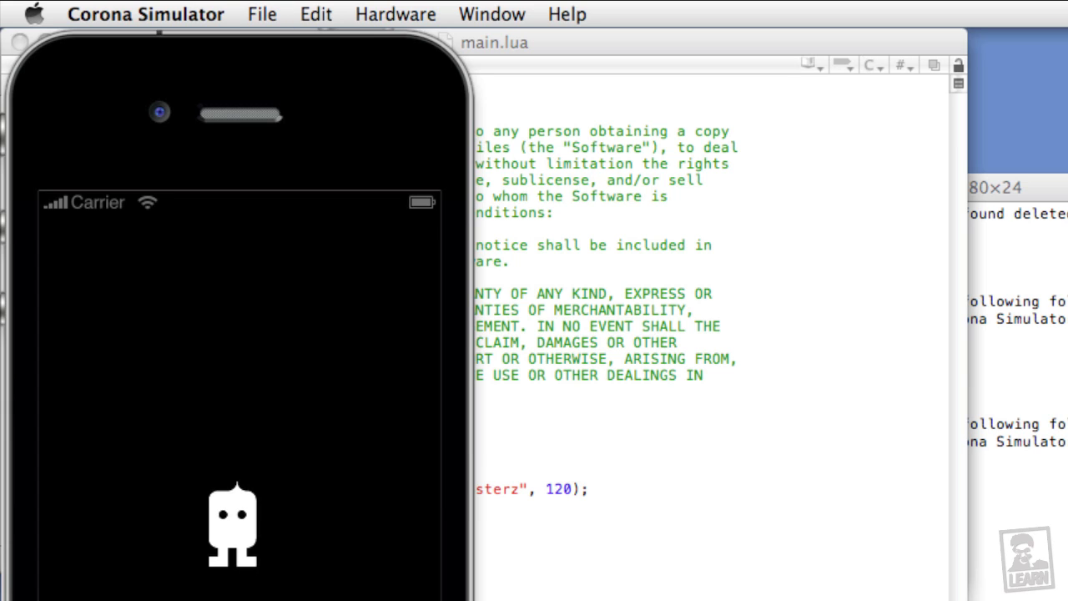
mouse_move(221, 521)
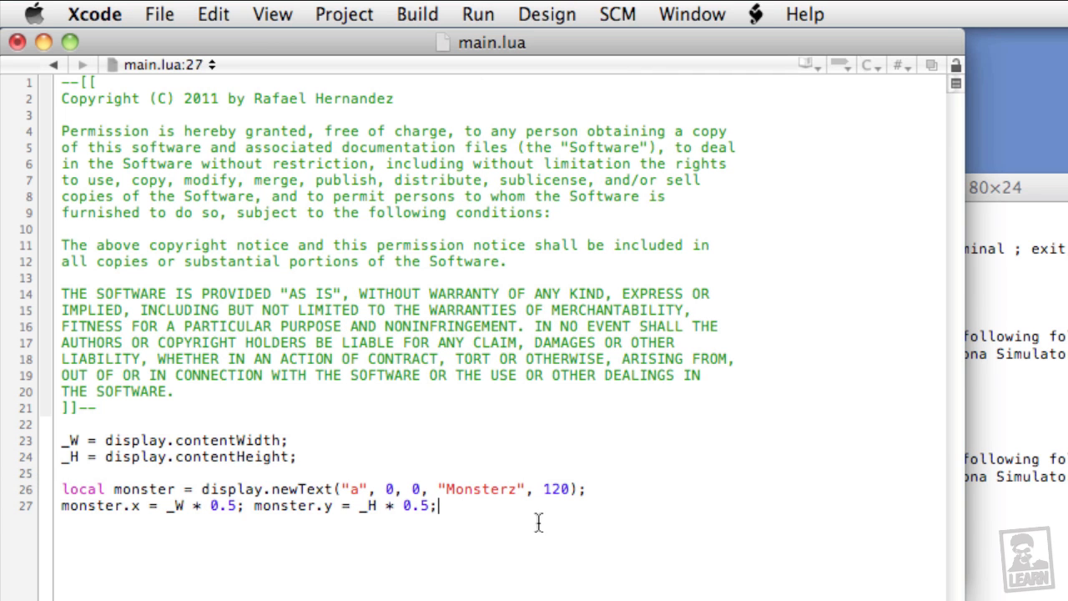
Add local hello = display.newText("Tap me, I'z hungree", 0, 0 on a new line.
key("Return")
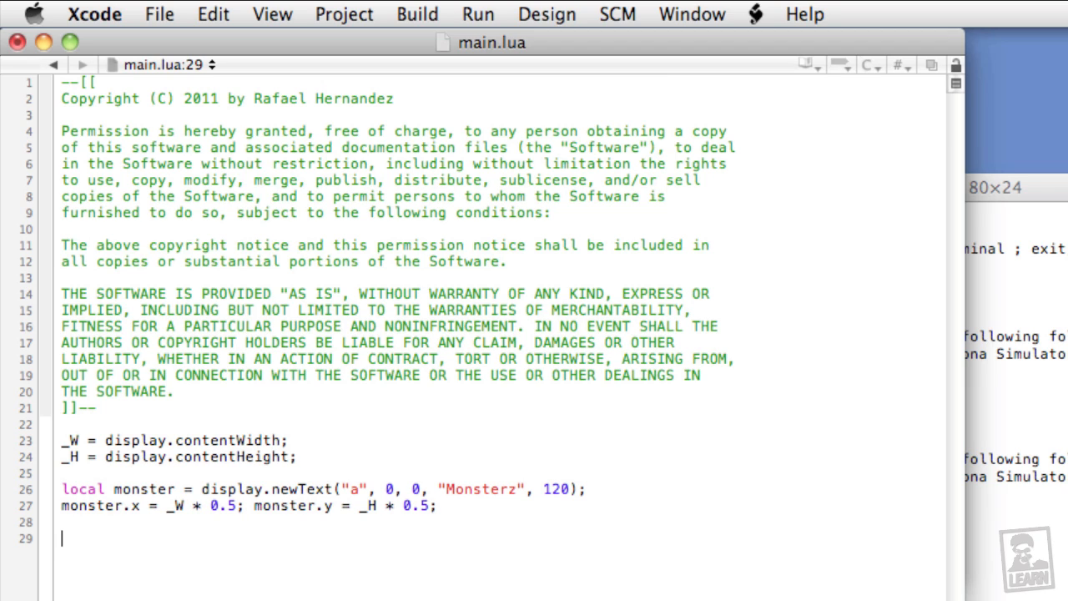
type("local hell")
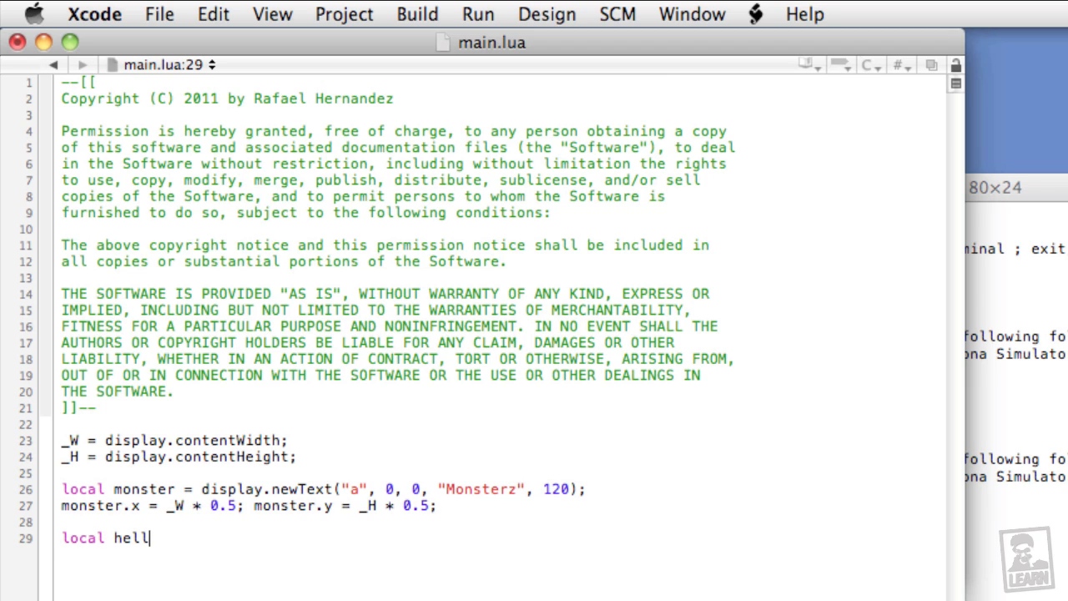
type("o =")
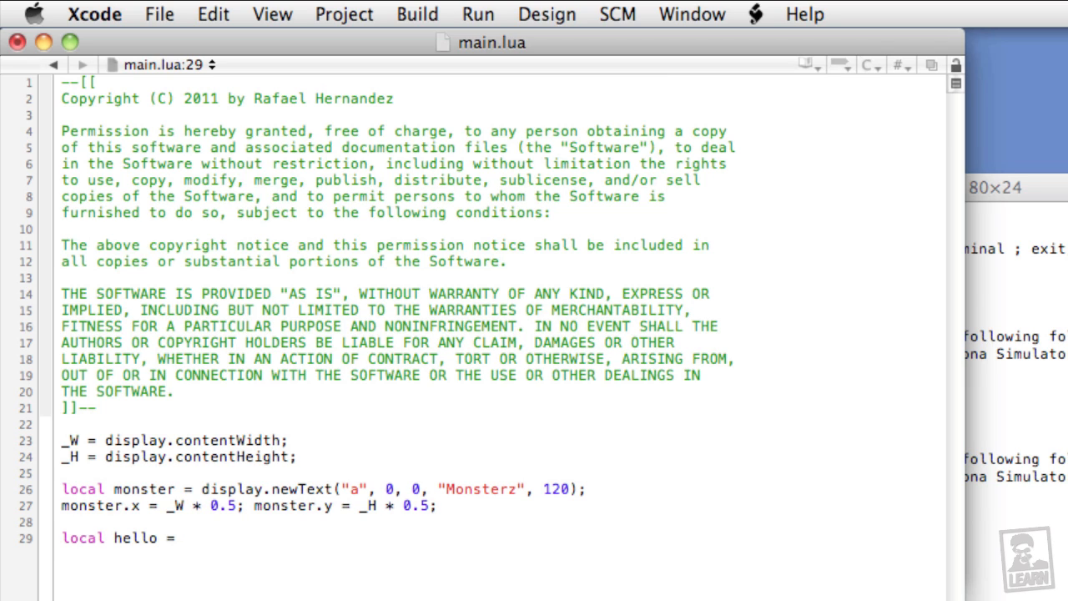
type("display.")
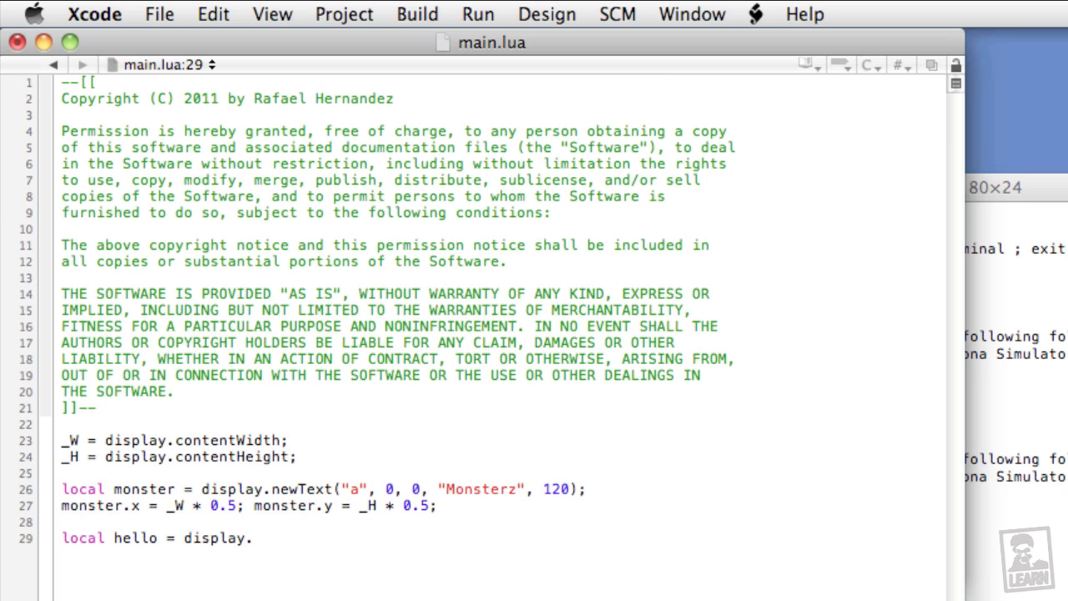
type("newText(")
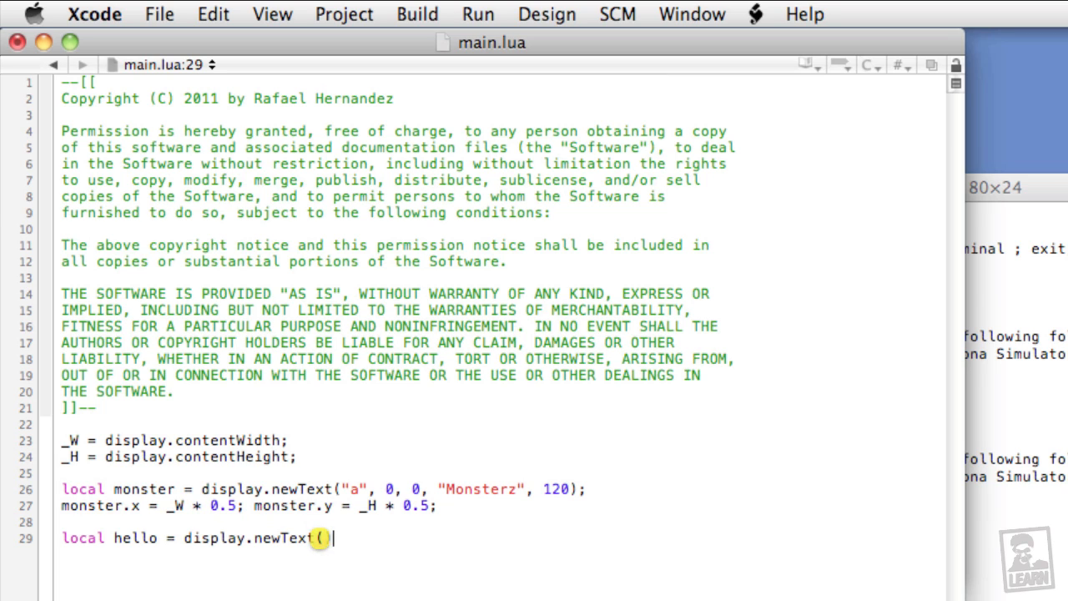
type("I")
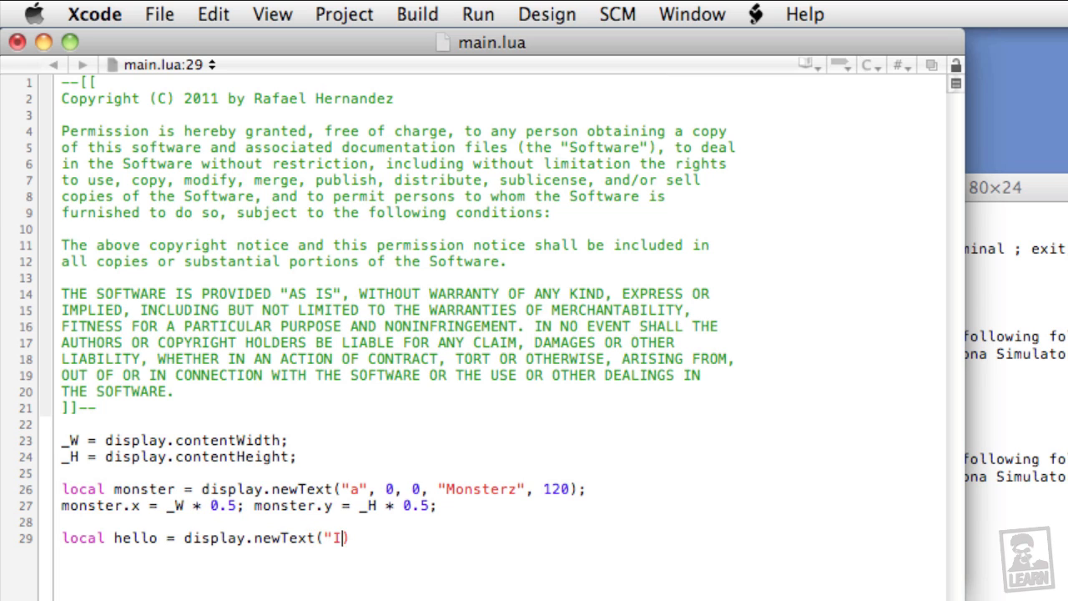
type("Ta")
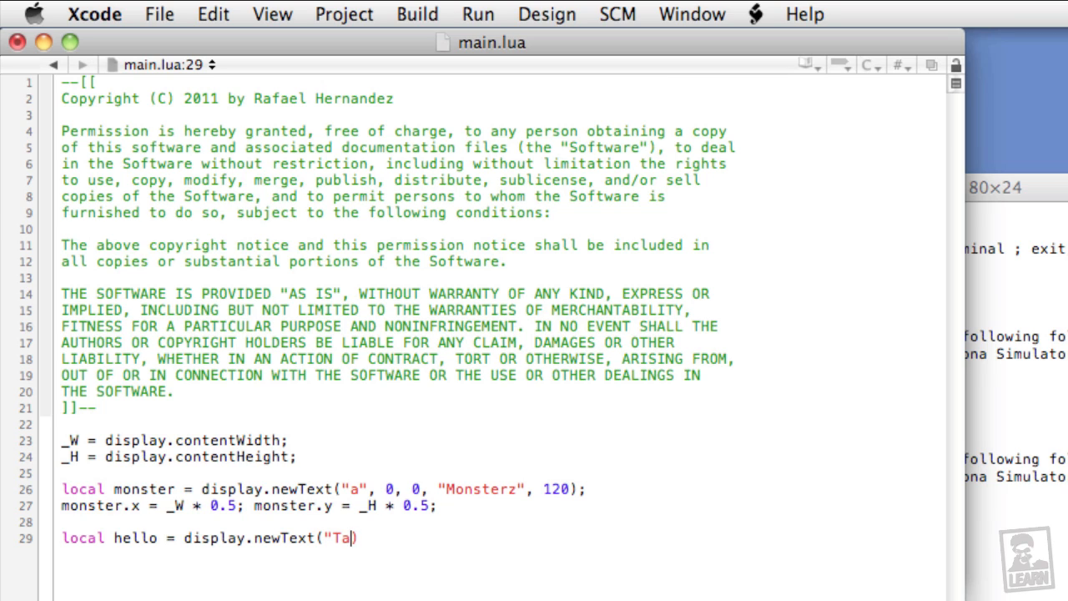
type("p me, I")
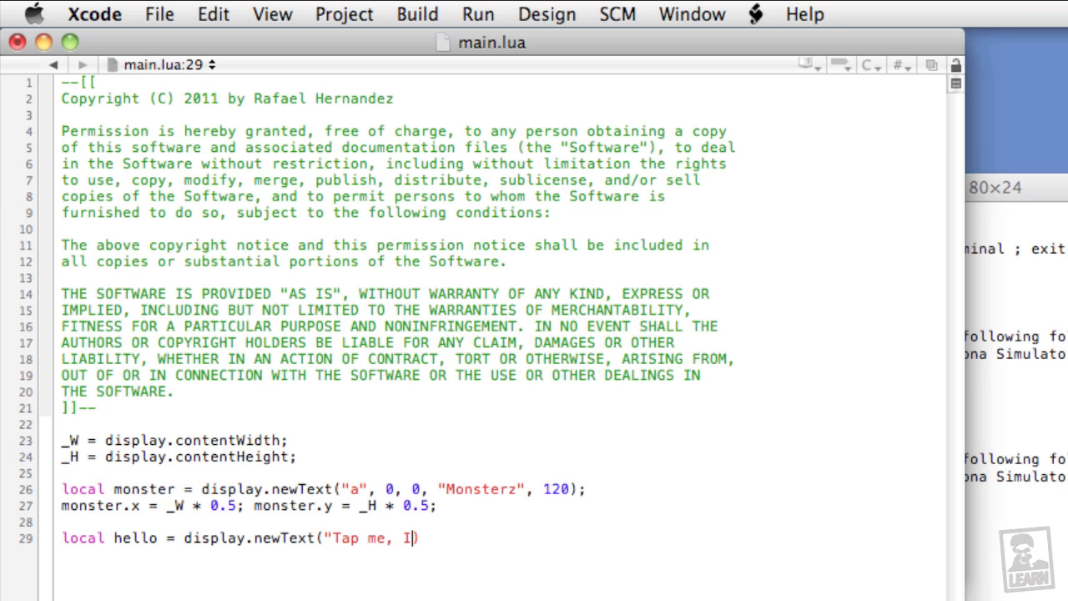
type("'z hungree\",")
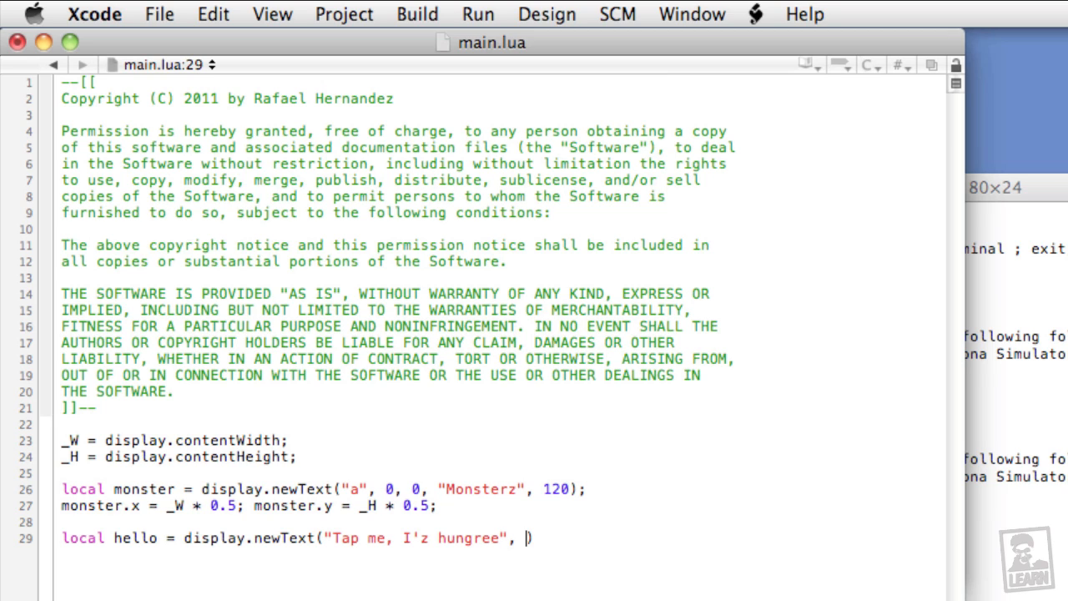
type("0 ,")
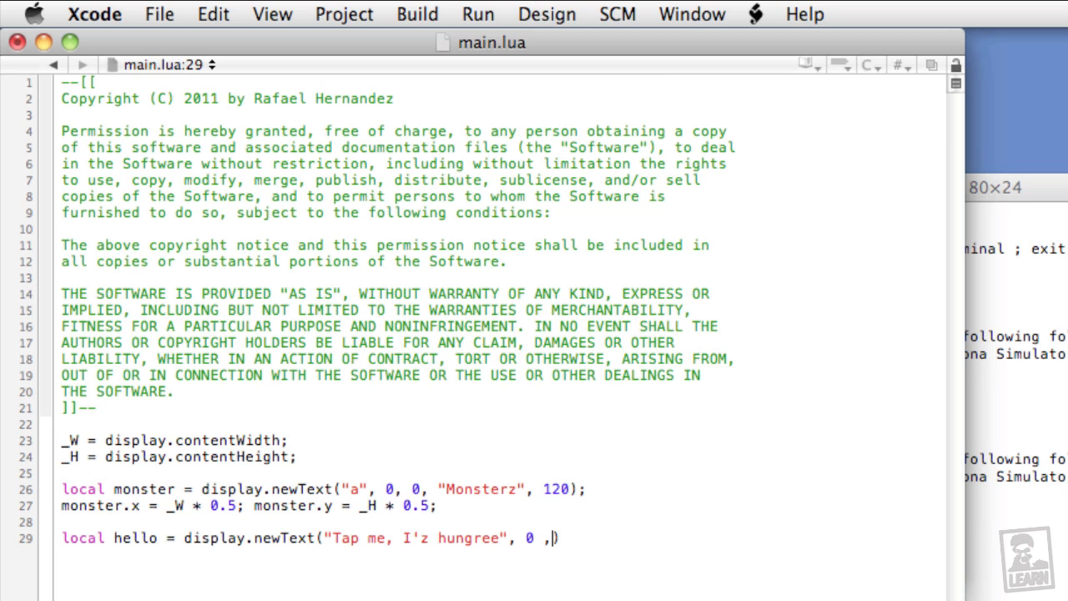
type("0,")
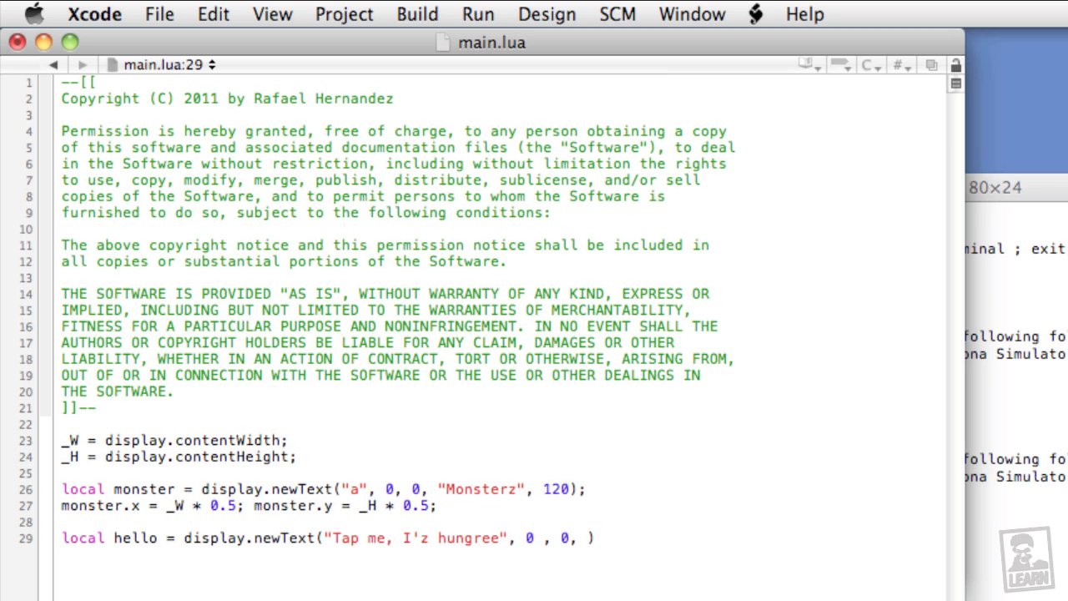
Finish the hello label with font "BorisBlackBloxx" and size 24.
type("\"BorisB\"")
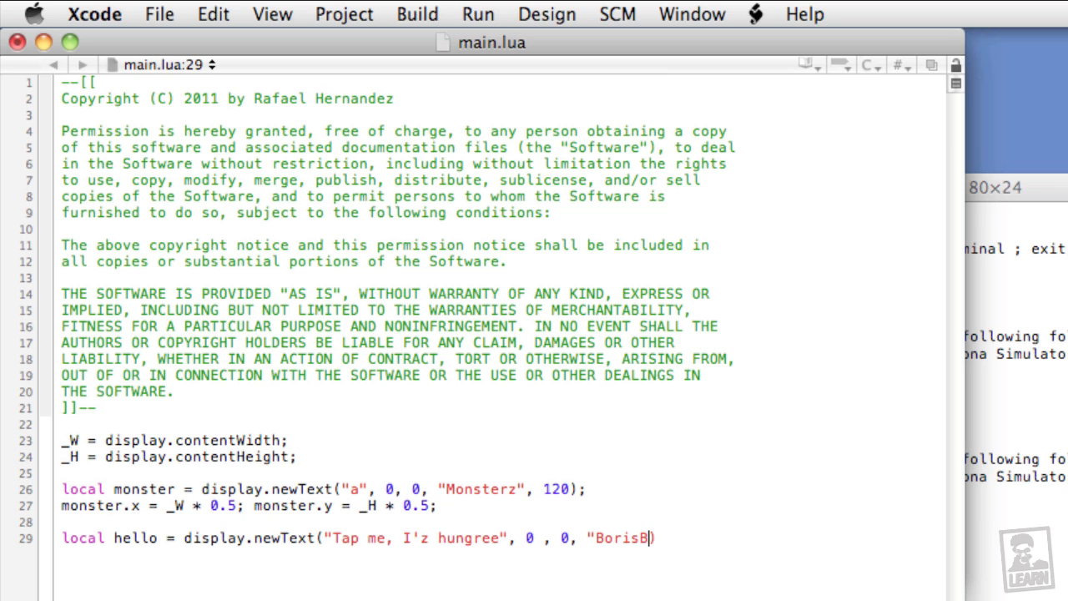
type("ackBlo")
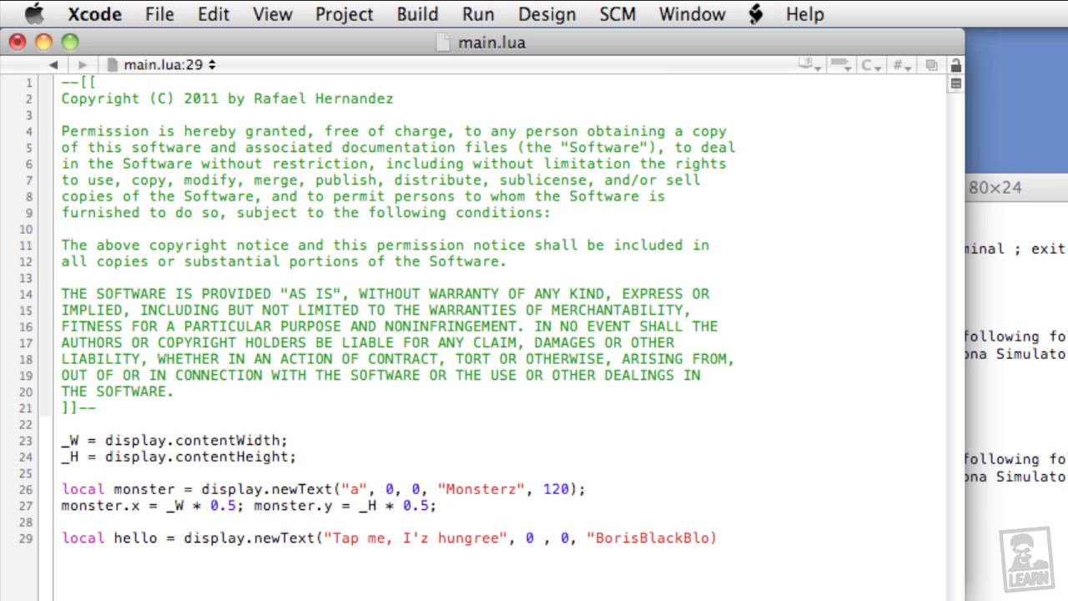
type("xx")
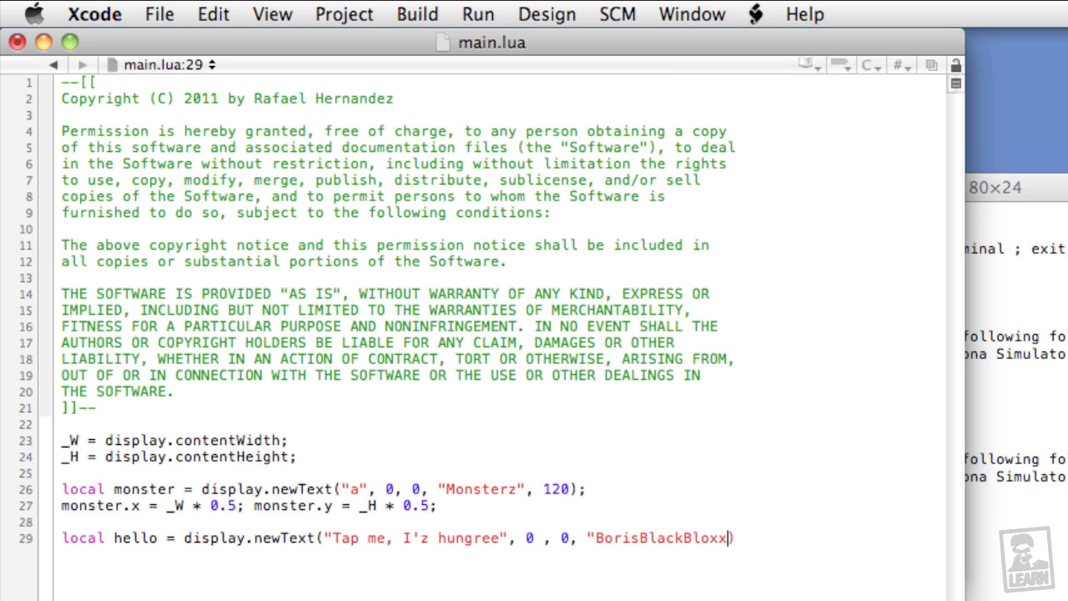
type("\",")
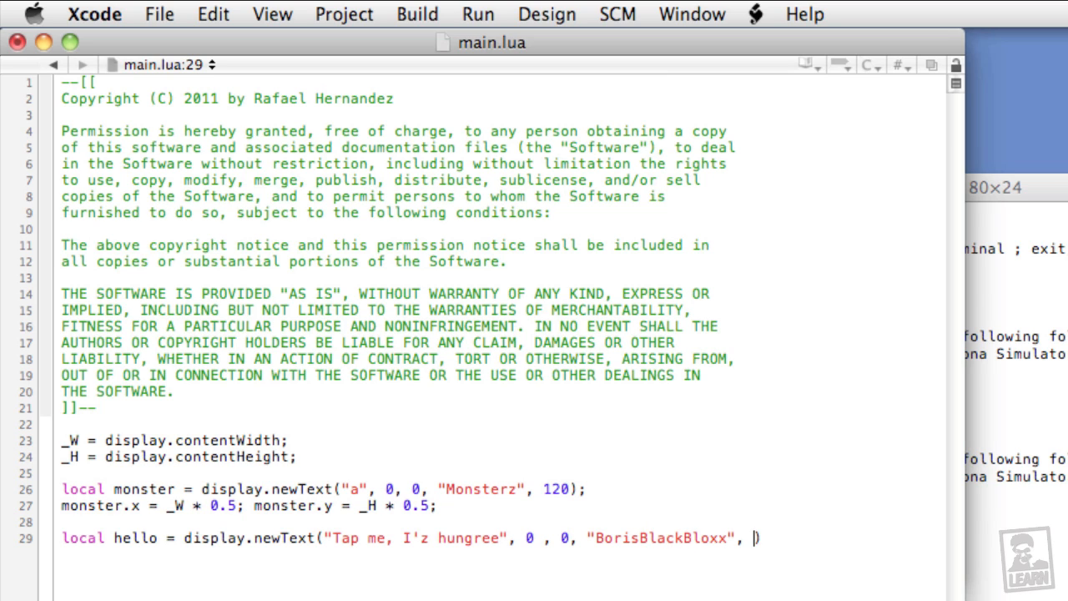
type("2")
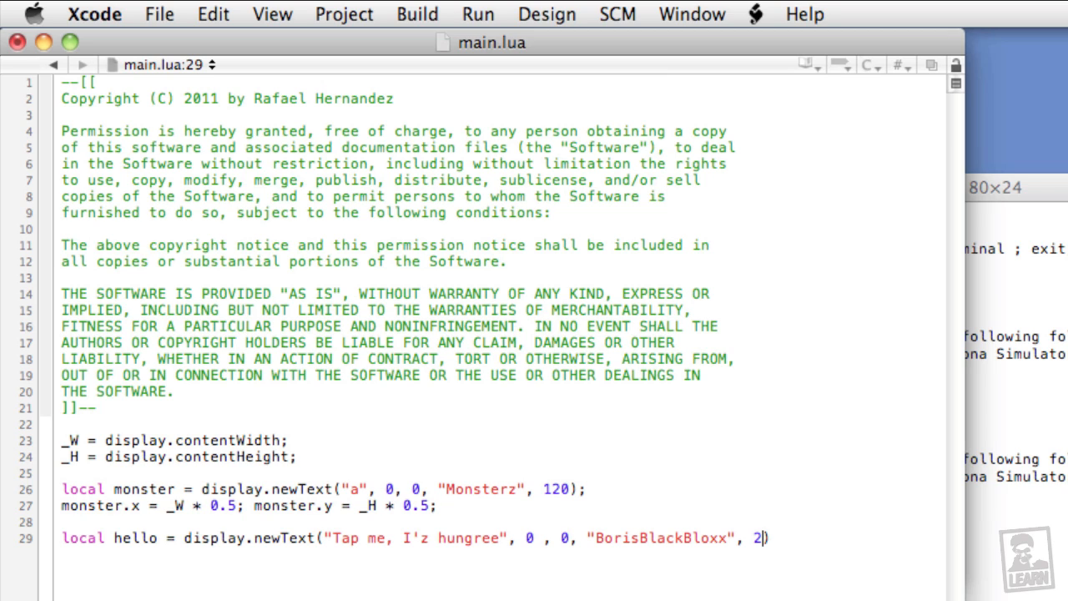
type("4);")
type("he")
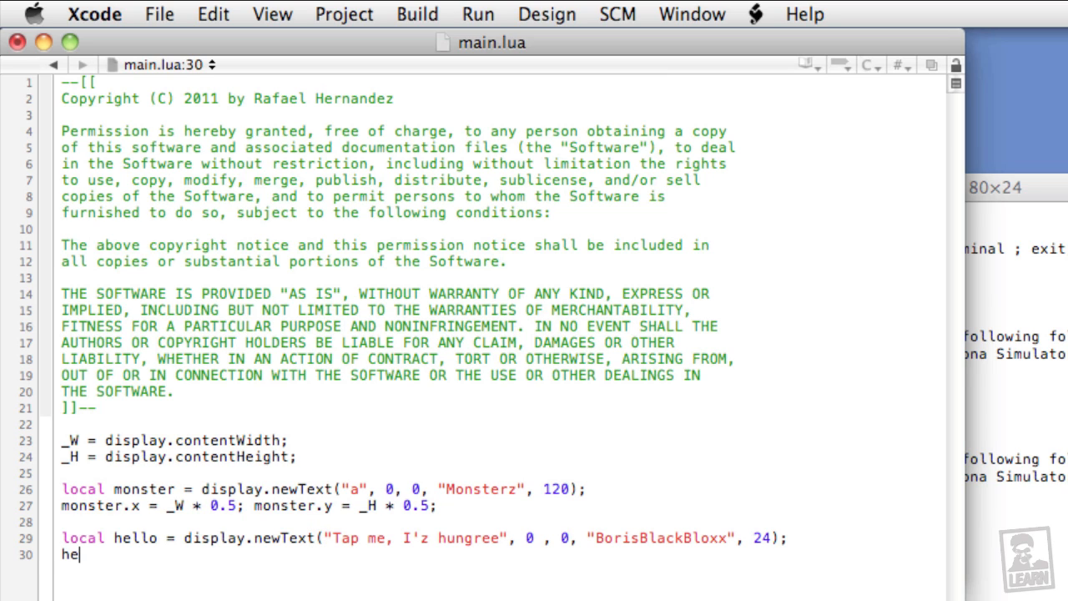
Centre the label with hello.x = _W * 0.5 and hello.y = _H * 0.5.
type("llo.")
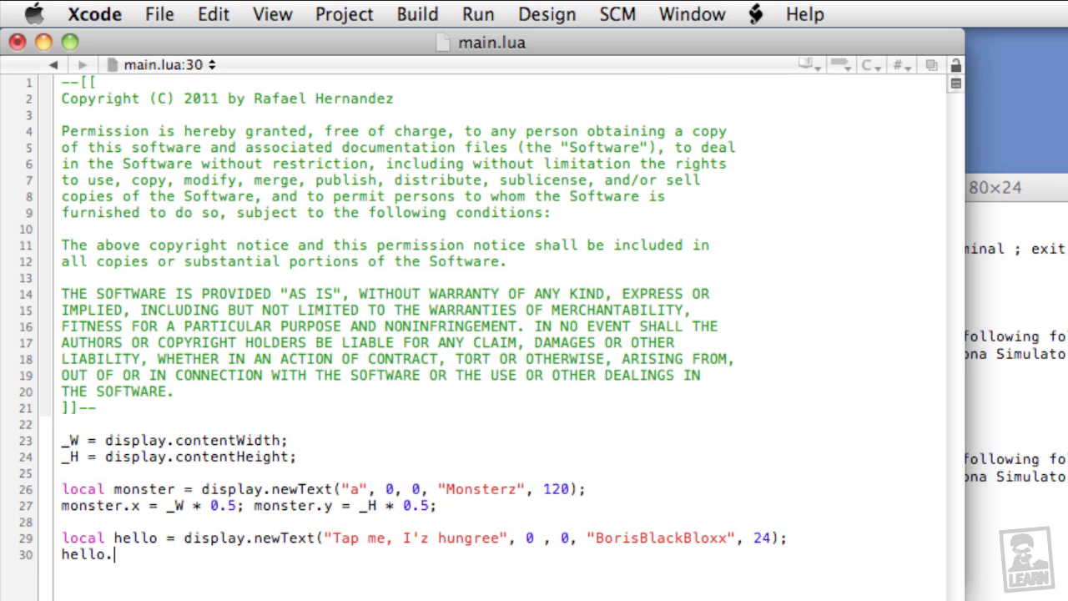
type("x = _W")
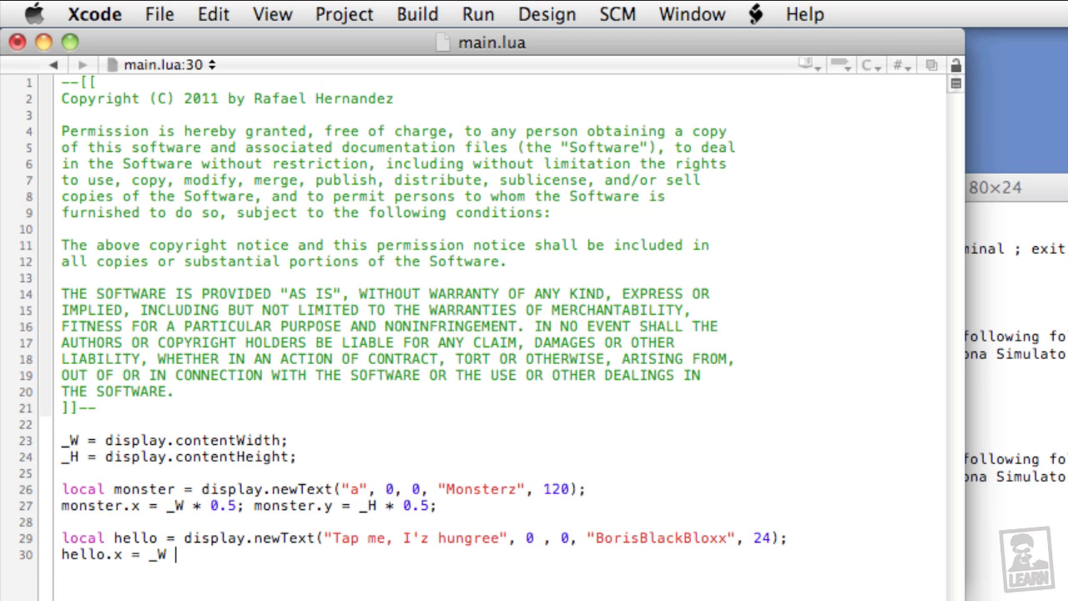
type("* 0.5")
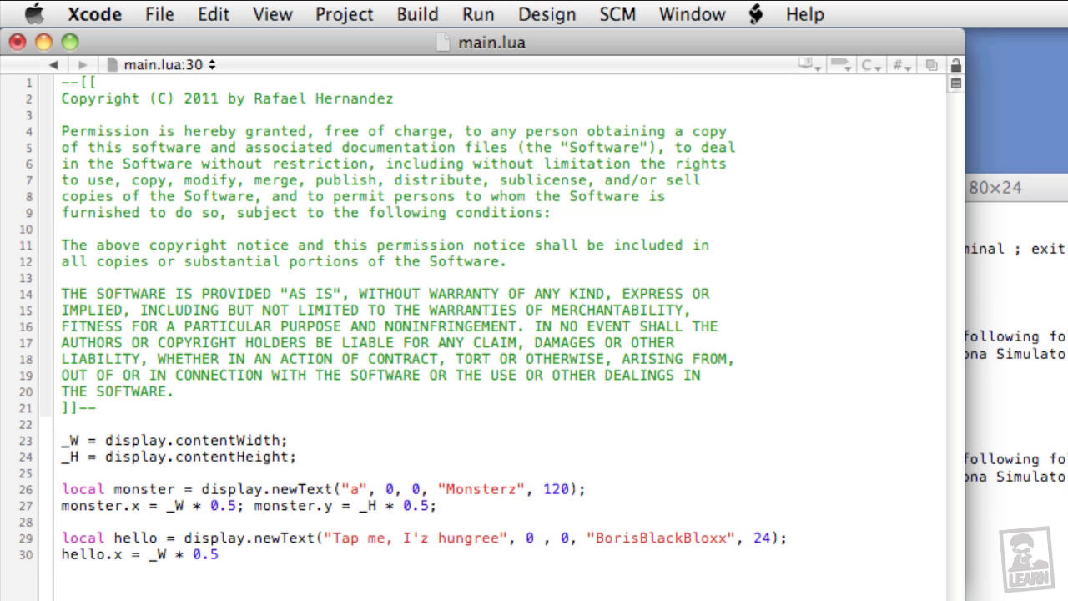
type("; hello.")
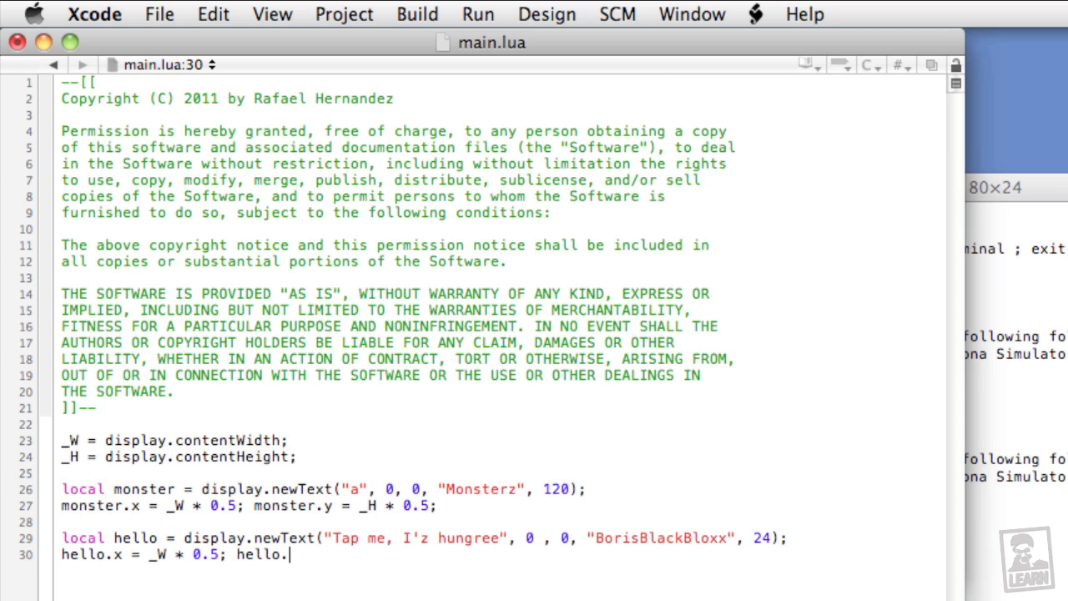
type("y =")
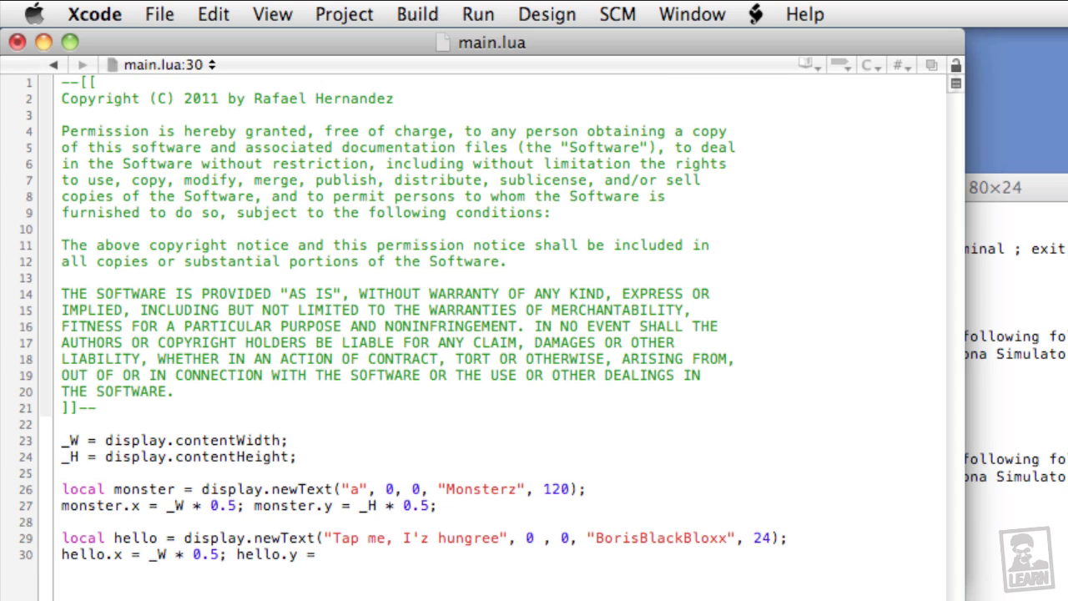
type("_H")
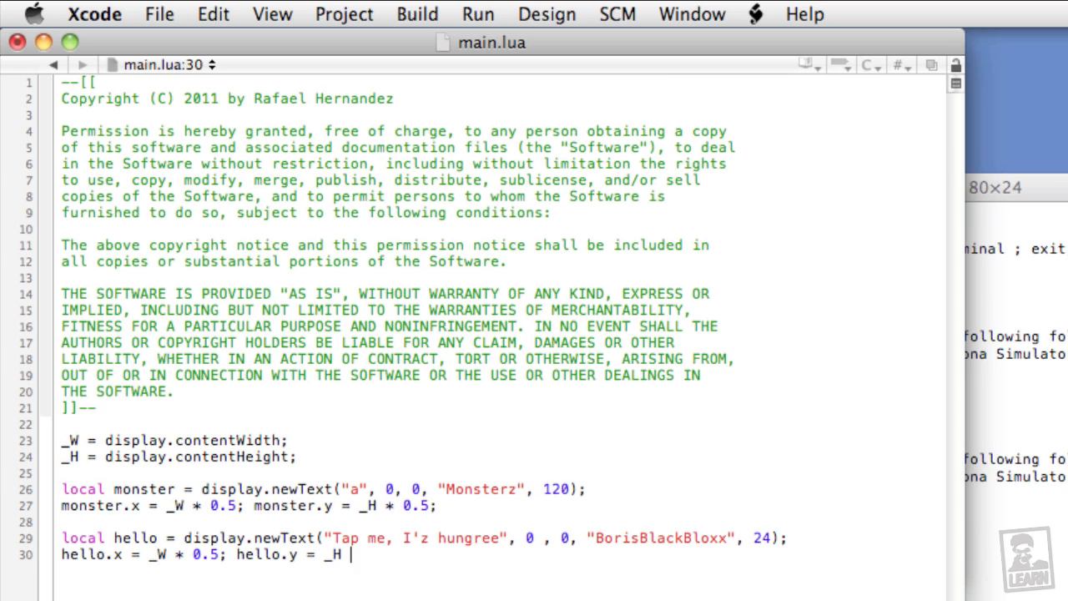
type("* 0.5")
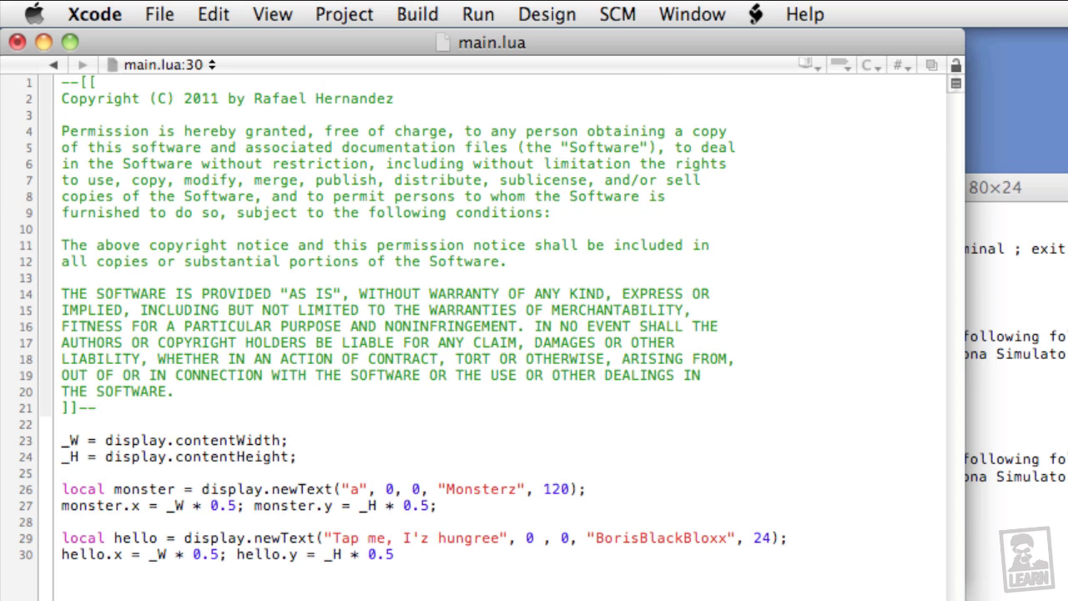
type(";")
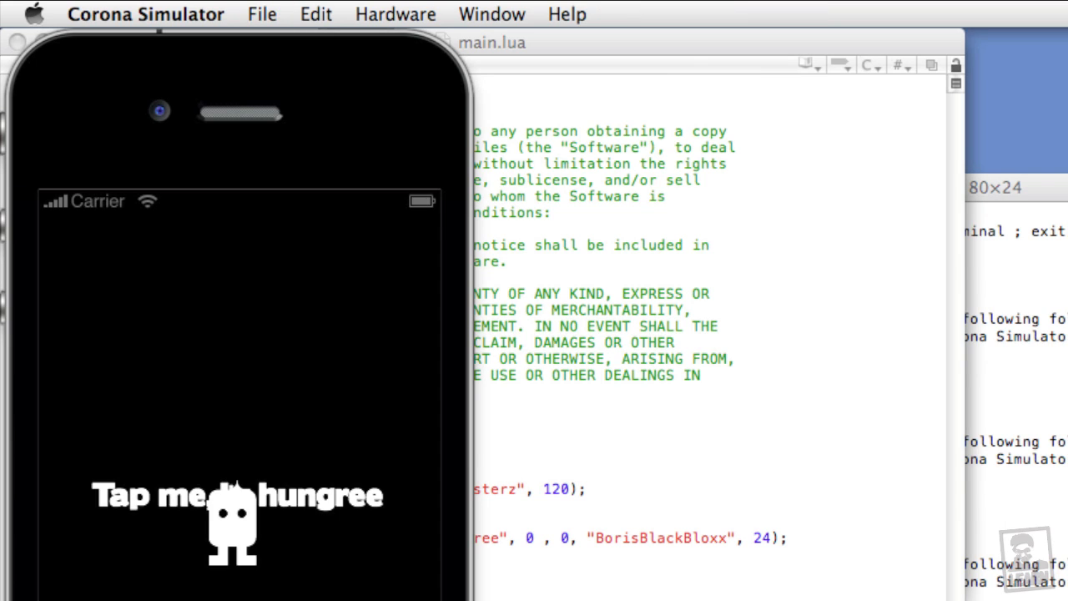
mouse_move(185, 563)
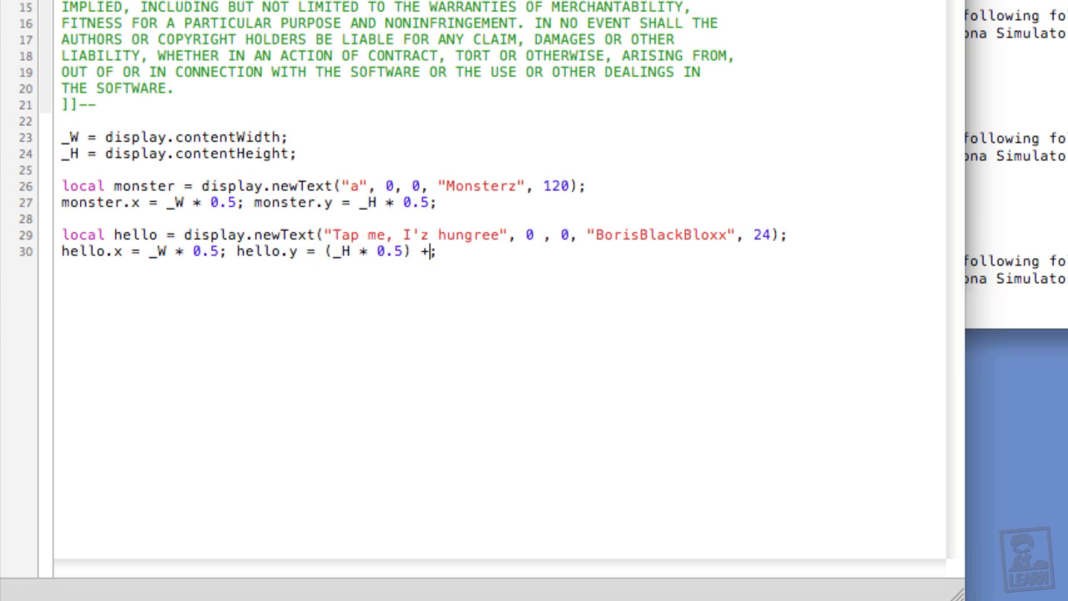
Offset hello.y by + 80 so the label sits below the monster.
type("80")
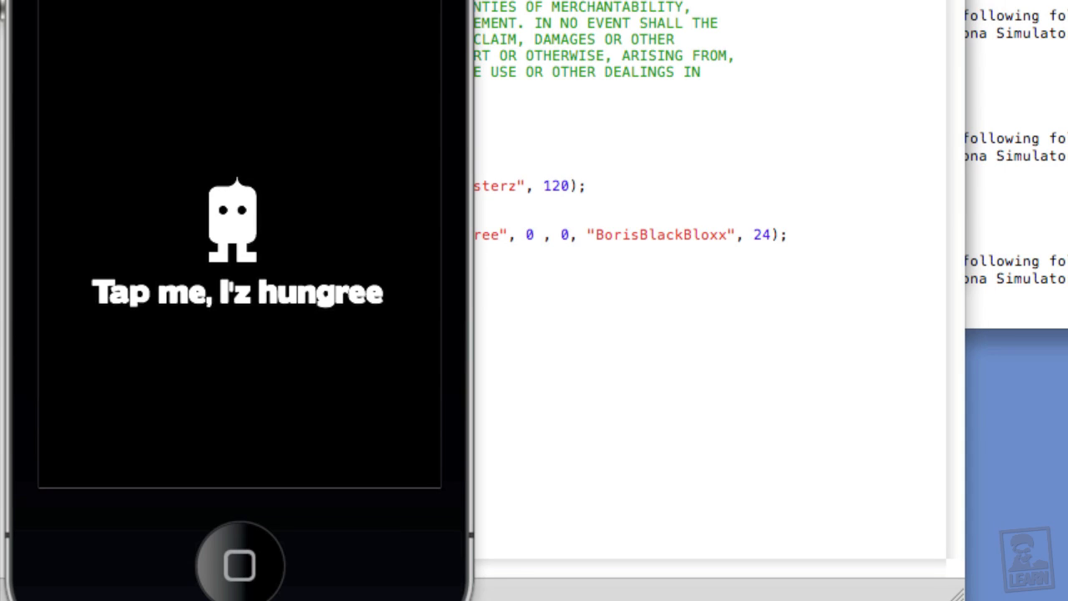
mouse_move(487, 399)
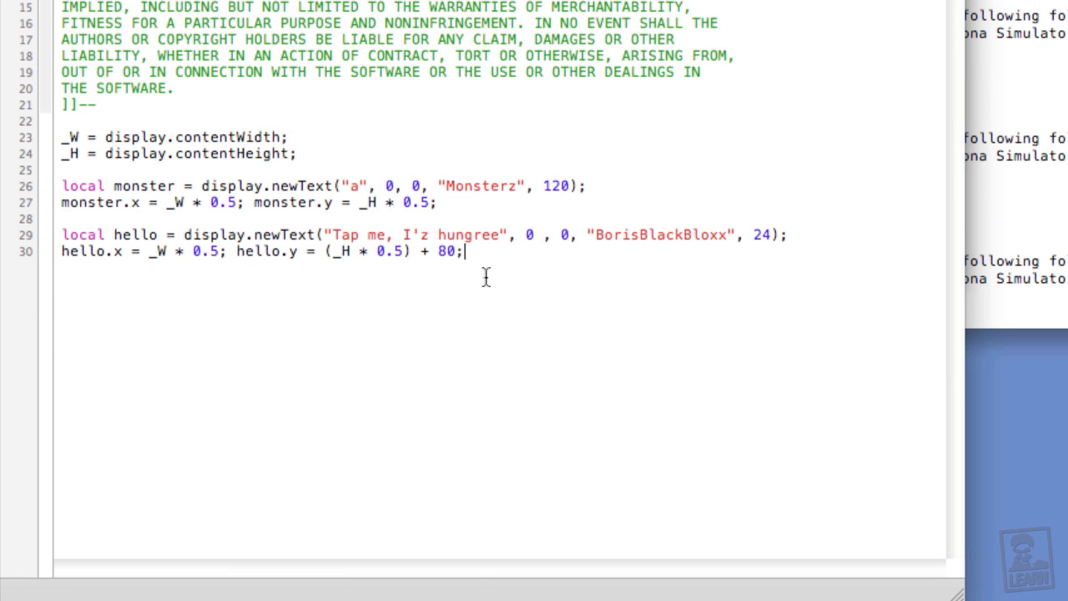
Add monster:addEventListener("touch", monster) to register the touch listener.
type("monster:")
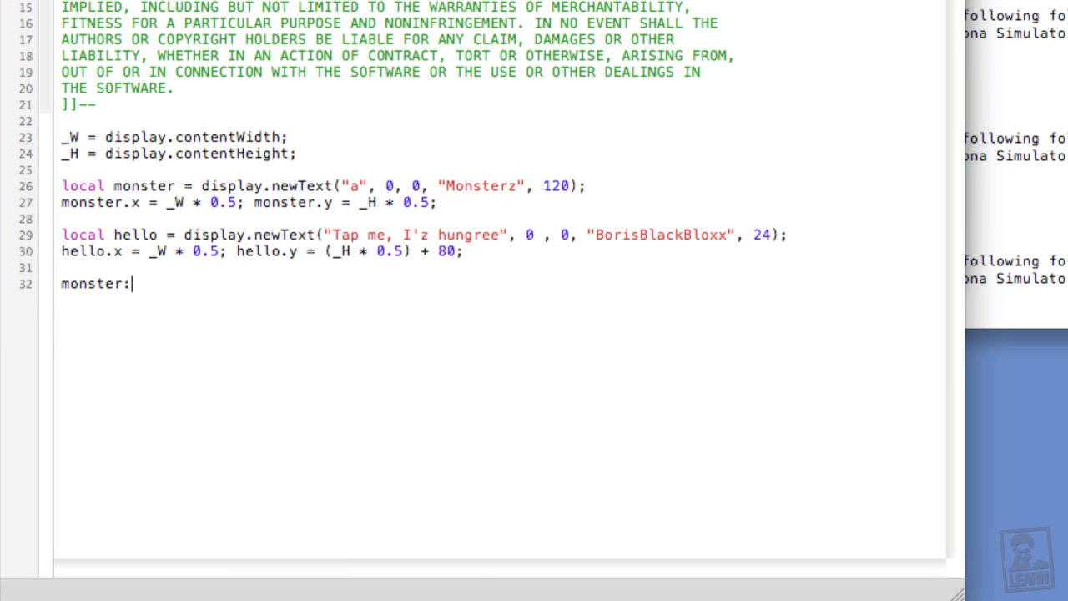
type("addE")
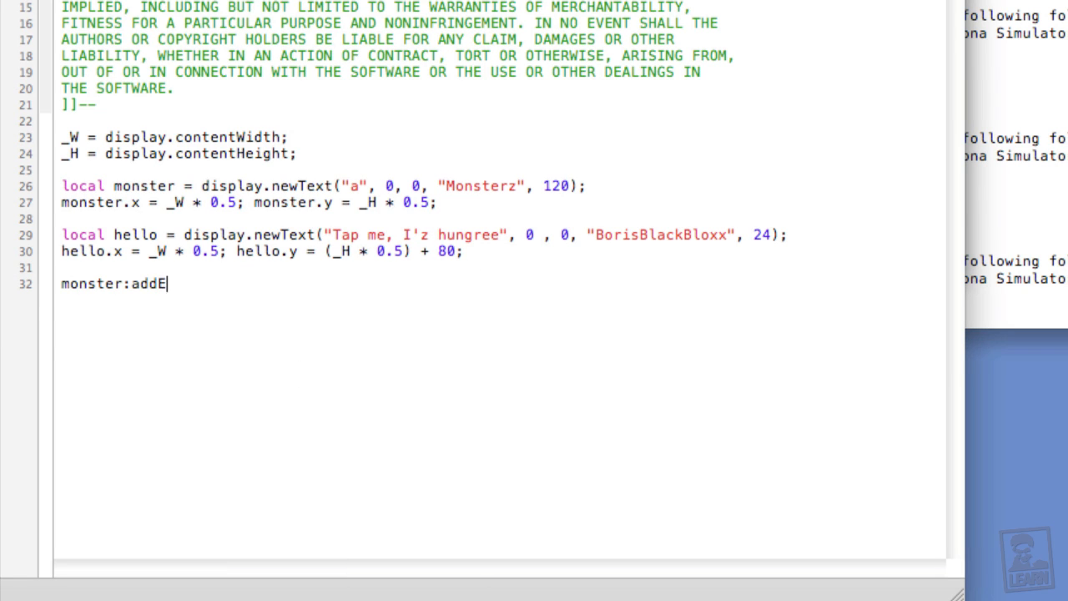
type("ventListener")
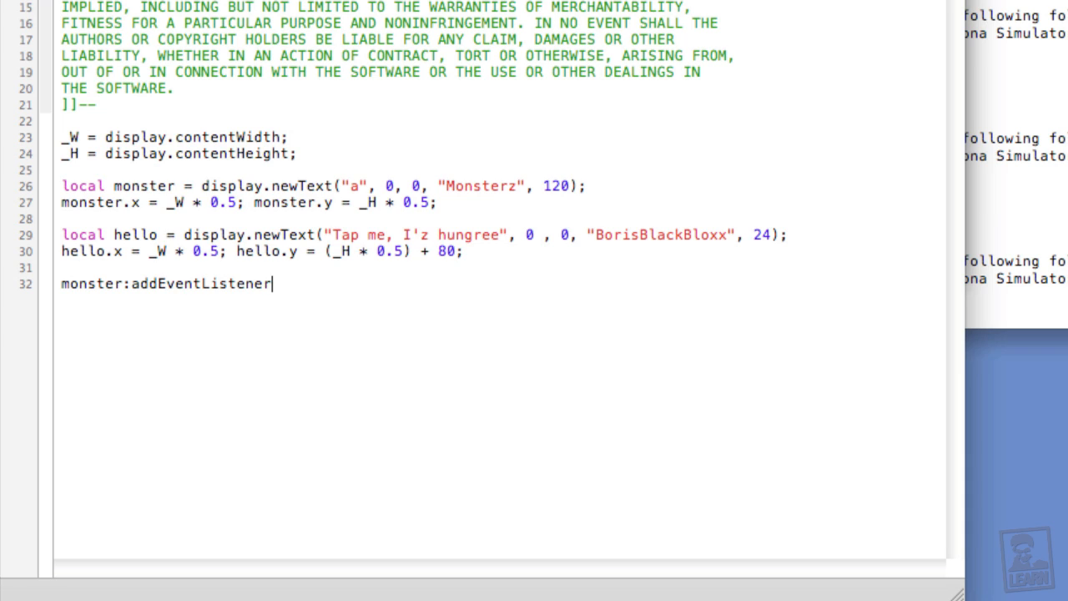
type("(\"touch")
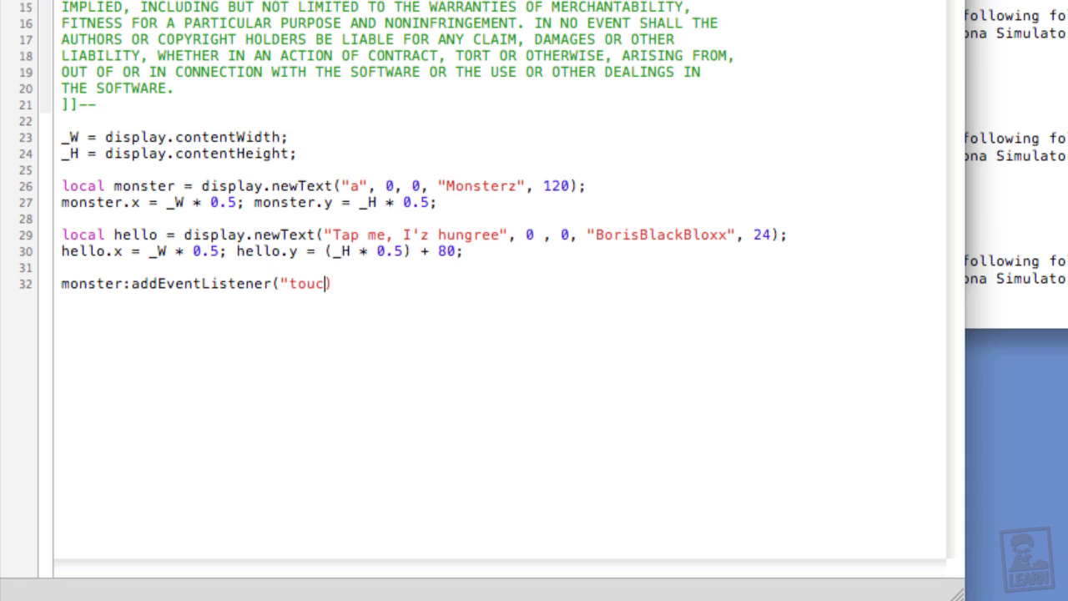
type("h\",")
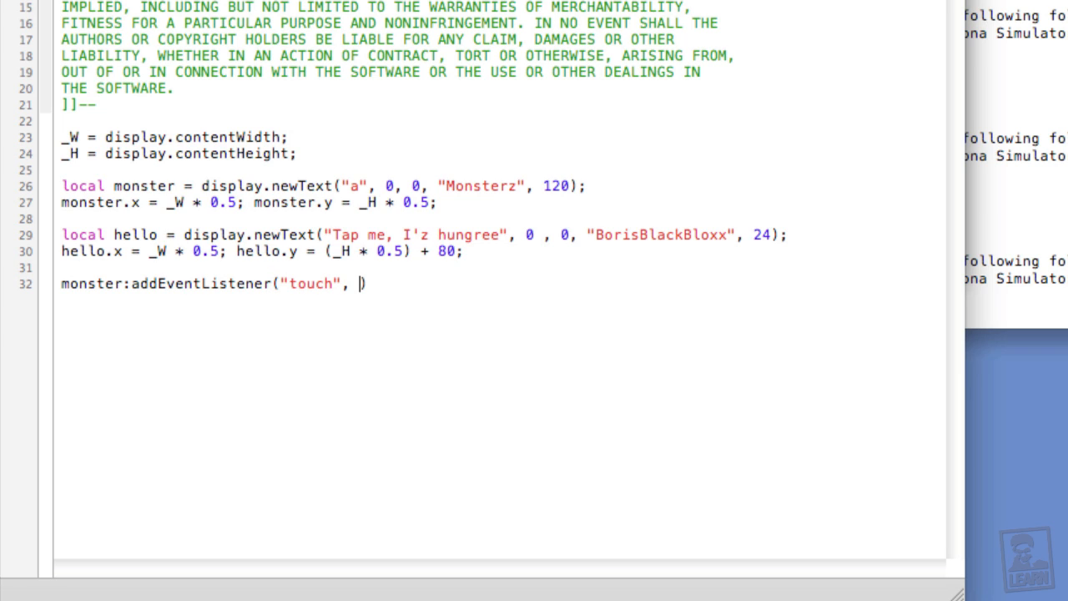
type("monster")
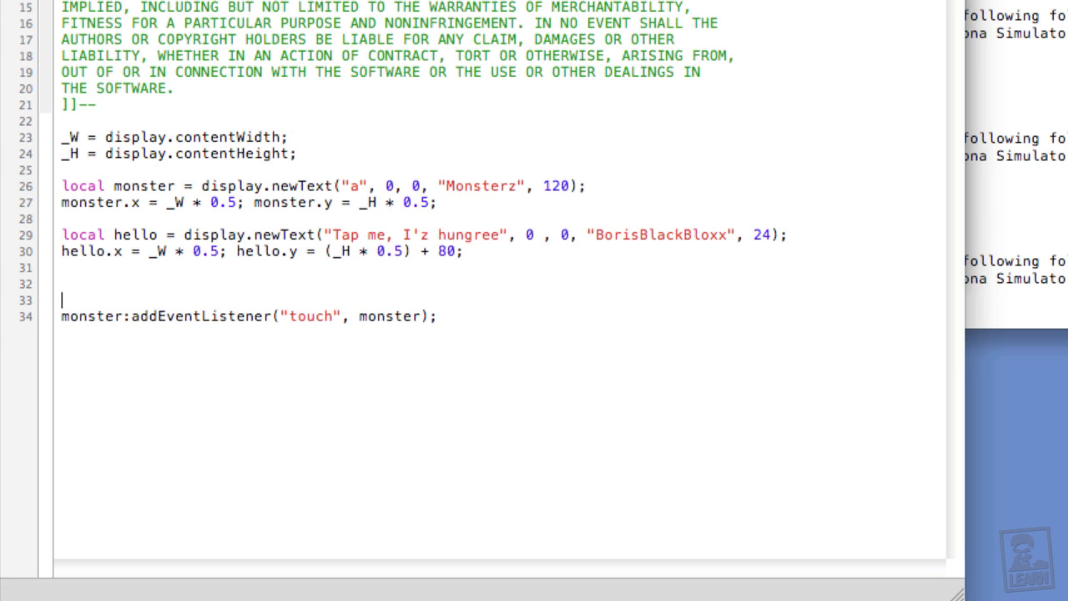
Define function monster:touch(e) ... end with an if e.phase == "ended" or "cancelled" check.
type("function")
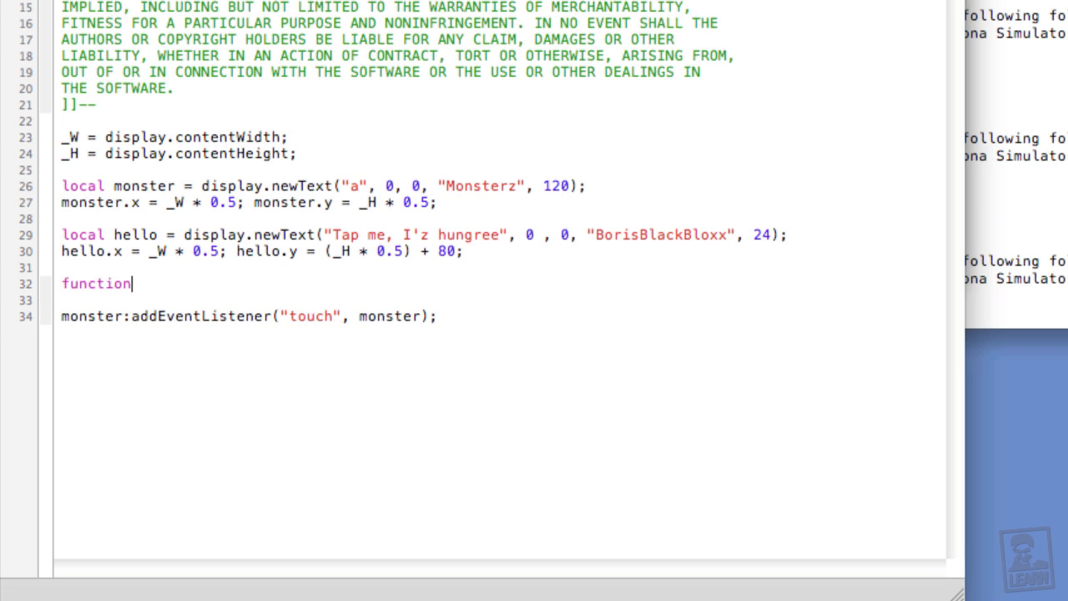
type("monster:")
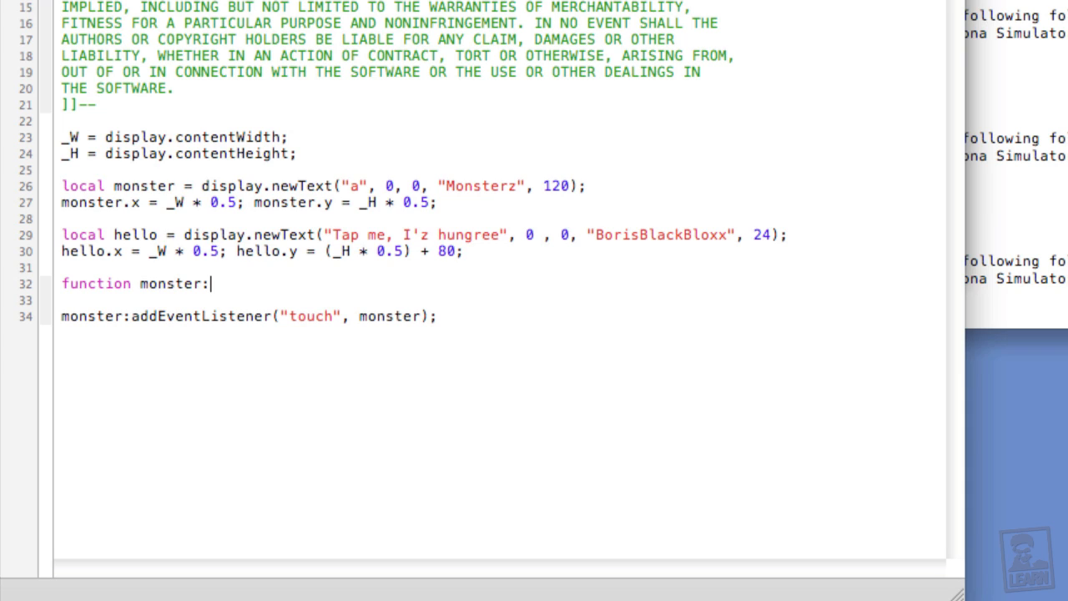
type("touch()")
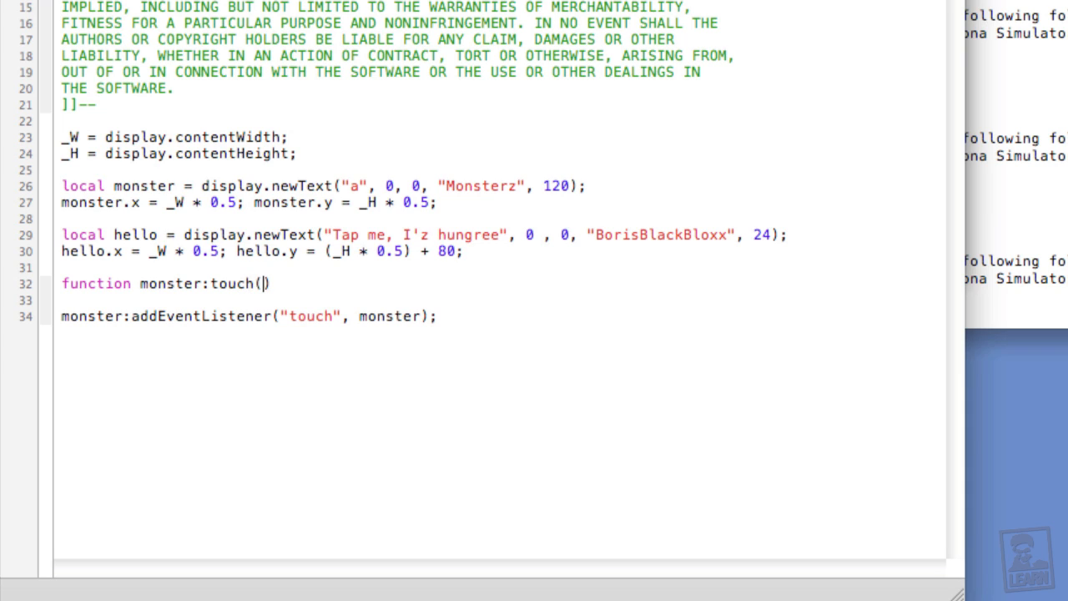
type("e")
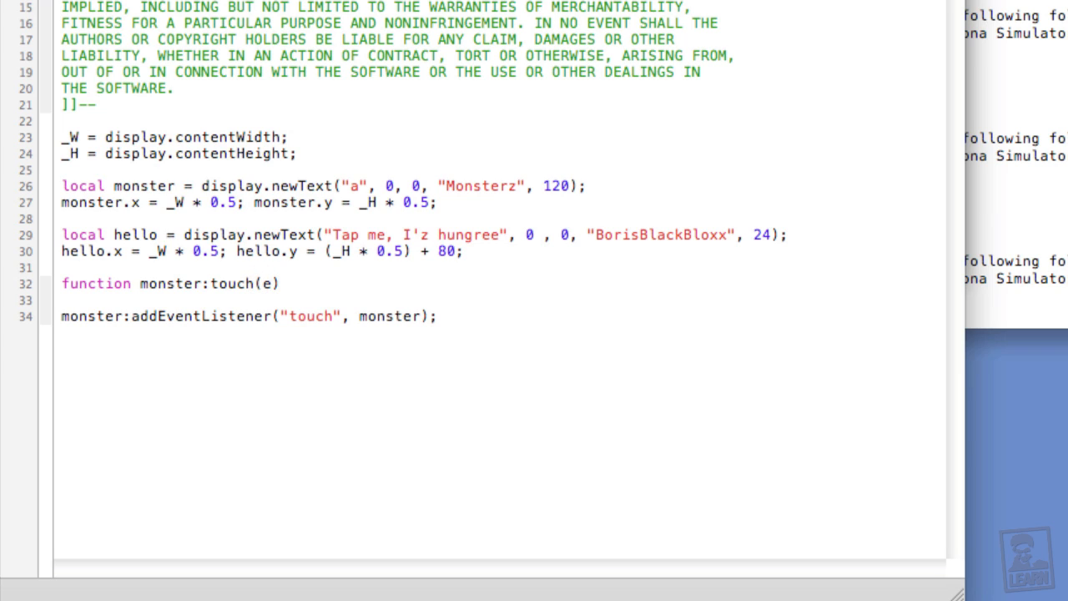
type("end")
type("if(e.phase ")
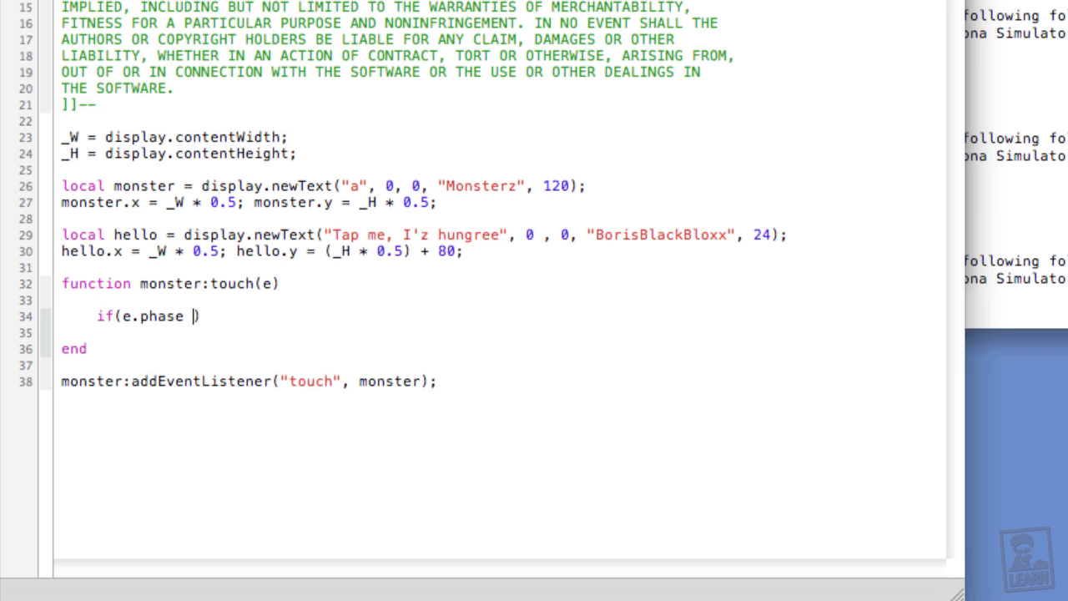
type("== \"ended\" or")
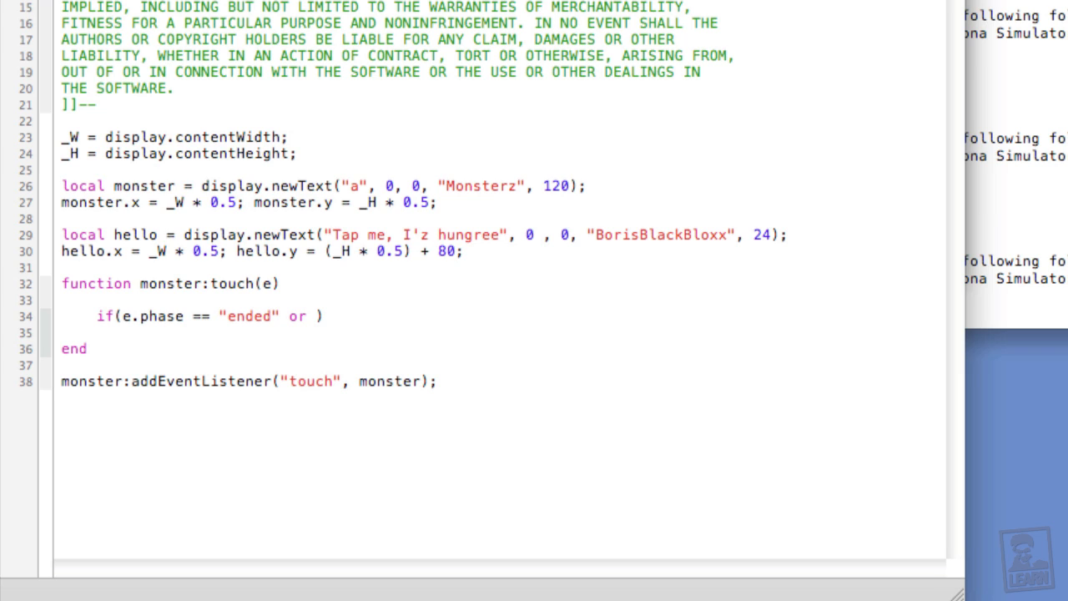
type("e.phase")
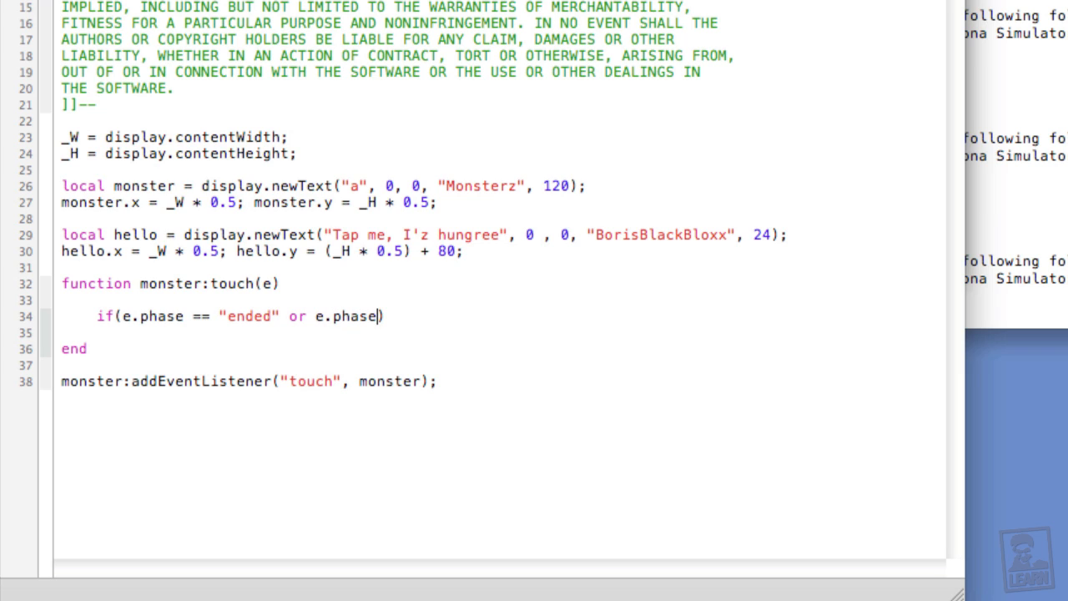
type("== \"cance")
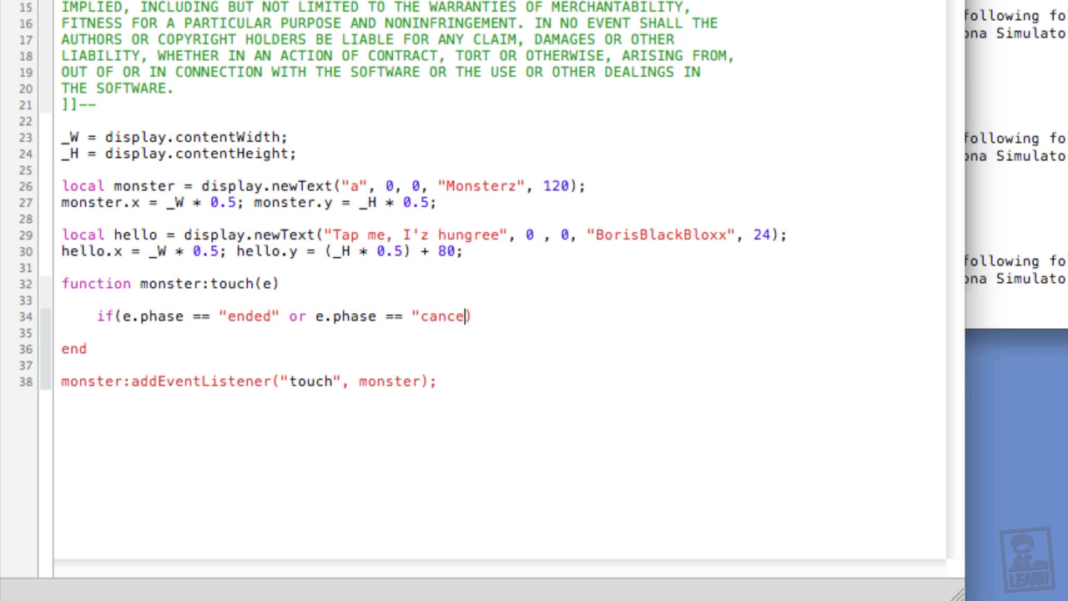
type("led\") then")
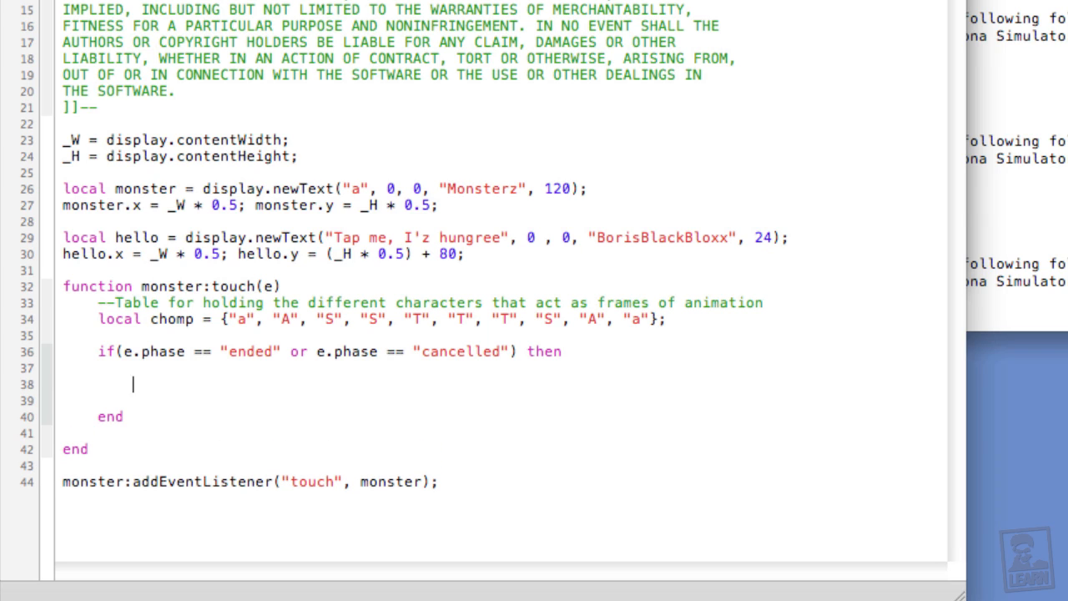
Add self.timer = timer.performWithDelay(30, nomnom, #chomp) inside the if-block.
type("self.timer")
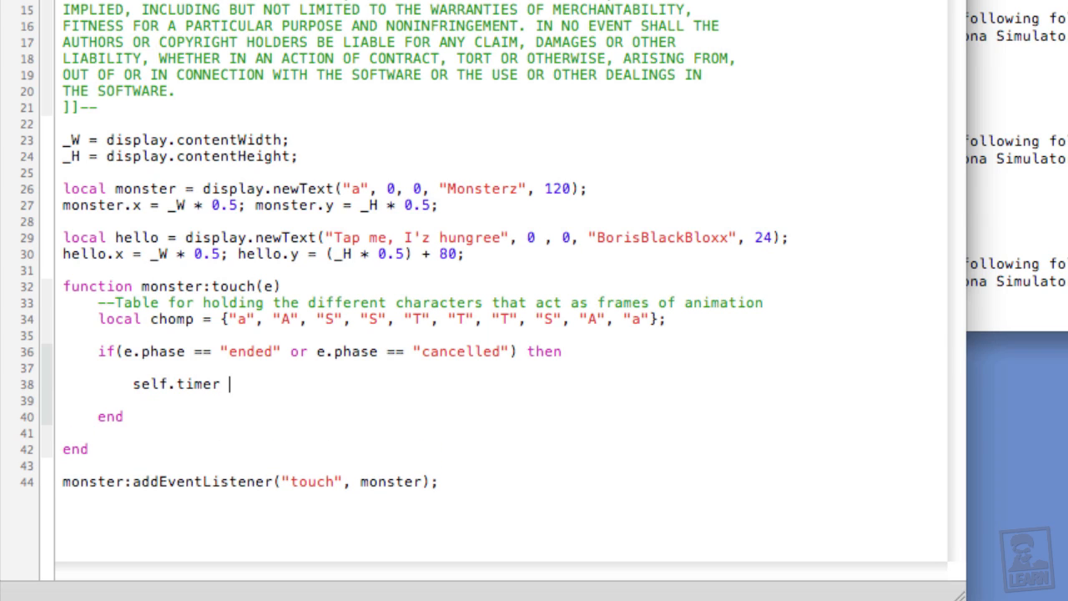
type("= timer.performWithD")
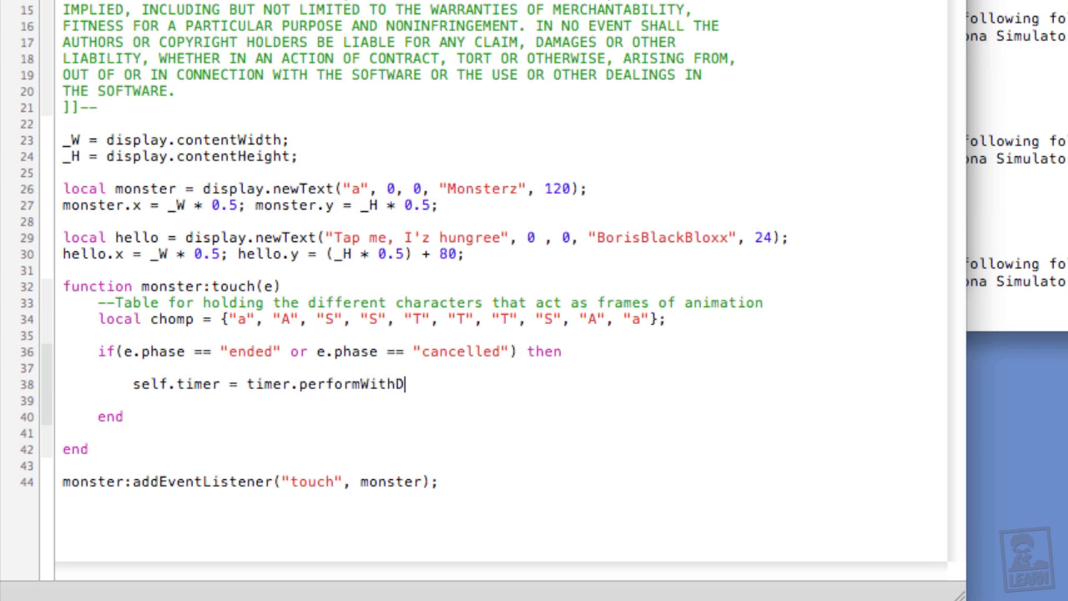
type("elay()")
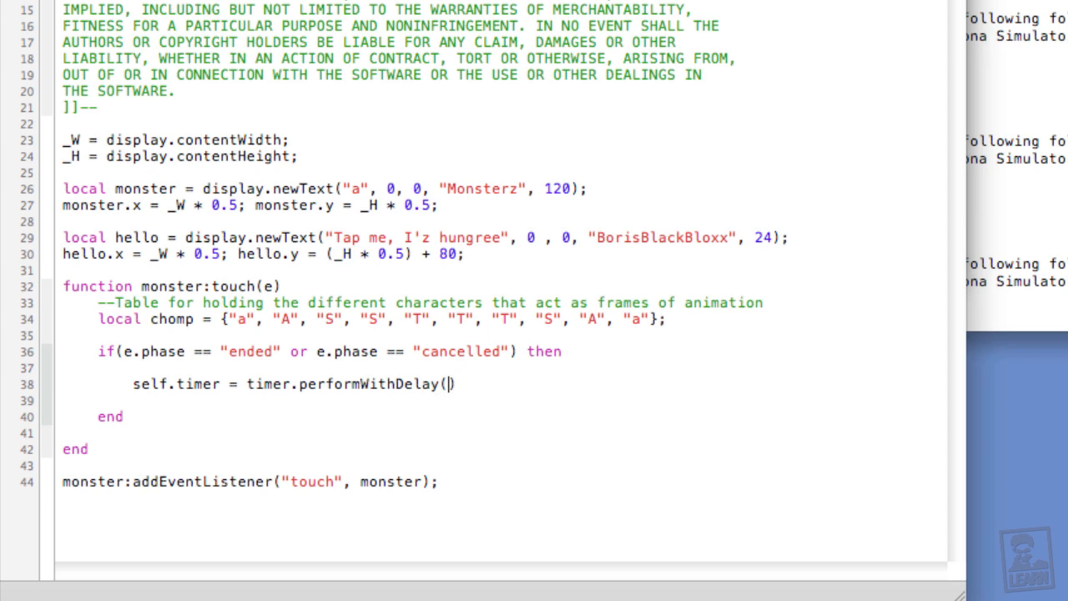
type("30,")
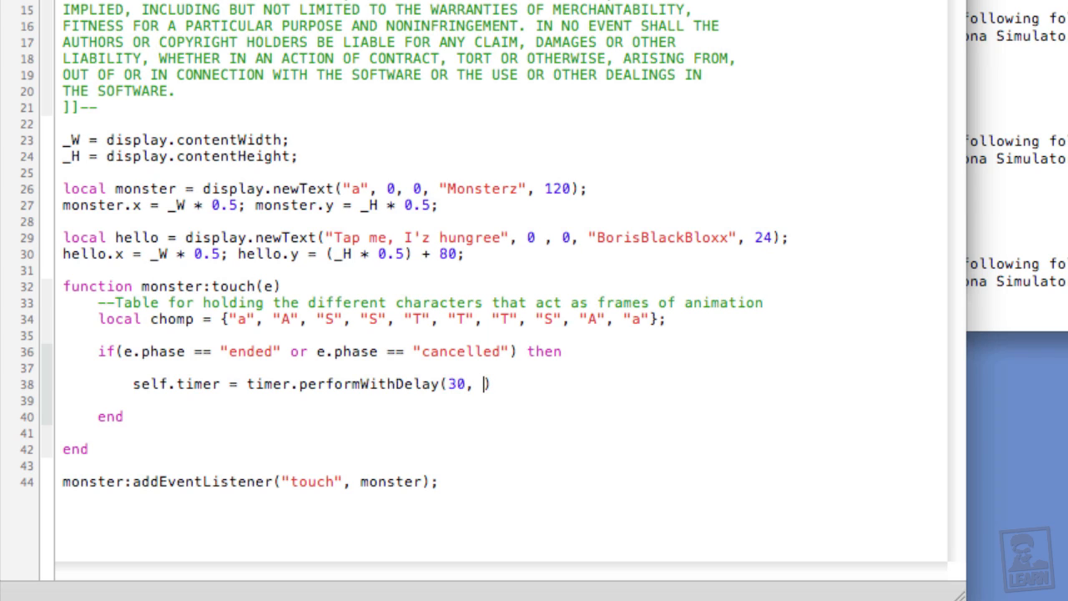
type("nomnom")
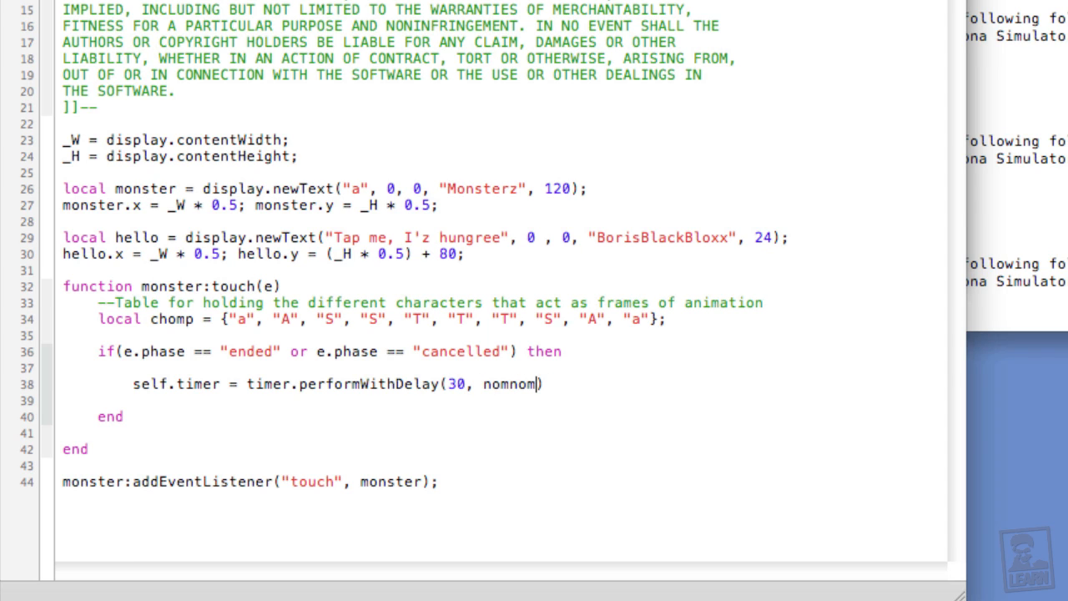
type(", #")
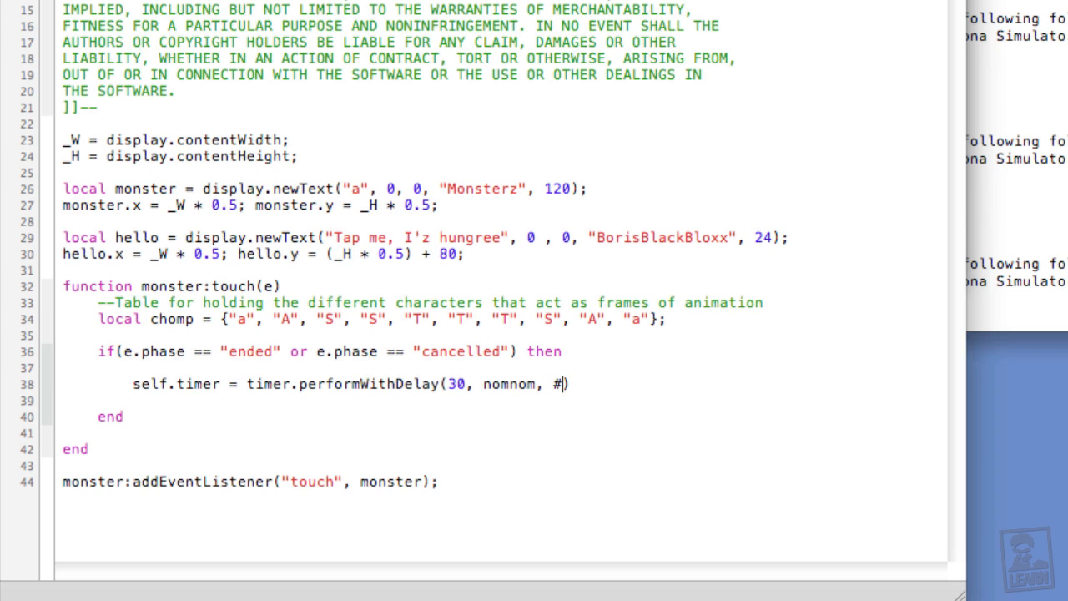
type("chomp")
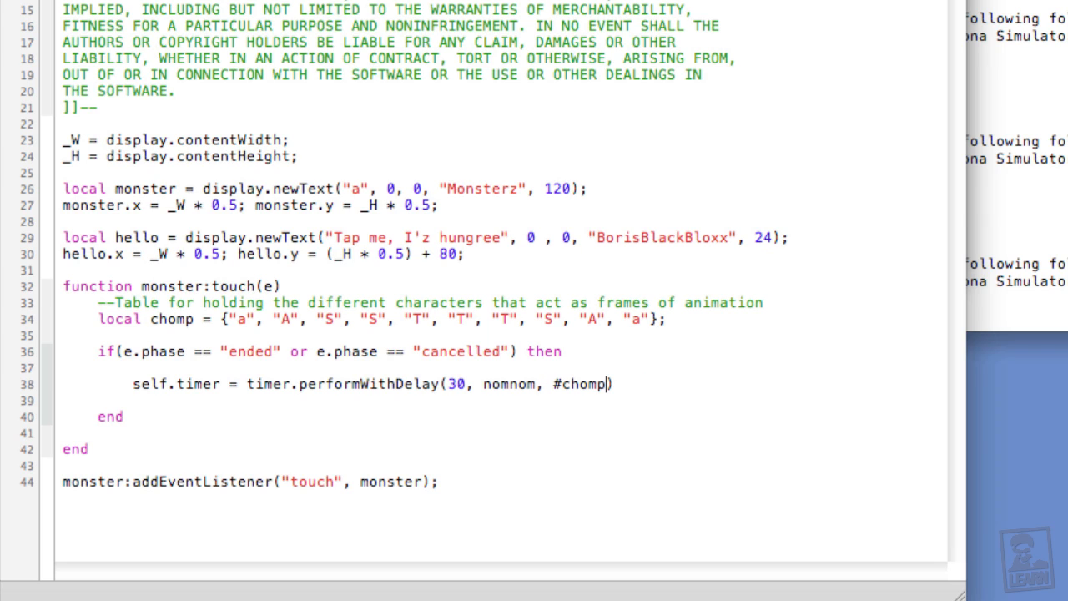
mouse_move(549, 384)
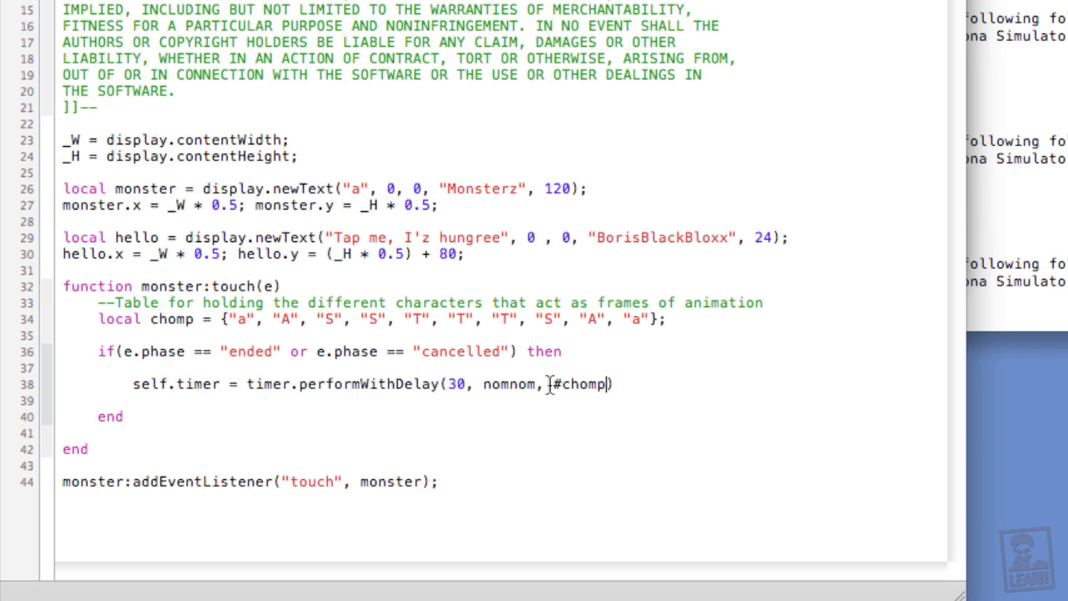
double_click(581, 384)
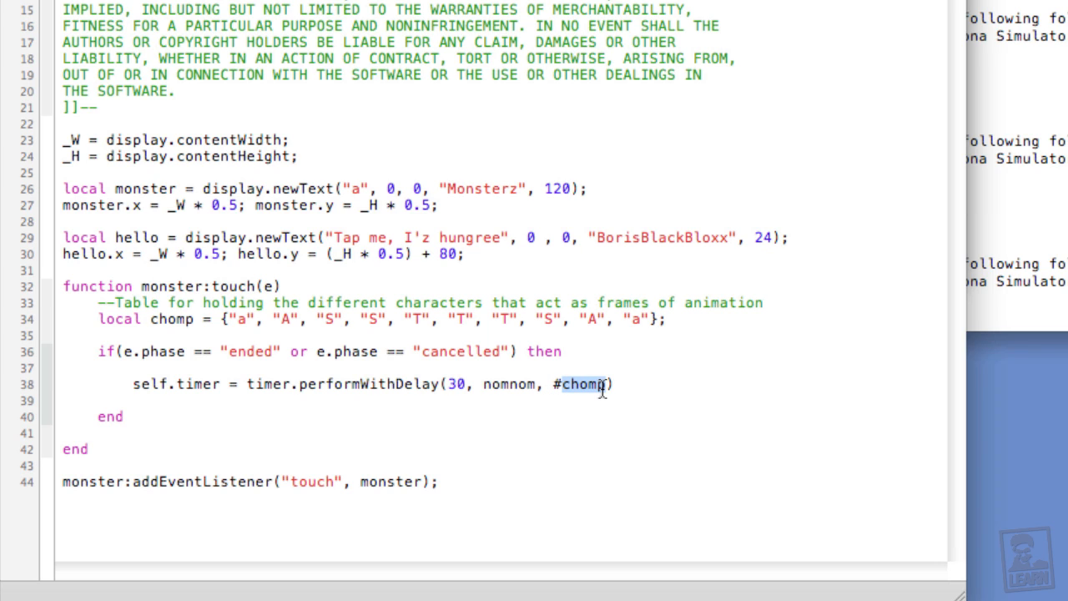
mouse_move(651, 322)
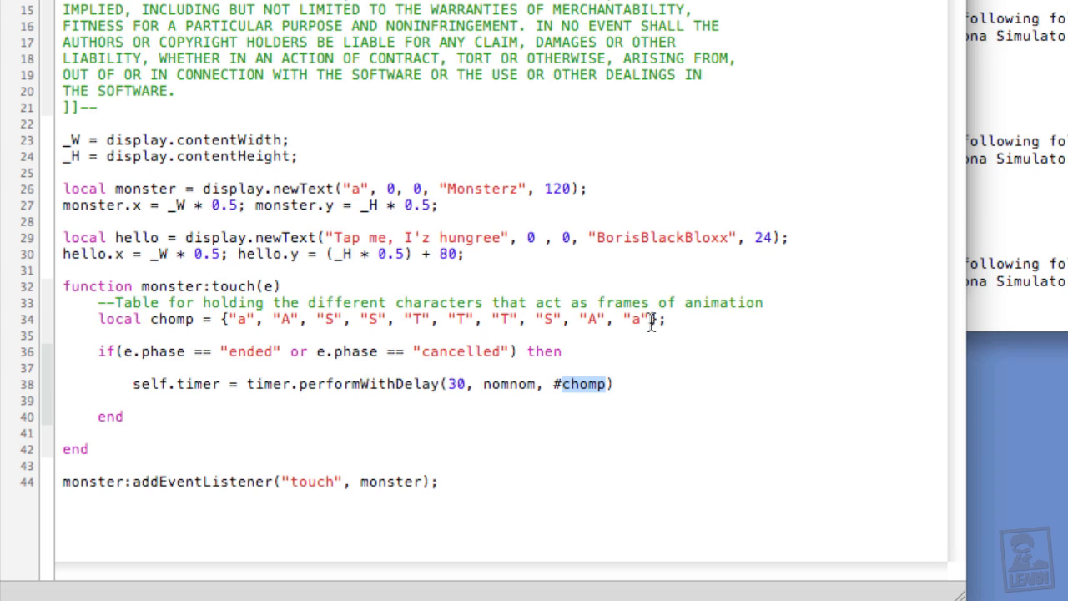
mouse_move(317, 321)
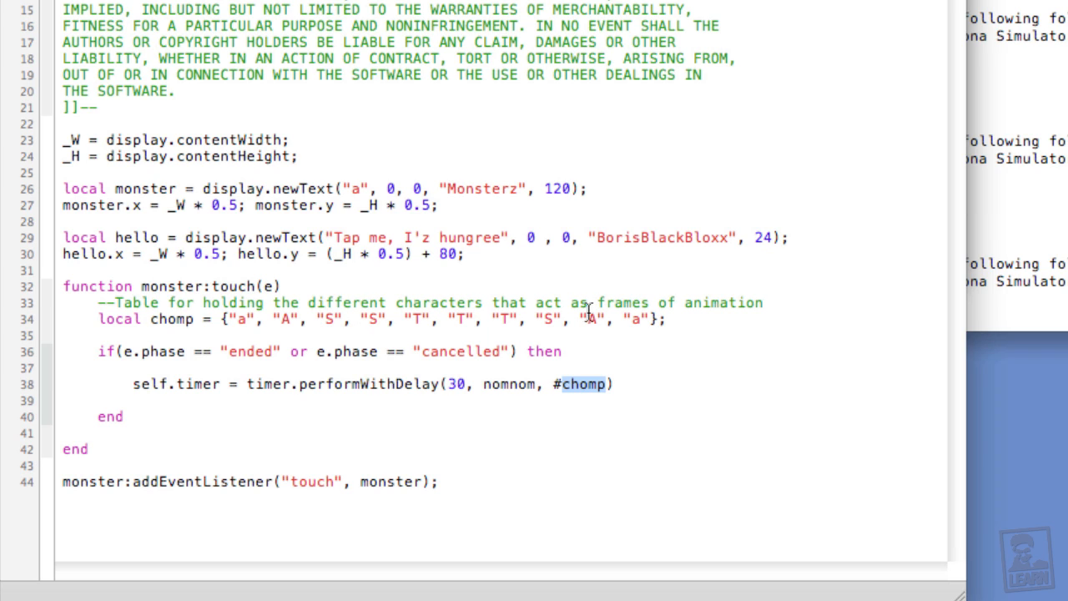
mouse_move(601, 364)
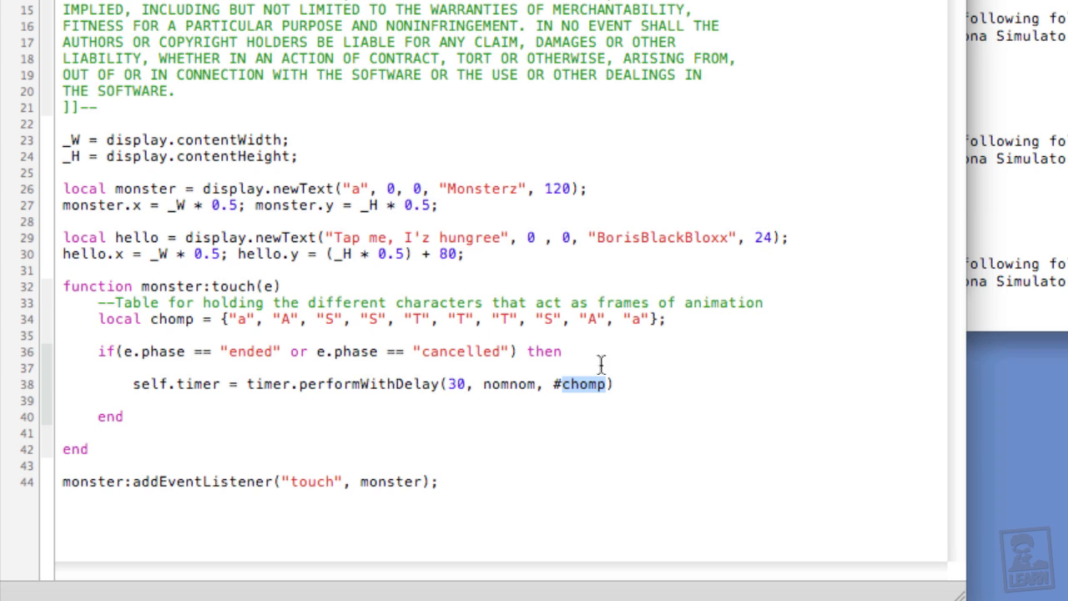
mouse_move(541, 391)
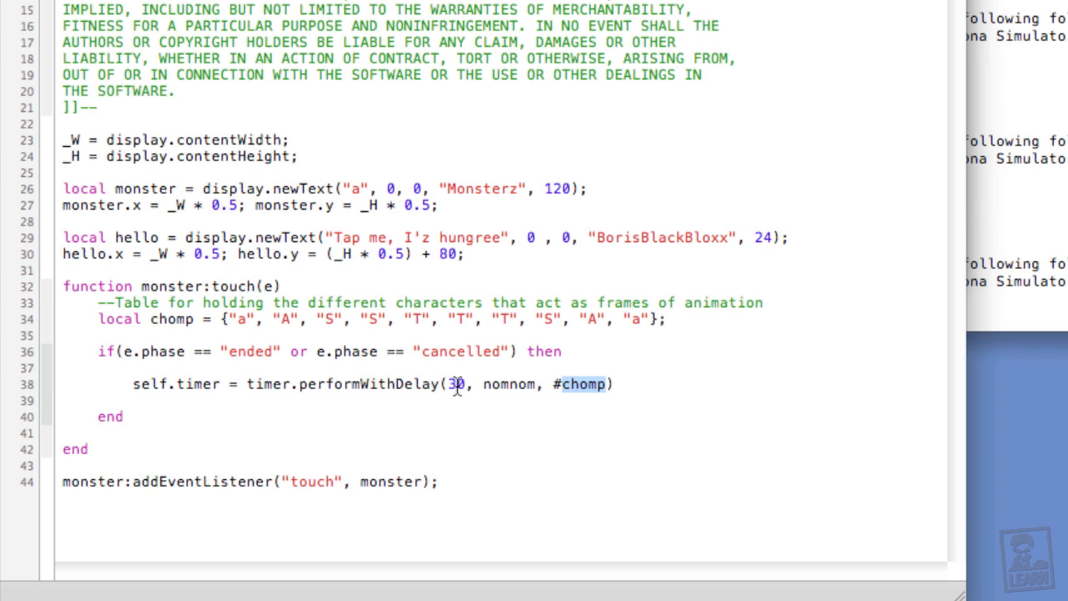
mouse_move(154, 386)
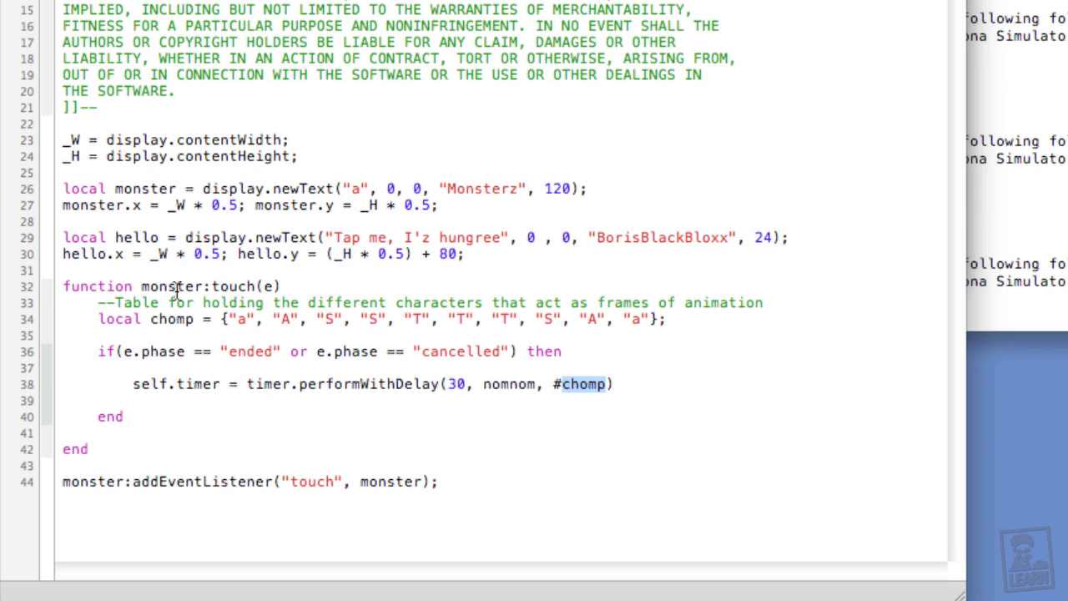
mouse_move(142, 290)
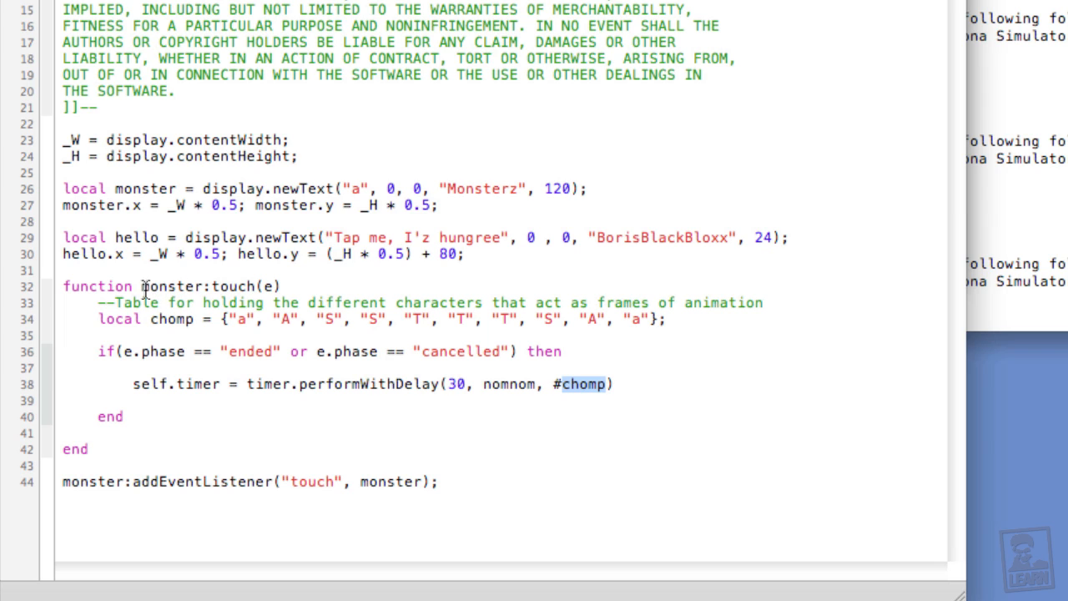
mouse_move(156, 394)
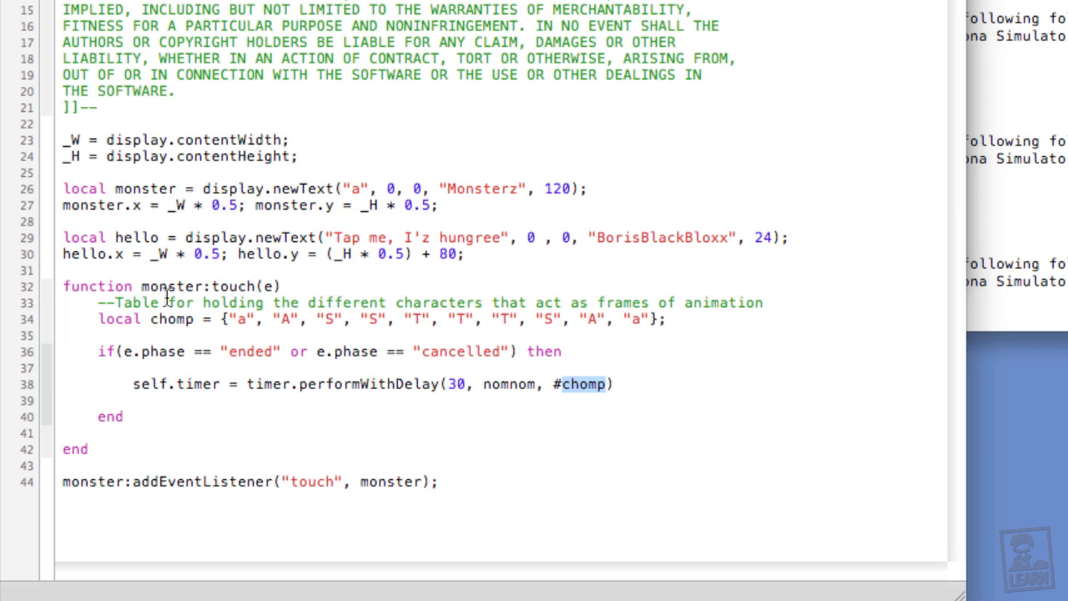
mouse_move(175, 384)
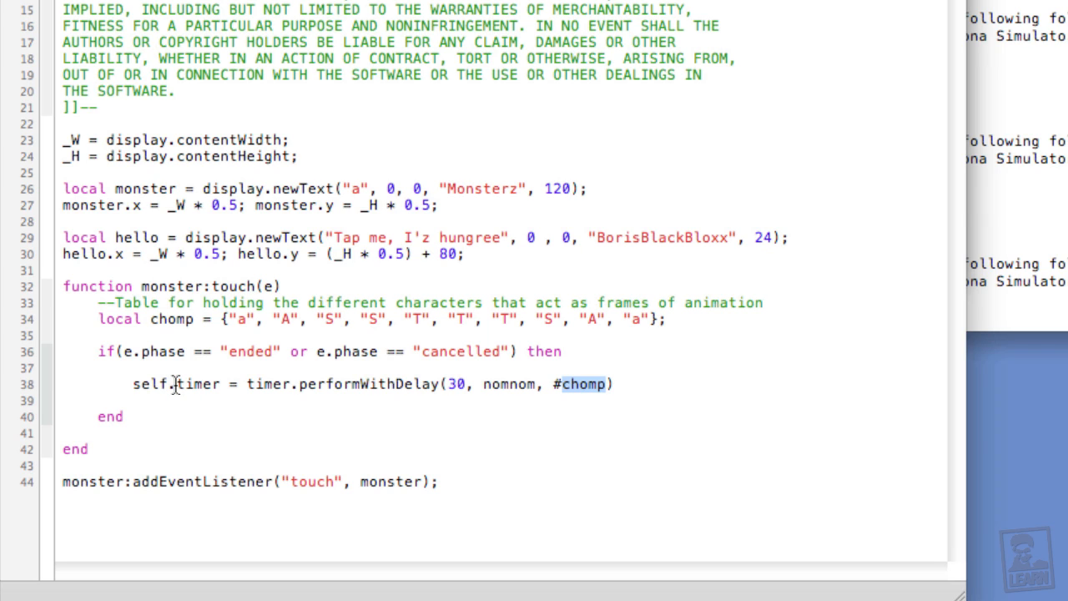
mouse_move(258, 406)
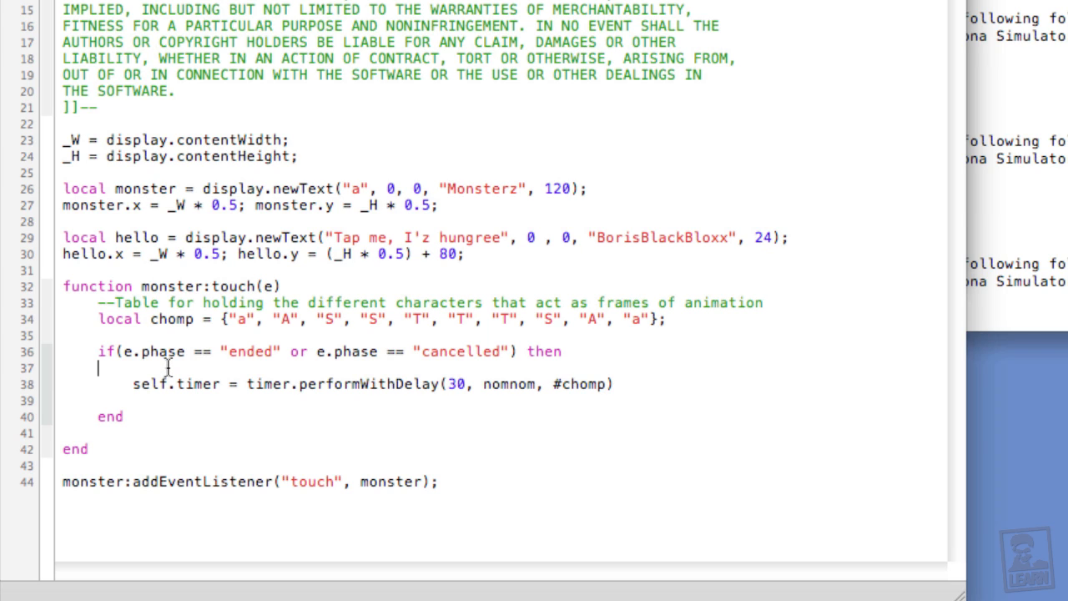
Start a local nomnom(e) function on a new line above the timer call.
key("Return")
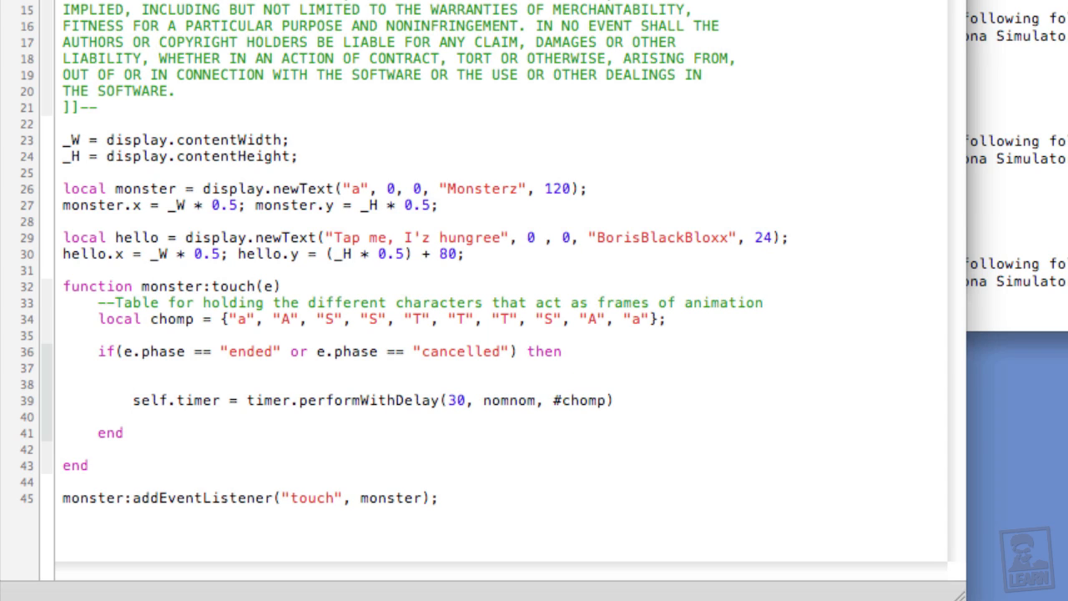
type("local function n")
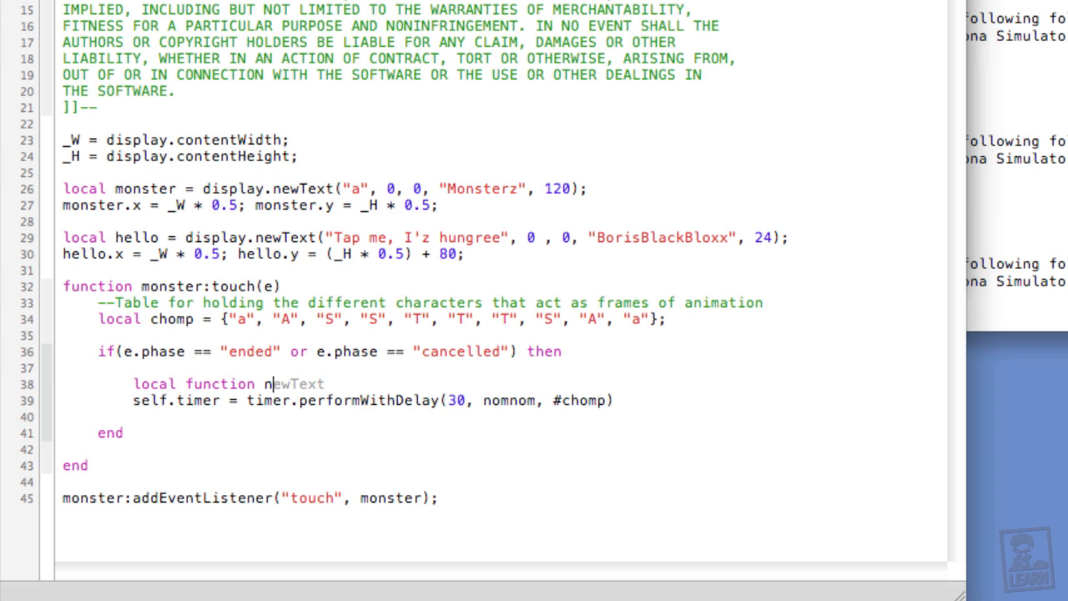
type("omnom(e")
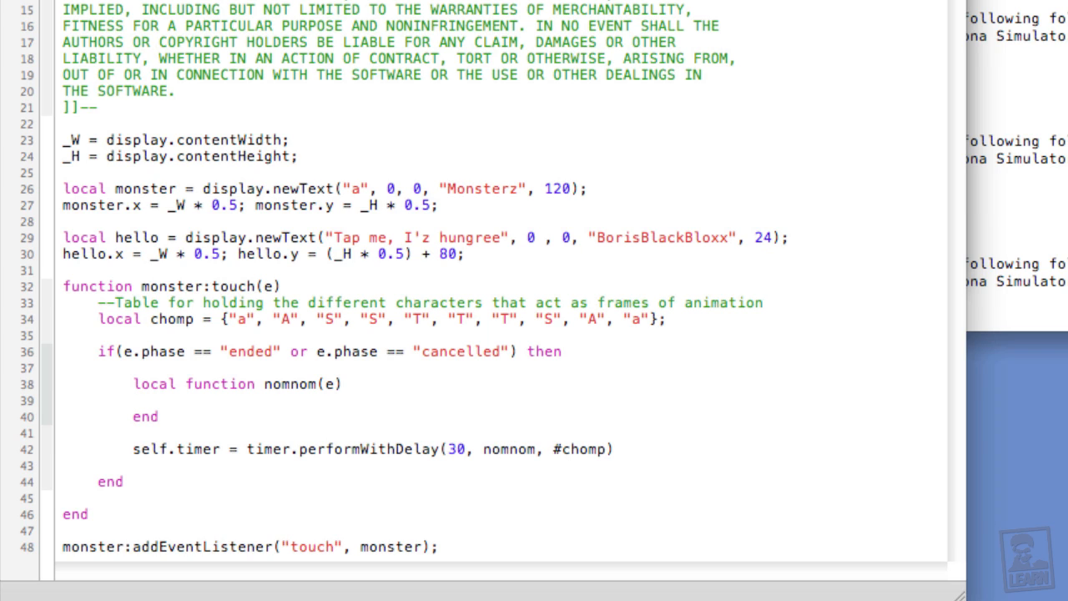
Add an if(e.count == 1) then check commented as the first time the timer runs.
type("if(")
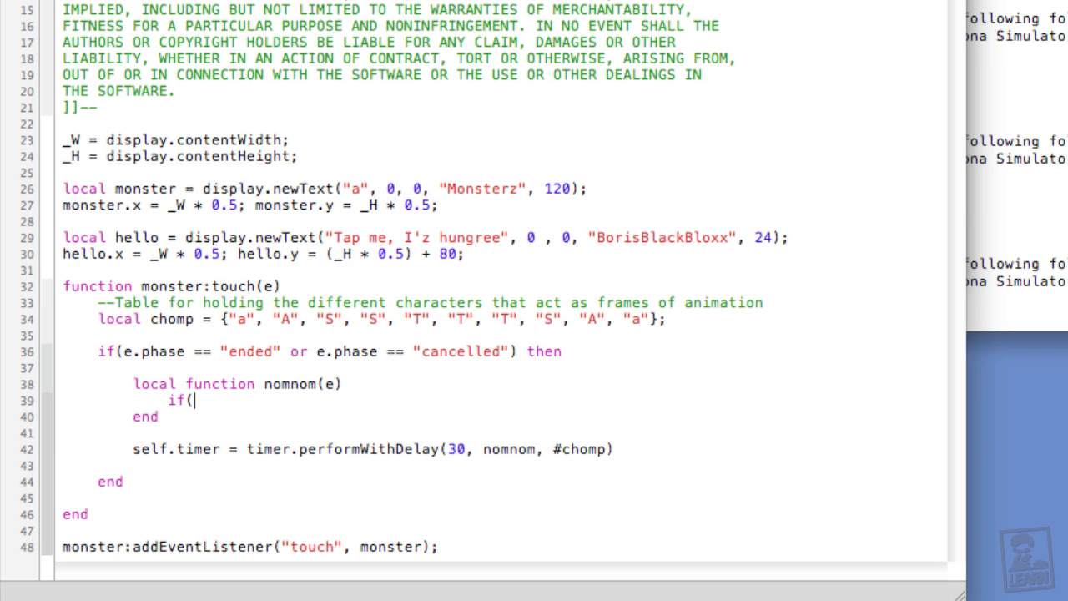
type(") then")
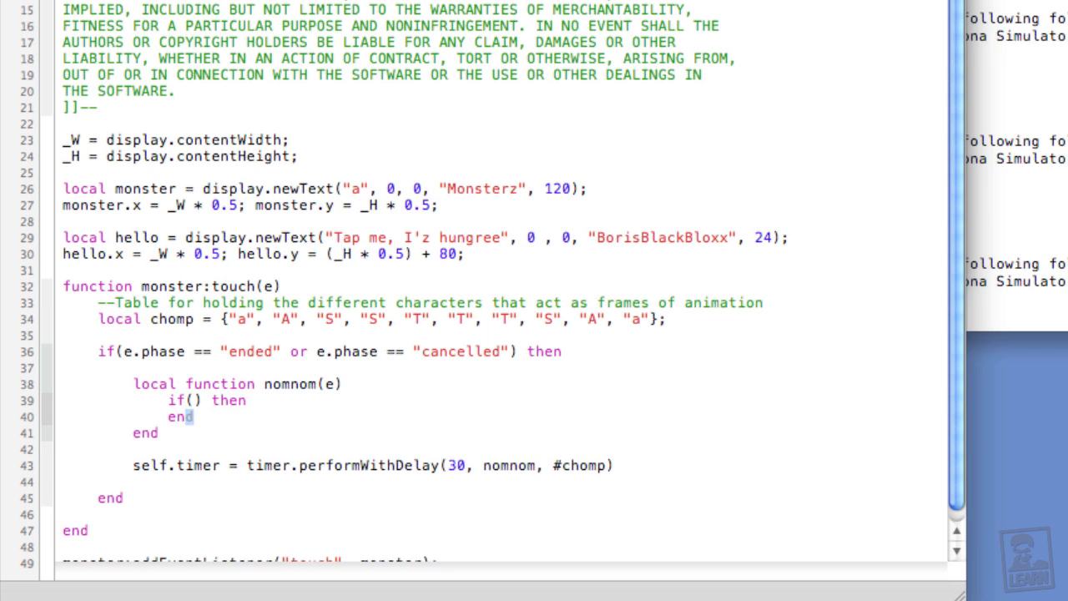
type("e.co")
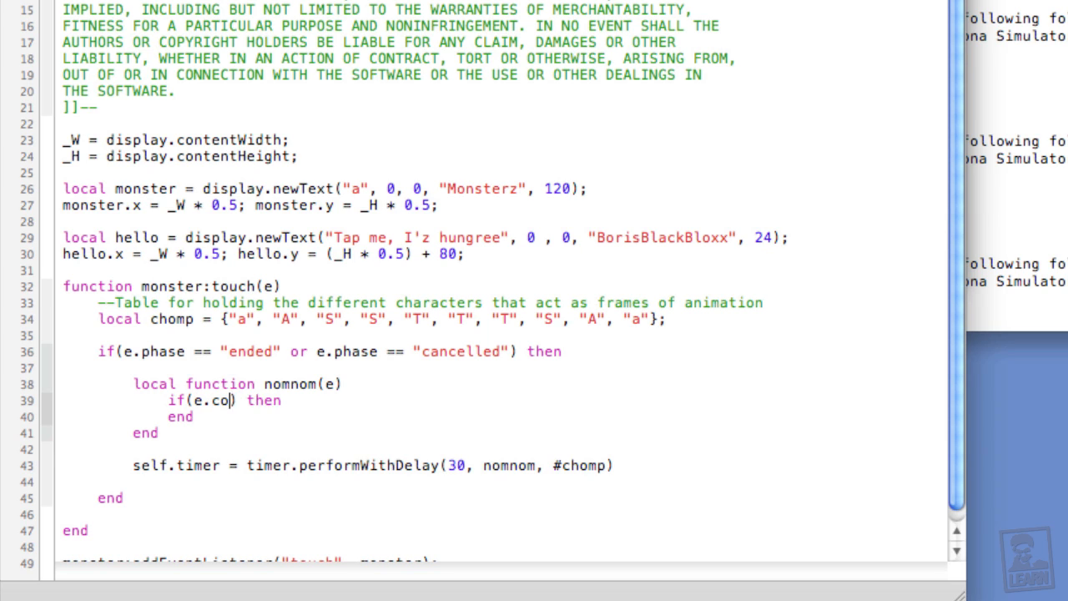
type("unt")
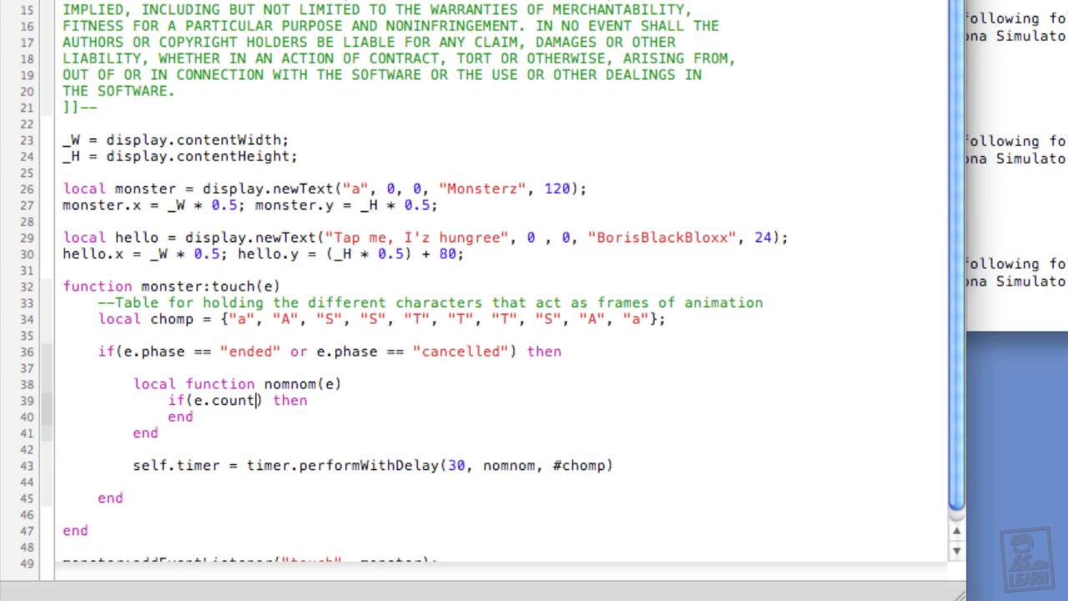
type("== 1")
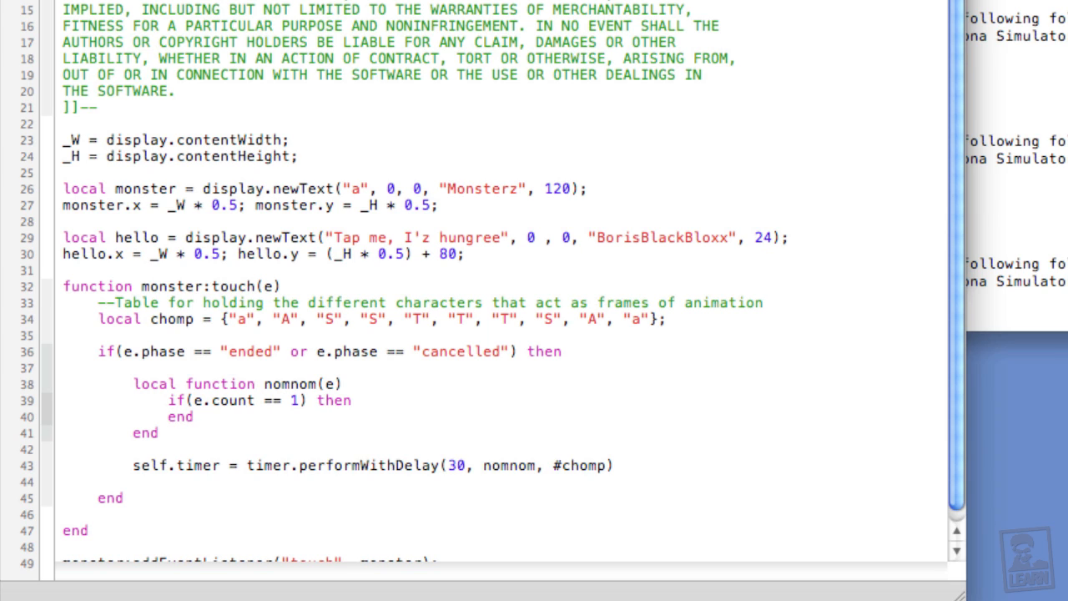
type("--")
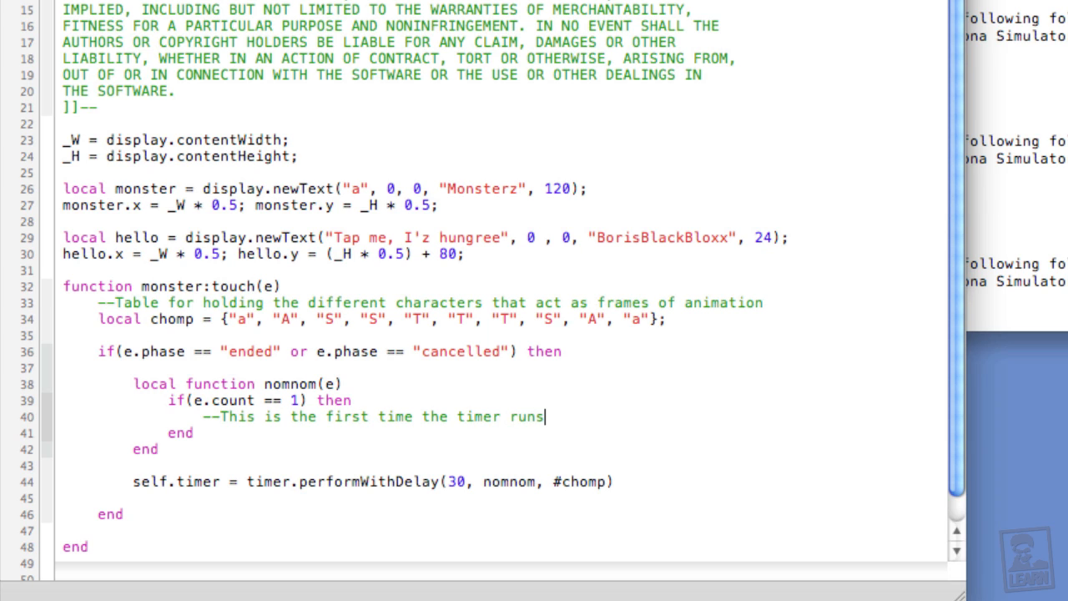
key("Return")
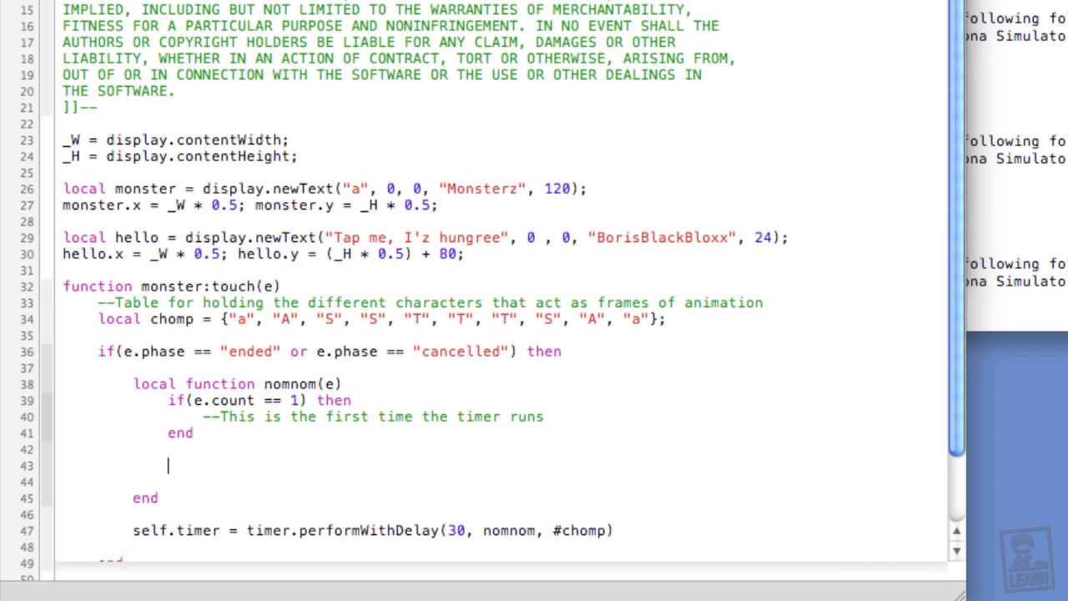
Add an if(e.count == #chomp) then check commented as the last time the timer runs.
type("if(")
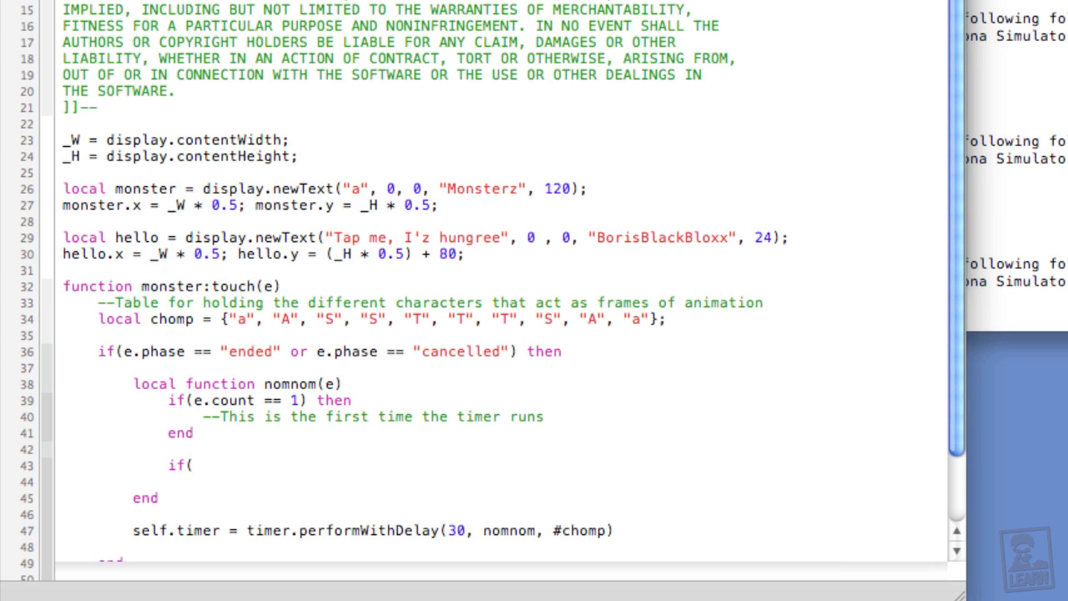
type(") then")
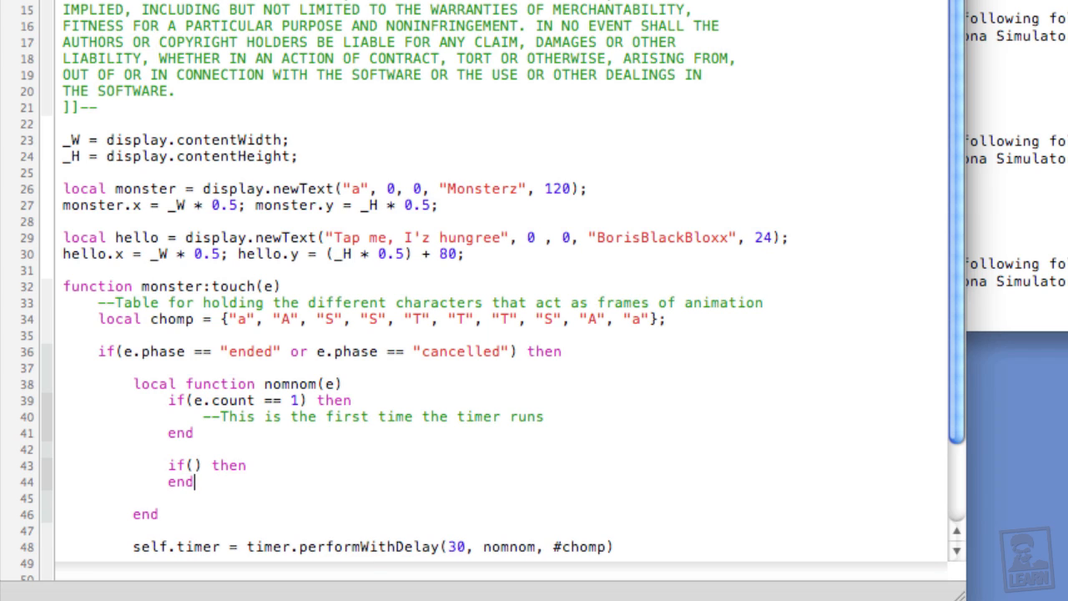
type("e.count")
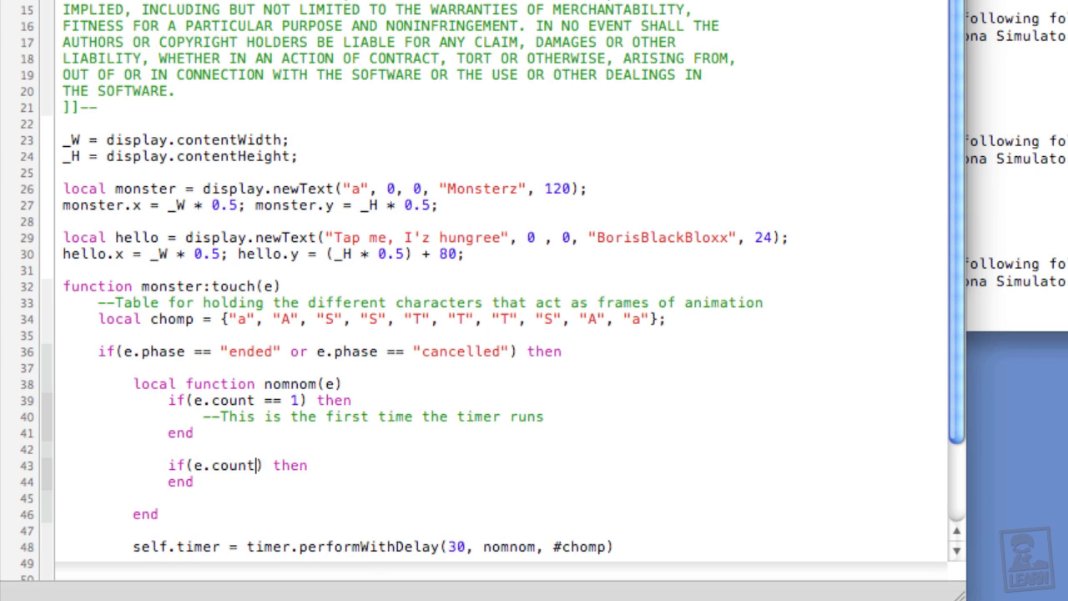
type("==")
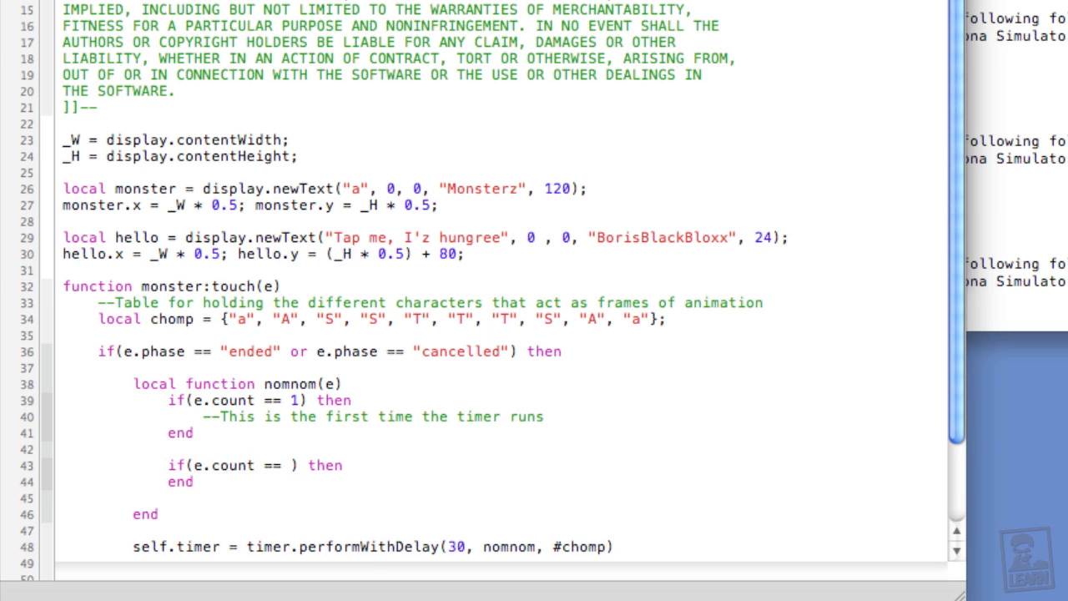
type("#")
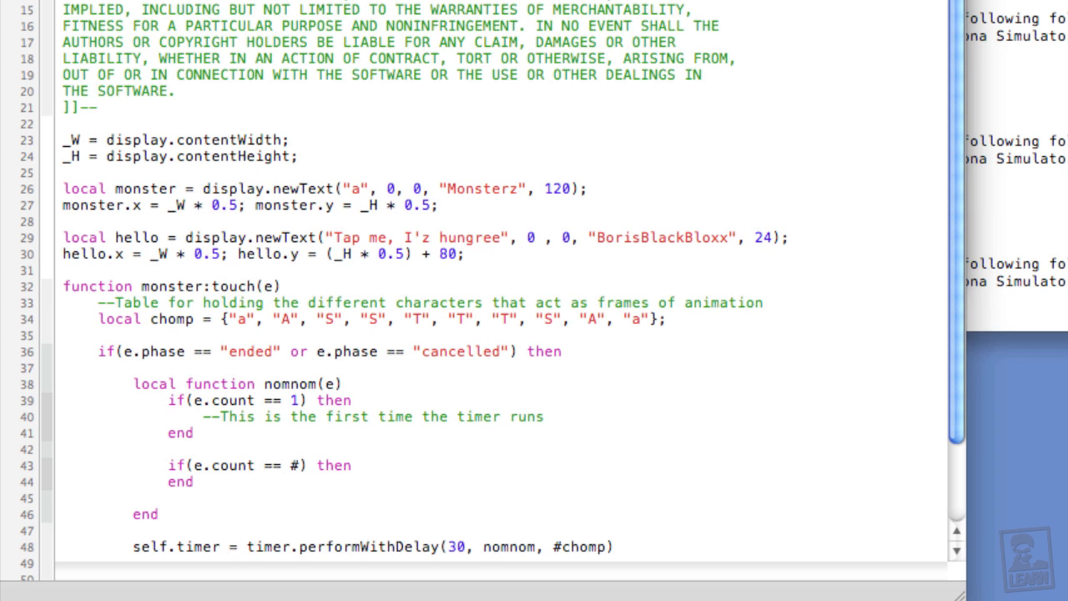
type("chomp")
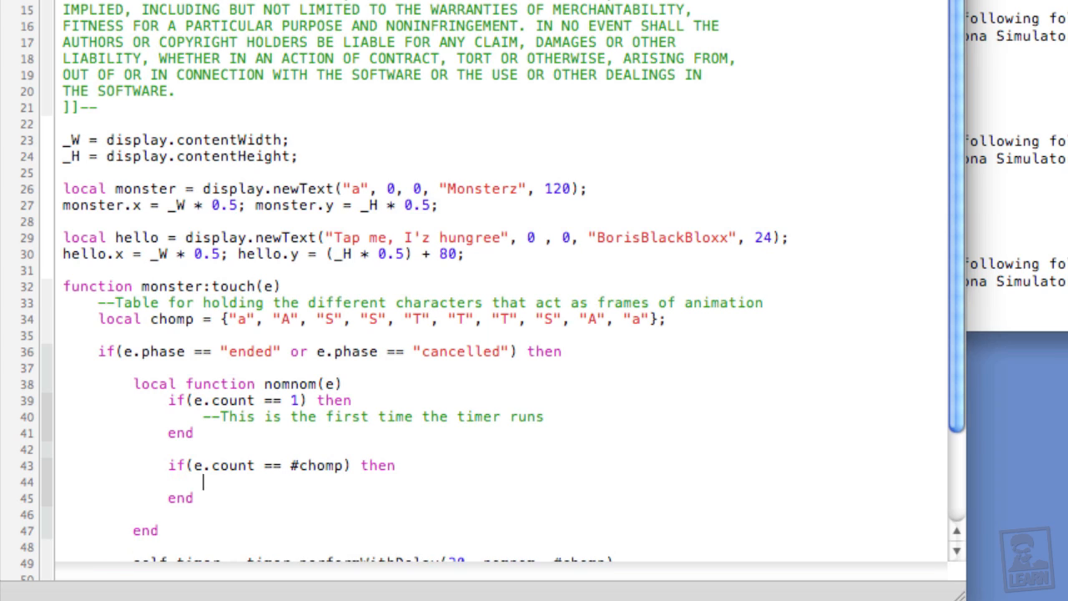
type("--This is the")
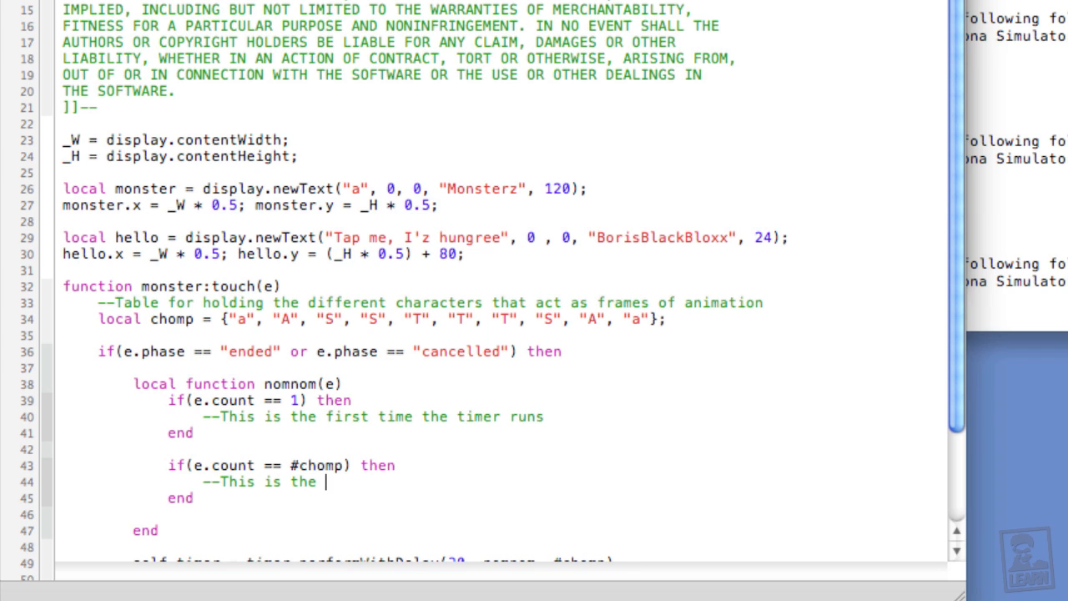
type("last time the")
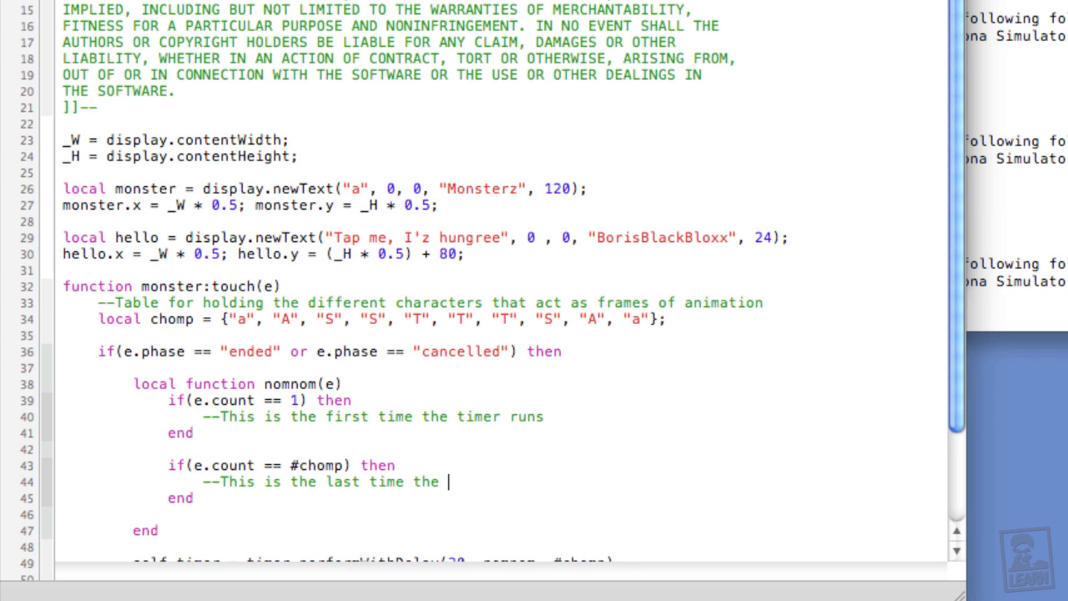
type("timer runs")
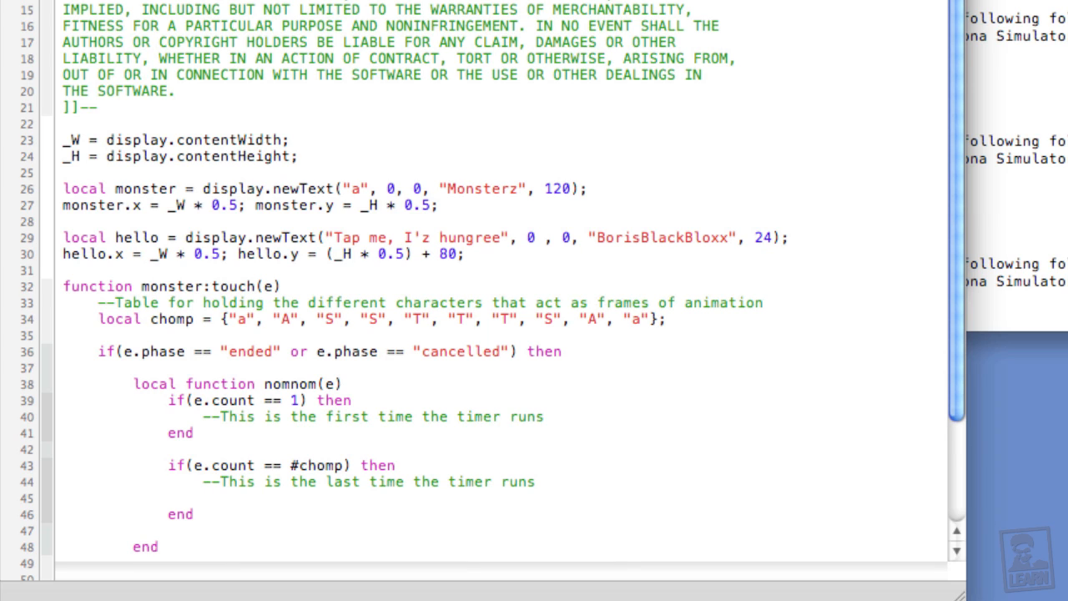
Inside the last-run branch, cancel self.timer with timer.cancel and set self.timer = nil.
type("self")
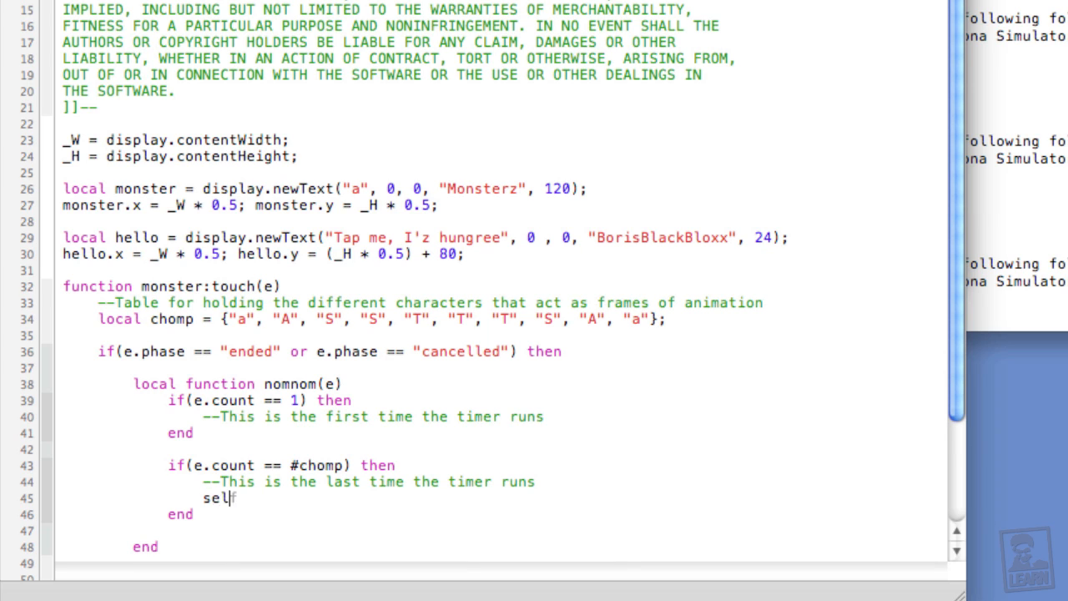
type(".timer")
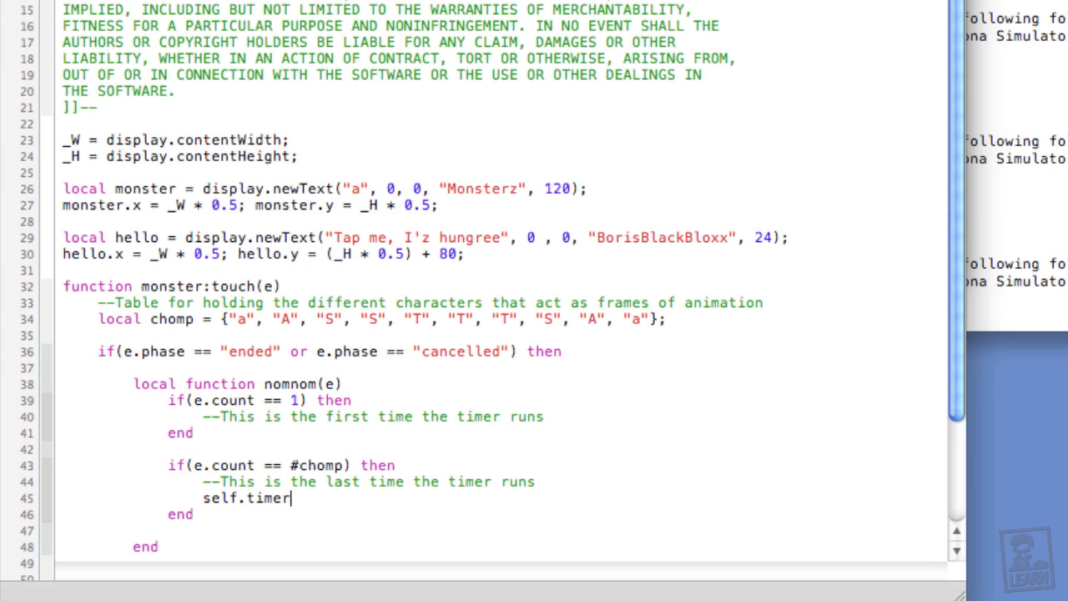
type("=")
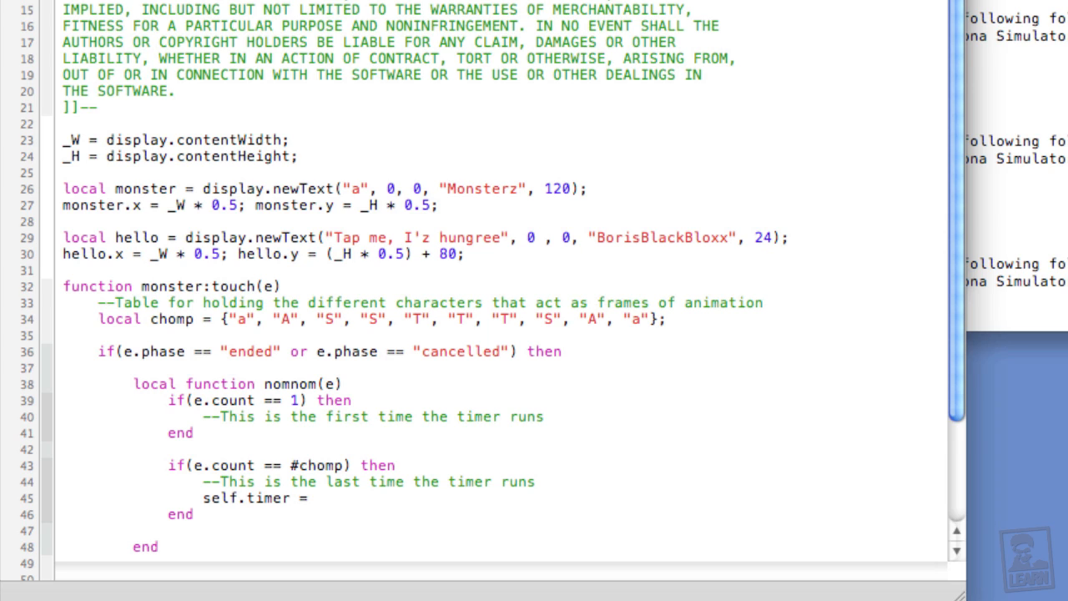
type("nil;")
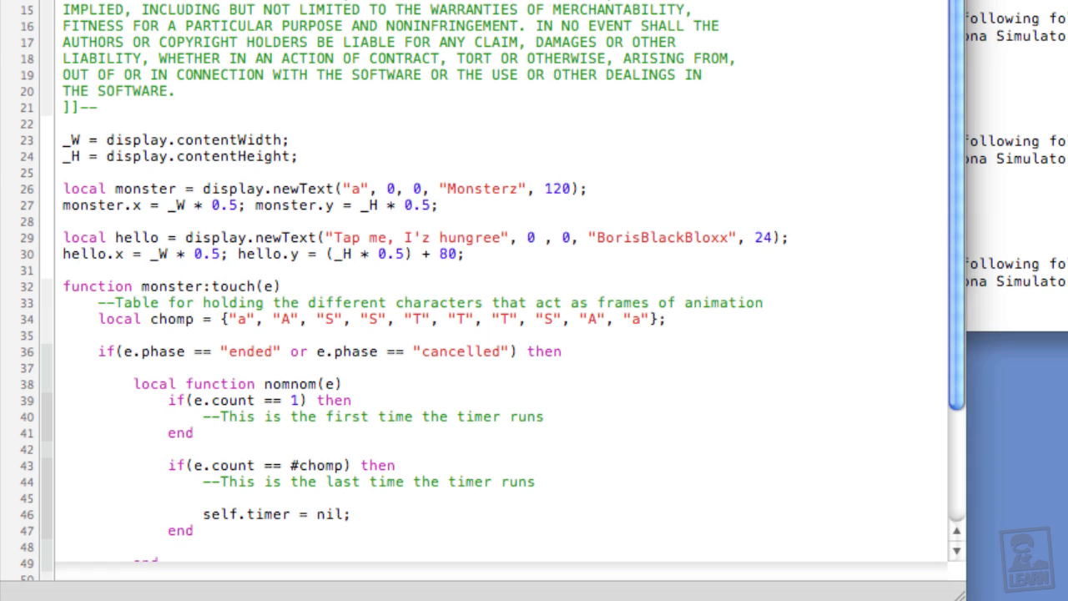
type("timer.cancel()")
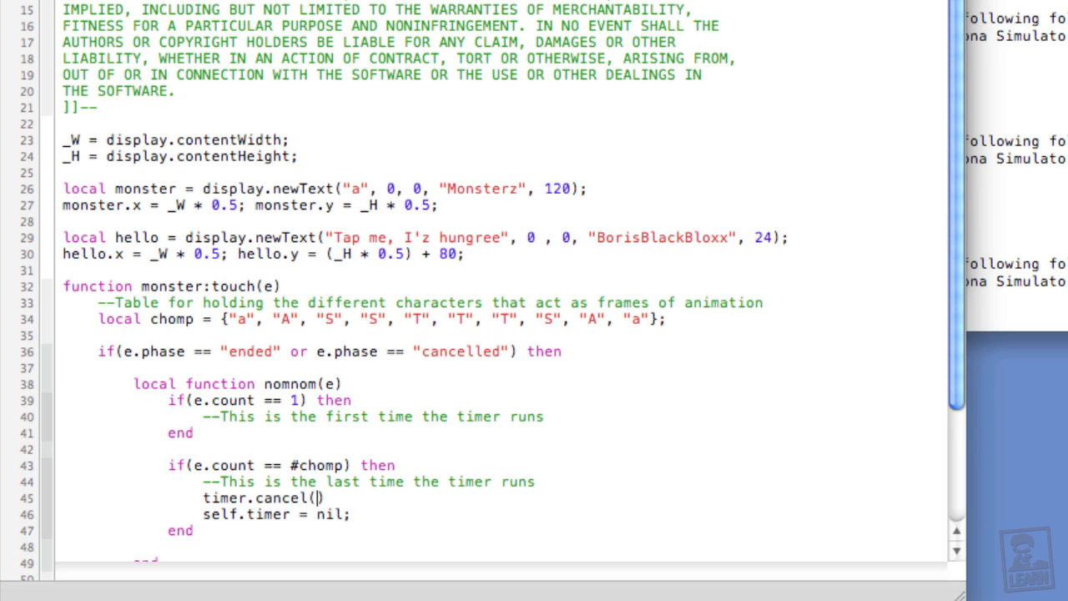
type("self")
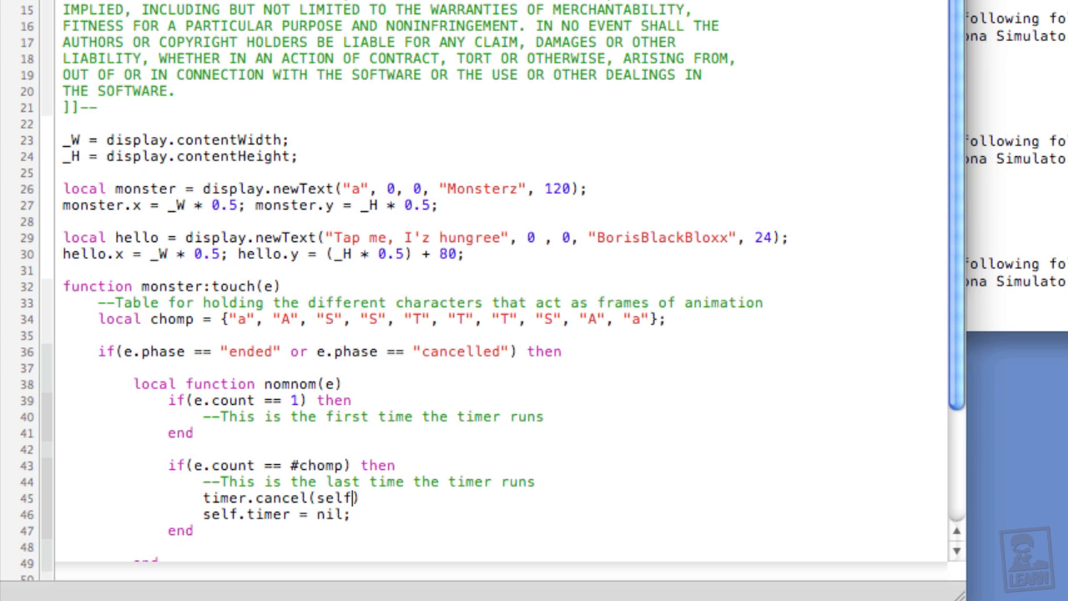
type(".timer);")
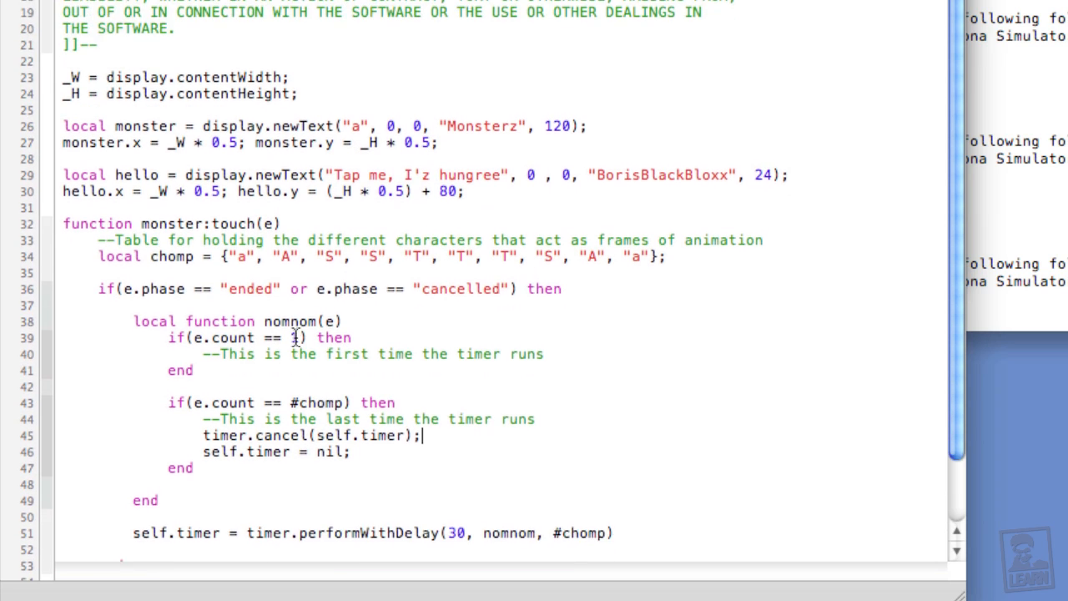
scroll("down", 3)
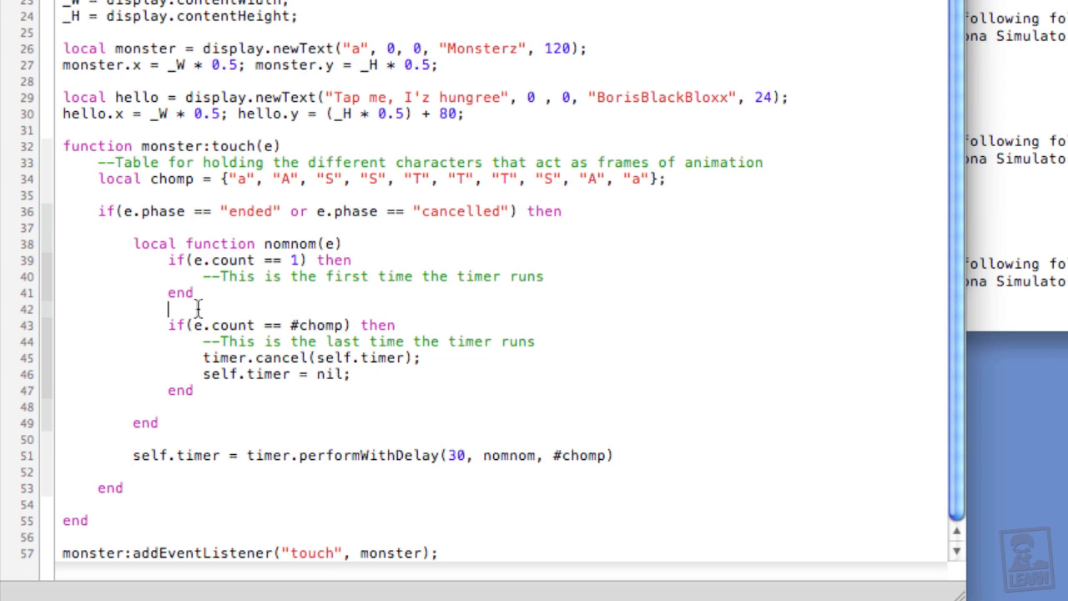
Between the two checks, set monster.text = chomp[e.count].
key("Return")
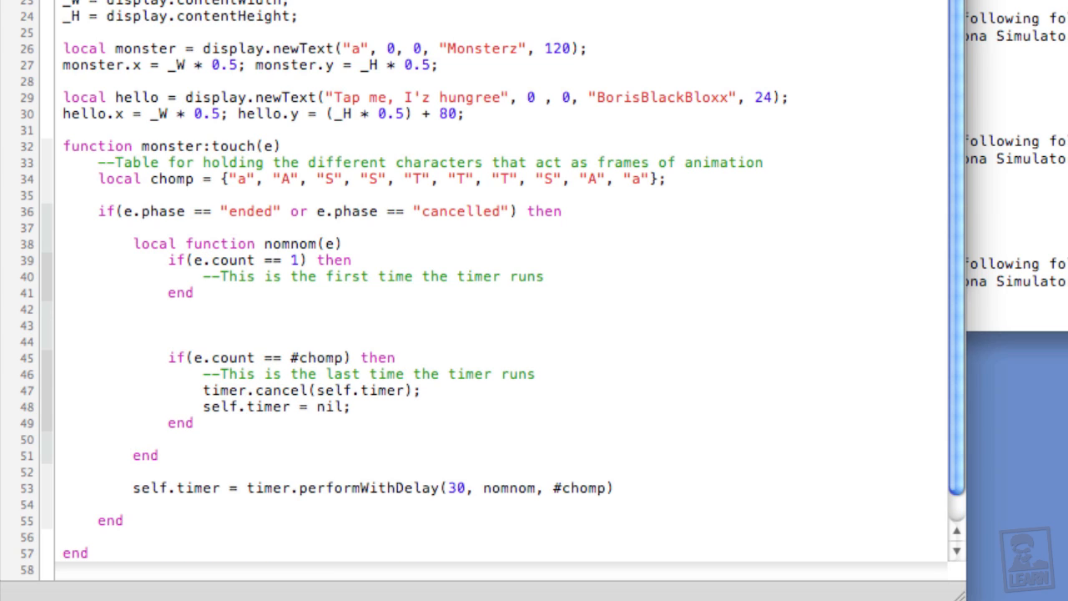
type("monster.te")
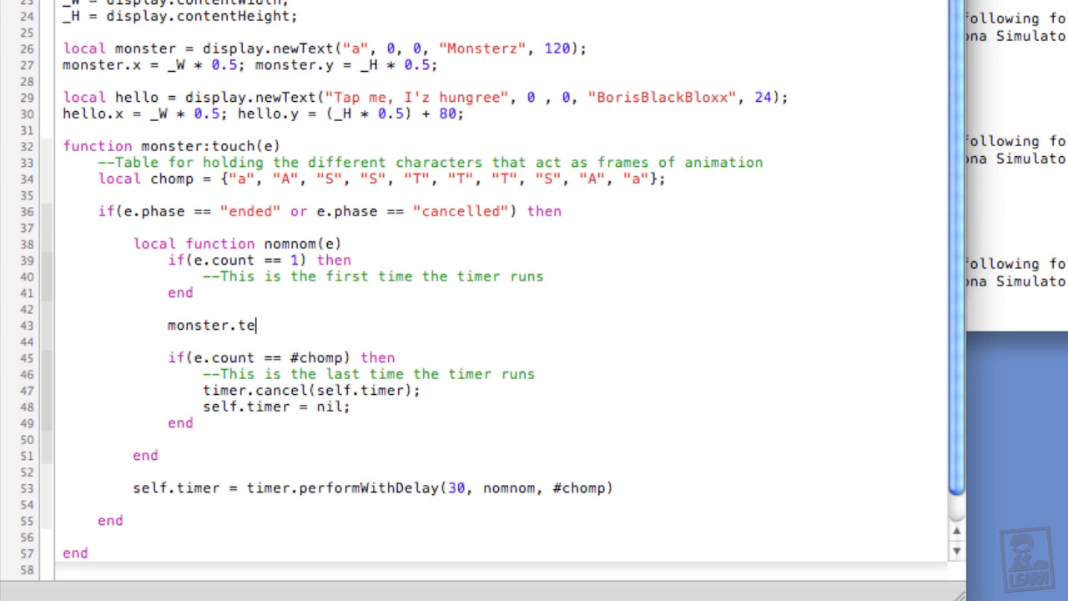
type("xt = chomp")
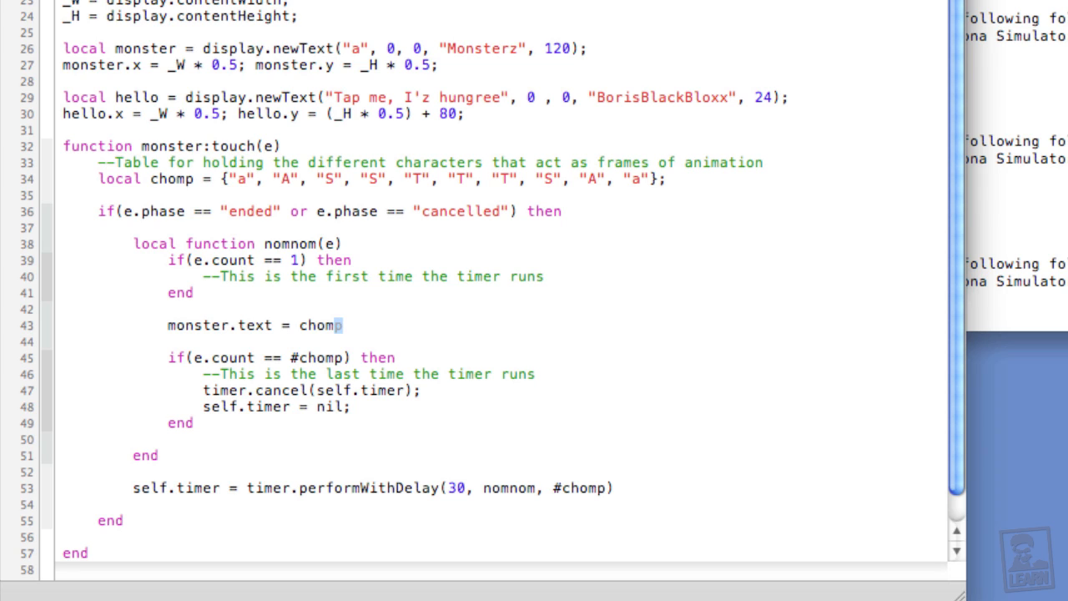
type("[")
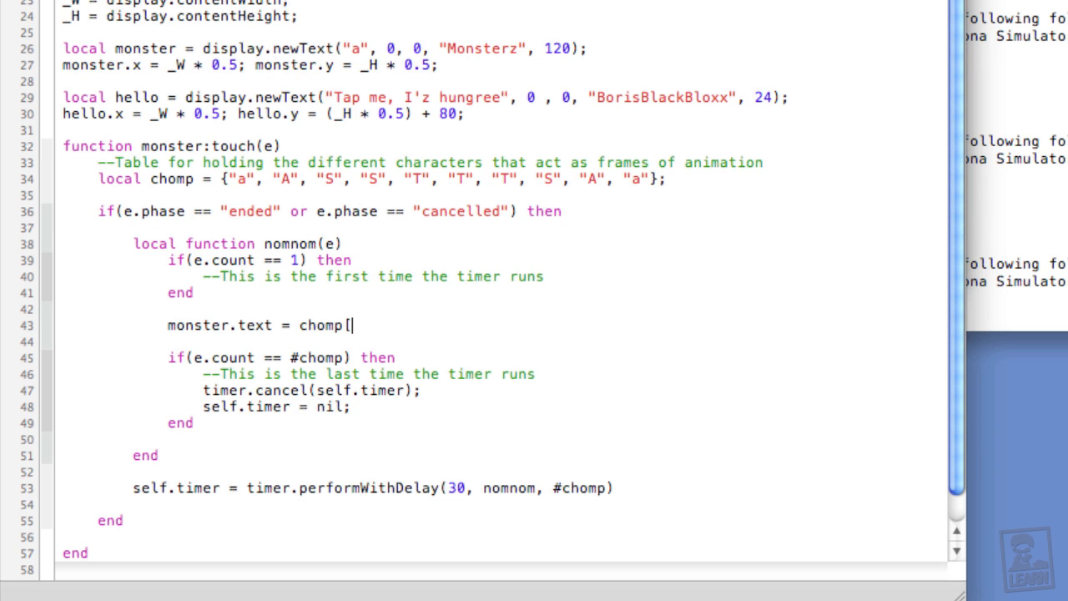
type("]")
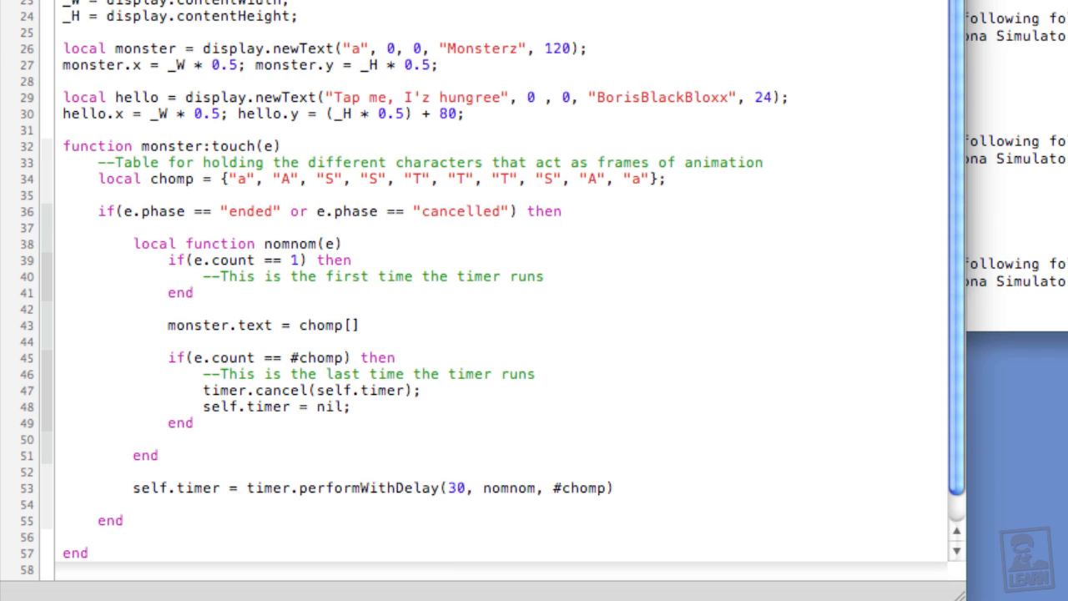
type("e.coun")
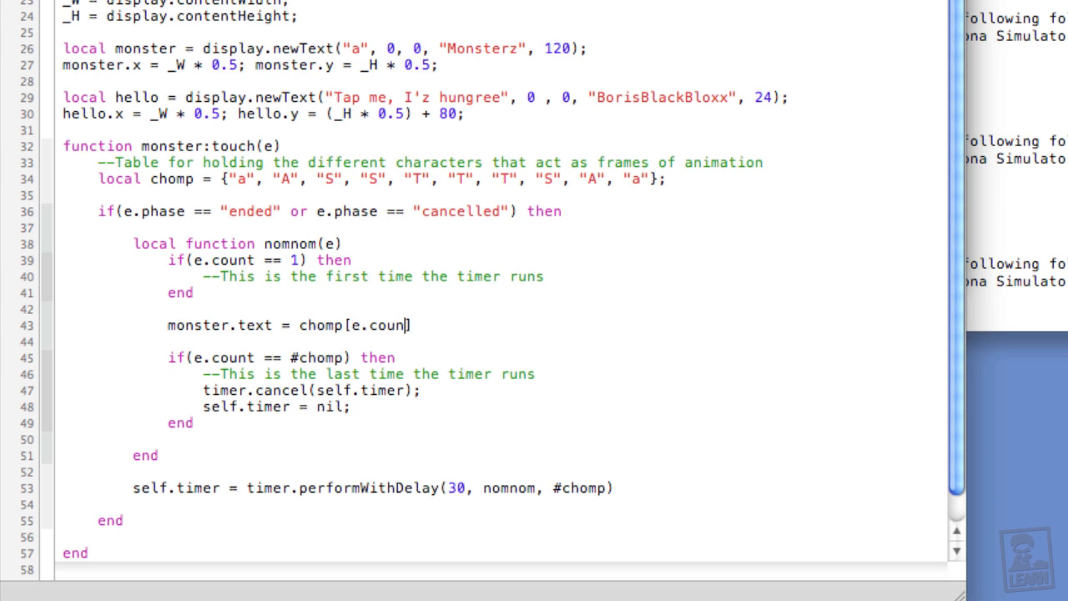
type("t]")
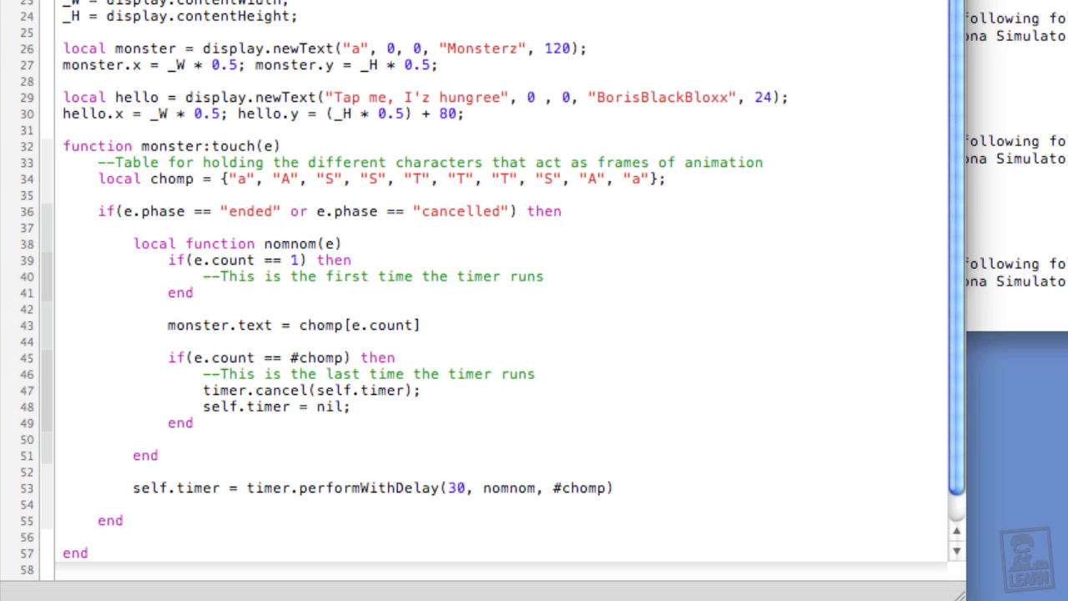
Change the index to e.count % #chomp + 1 and end the line with a semicolon.
left_click(413, 324)
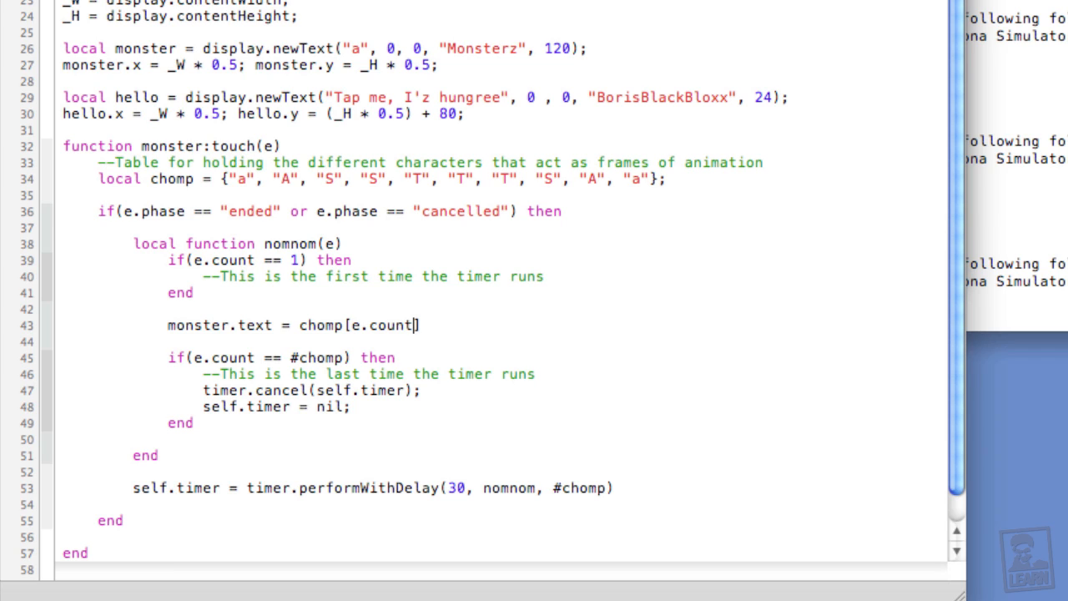
type("%")
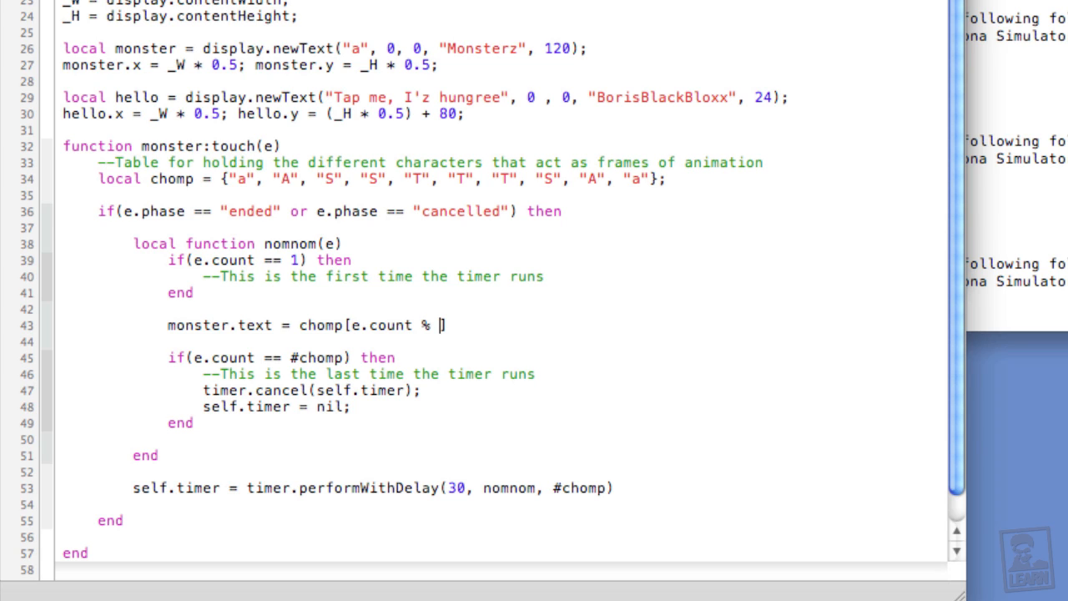
type("#chomp")
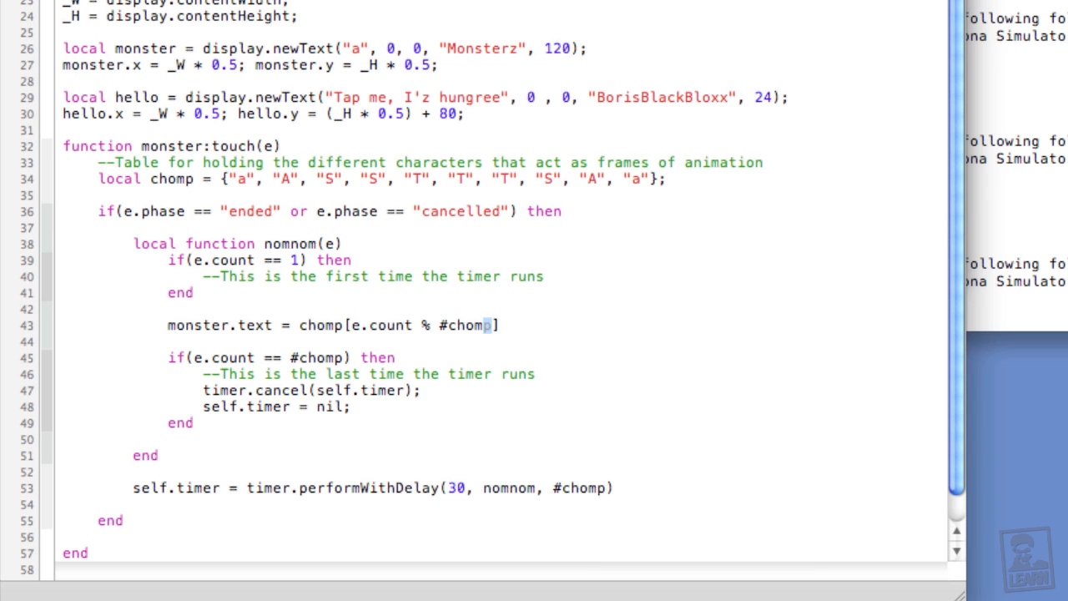
type("+ 1")
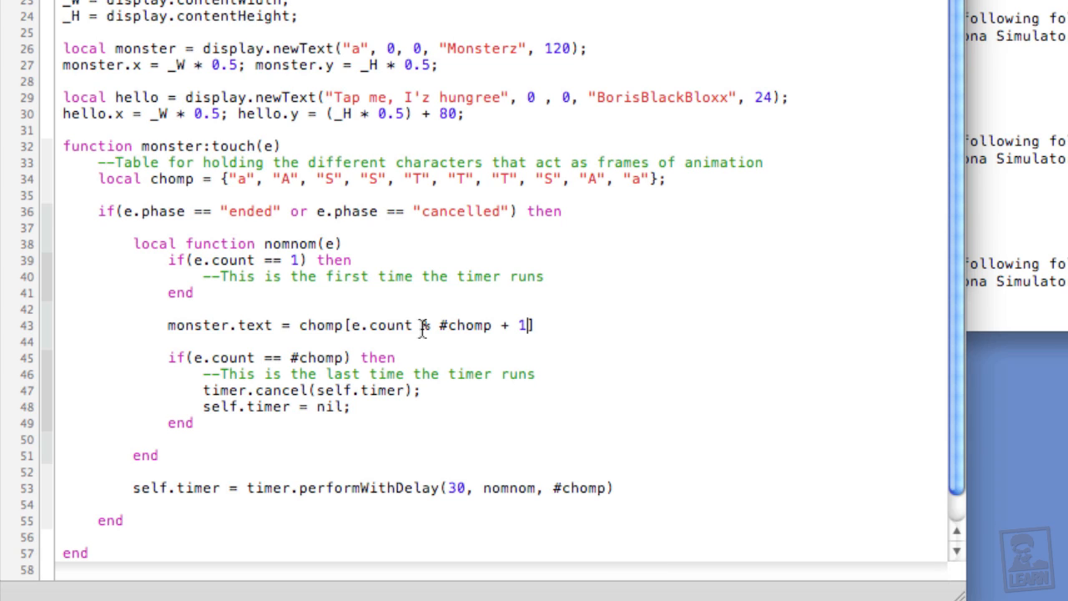
type(";")
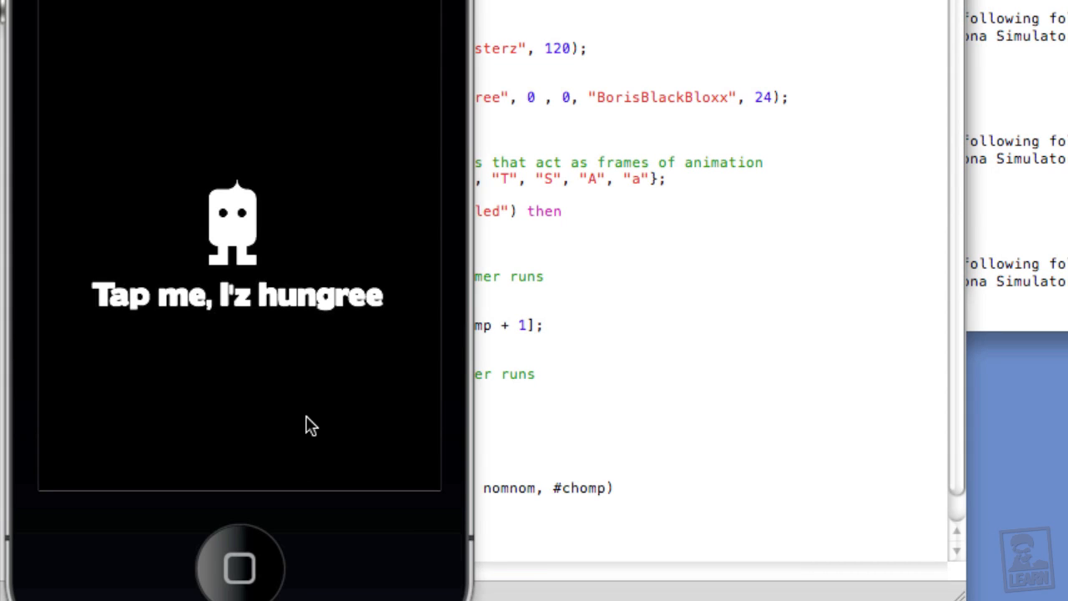
mouse_move(240, 232)
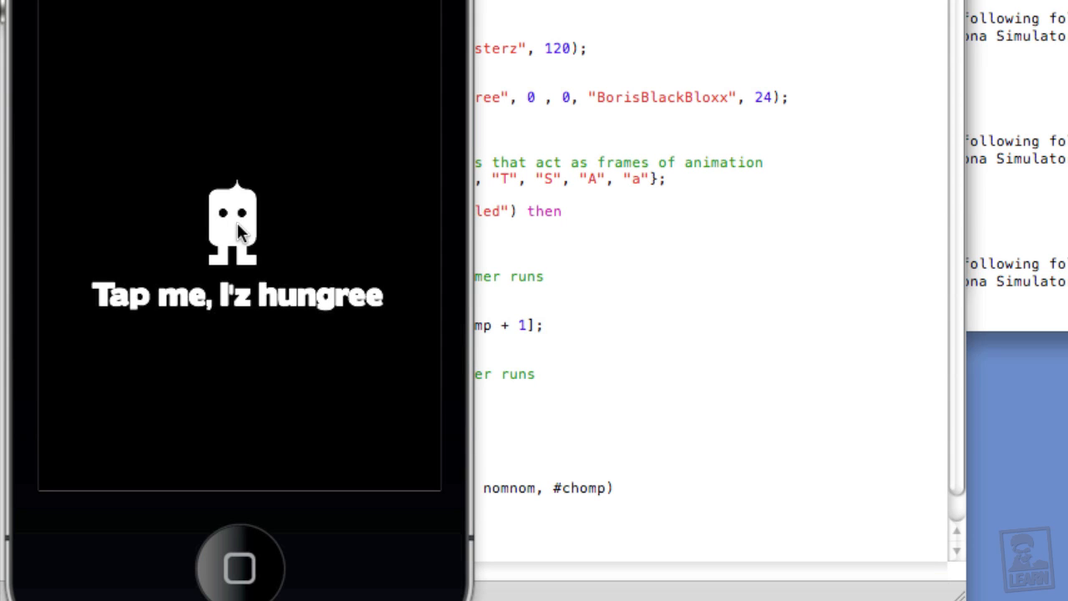
mouse_move(587, 294)
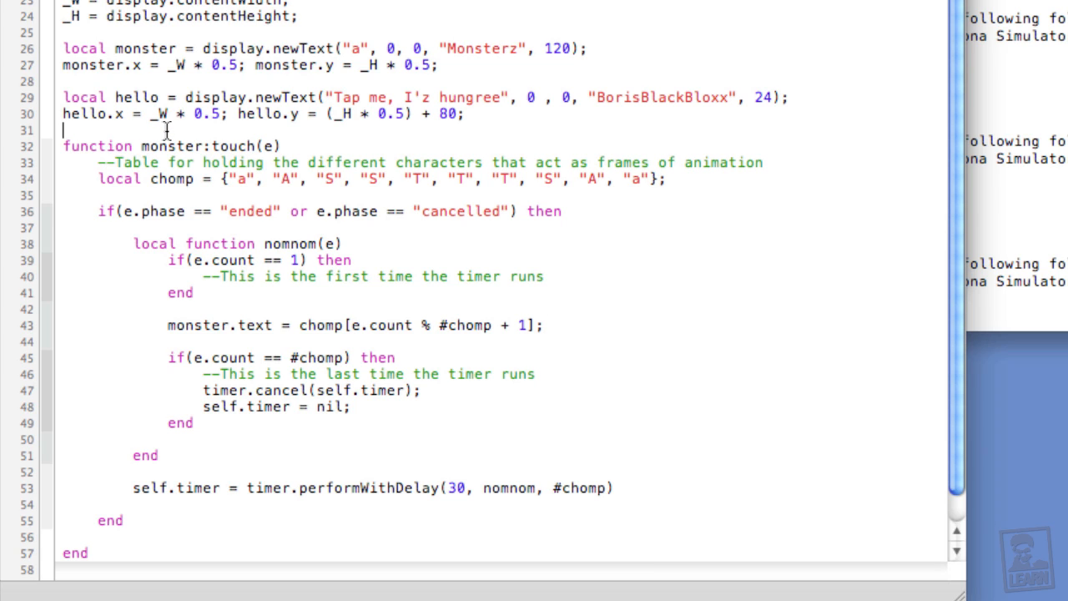
Create local nom = display.newText("Nom nom", 0, 0, "BorisBlackBloxx", 12).
key("Return")
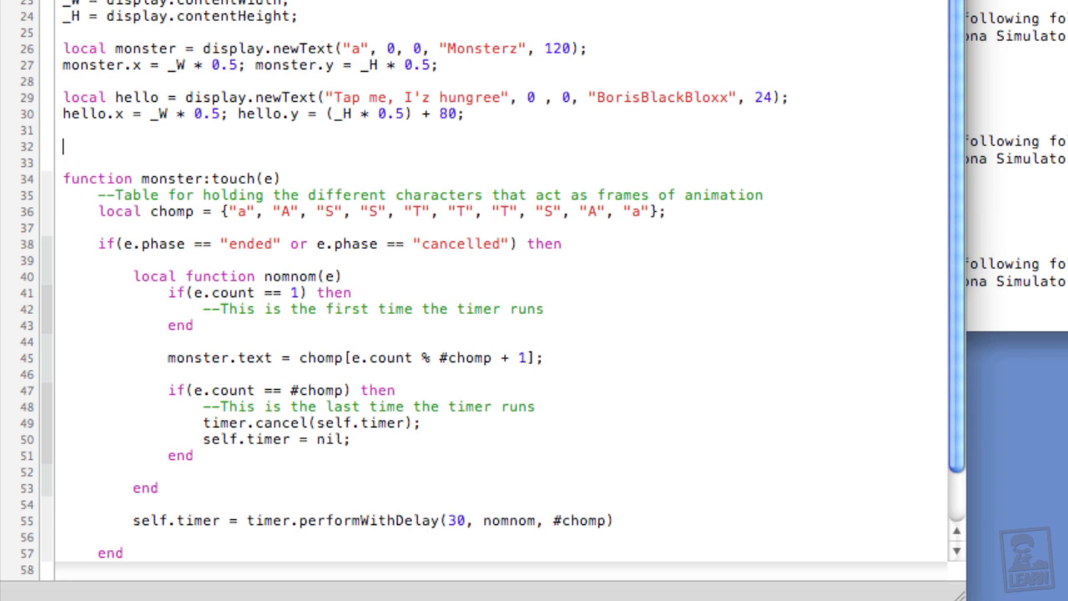
type("local nom =")
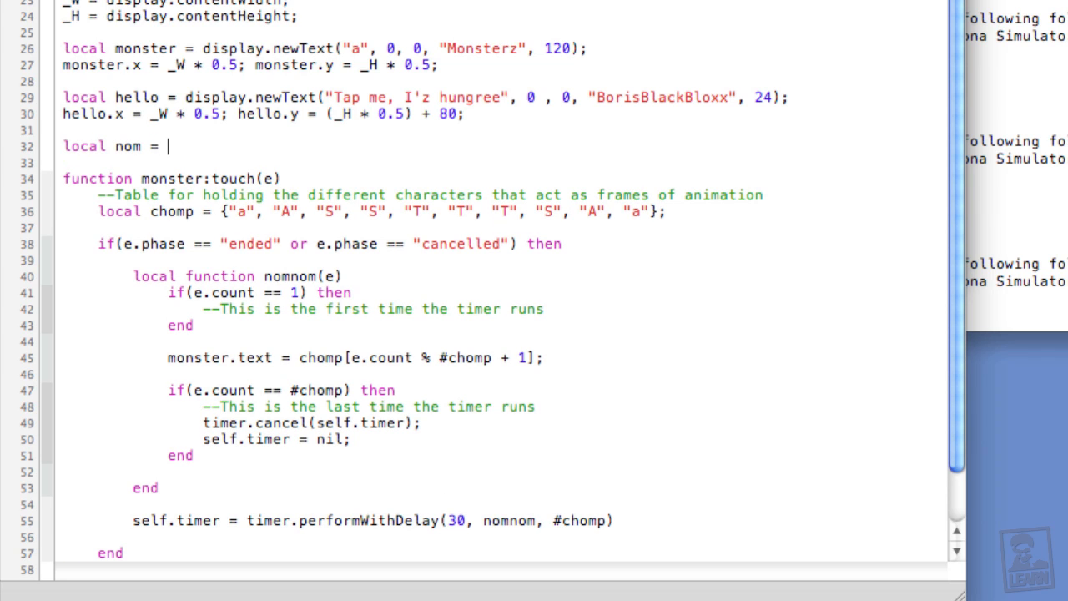
type("display")
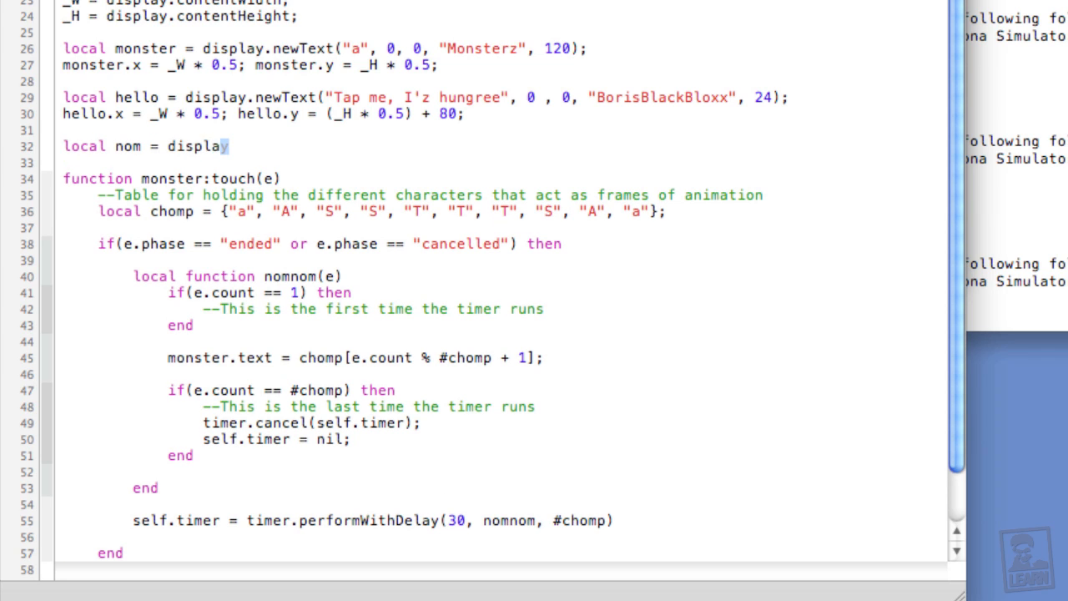
type(".newText(")
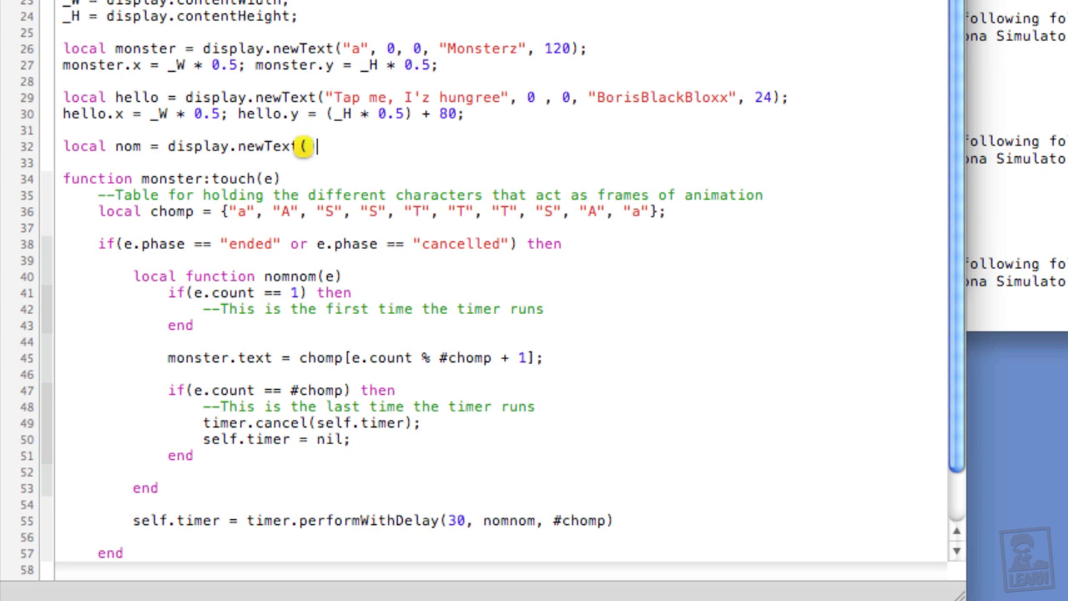
type("\"Nom nom")
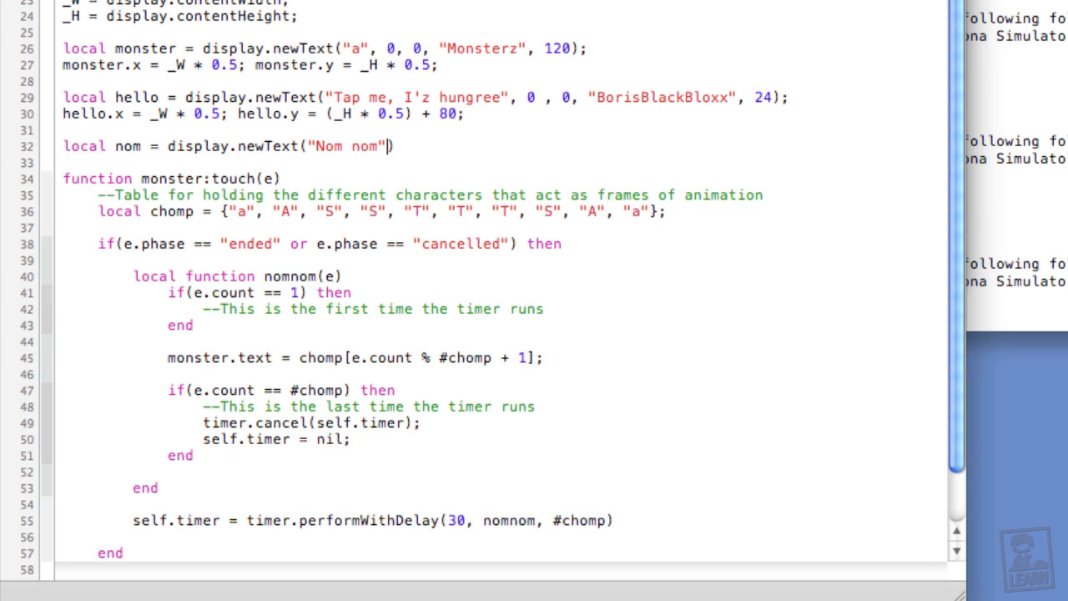
type(", 0 ,0")
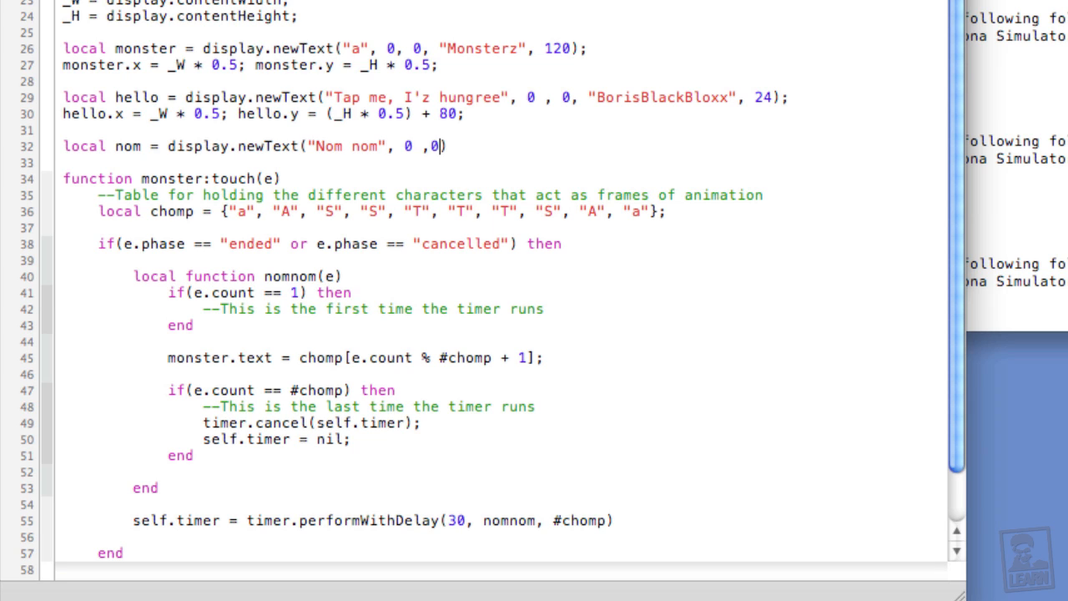
type("\"BorisBlackBlo")
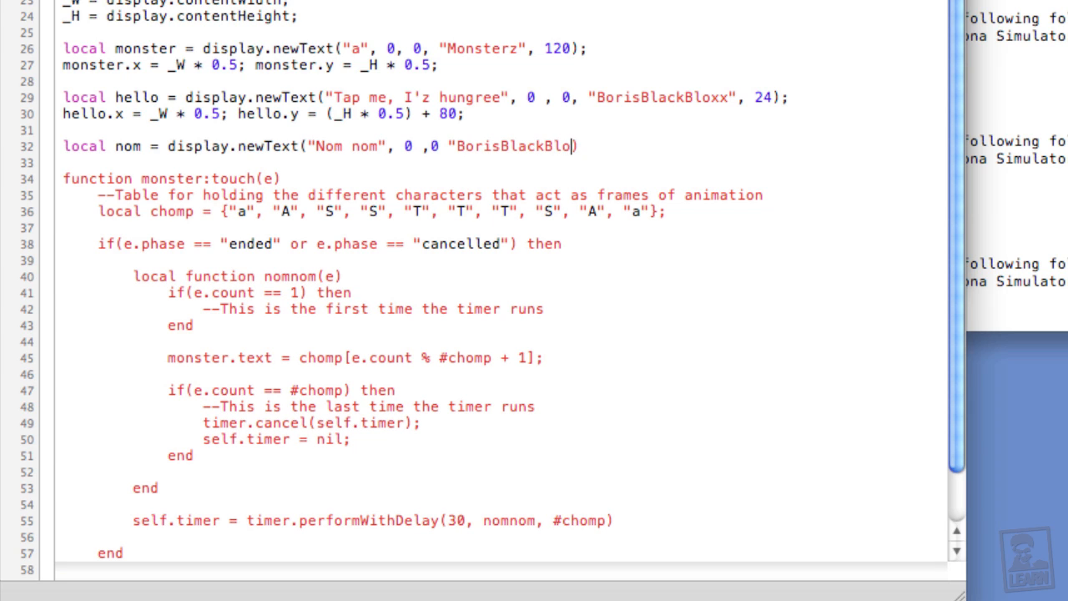
type("xx\"")
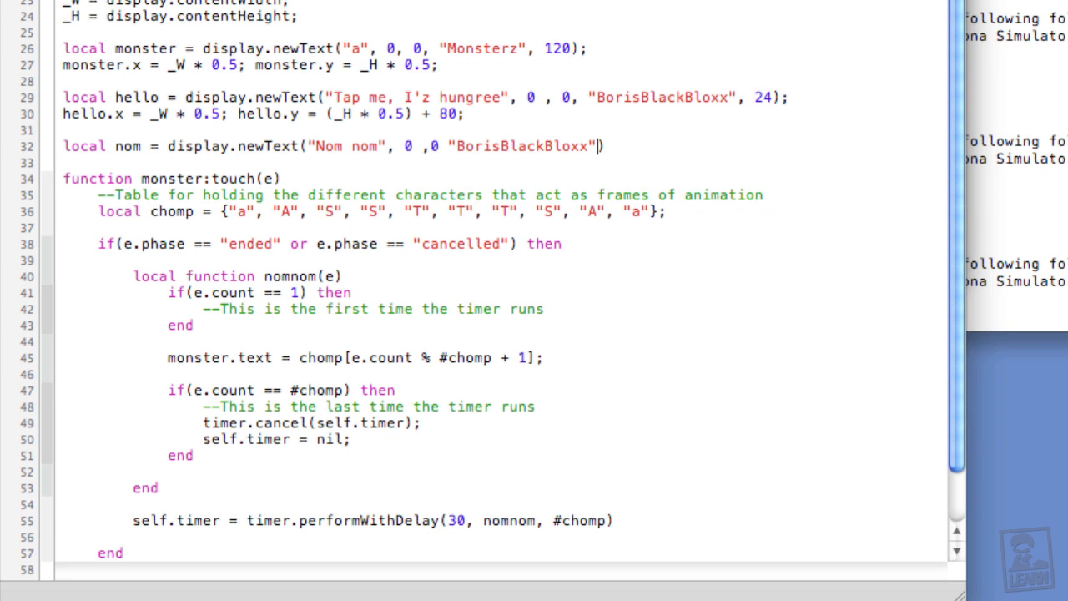
type(",")
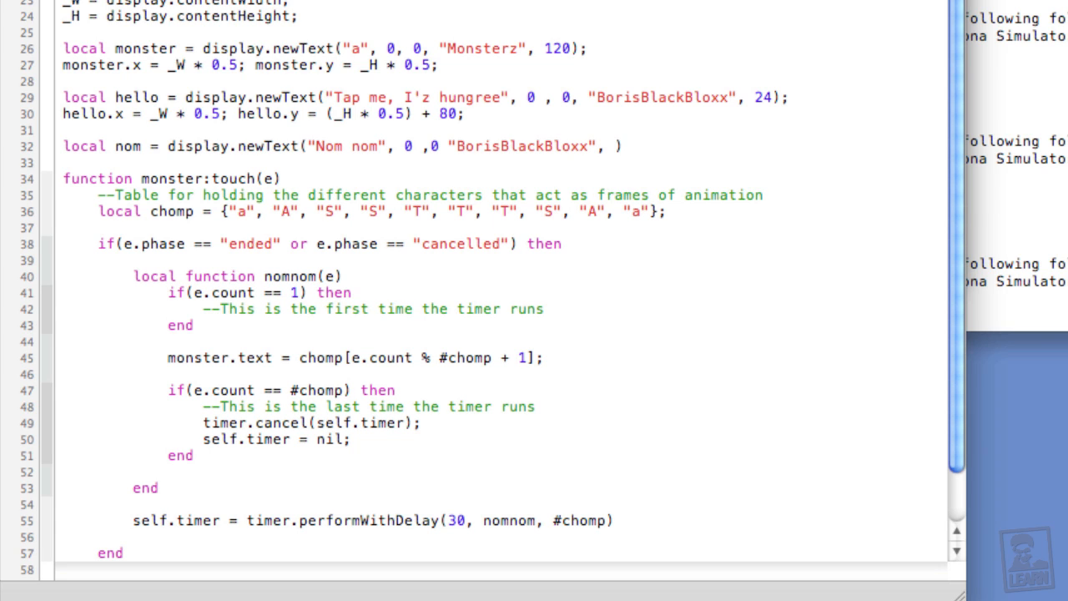
type("12")
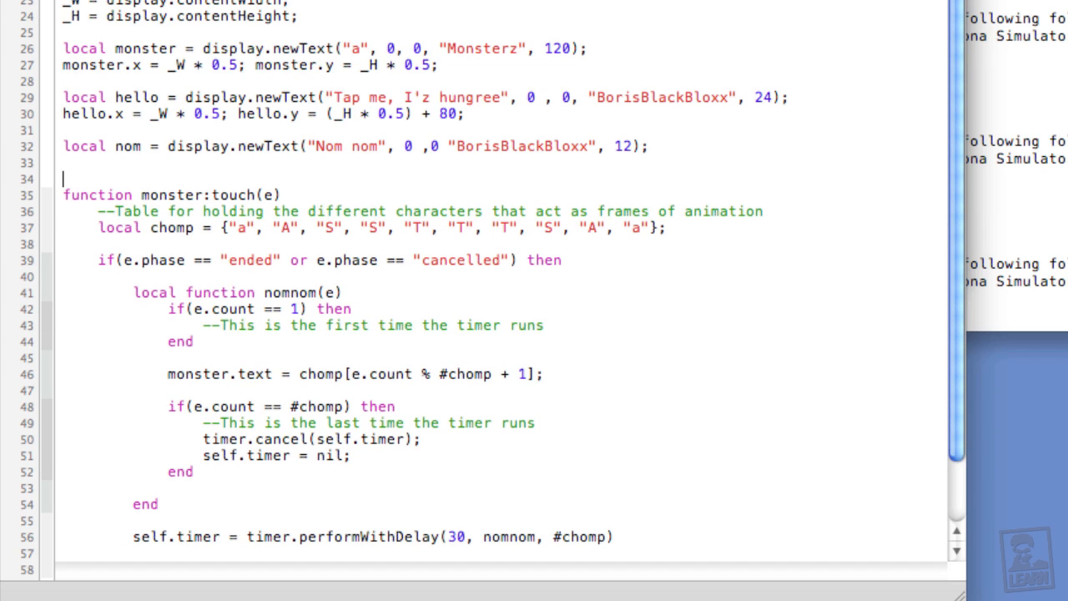
Place nom at monster.x + 60 and the monster's y, with nom.rotation = -15.
type("nom.")
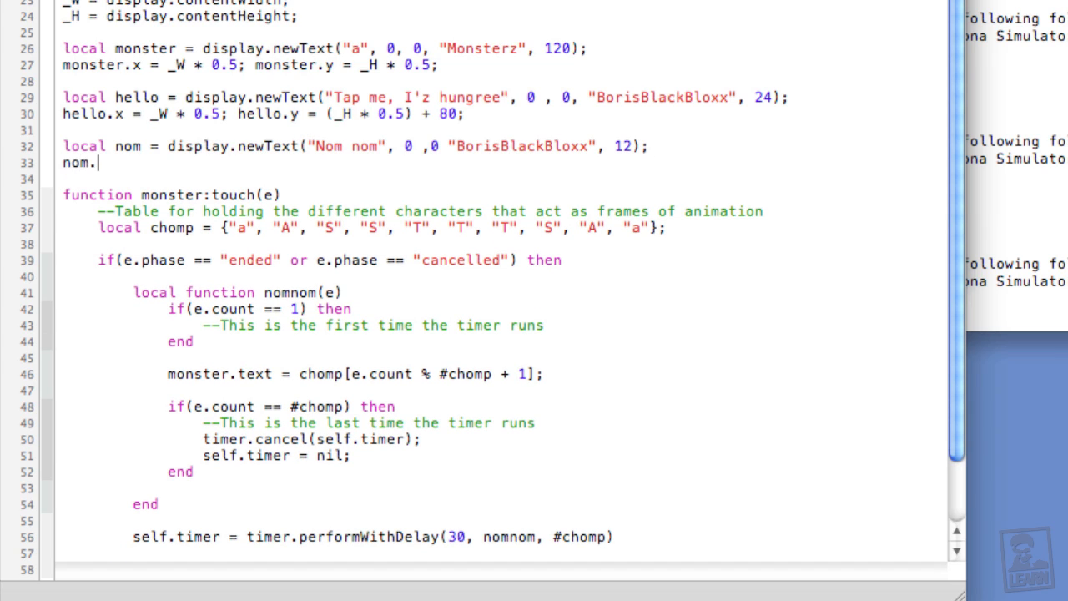
type("x =")
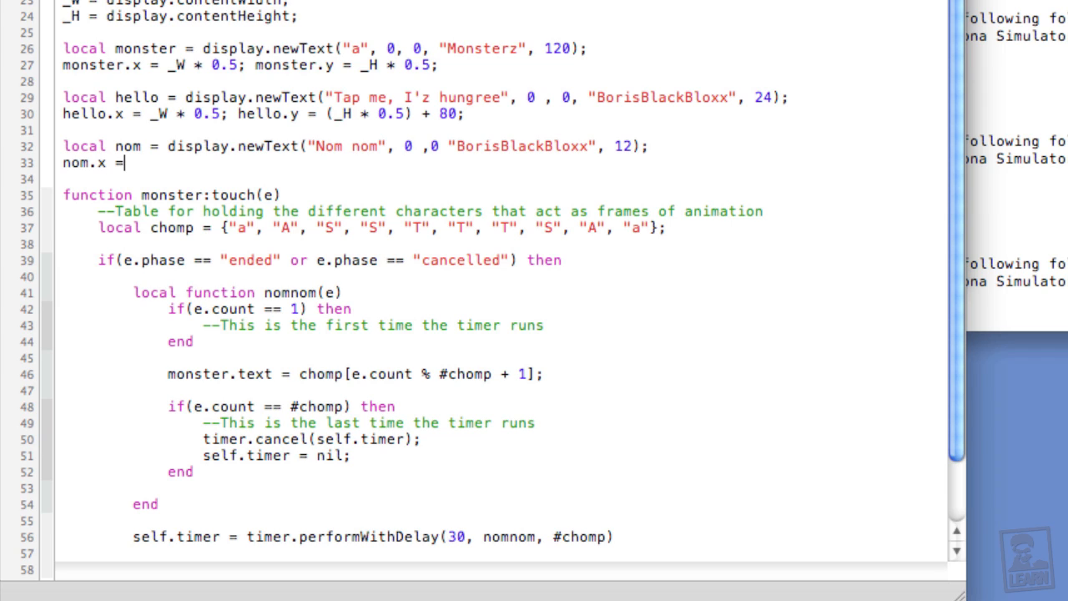
type("monster")
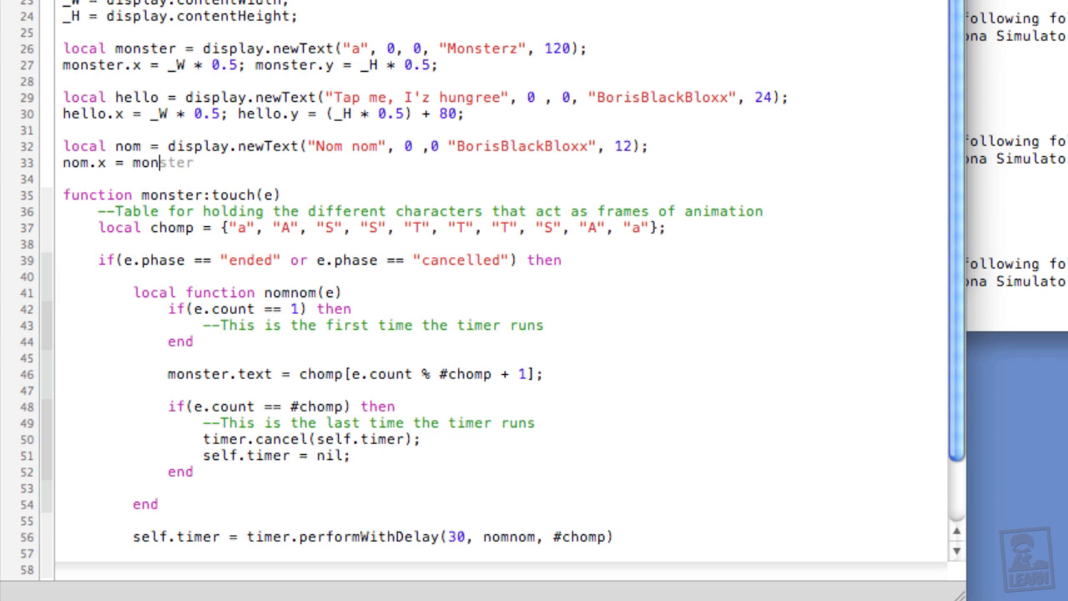
type(".x")
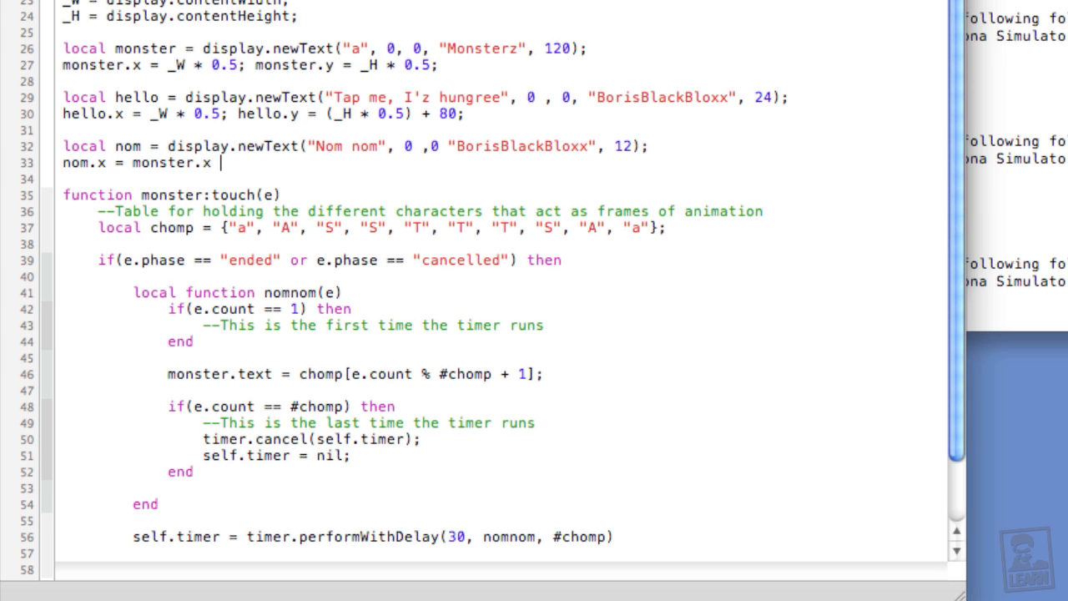
type("+ 60; nom.y =")
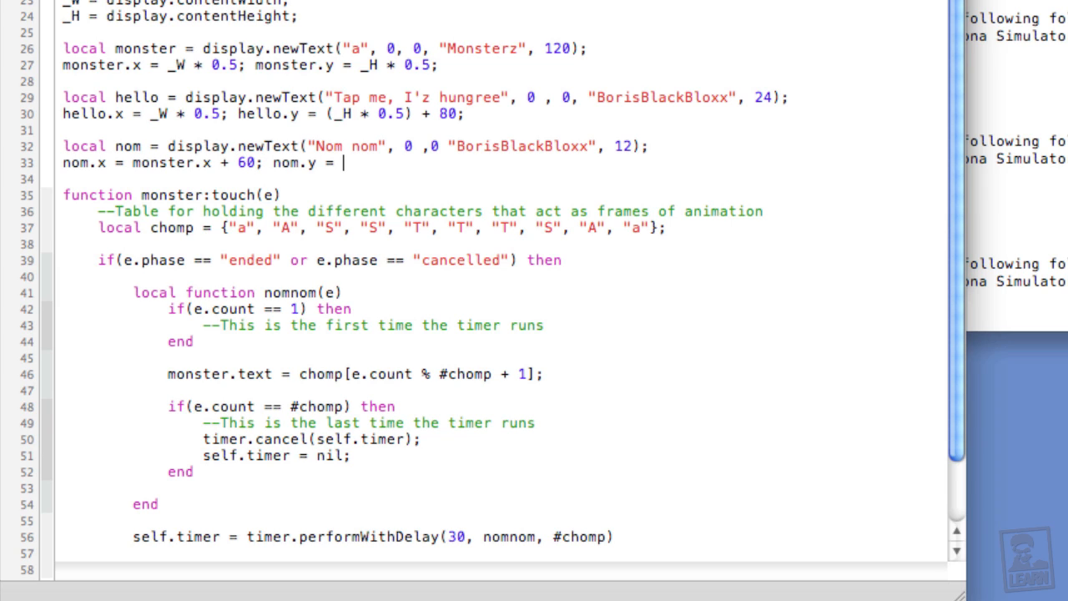
type("monster.y;")
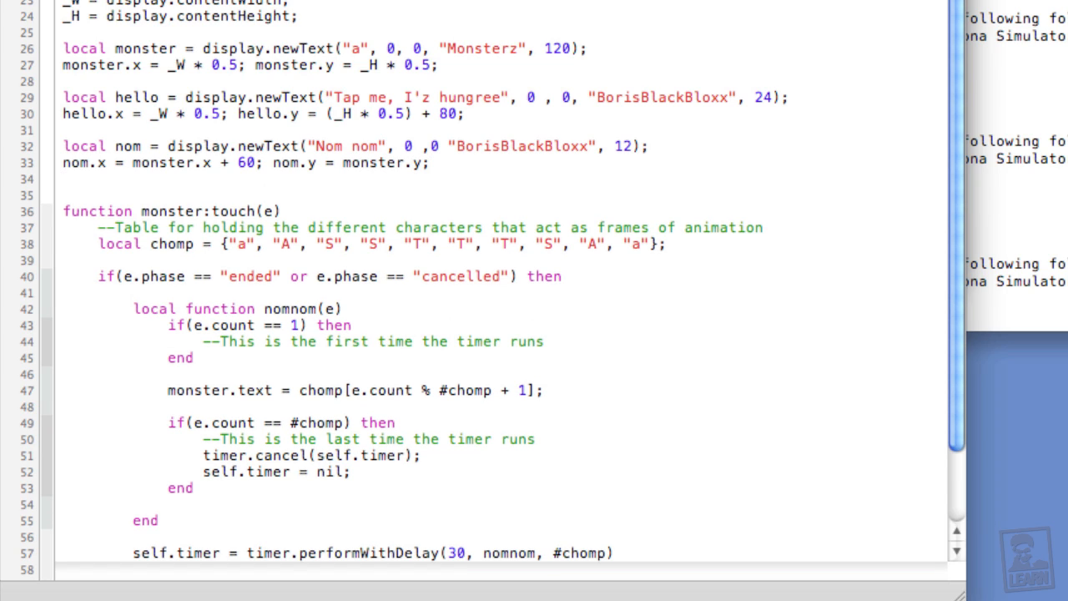
type("nom.rotation = -1")
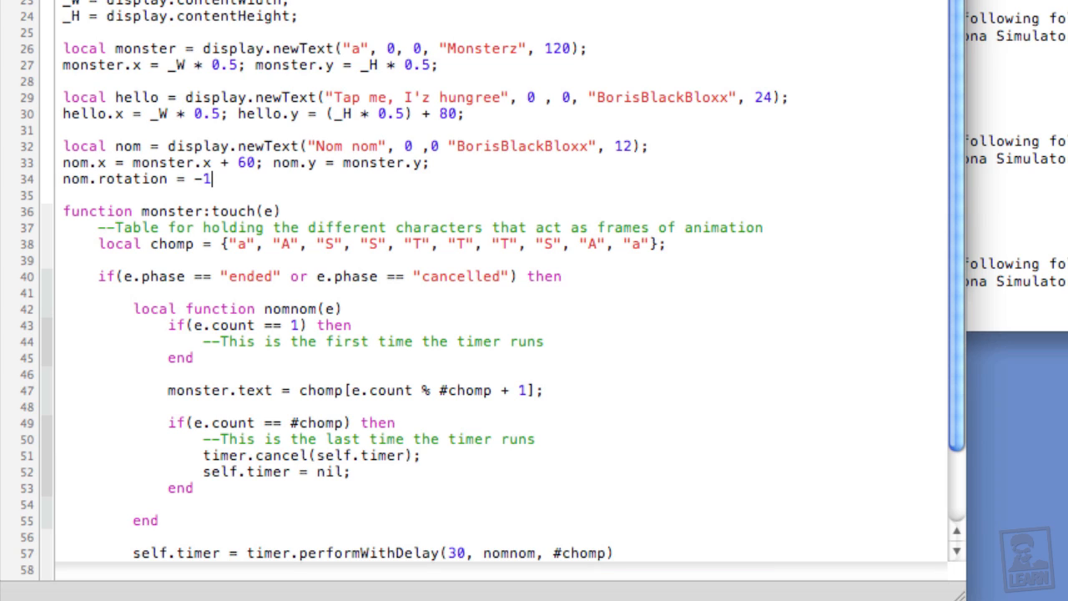
type("5;")
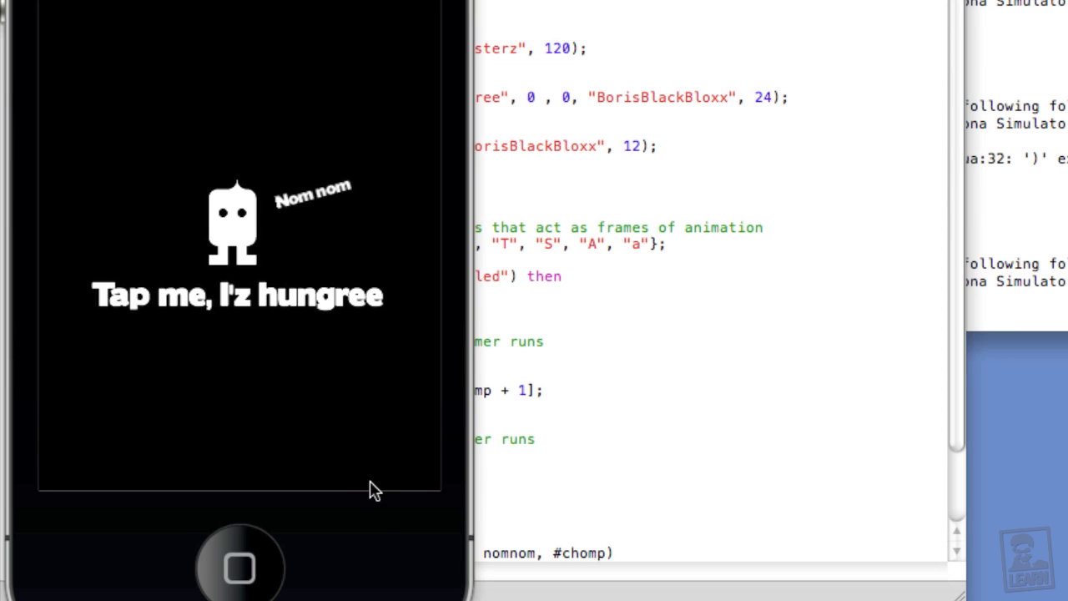
mouse_move(280, 254)
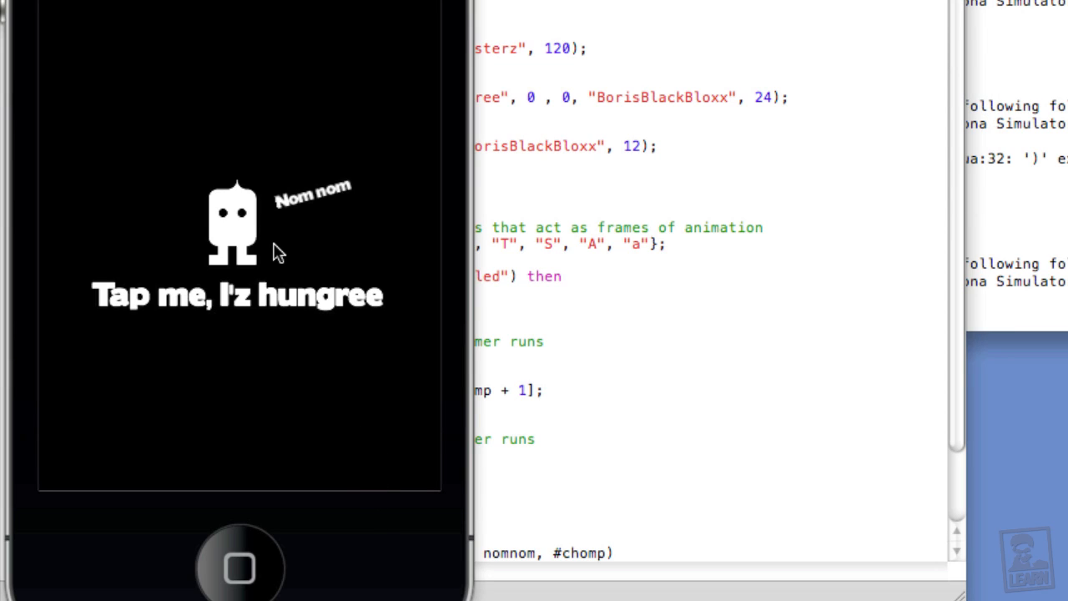
mouse_move(324, 207)
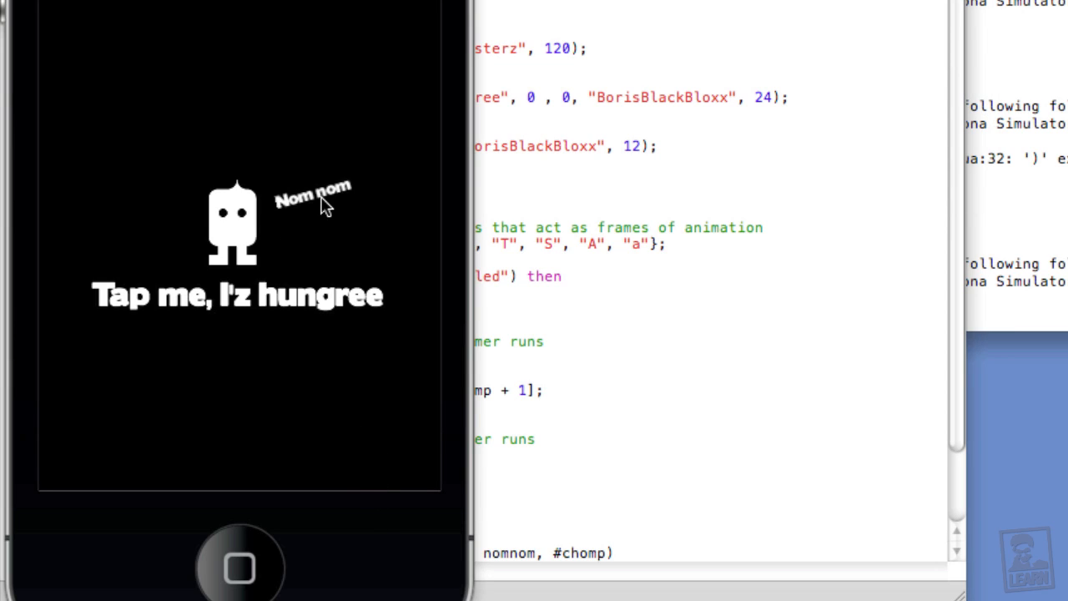
mouse_move(337, 200)
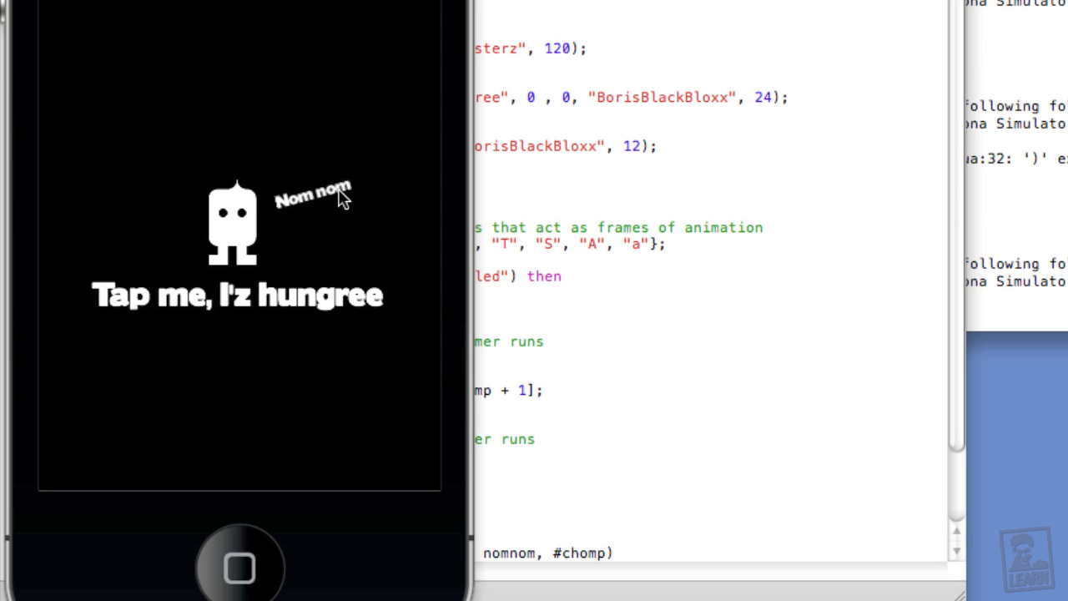
mouse_move(241, 260)
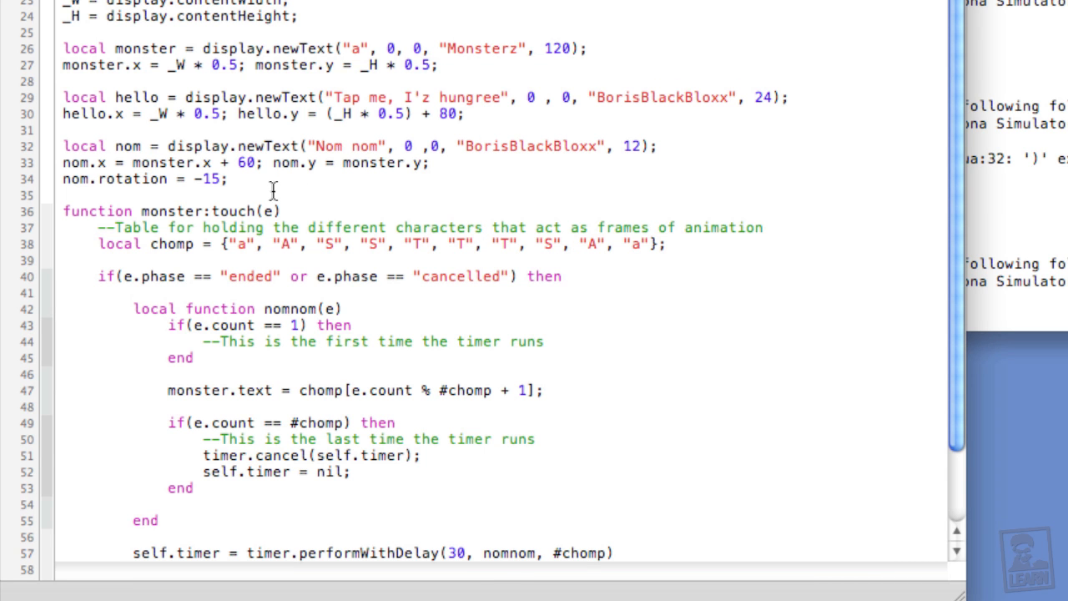
Make the Nom nom label start hidden with nom.isVisible = false.
type("nom.isVisible = f")
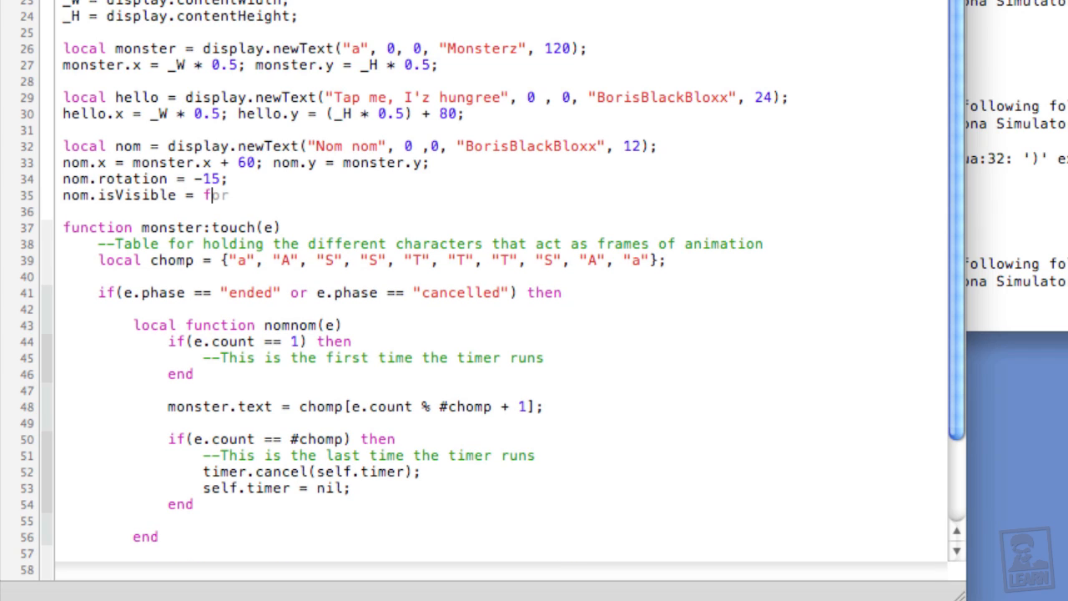
type("alse;")
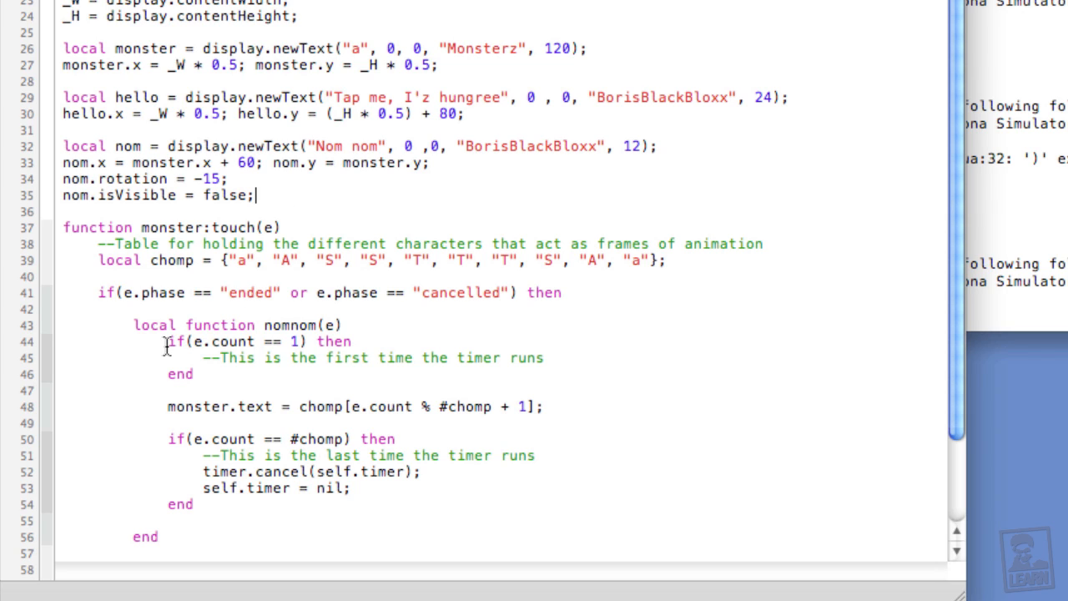
left_click_drag(167, 341, 192, 373)
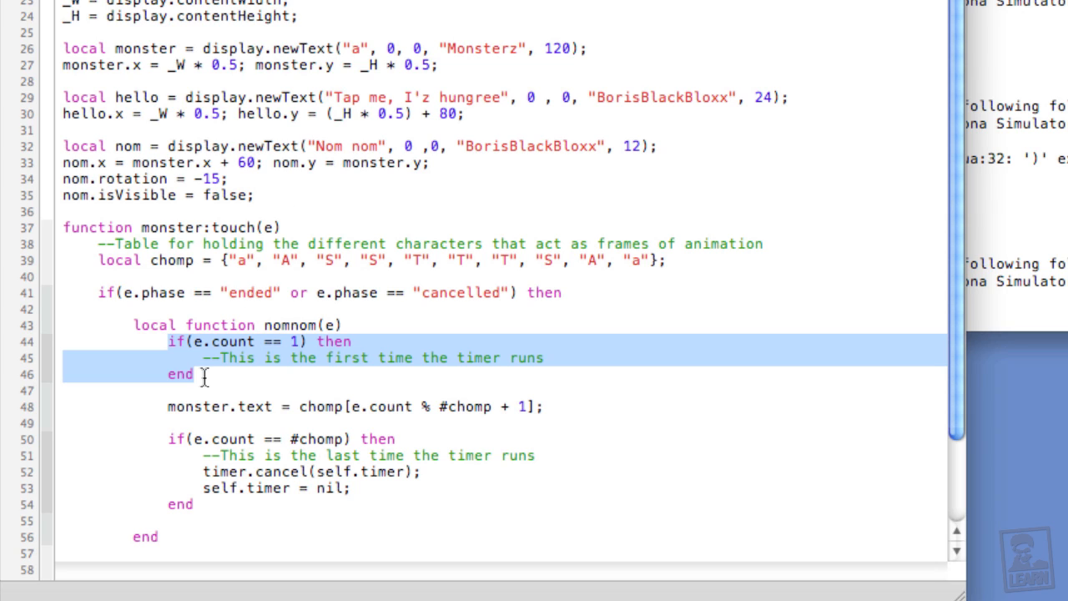
left_click(578, 376)
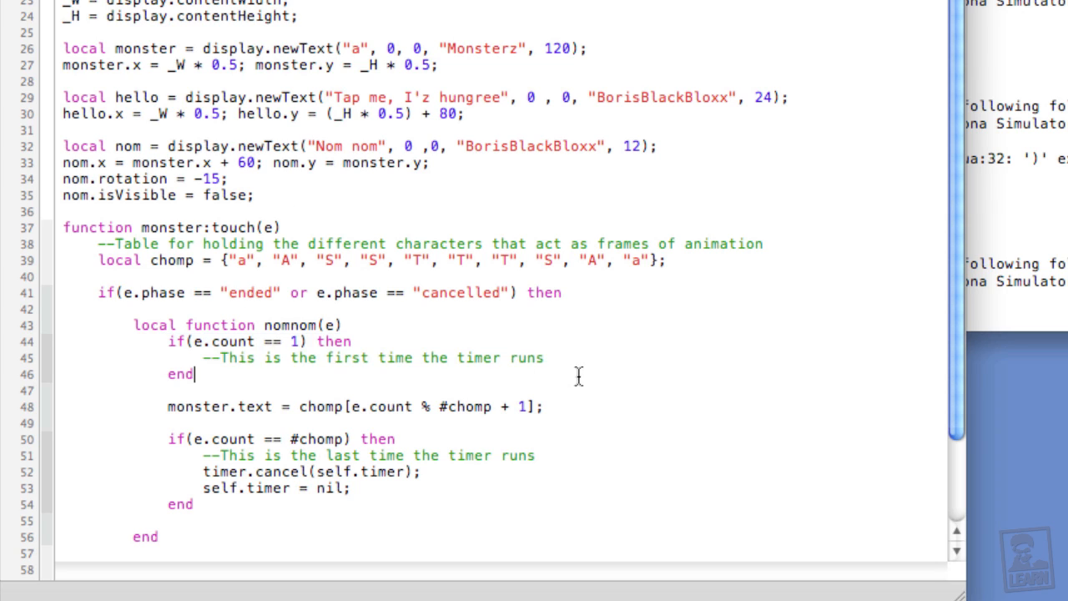
Set nom.isVisible = true in the first-run e.count == 1 branch.
left_click(544, 357)
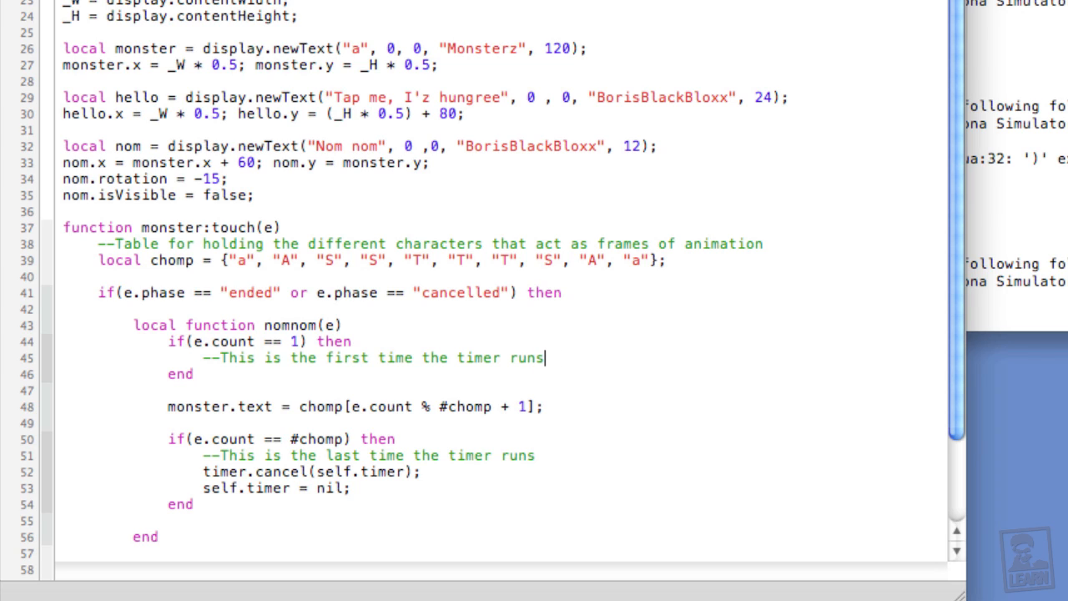
type("b")
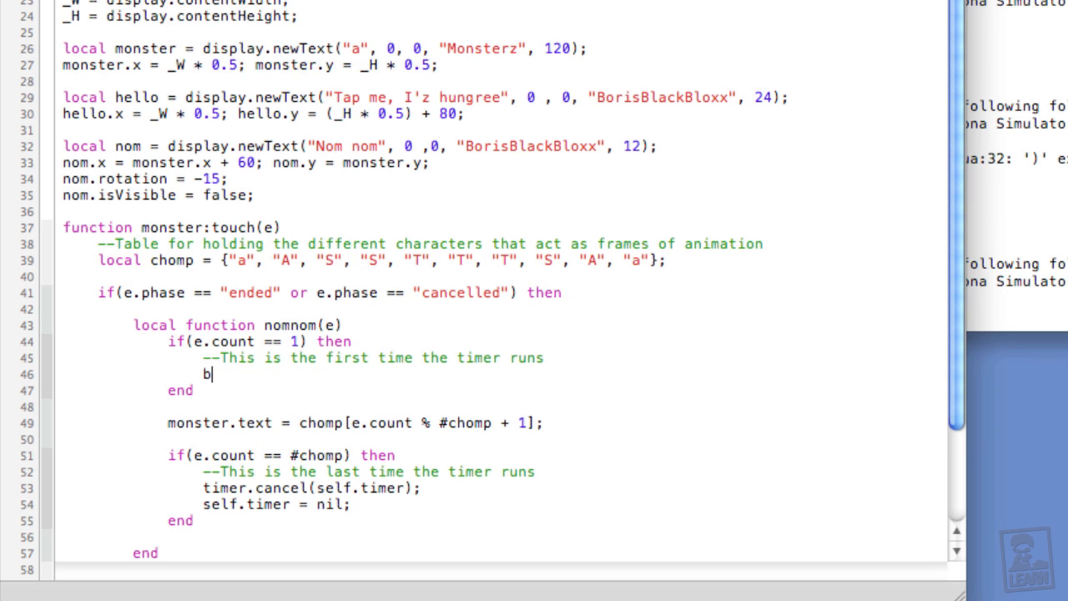
type("nom.")
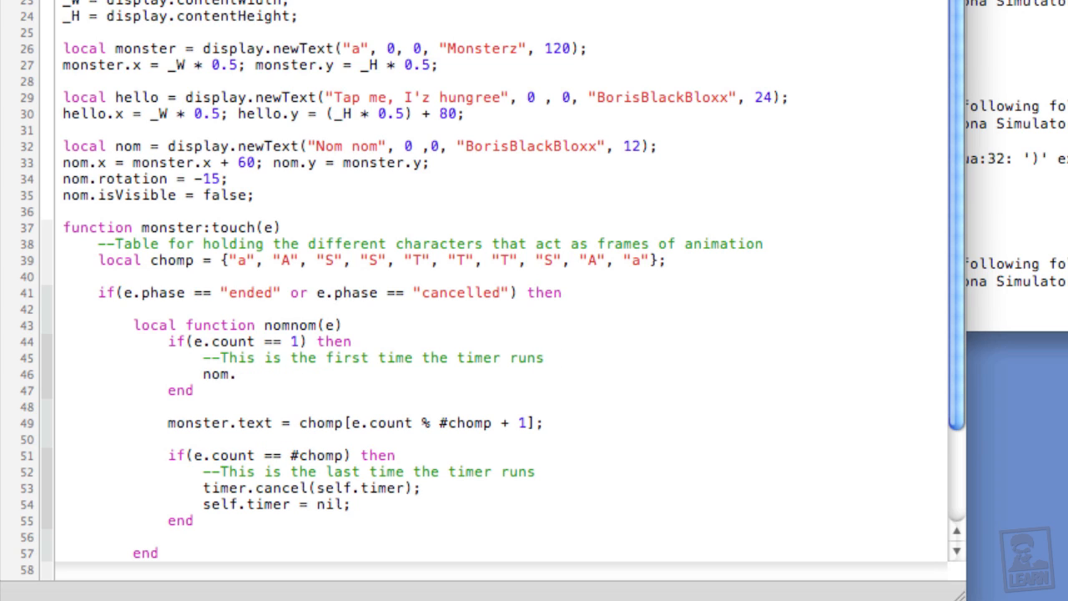
type("isVisible =")
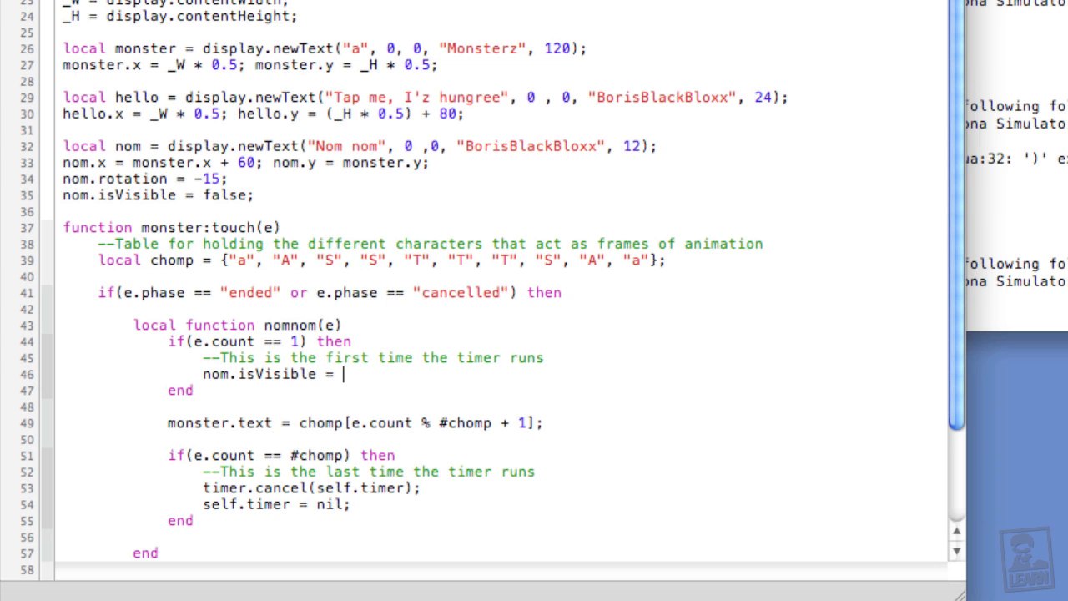
type("true;")
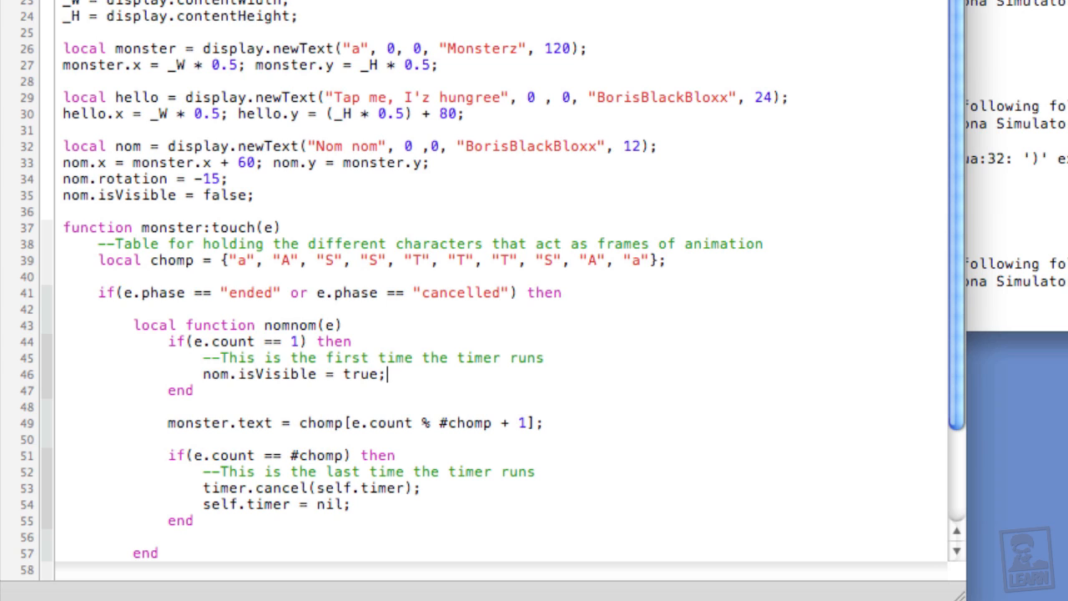
Set nom.isVisible = false in the last-run branch.
scroll("down", 3)
type("nom.isVisi")
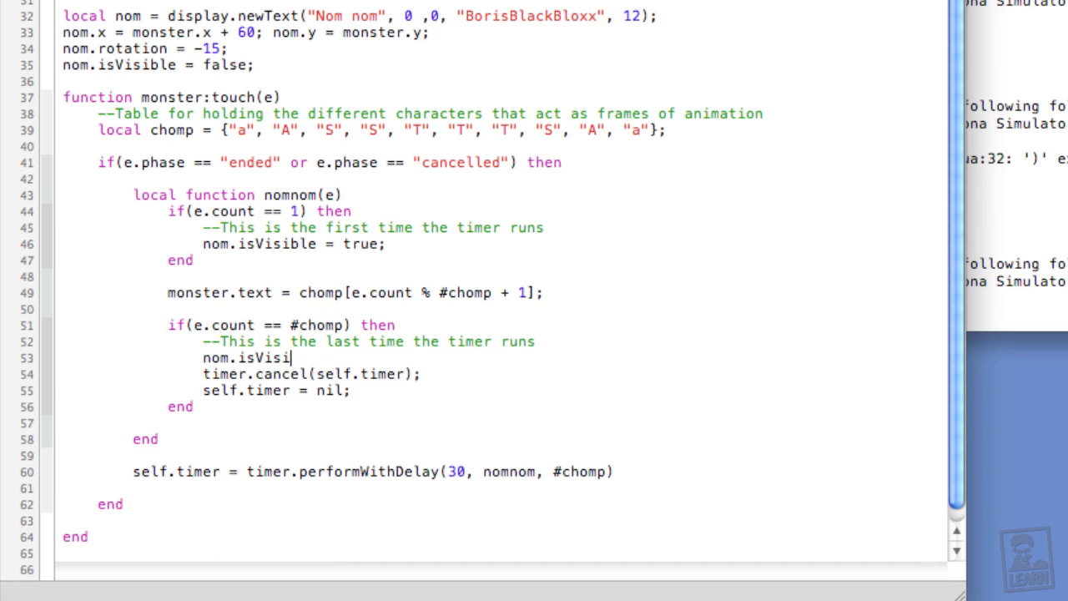
type("ble = false;")
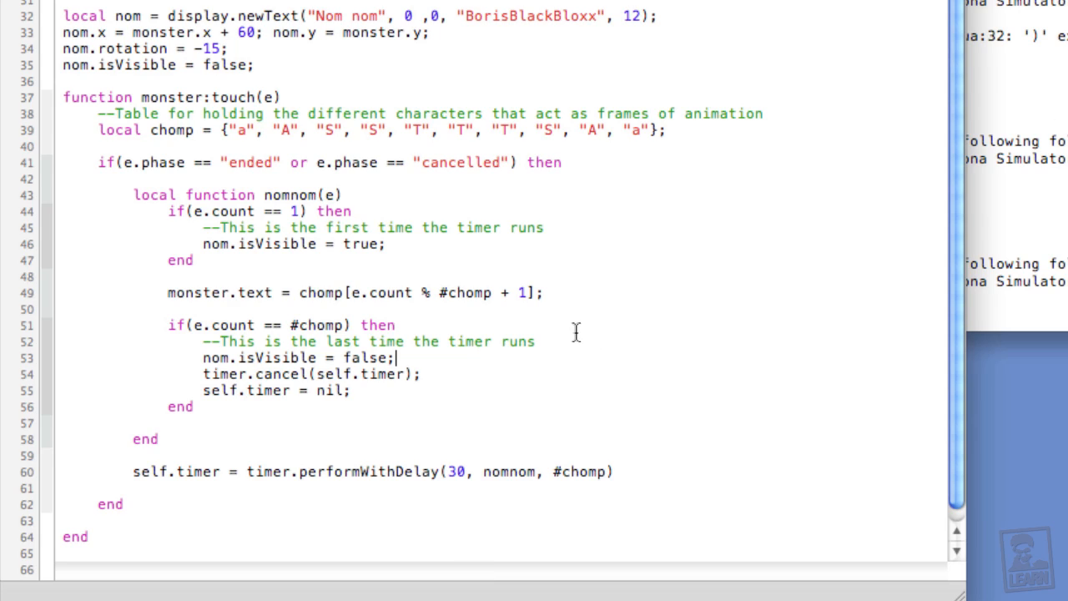
scroll("up", 3)
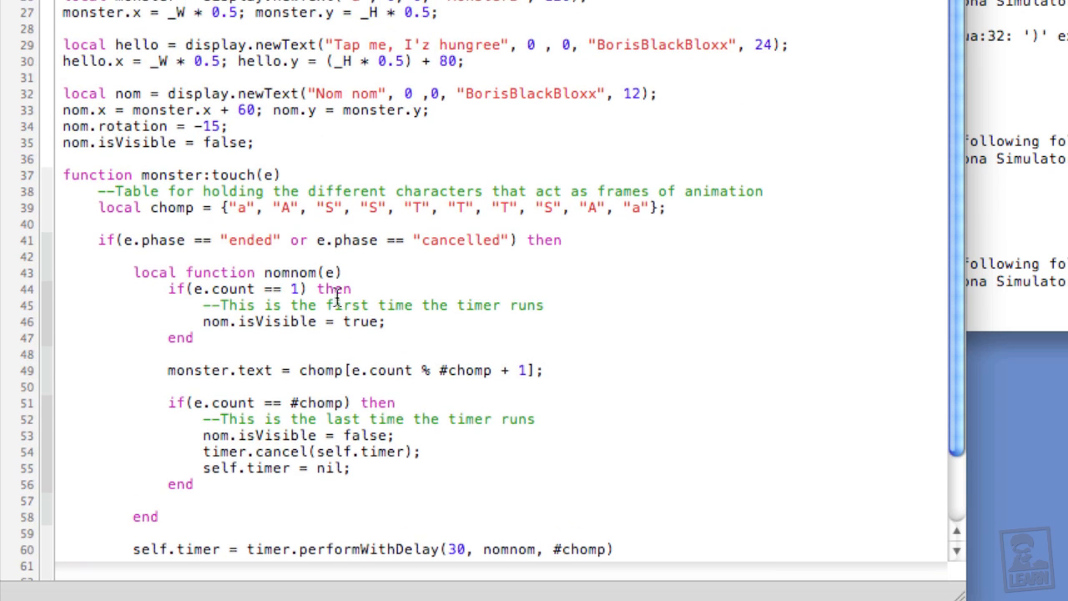
scroll("up", 3)
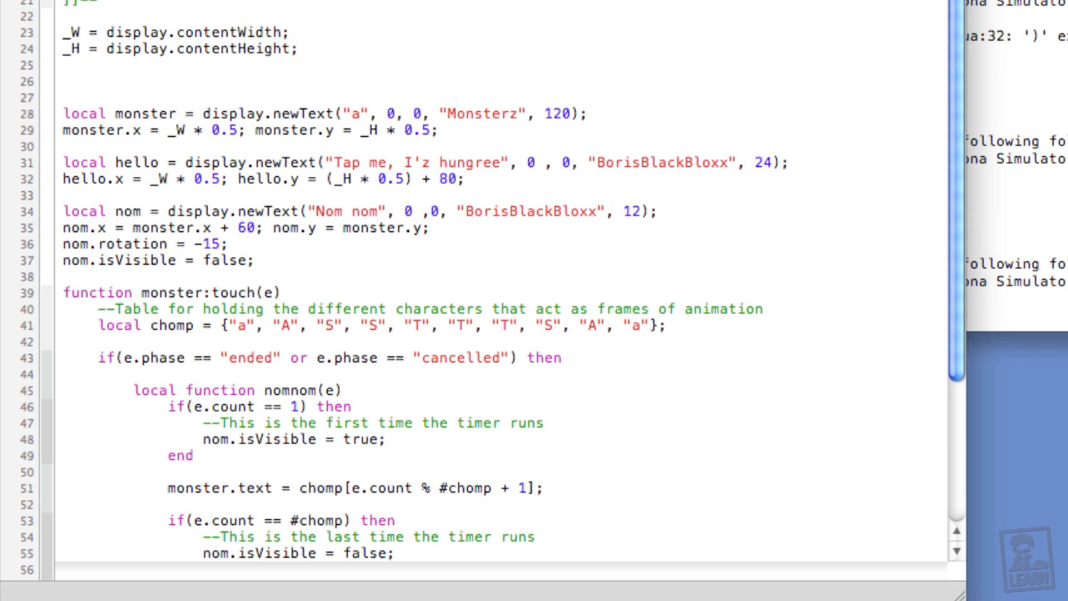
Add local nomsound = audio.loadSound("media/nom.aiff"); after the _H line.
type("local")
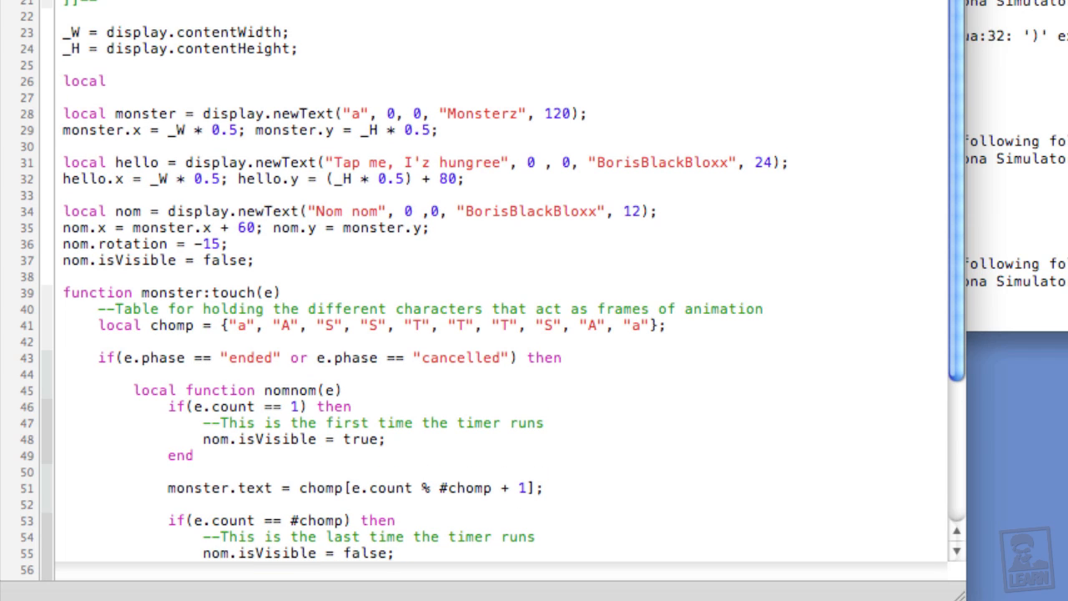
type("nomsou")
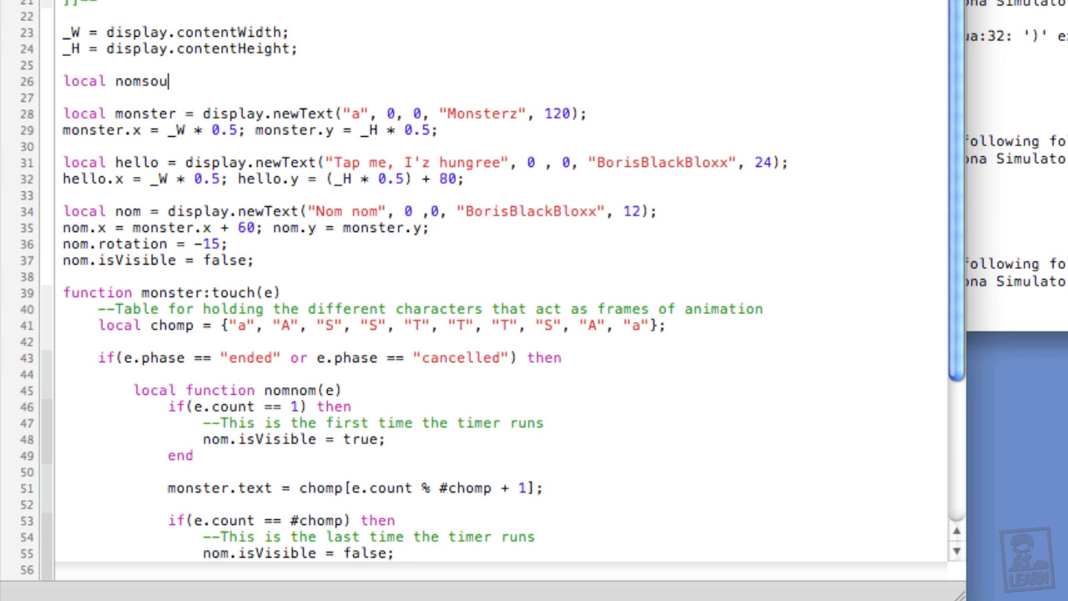
type("nd = AUTHORS")
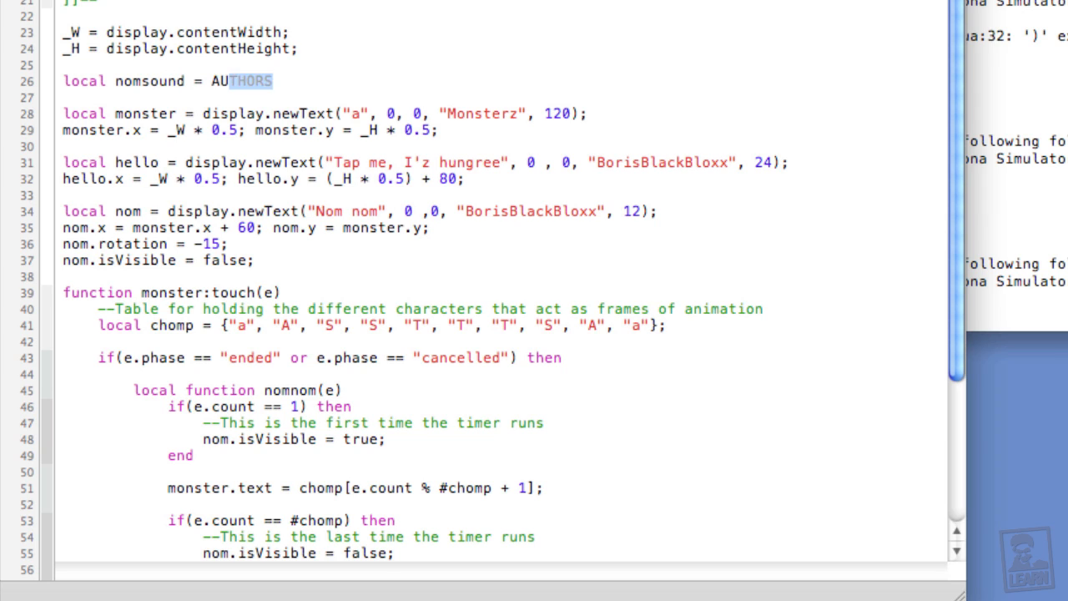
type("audio.load")
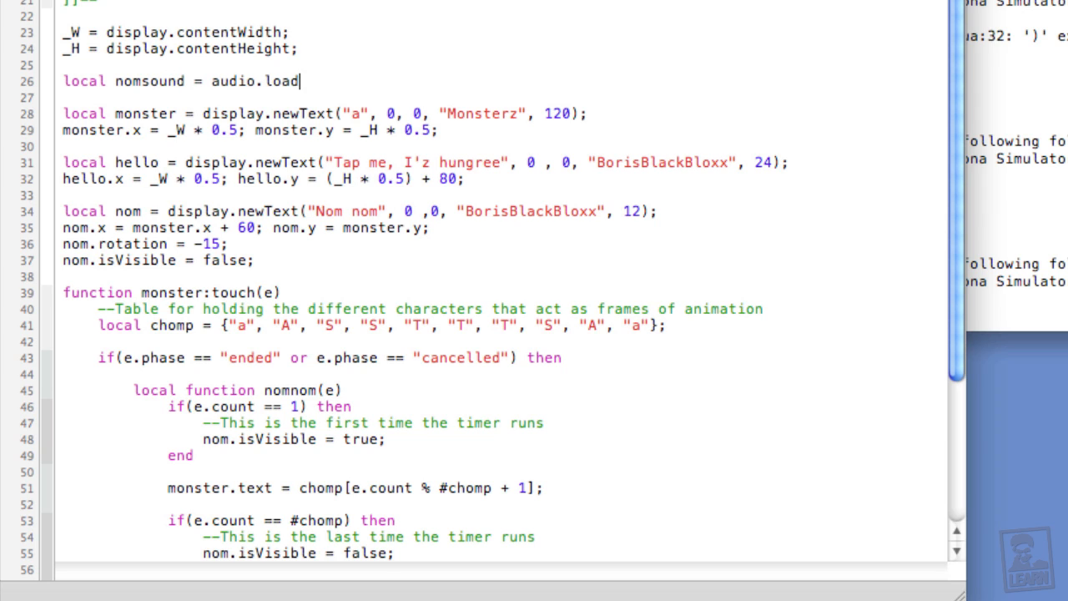
type("Sound();")
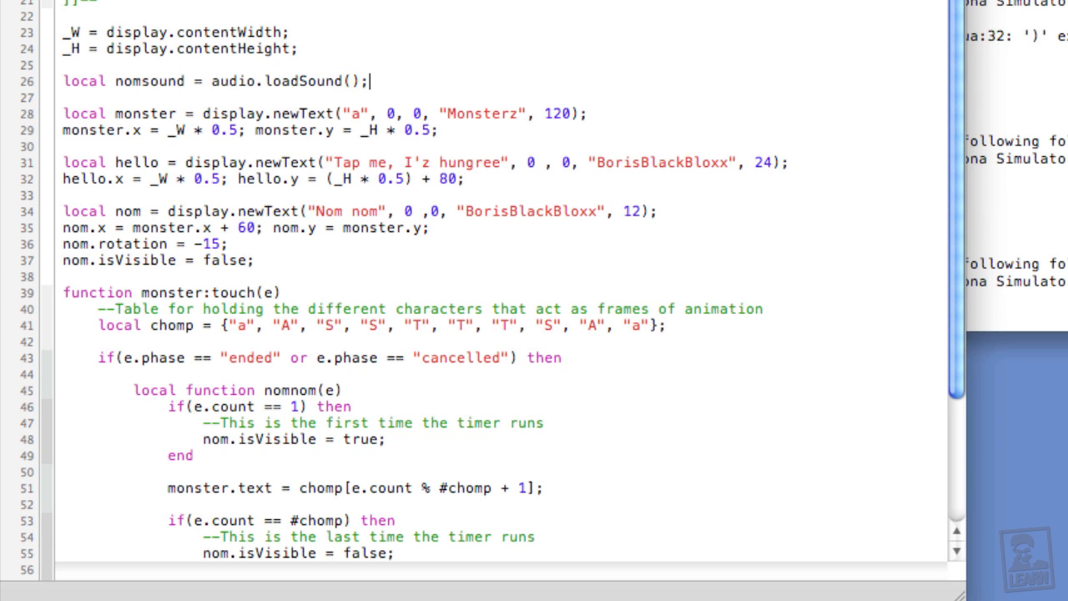
left_click(353, 80)
type("\"media")
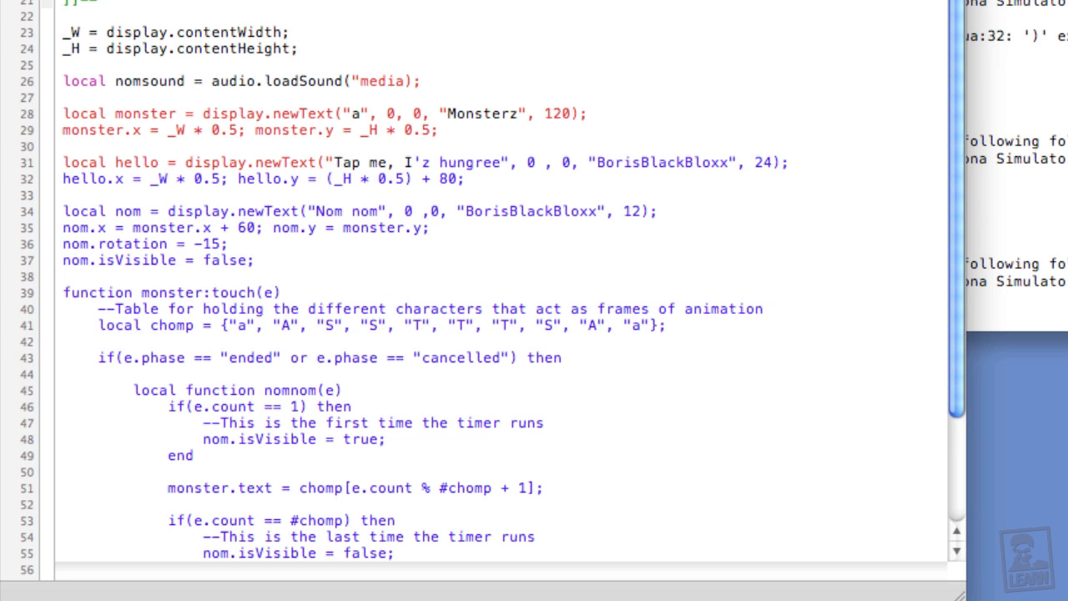
type("/nom")
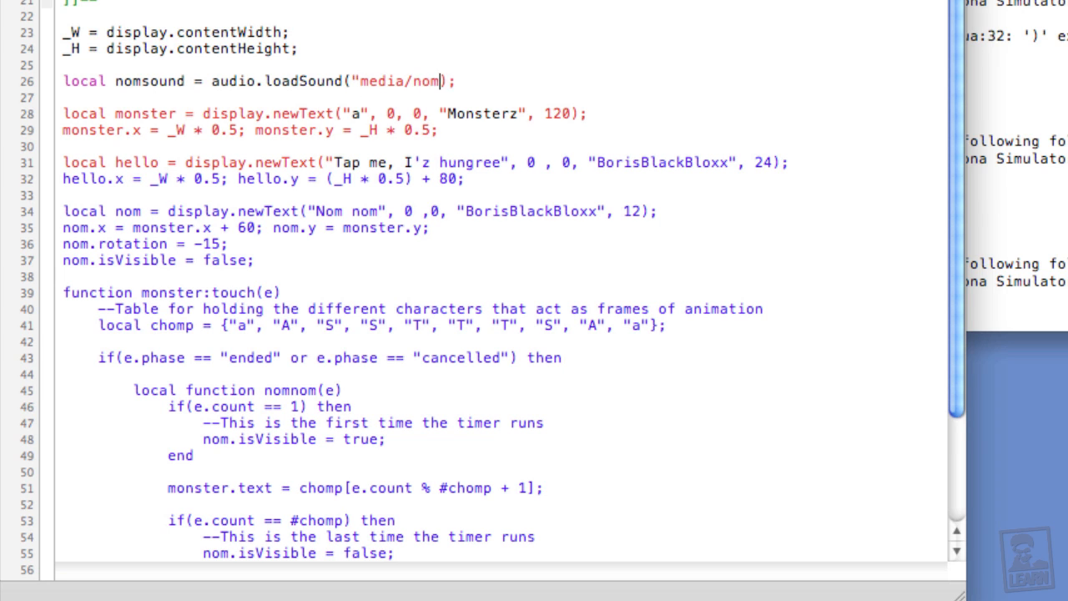
type(".aiff\"")
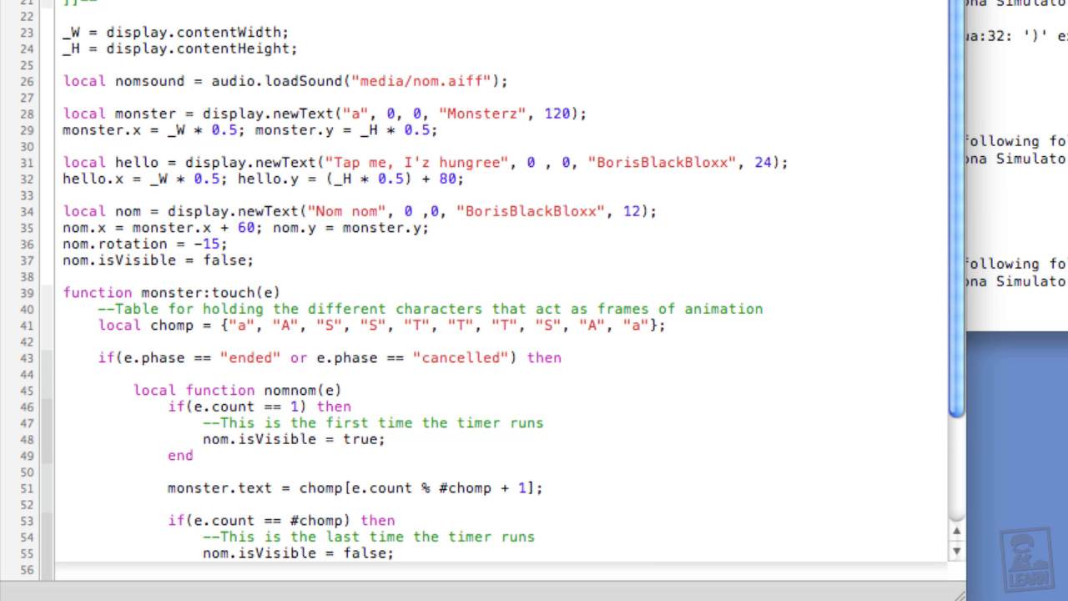
scroll("down", 3)
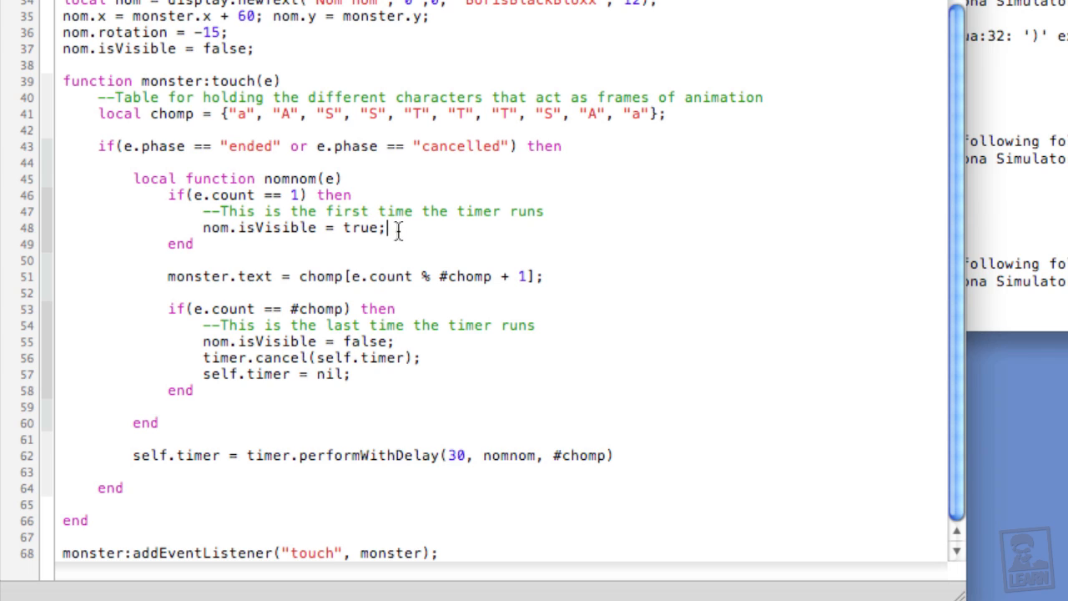
Add audio.play(nomsound); after nom.isVisible = true in the first-run branch.
type("audio.pla")
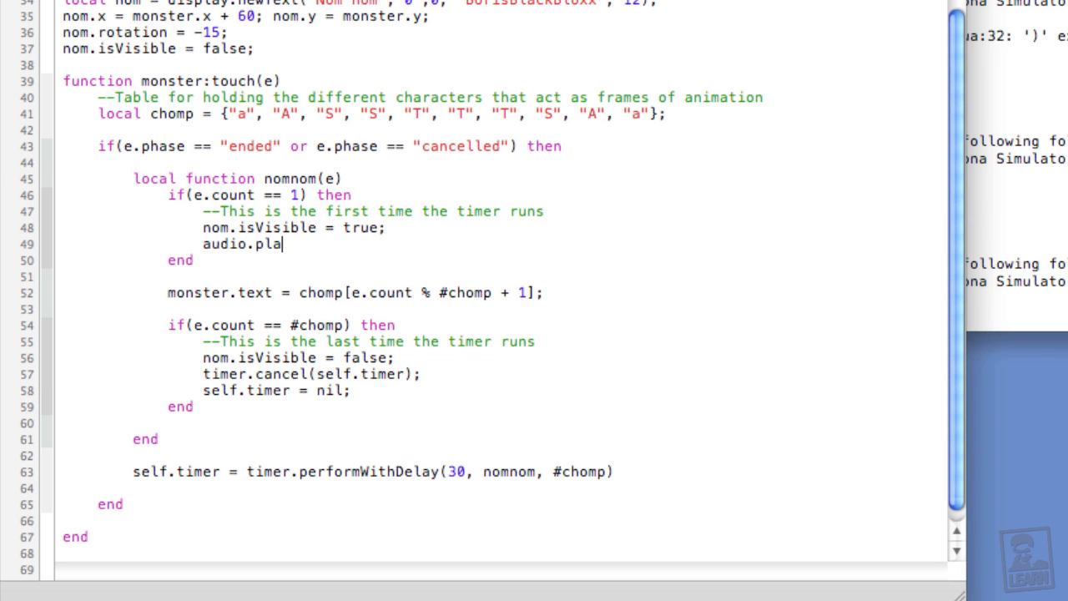
type("y(nom.")
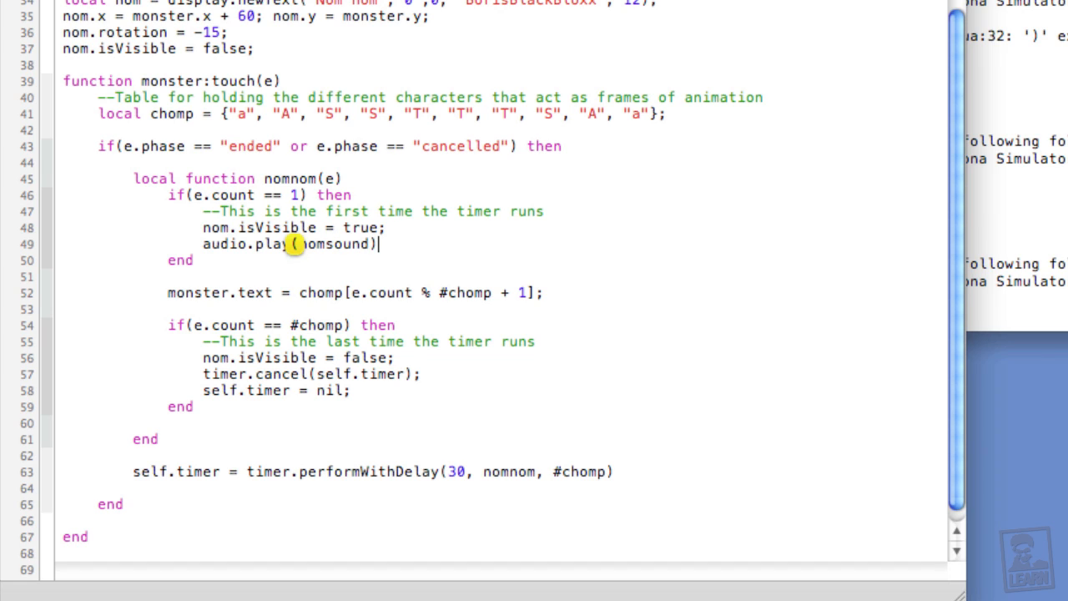
type(";")
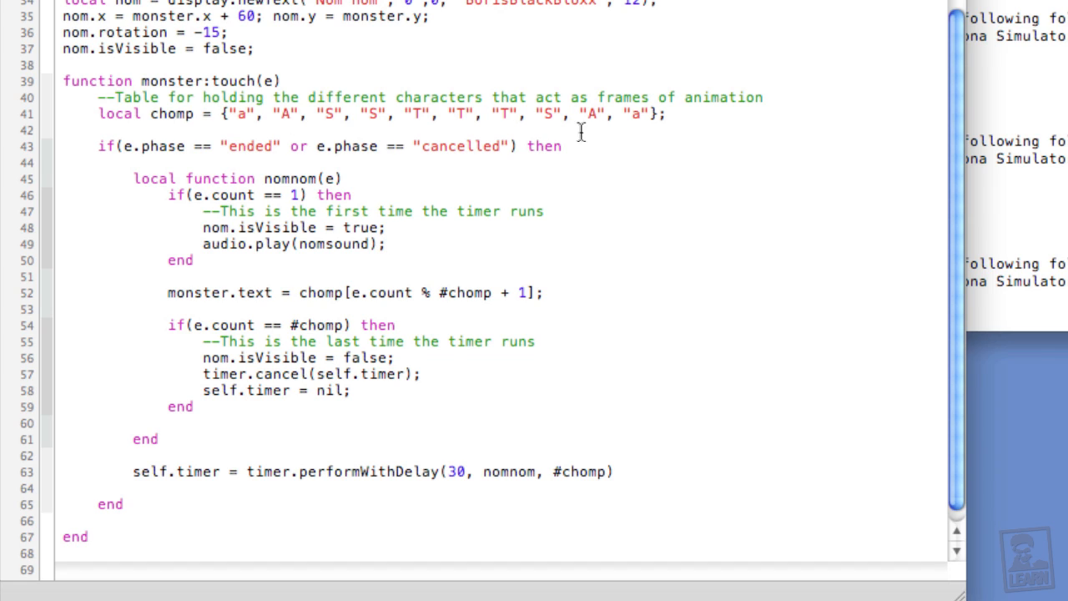
mouse_move(247, 104)
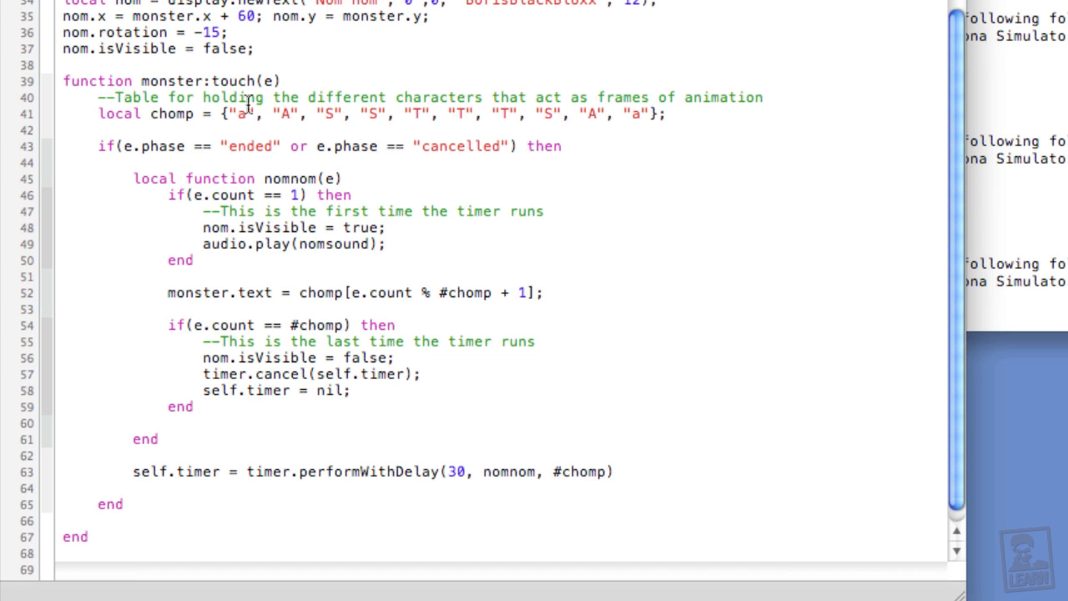
left_click(384, 243)
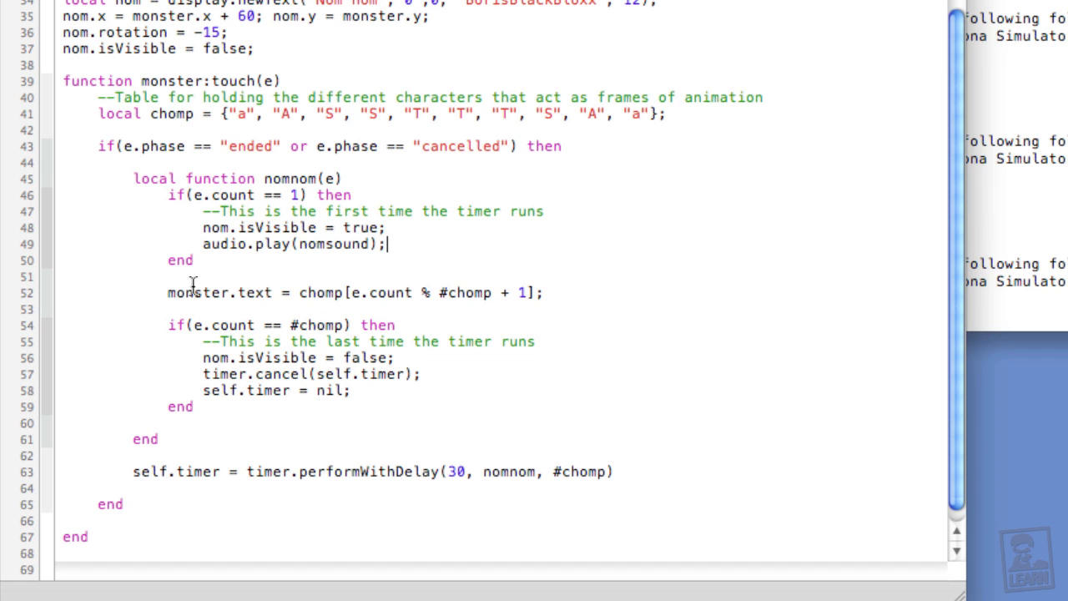
mouse_move(211, 449)
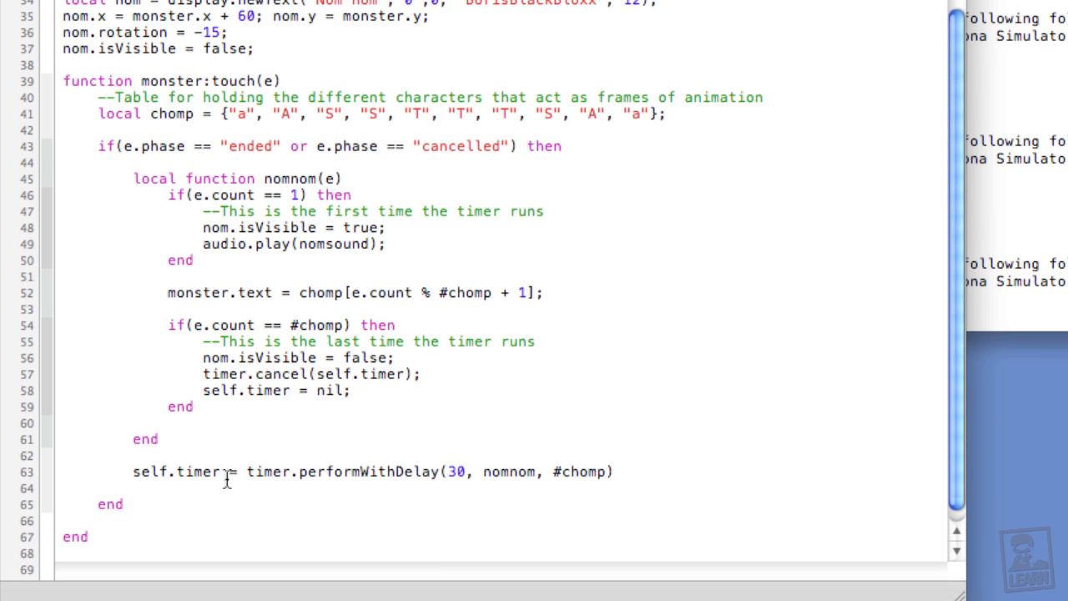
mouse_move(199, 477)
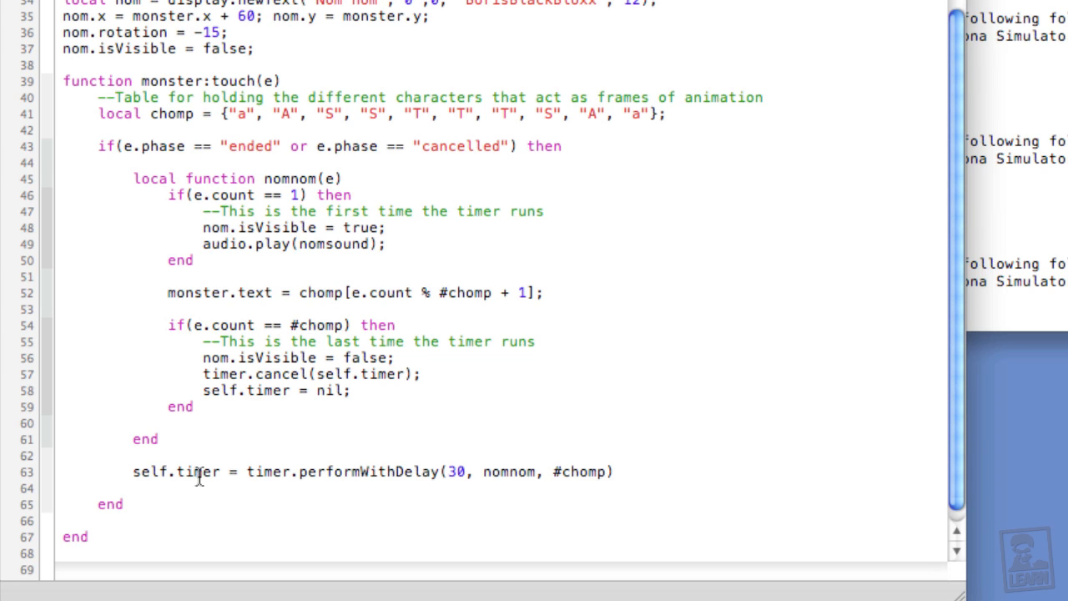
mouse_move(184, 80)
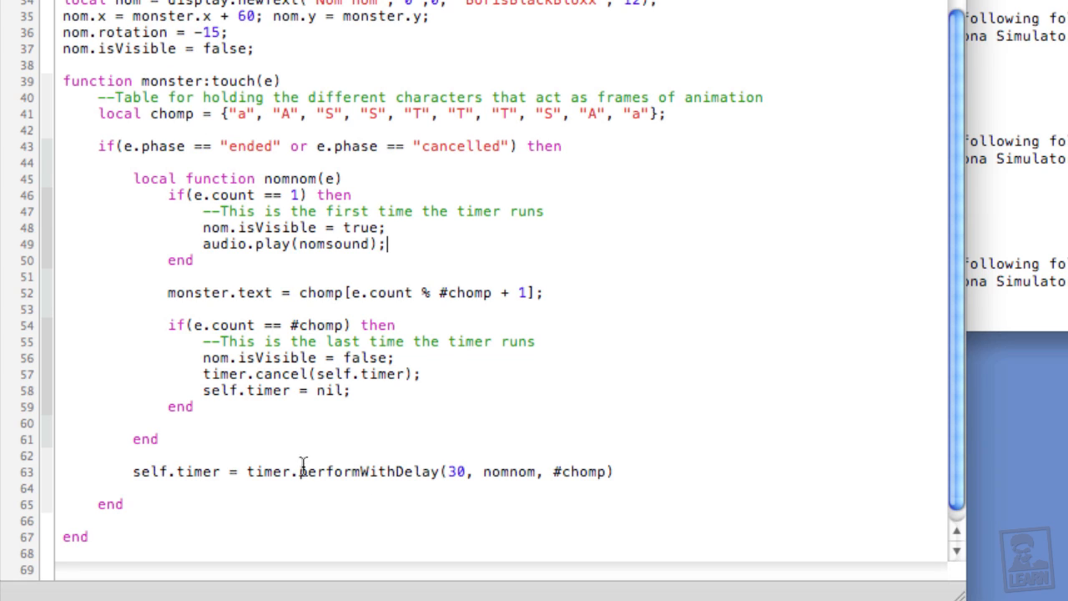
mouse_move(594, 480)
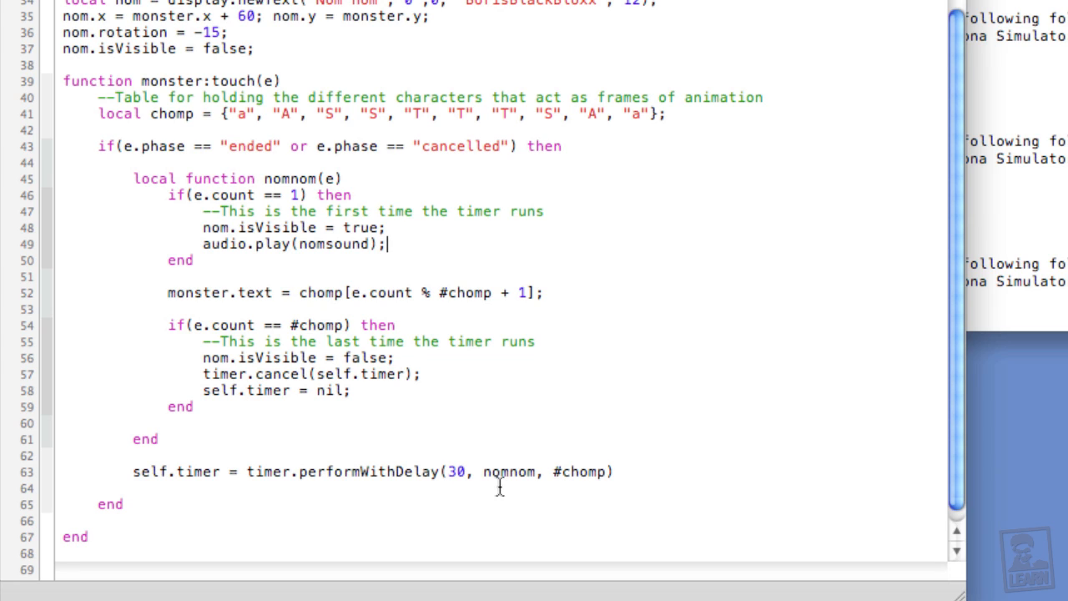
mouse_move(270, 242)
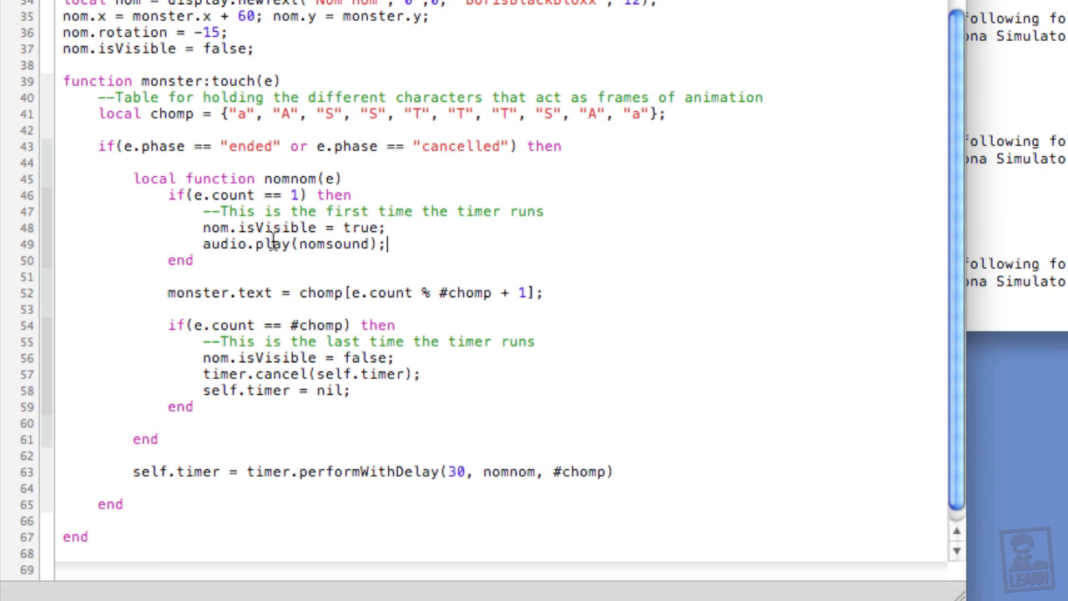
mouse_move(194, 209)
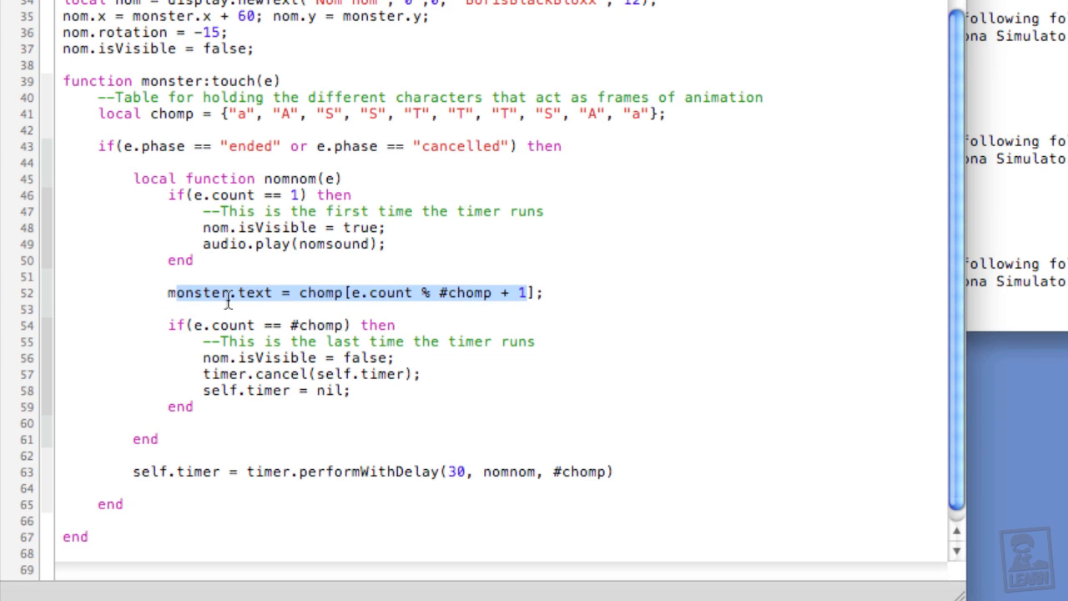
double_click(319, 293)
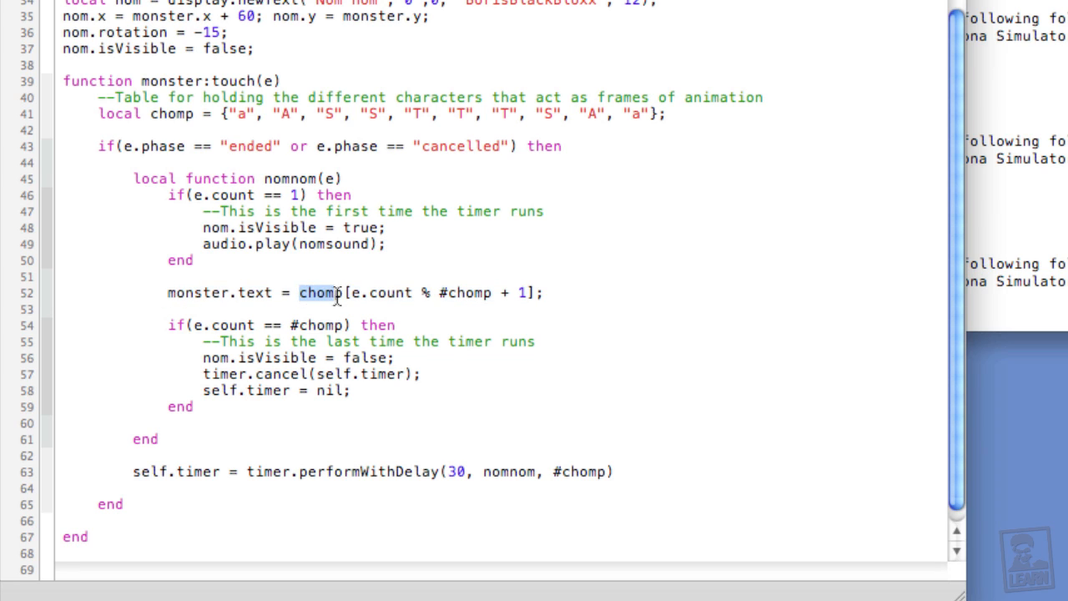
double_click(381, 292)
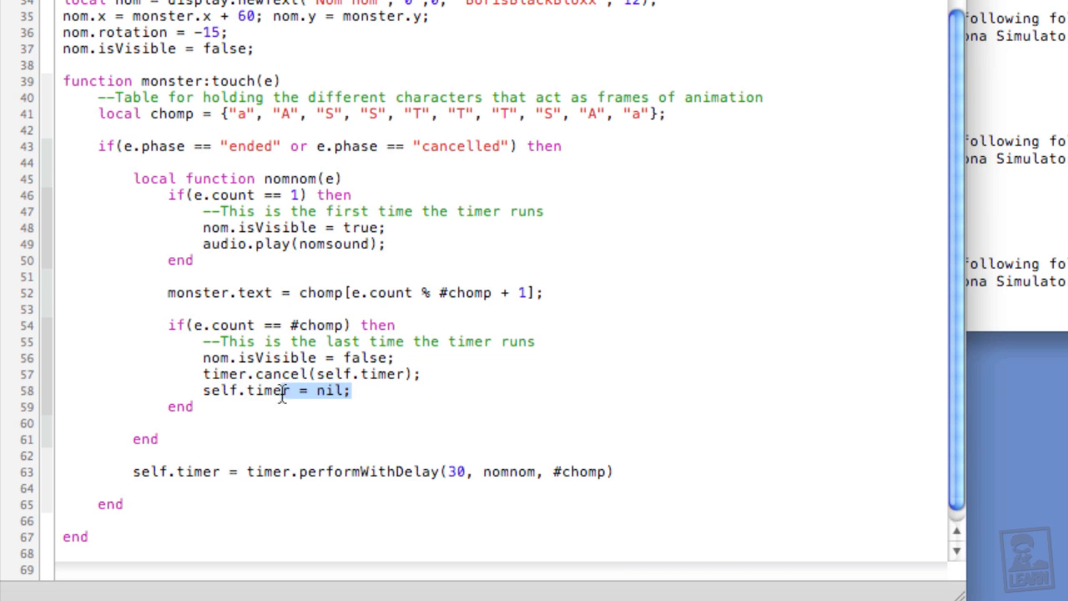
scroll("up", 3)
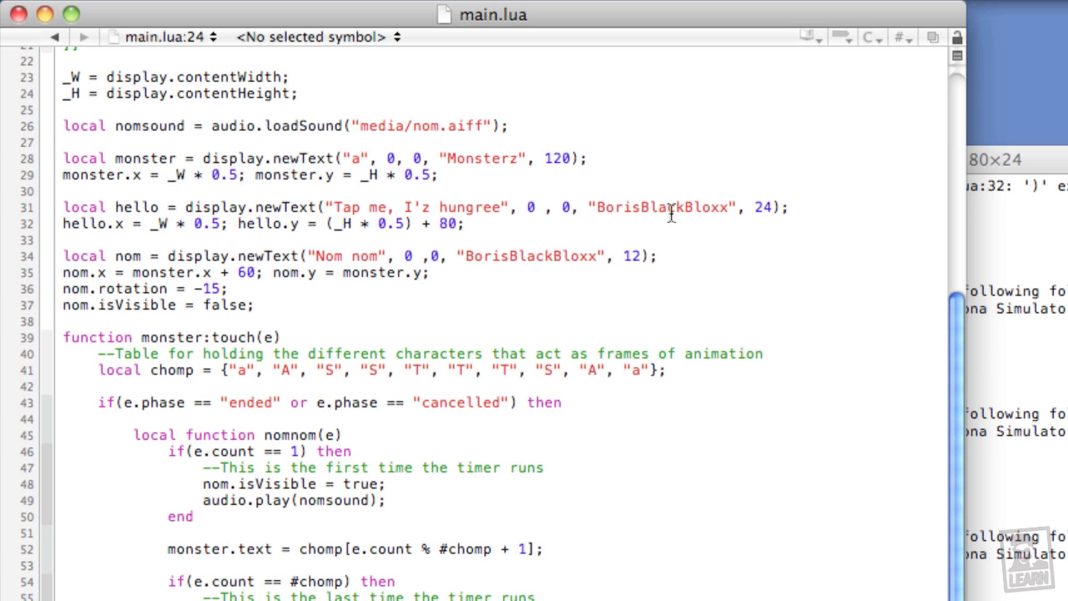
Append *2 to the font sizes so monster, hello and nom use 120*2, 24*2 and 12*2.
left_click(577, 165)
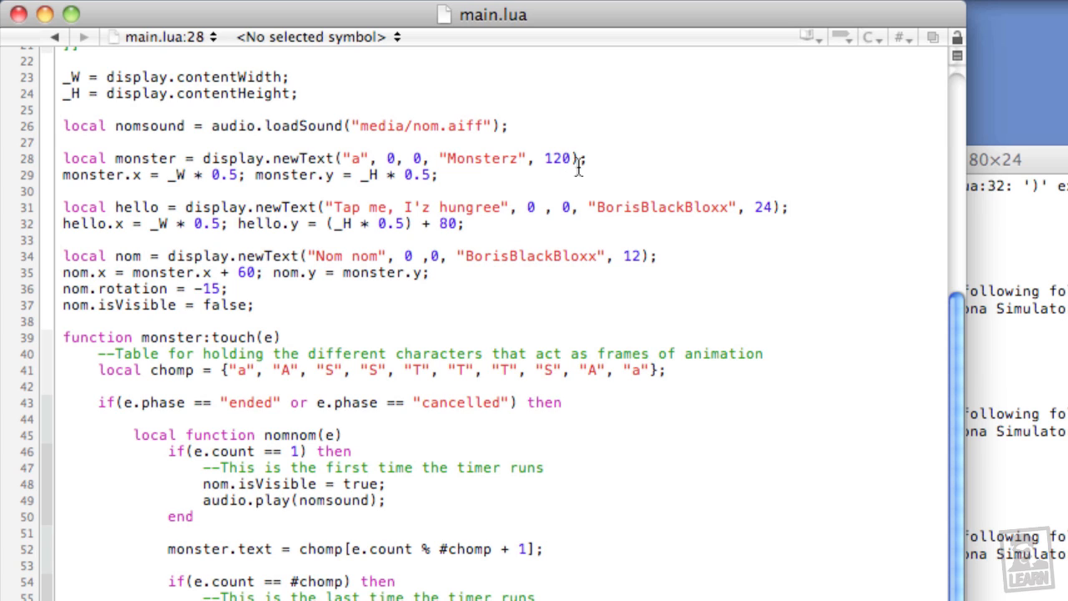
mouse_move(609, 184)
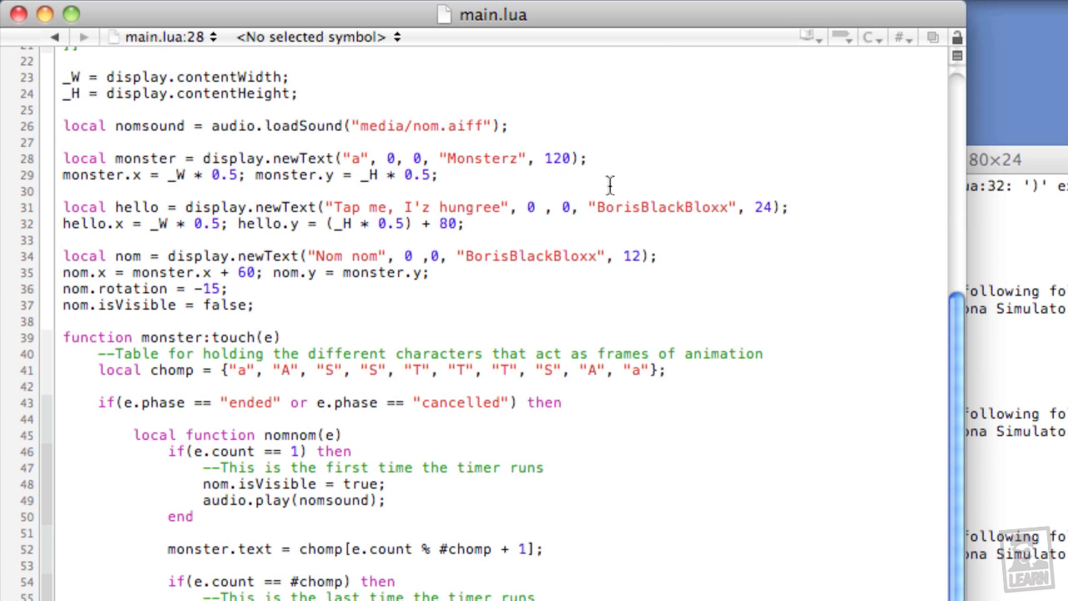
type("*2")
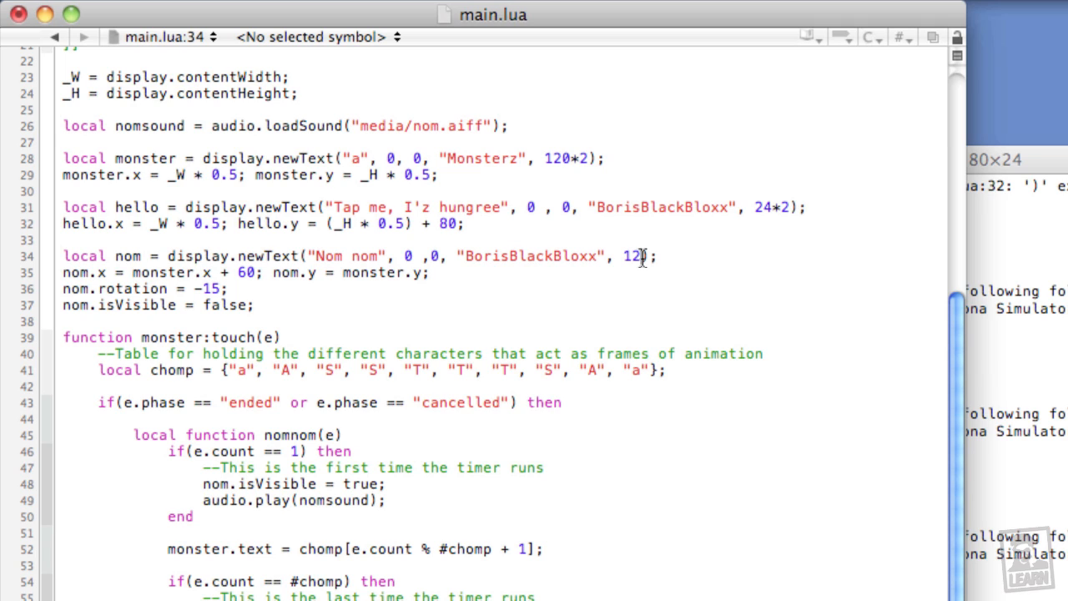
type("*2")
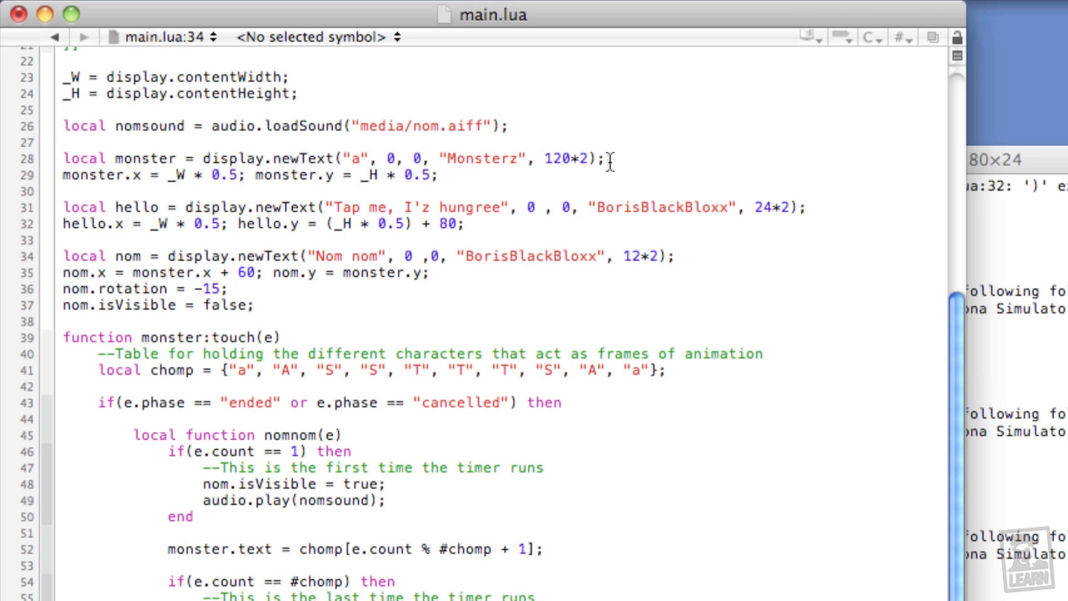
left_click(609, 159)
type("m")
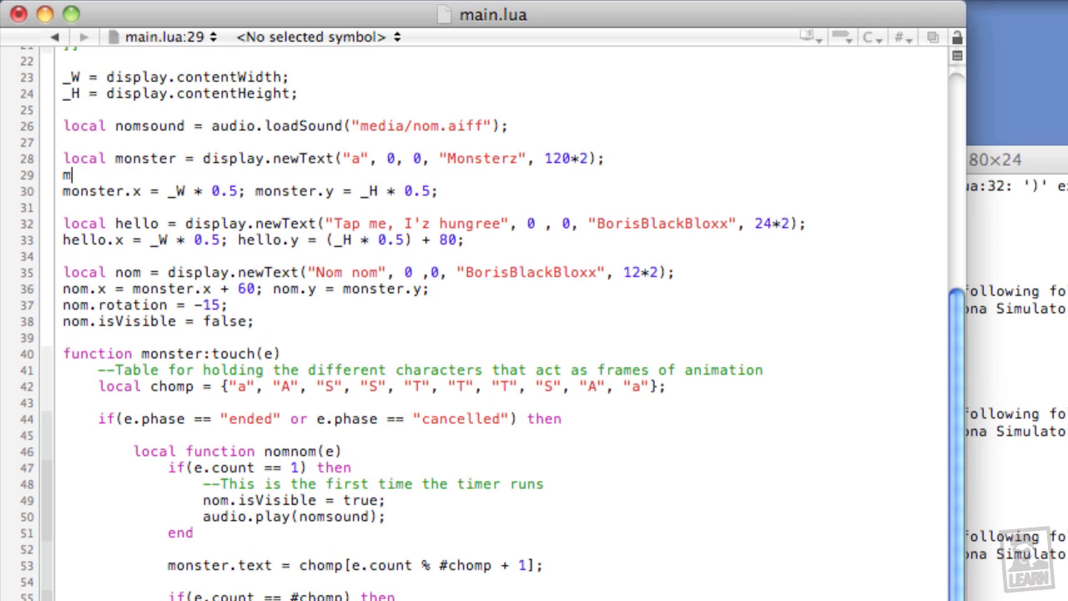
Set monster.xScale = 0.5 and monster.yScale = 0.5 after its newText call.
type("onster.x")
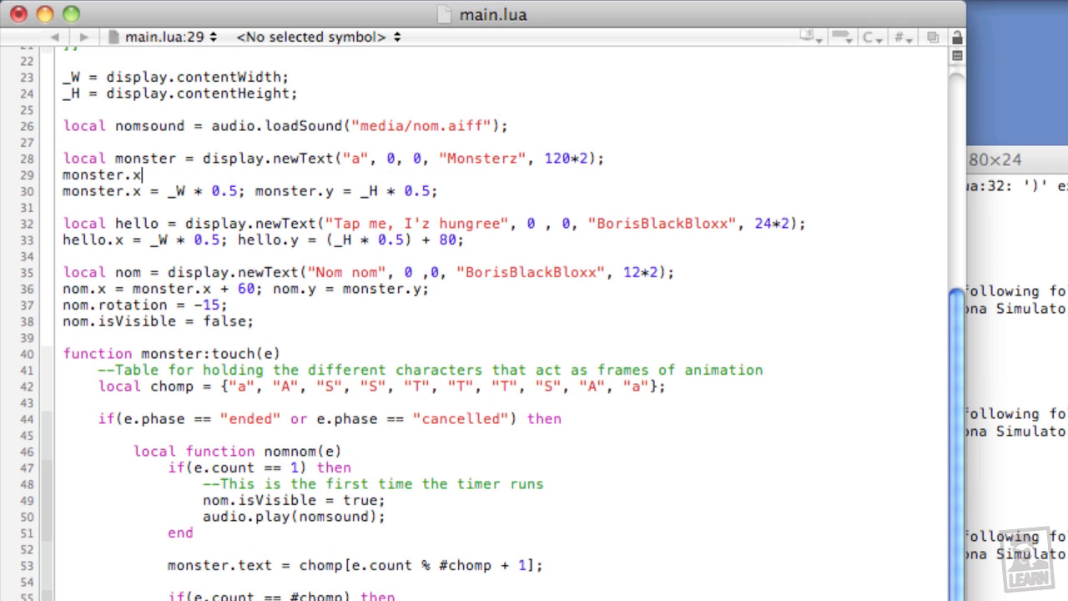
type("Scale = 0")
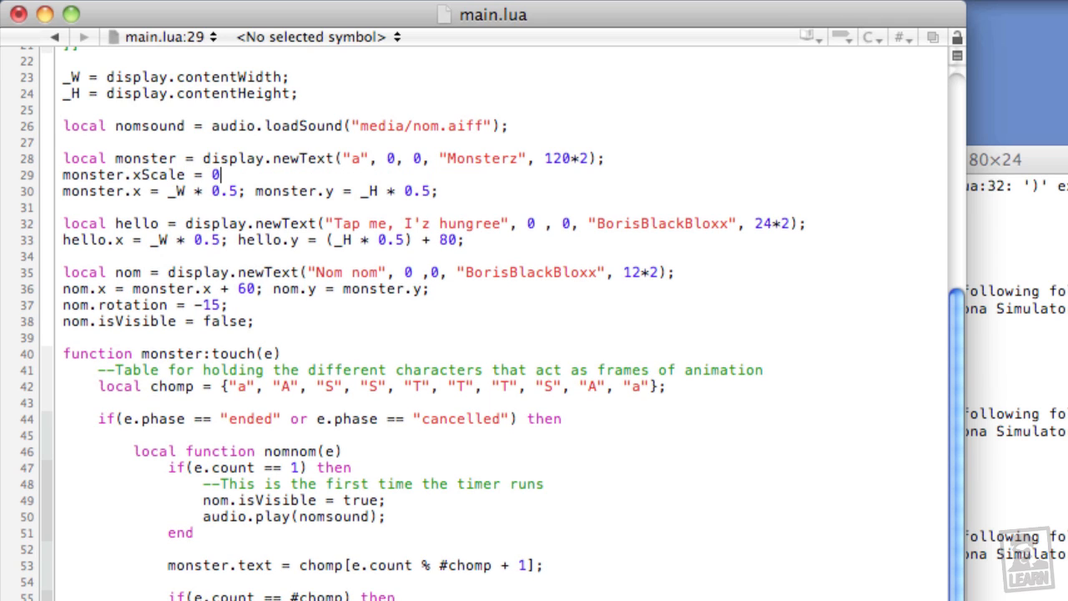
type(".5; monster.")
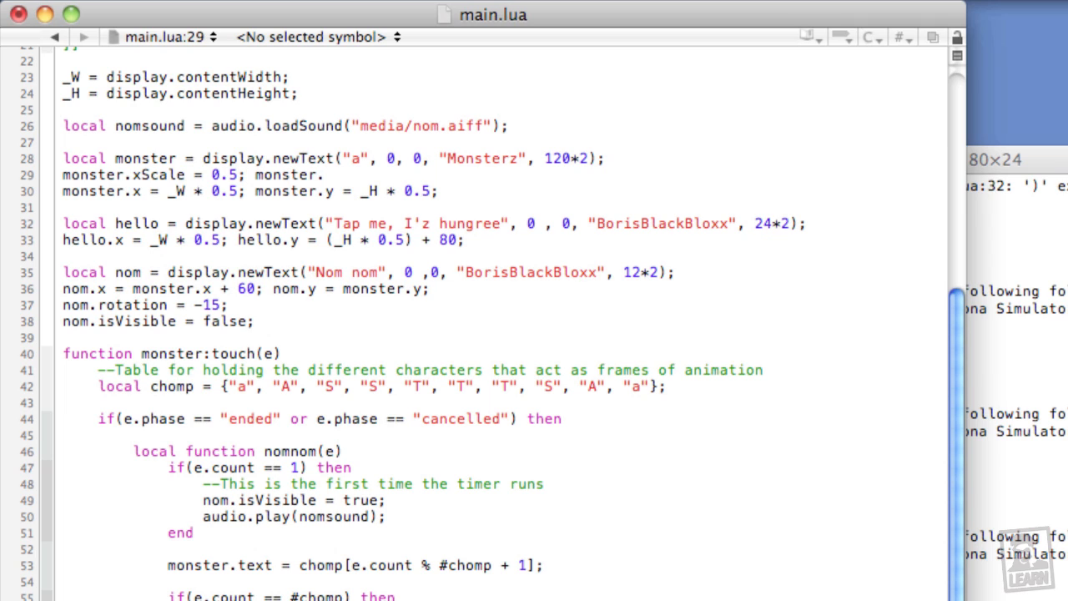
type("yScale = 0")
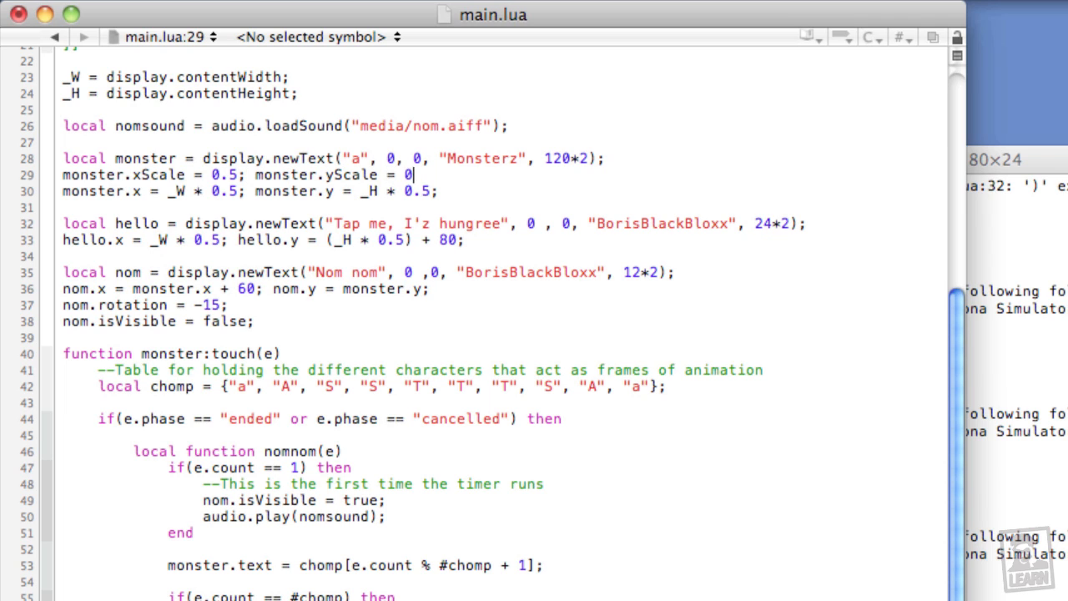
type(".5")
type("hello.")
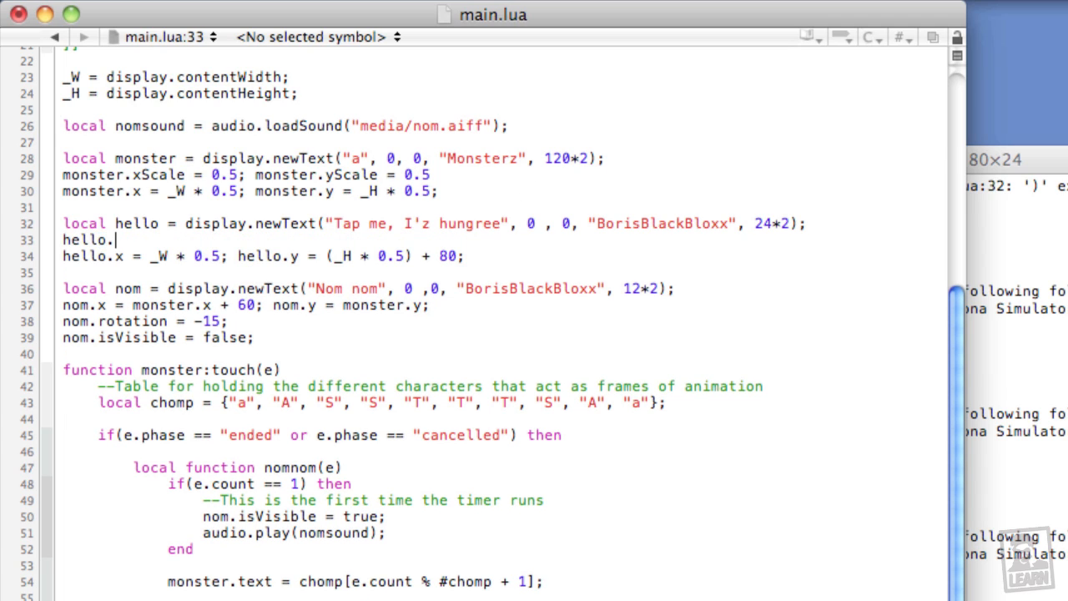
Set hello.xScale = 0.5 and hello.yScale = 0.5 after its newText call.
type("xScale =")
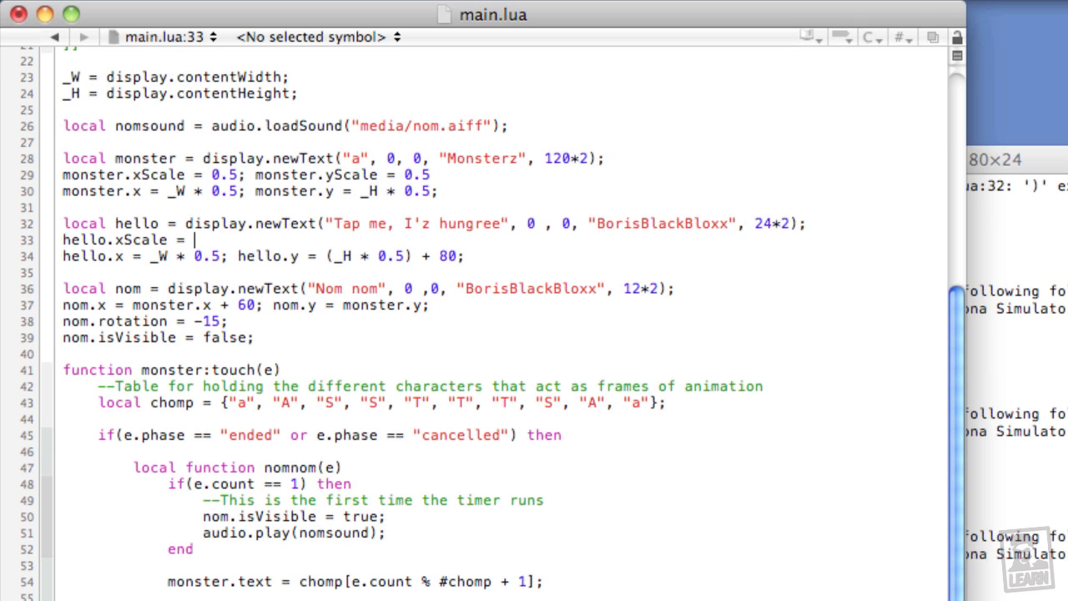
type("0.5")
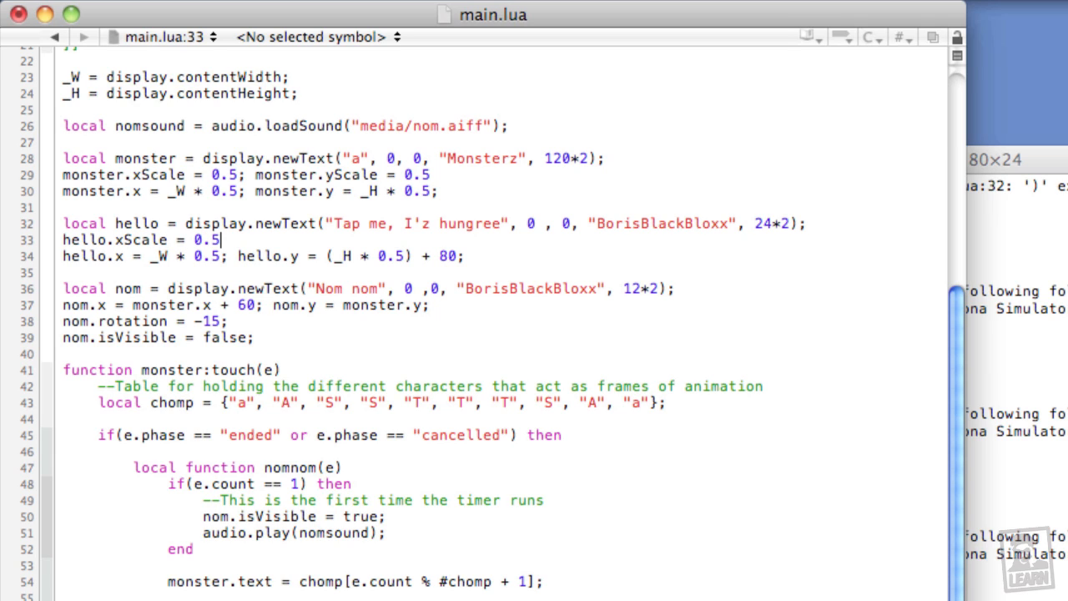
type("; hello.")
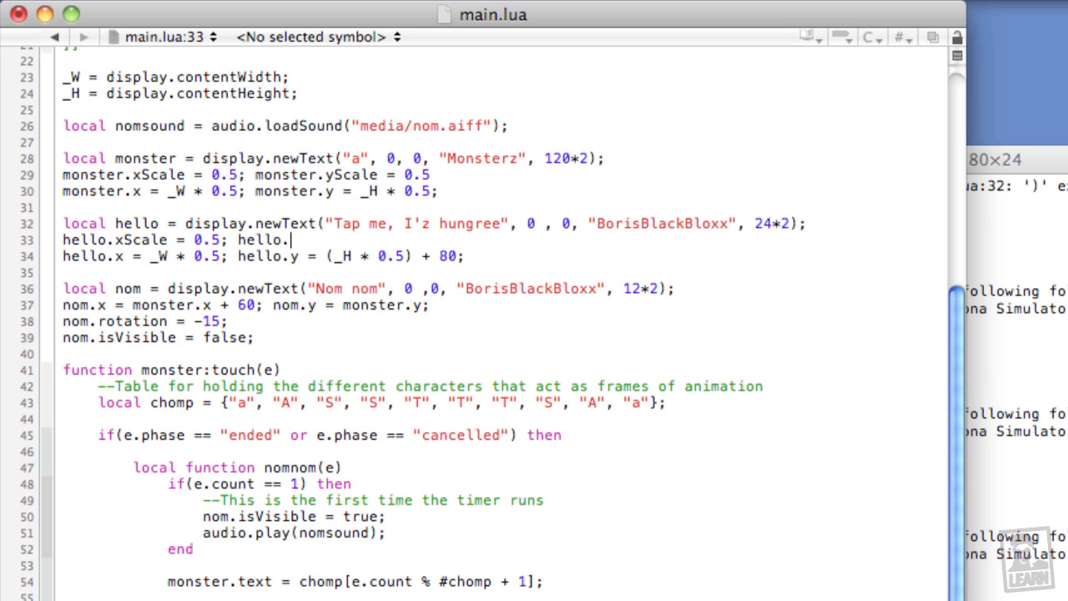
type("yScal")
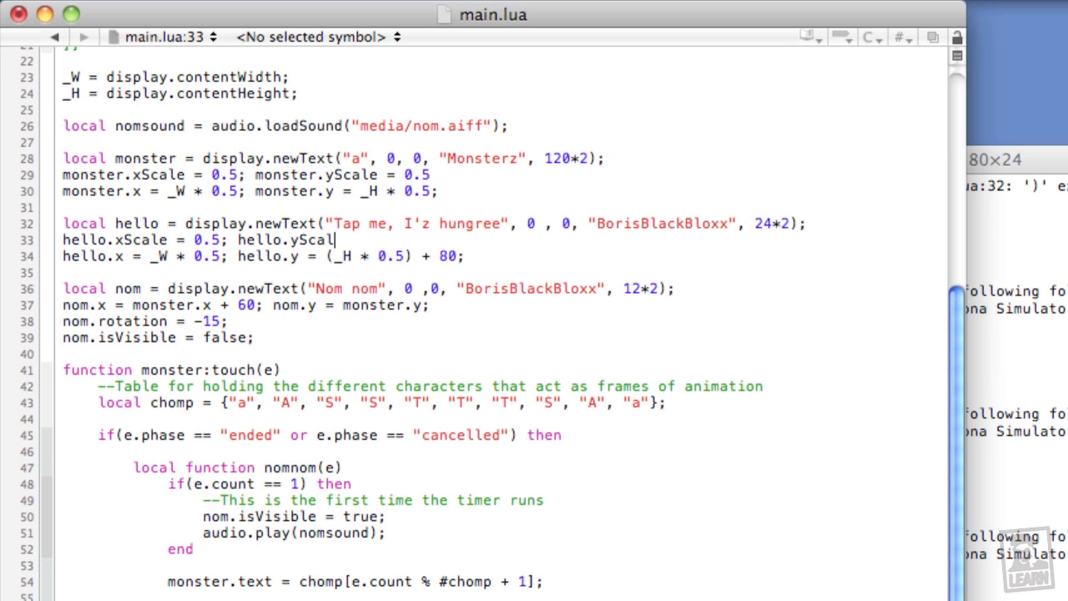
type("e = 0.5;")
type("n")
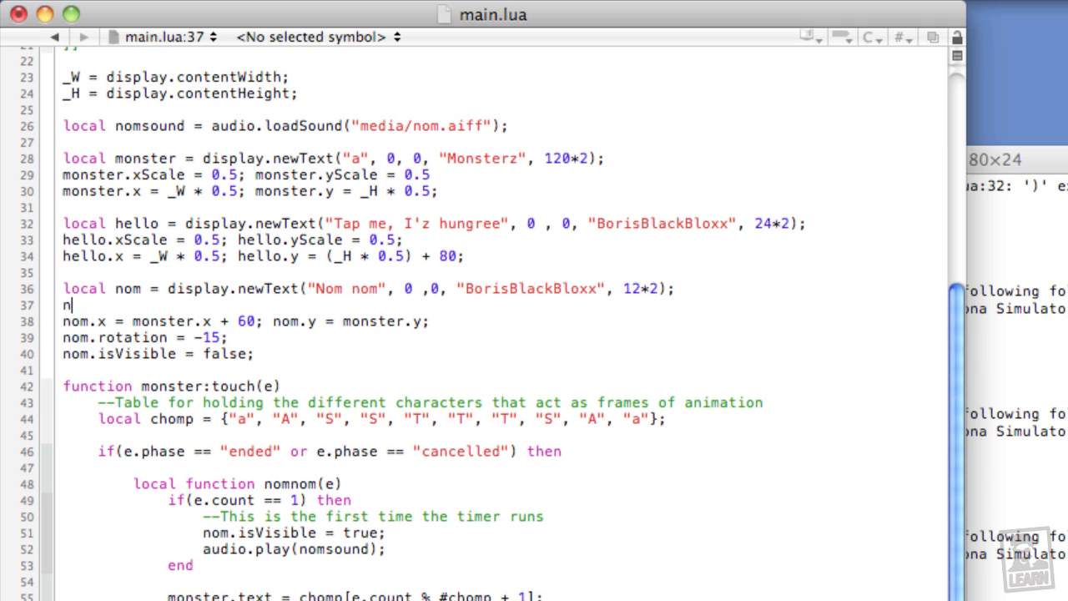
Set nom.xScale = 0.5 and nom.yScale = 0.5 after the nom newText call.
type("om.sCa")
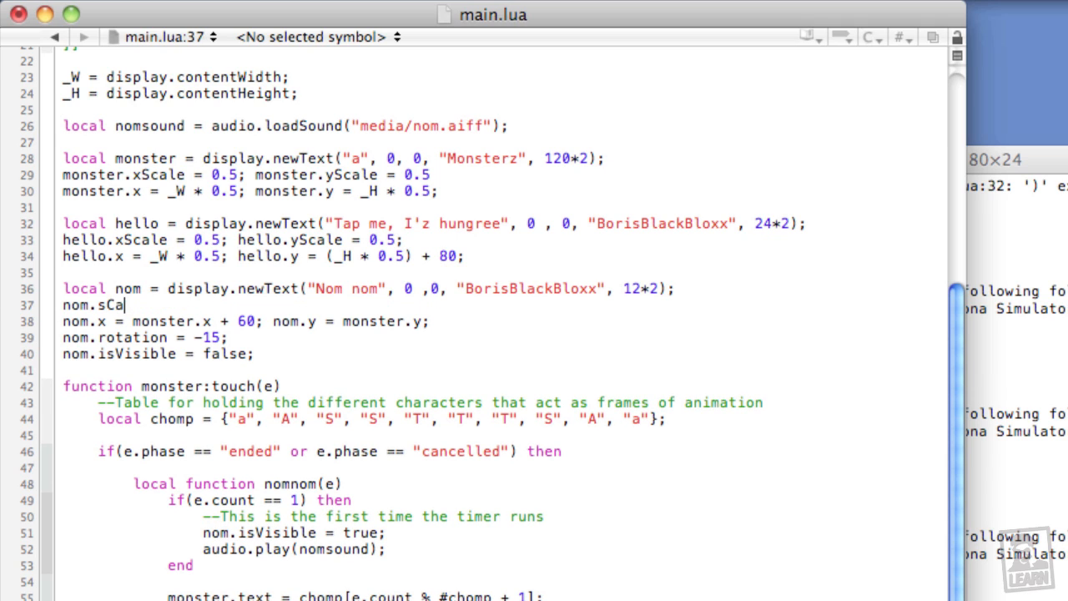
type("xScal")
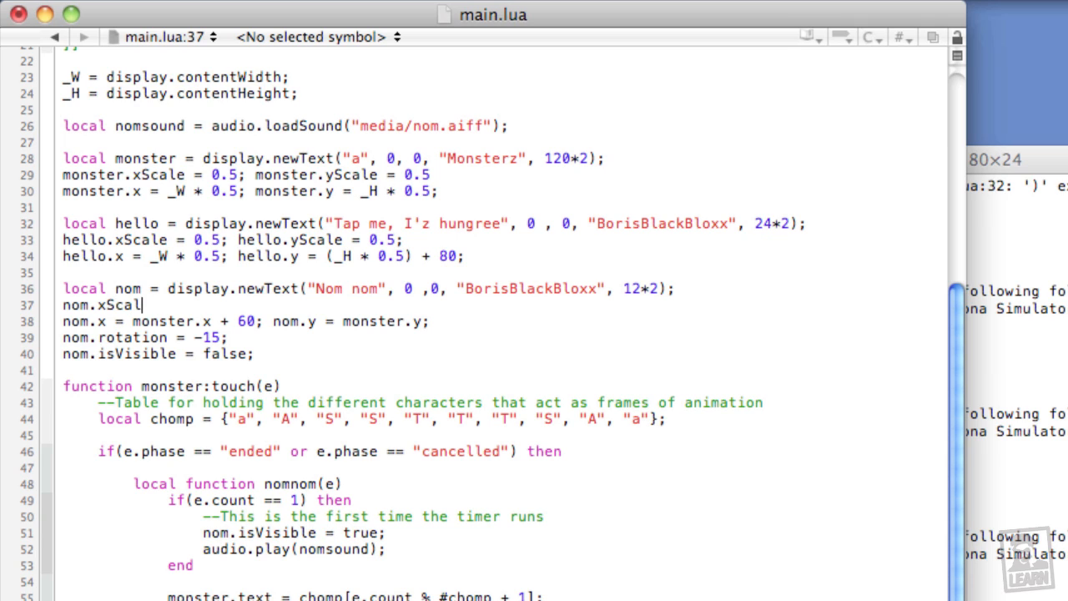
type("e = 0.5; nom.")
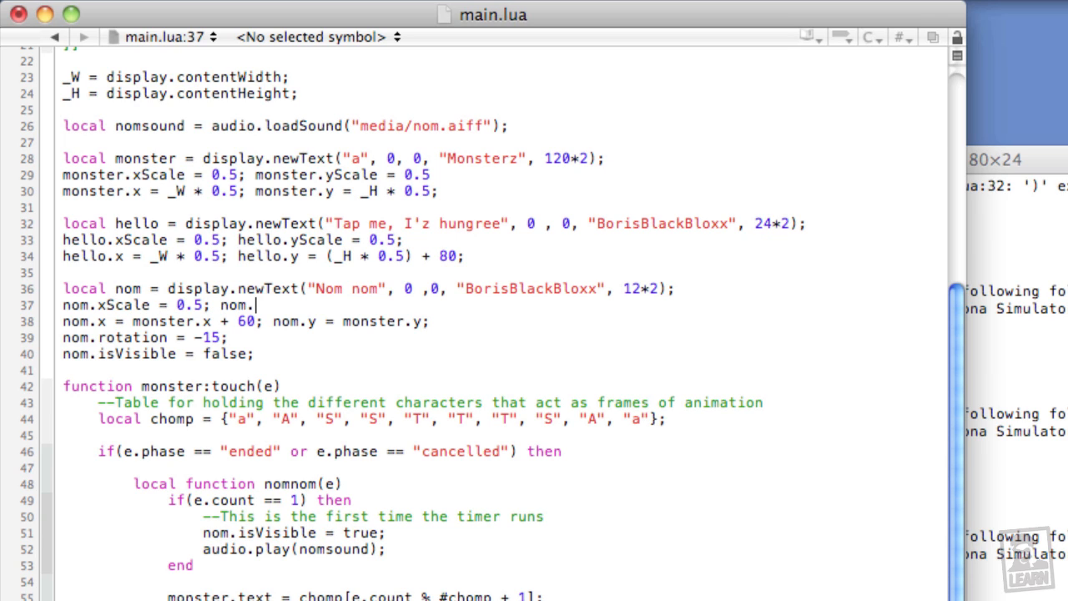
type("yScale =")
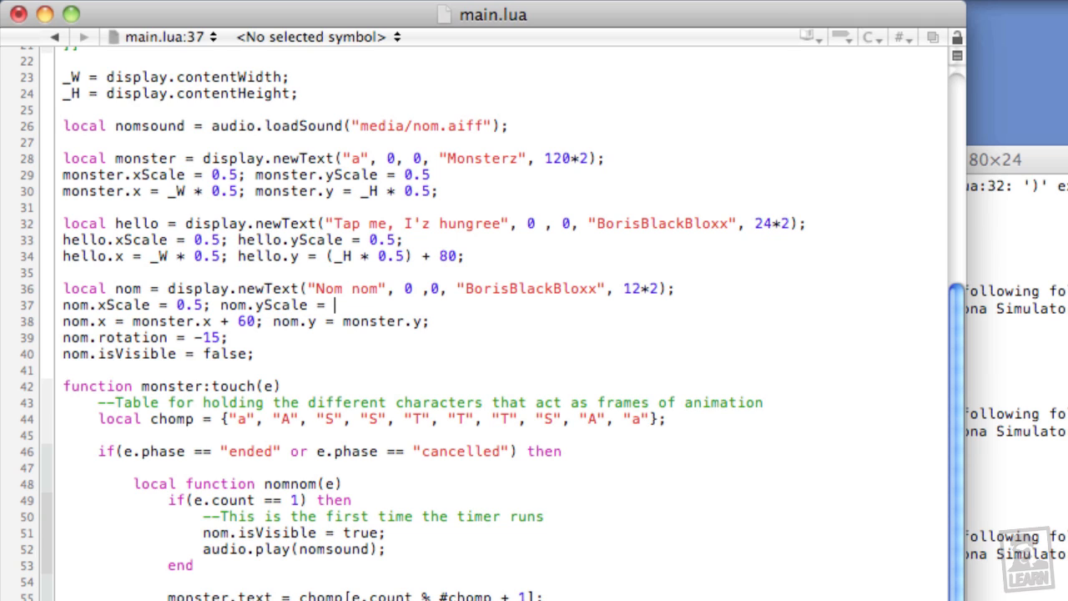
type("0.5;")
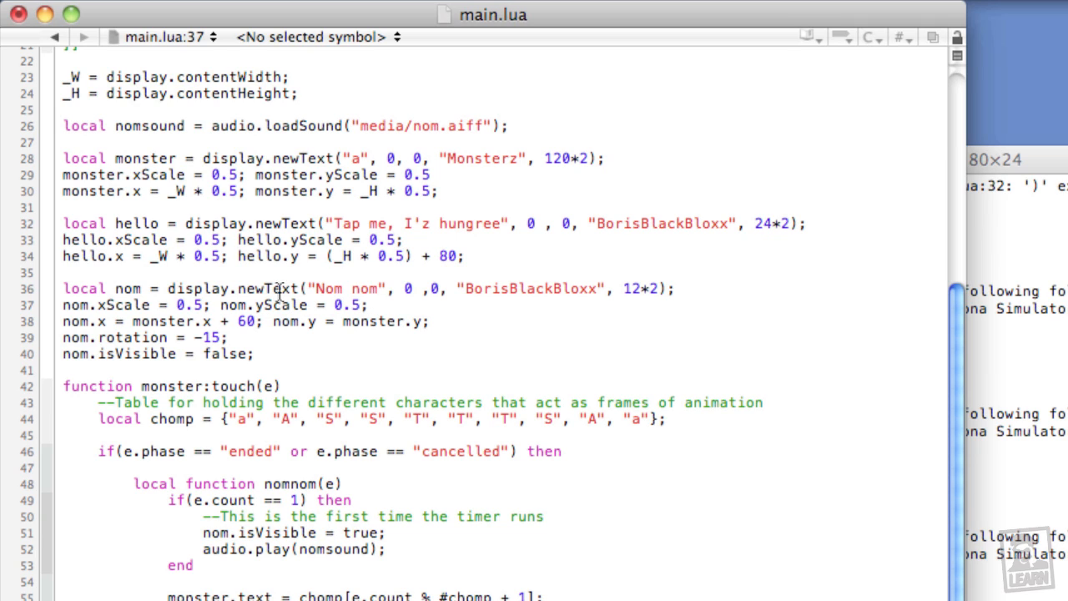
mouse_move(548, 159)
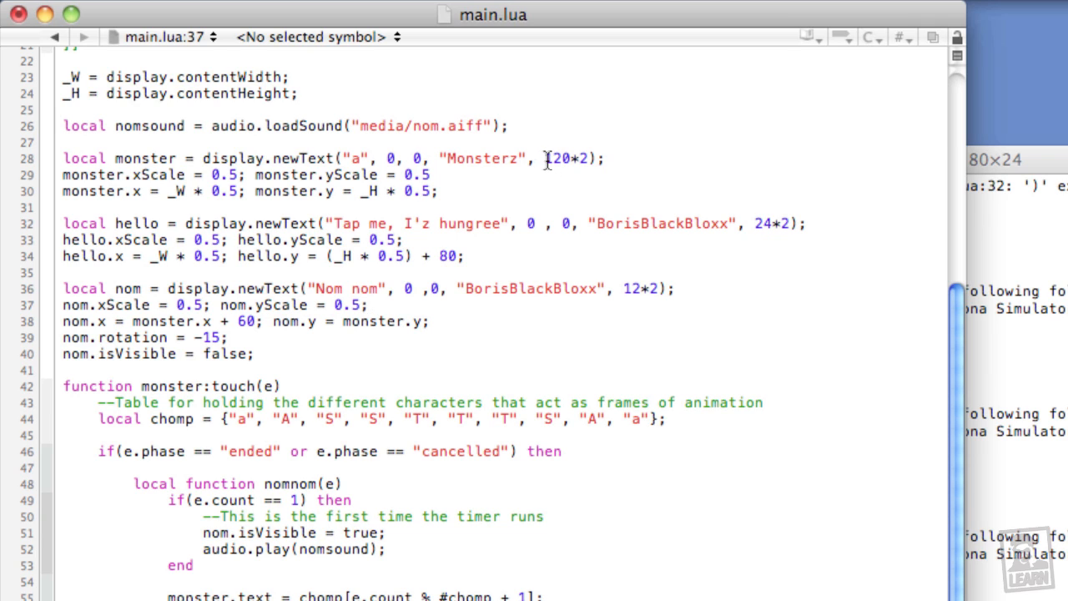
left_click(575, 158)
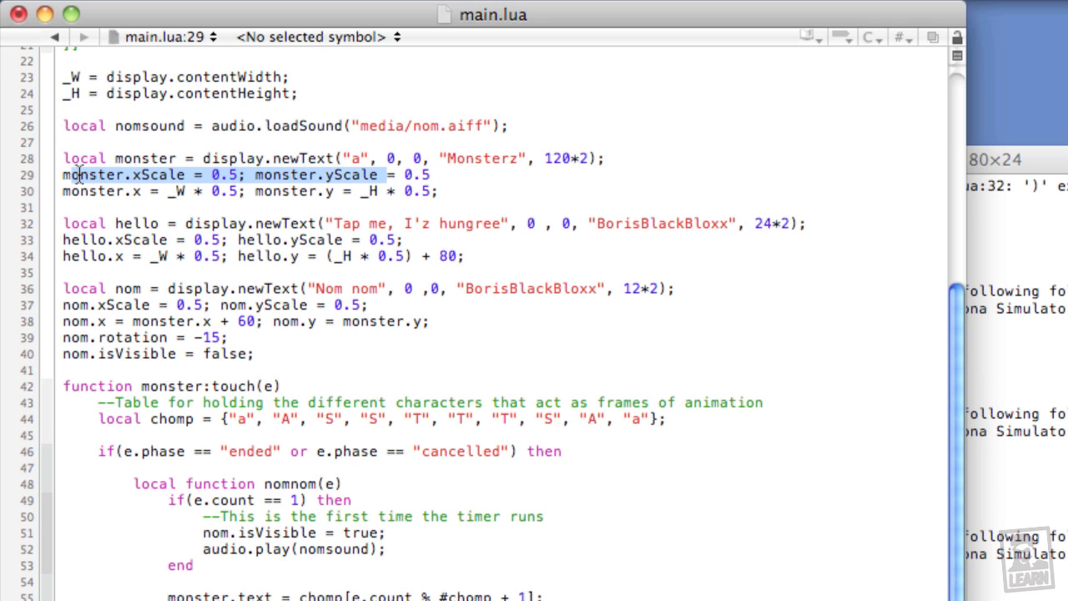
scroll("down", 3)
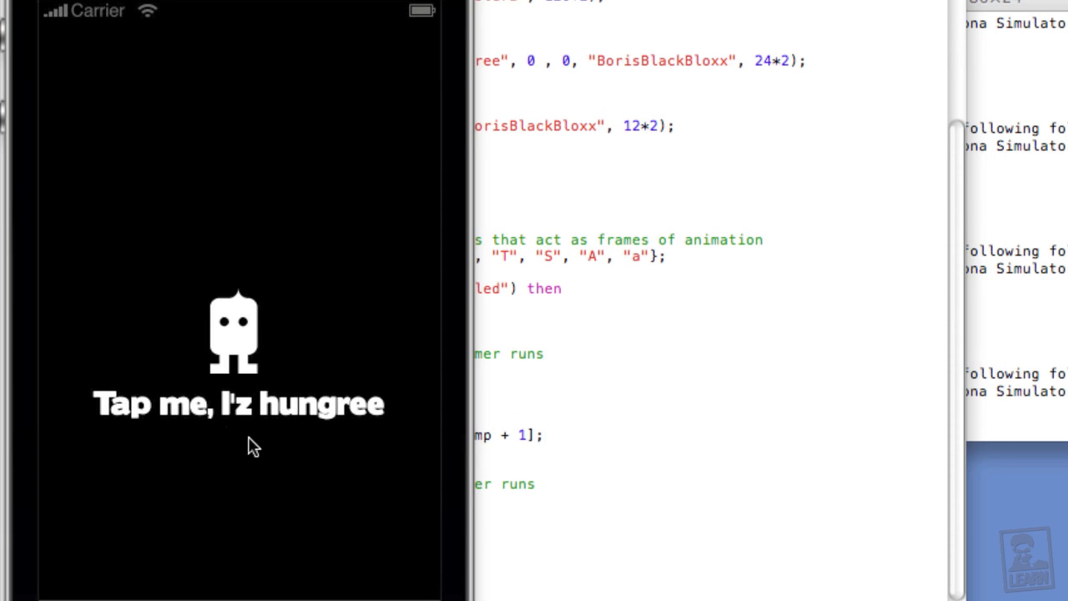
mouse_move(304, 420)
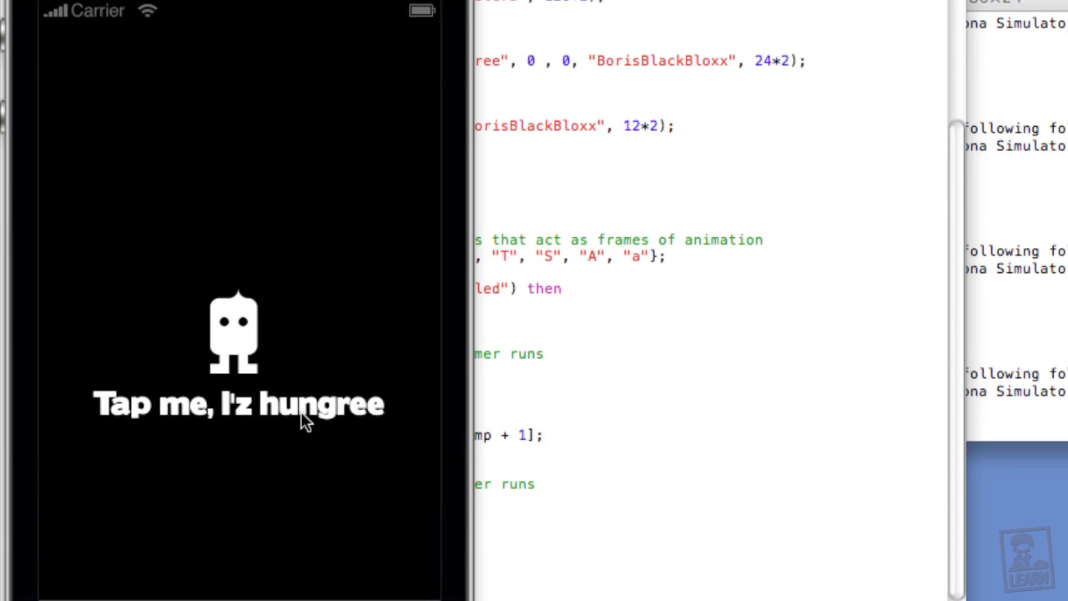
mouse_move(332, 426)
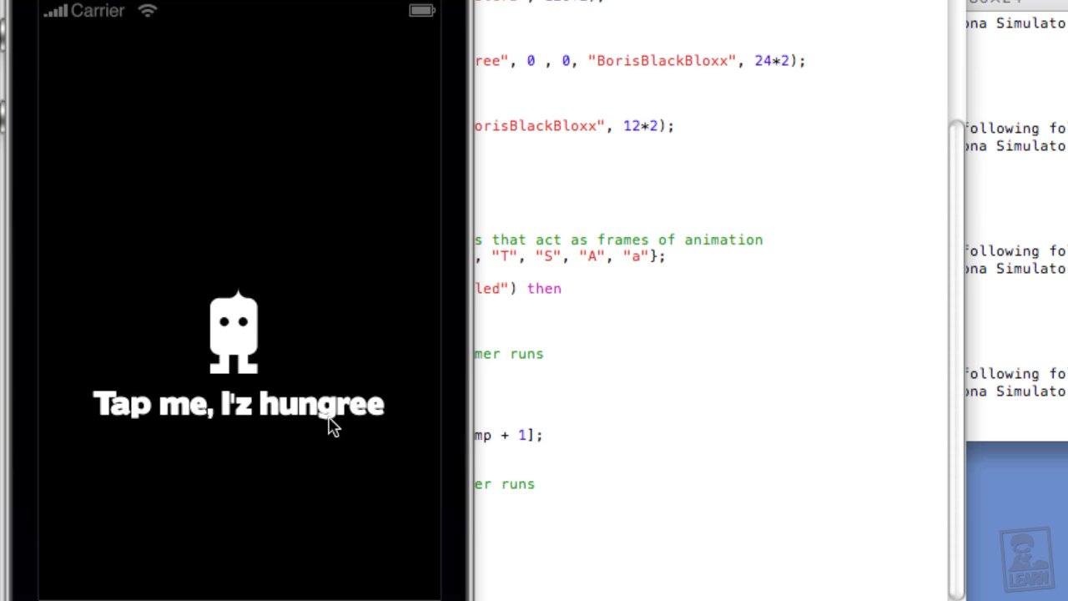
mouse_move(254, 361)
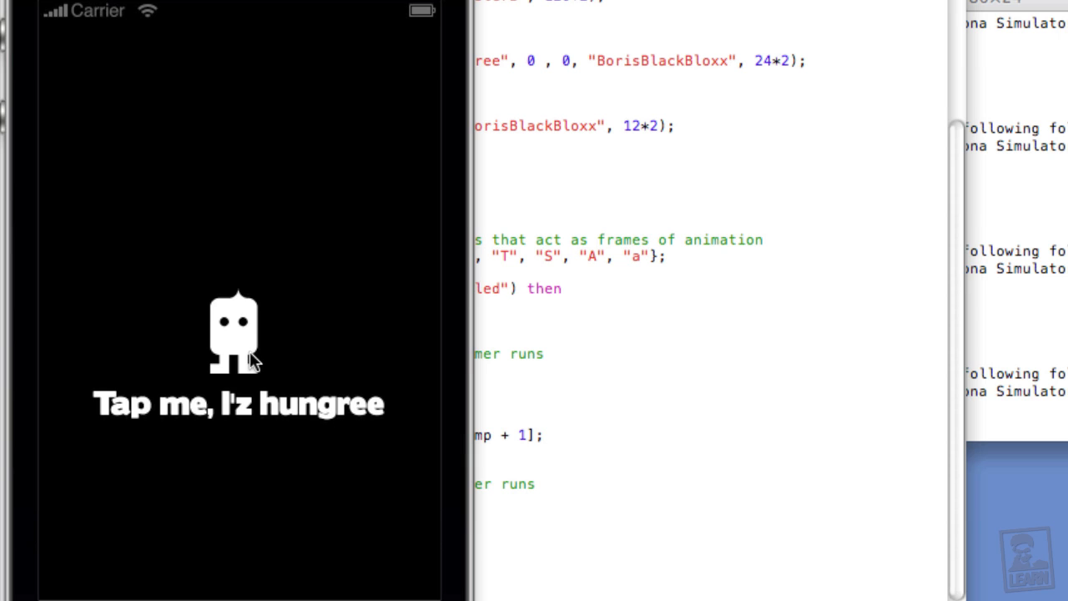
mouse_move(247, 357)
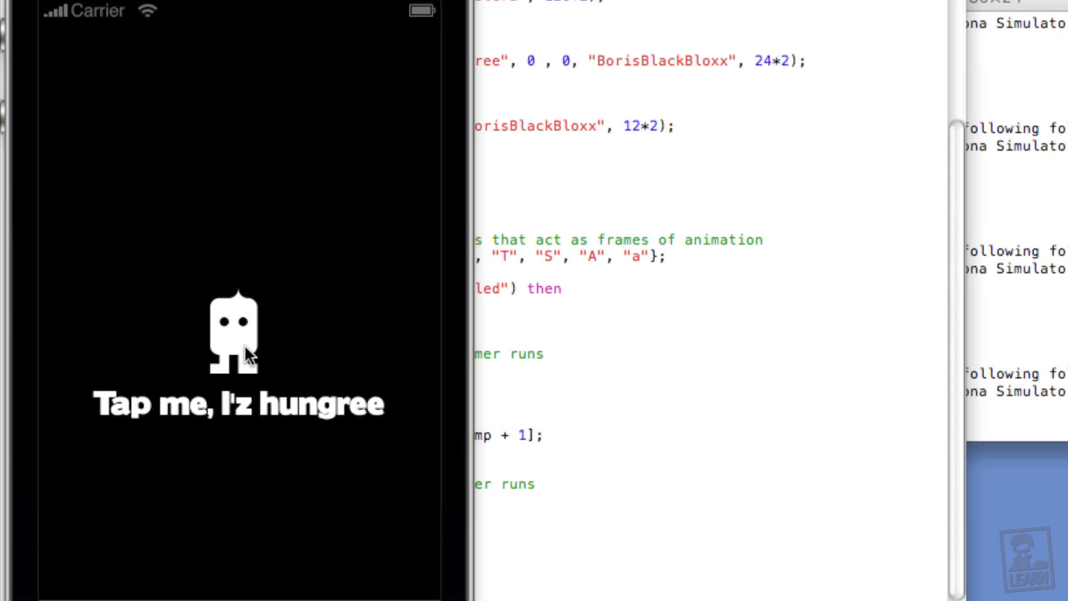